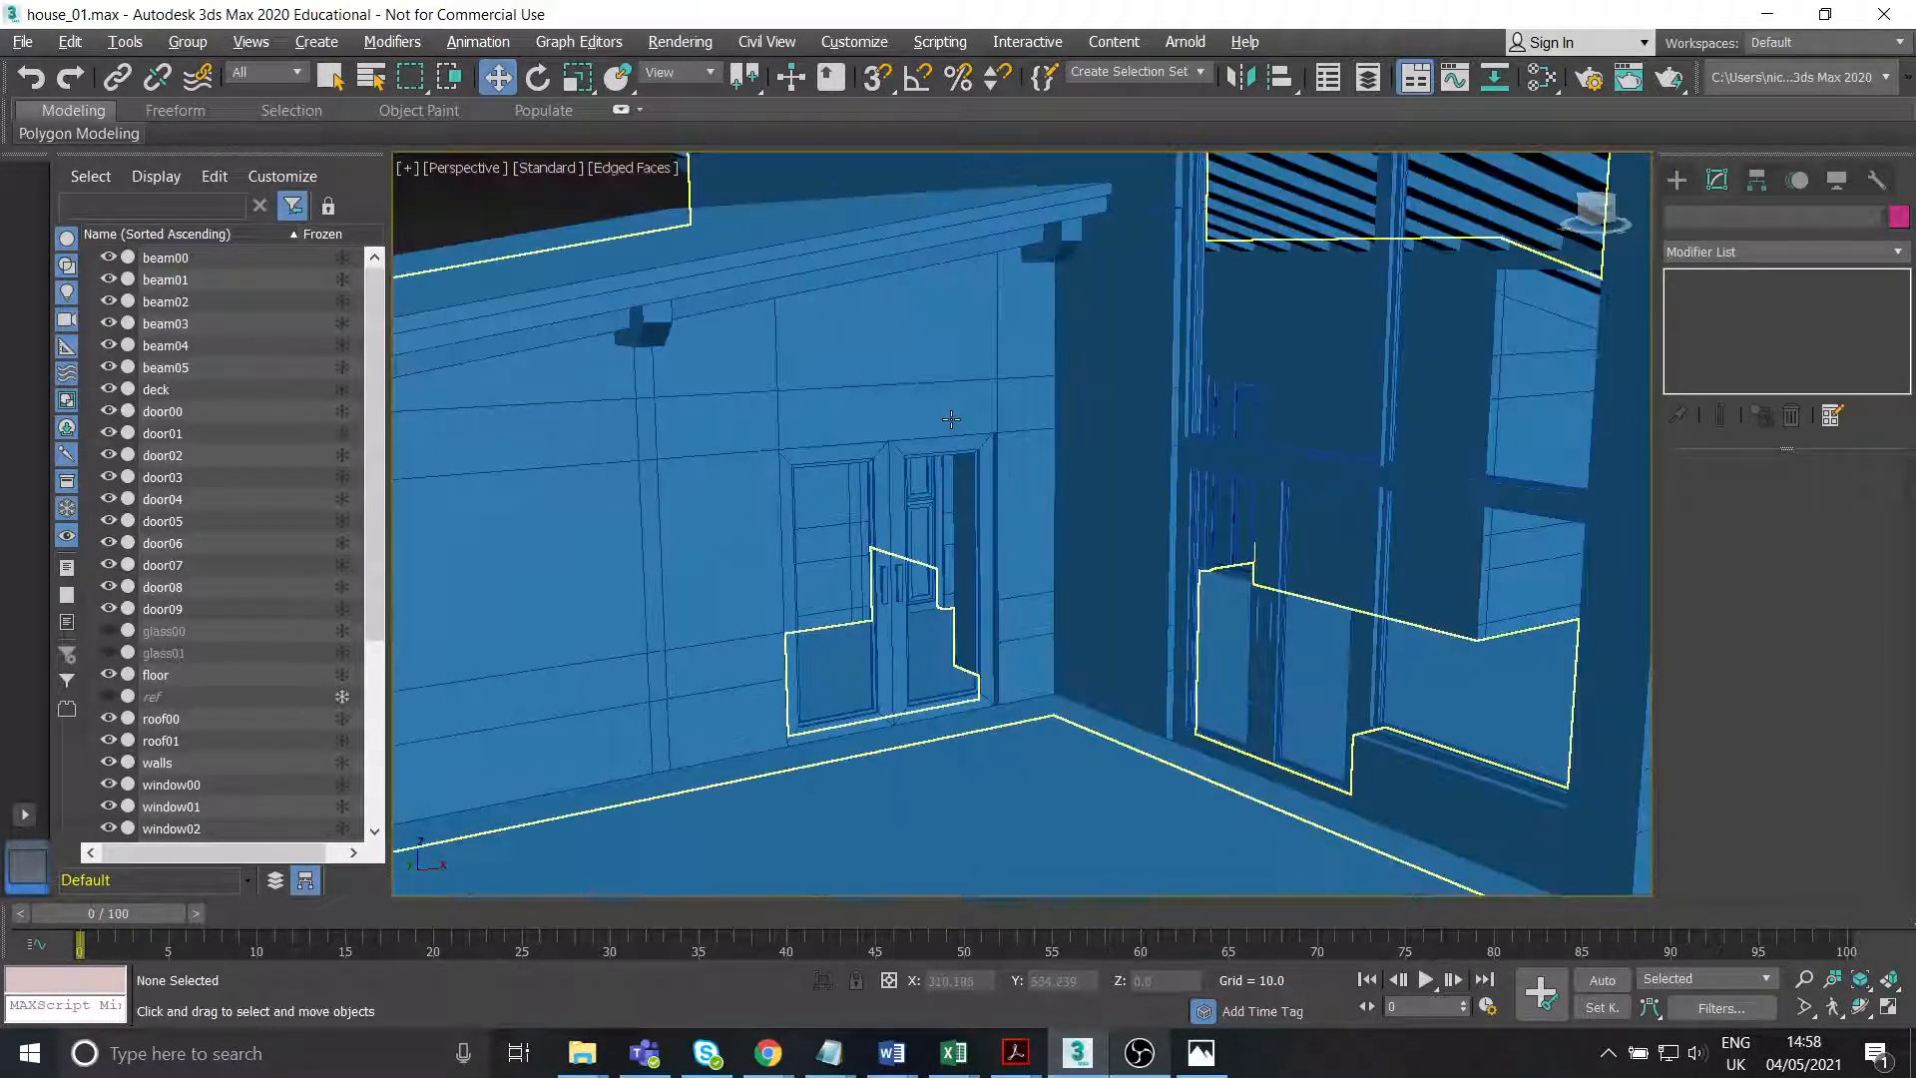
Select the house walls object, confirm its object colour and orbit around the model.
{"action": "left_click", "coordinate": [156, 763]}
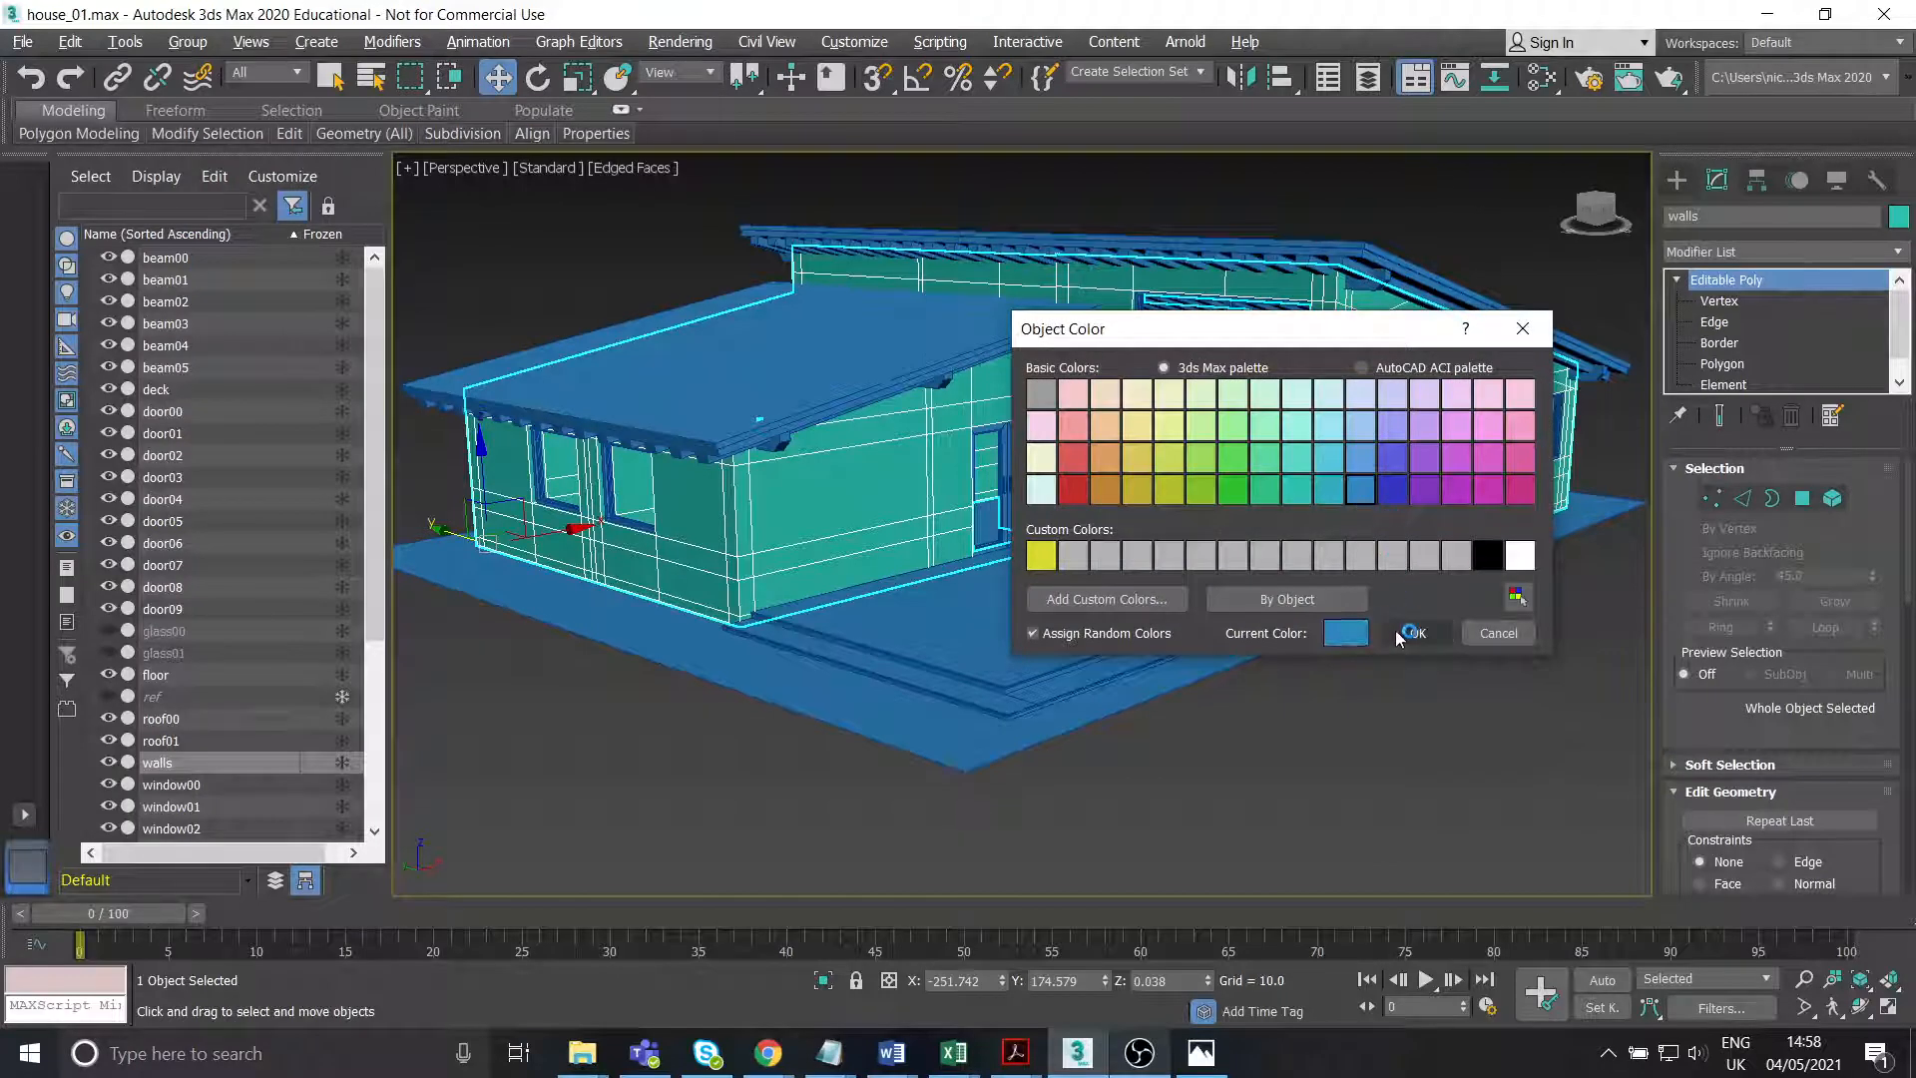
{"action": "left_click", "coordinate": [1413, 633]}
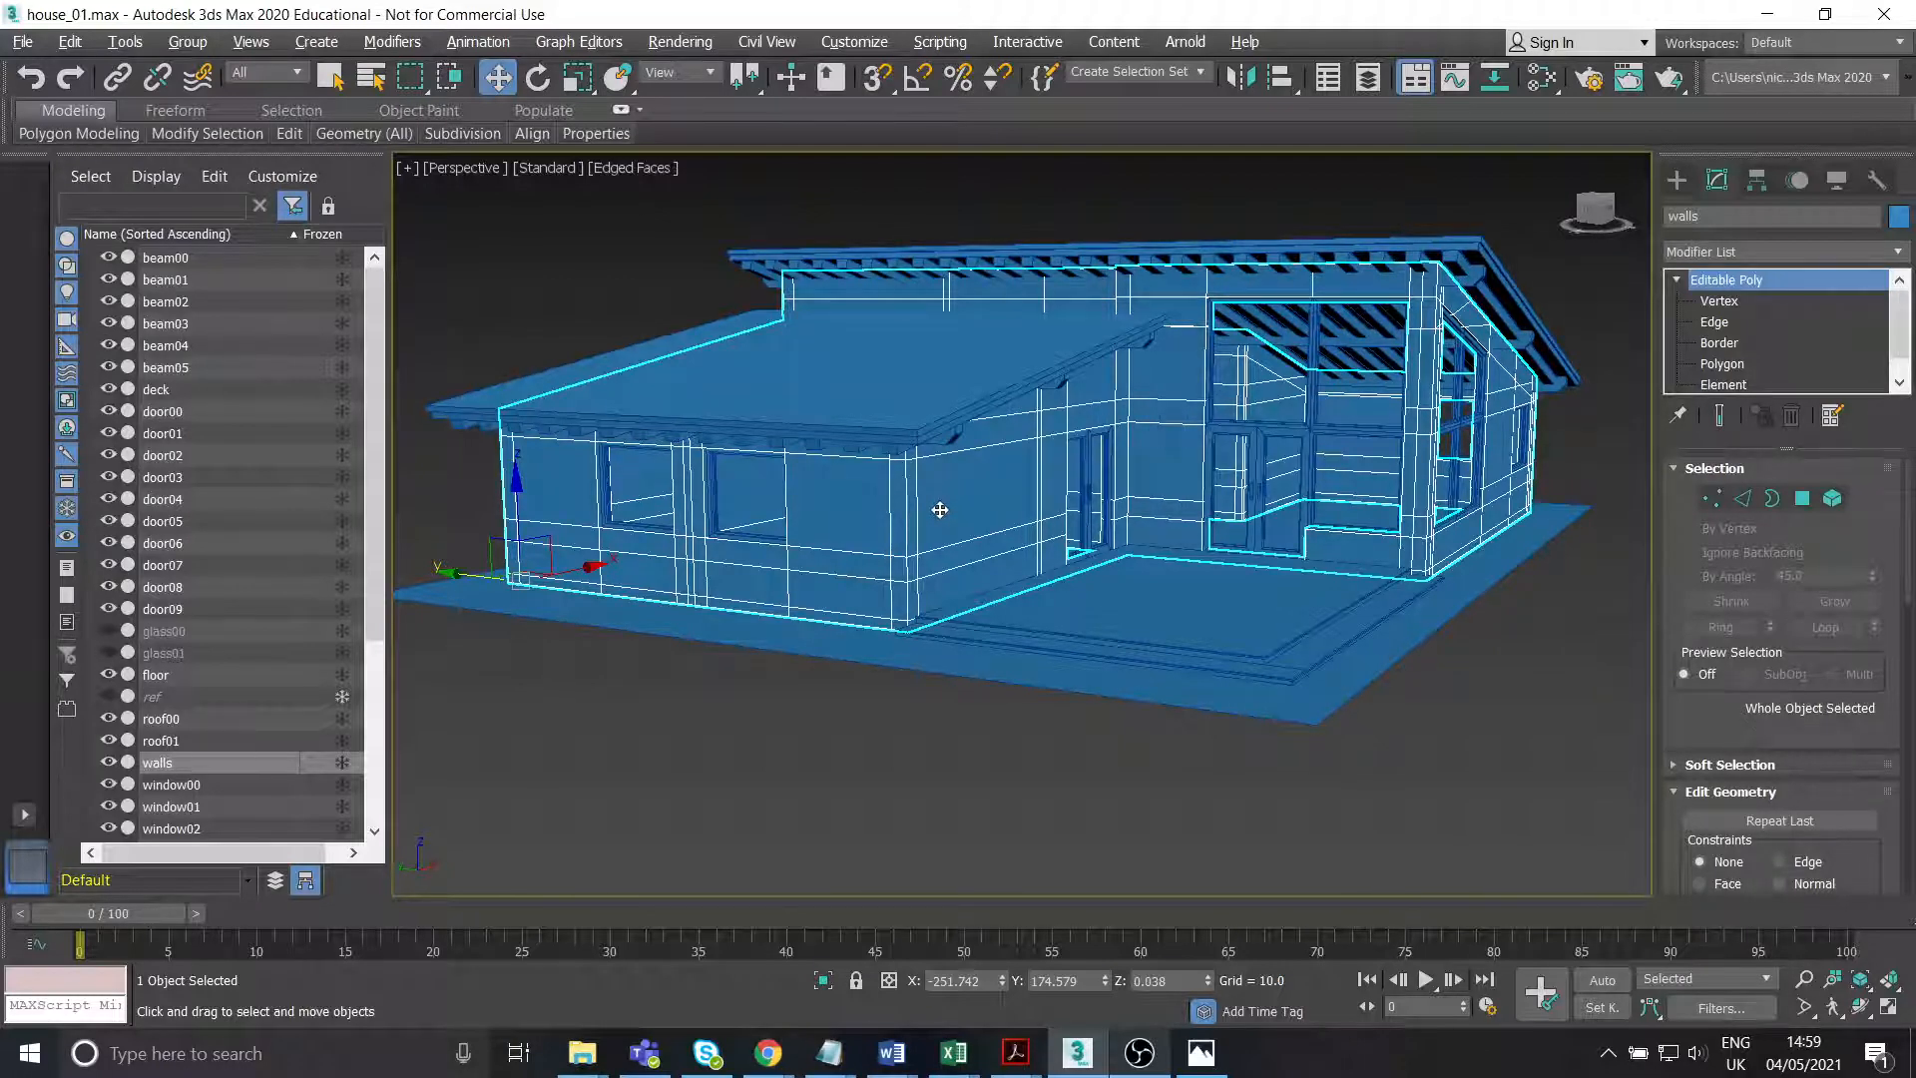
{"action": "left_click_drag", "start_coordinate": [991, 513], "coordinate": [996, 501]}
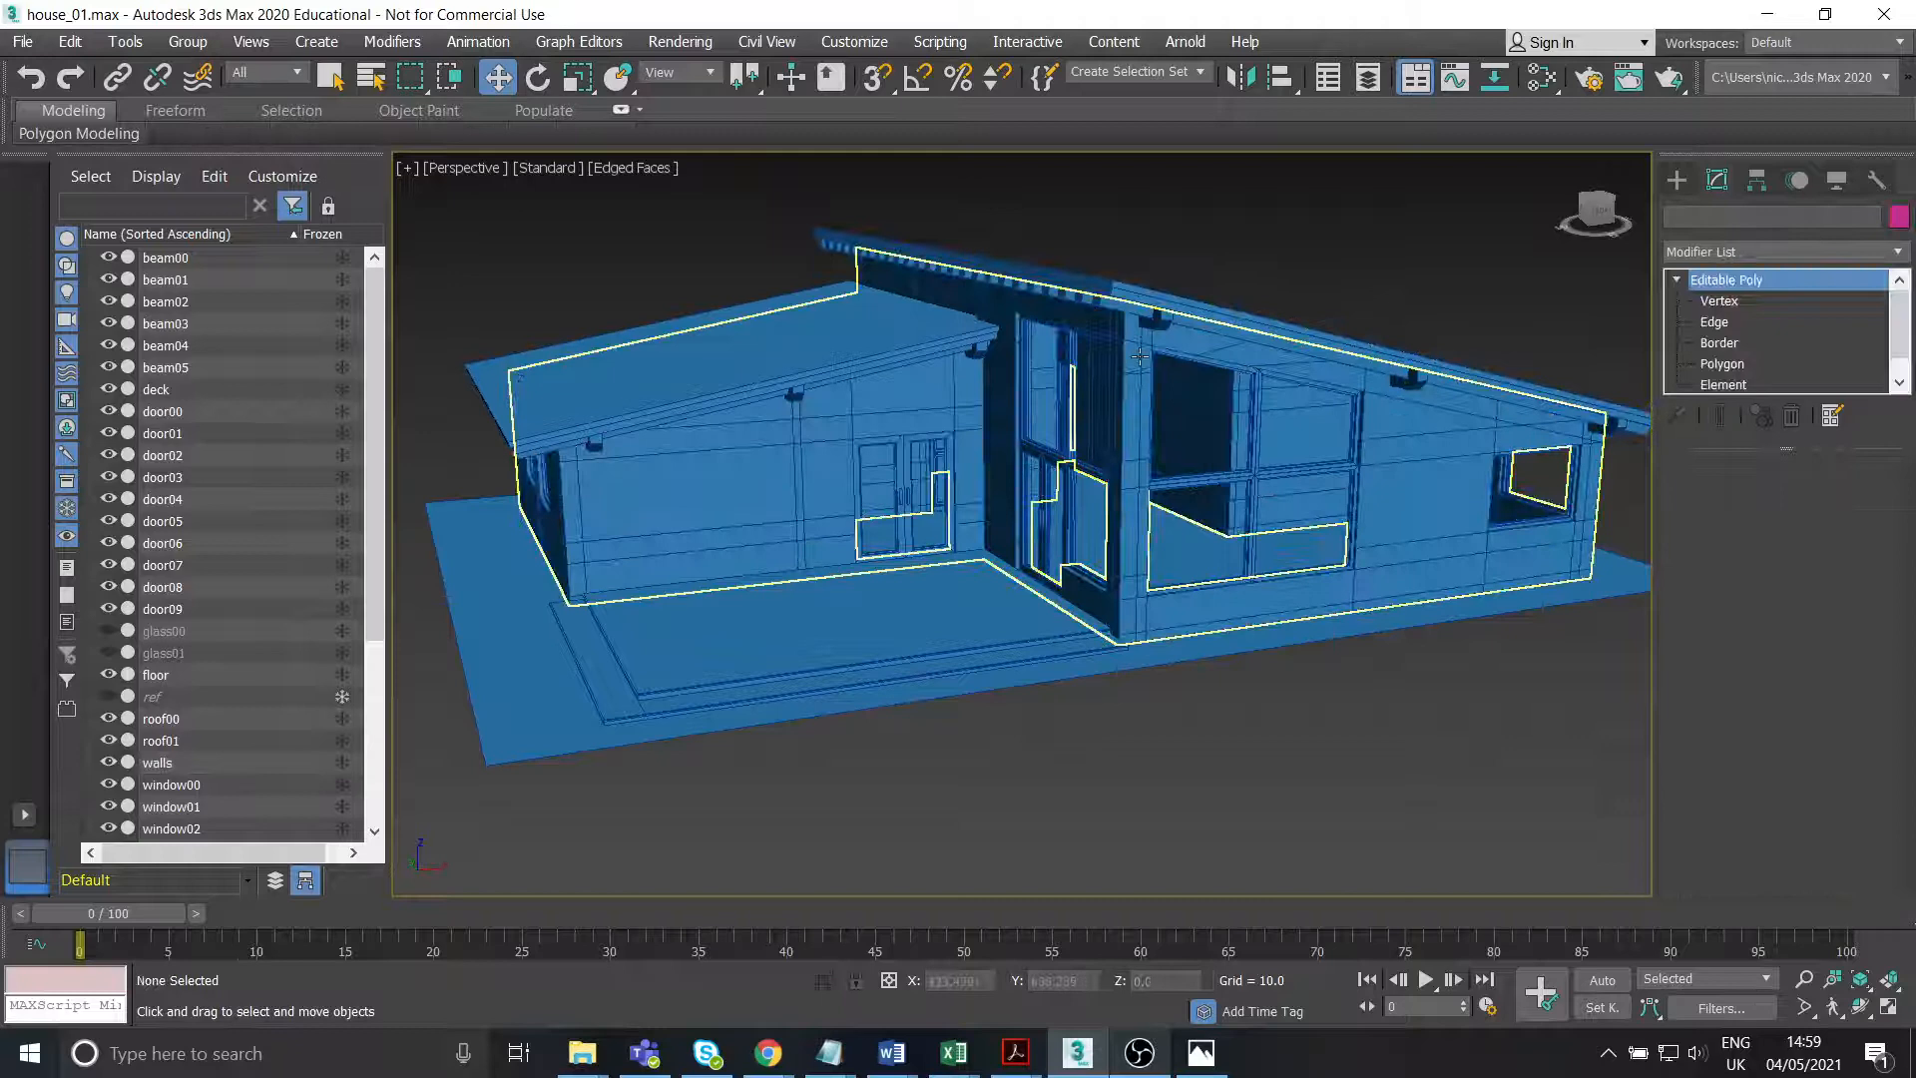
{"action": "left_click", "coordinate": [155, 762]}
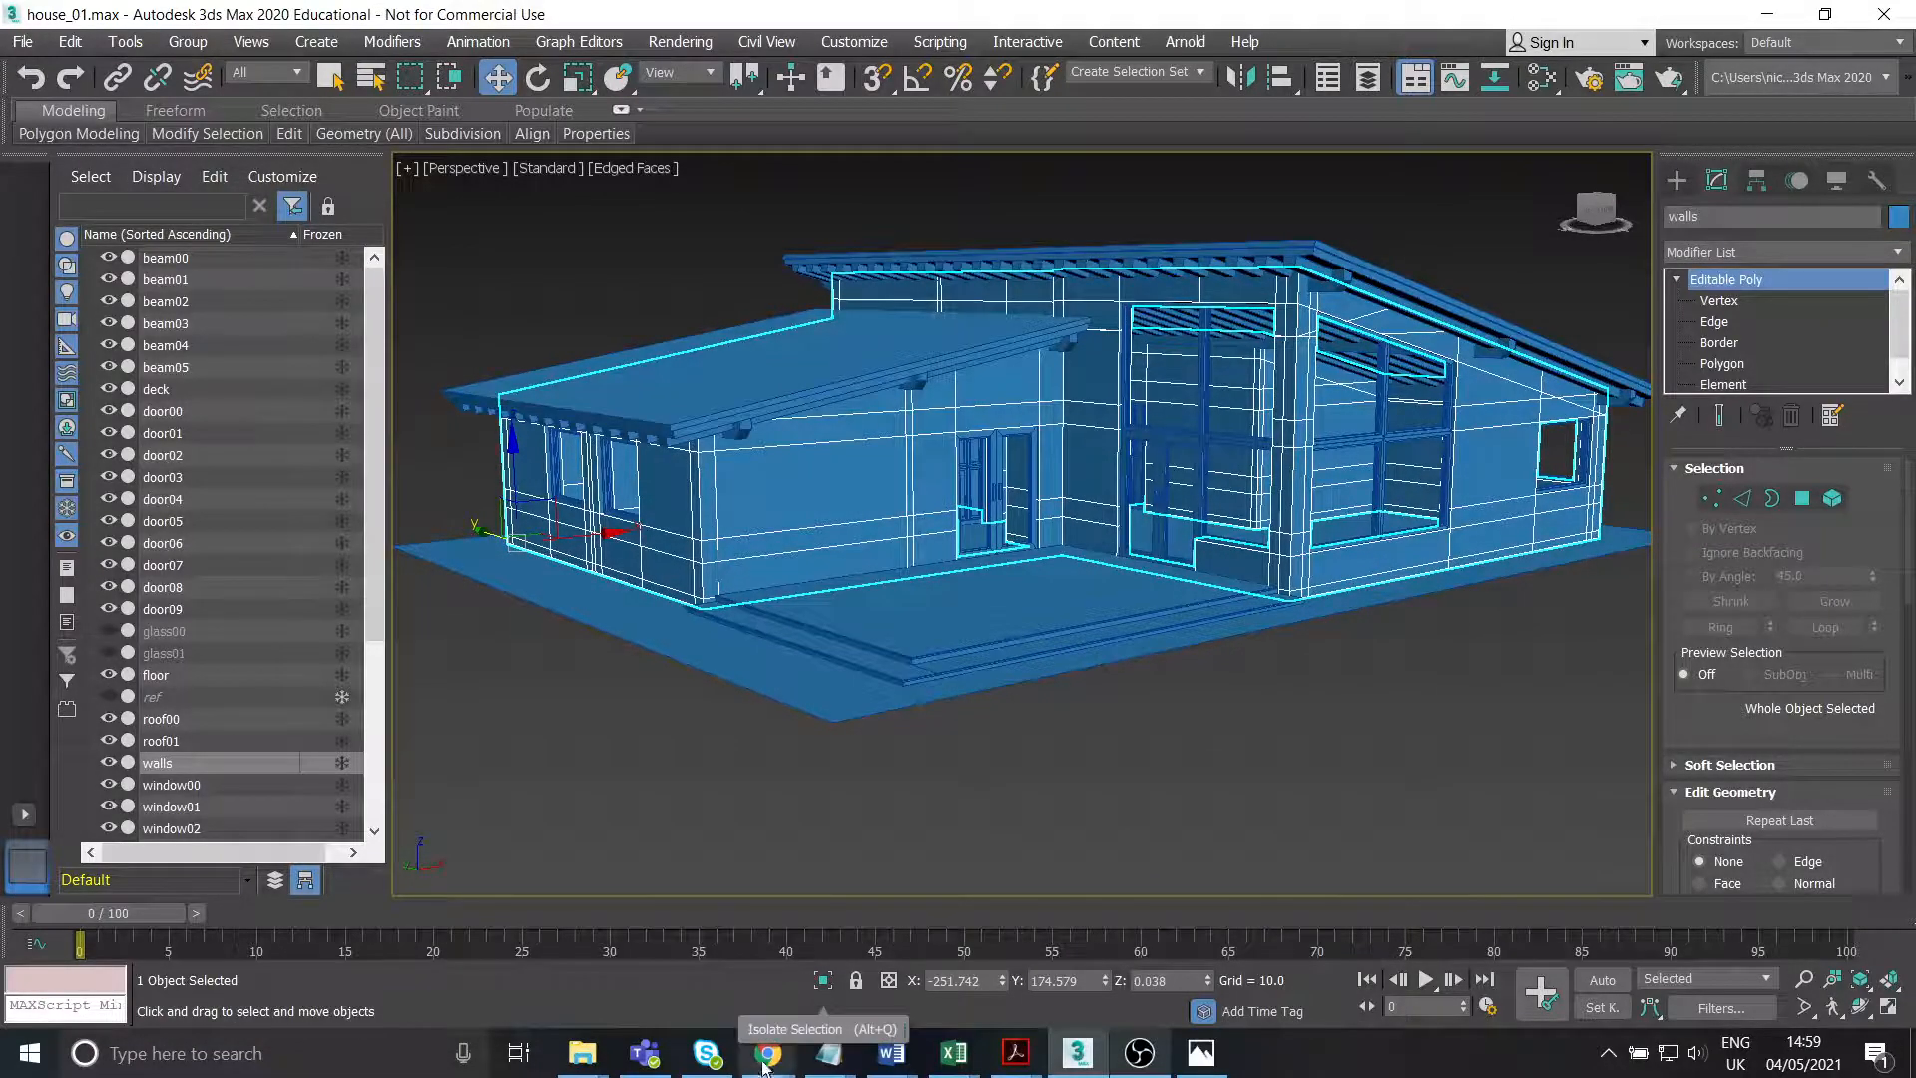
{"action": "mouse_move", "coordinate": [768, 1052]}
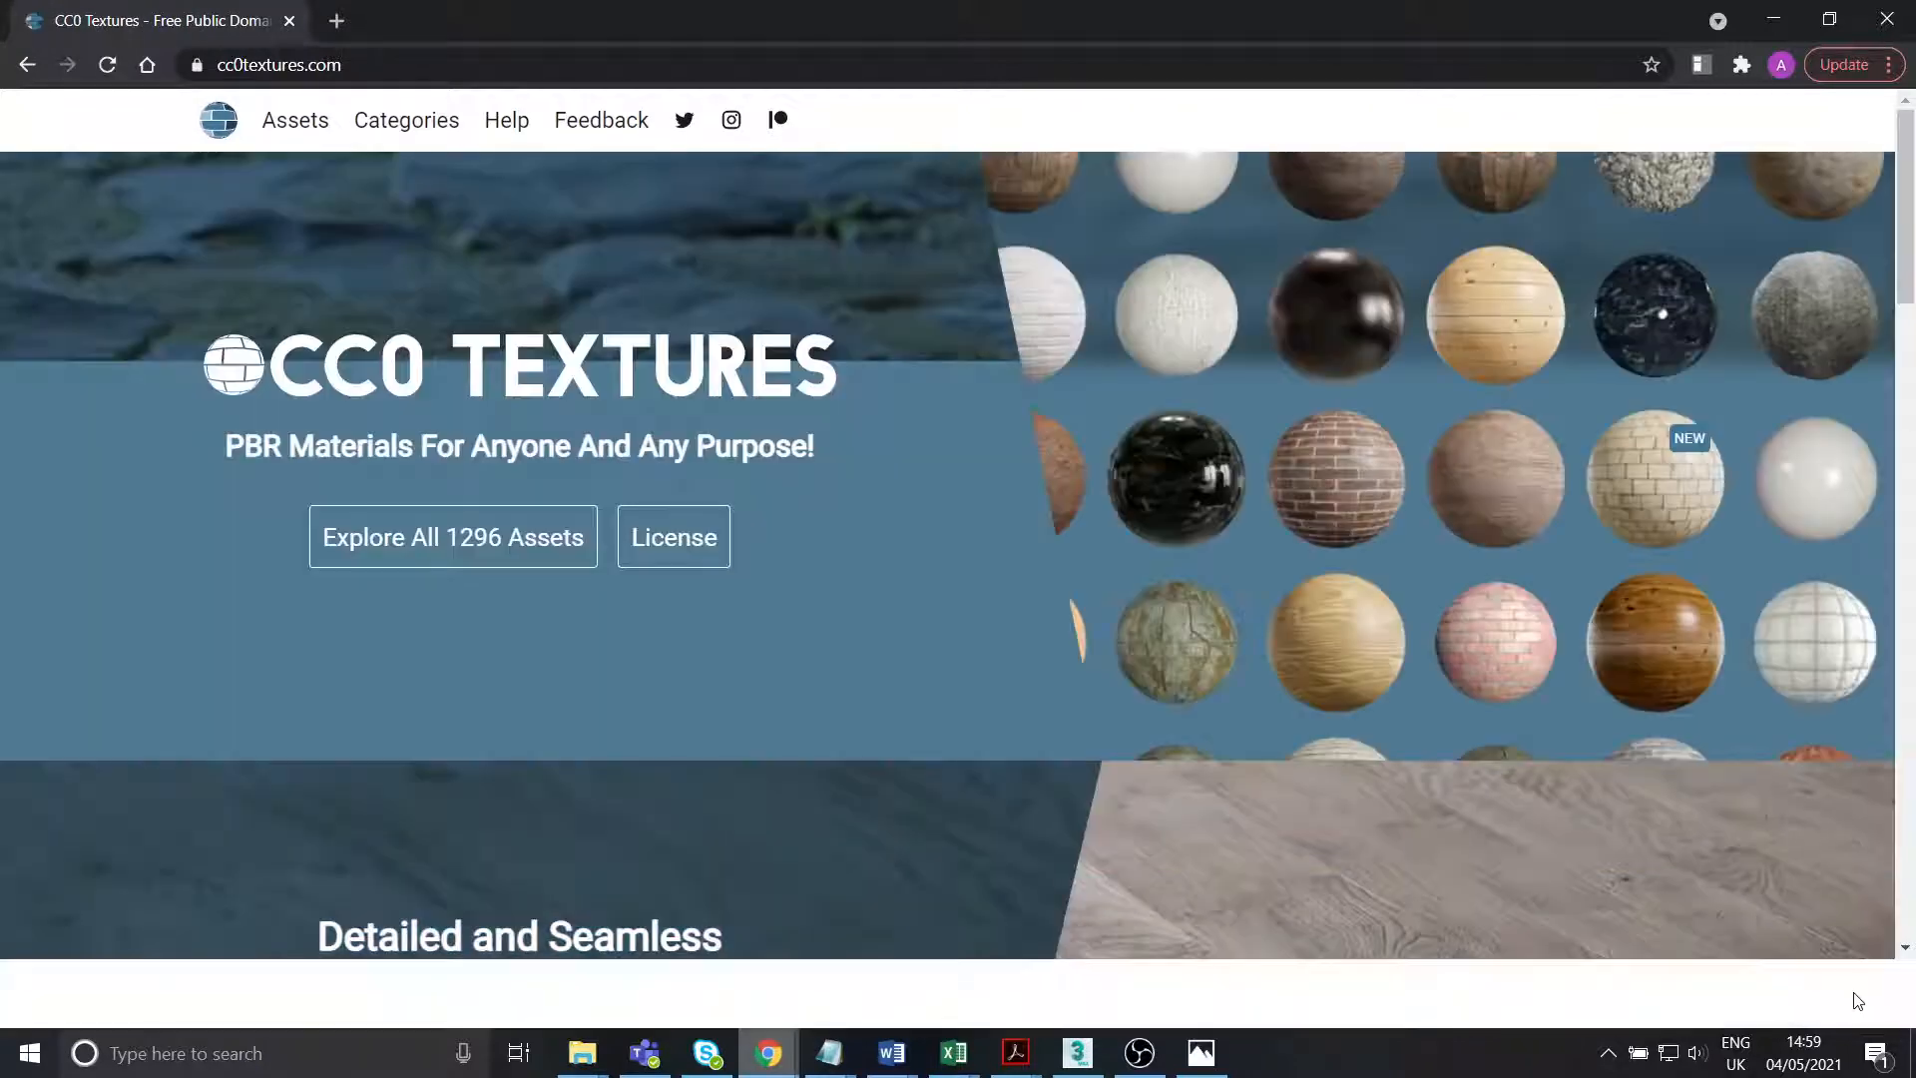
Browse CC0 Textures and open the full Assets list, scrolling through the popular materials.
{"action": "scroll", "scroll_direction": "down", "scroll_amount": 3}
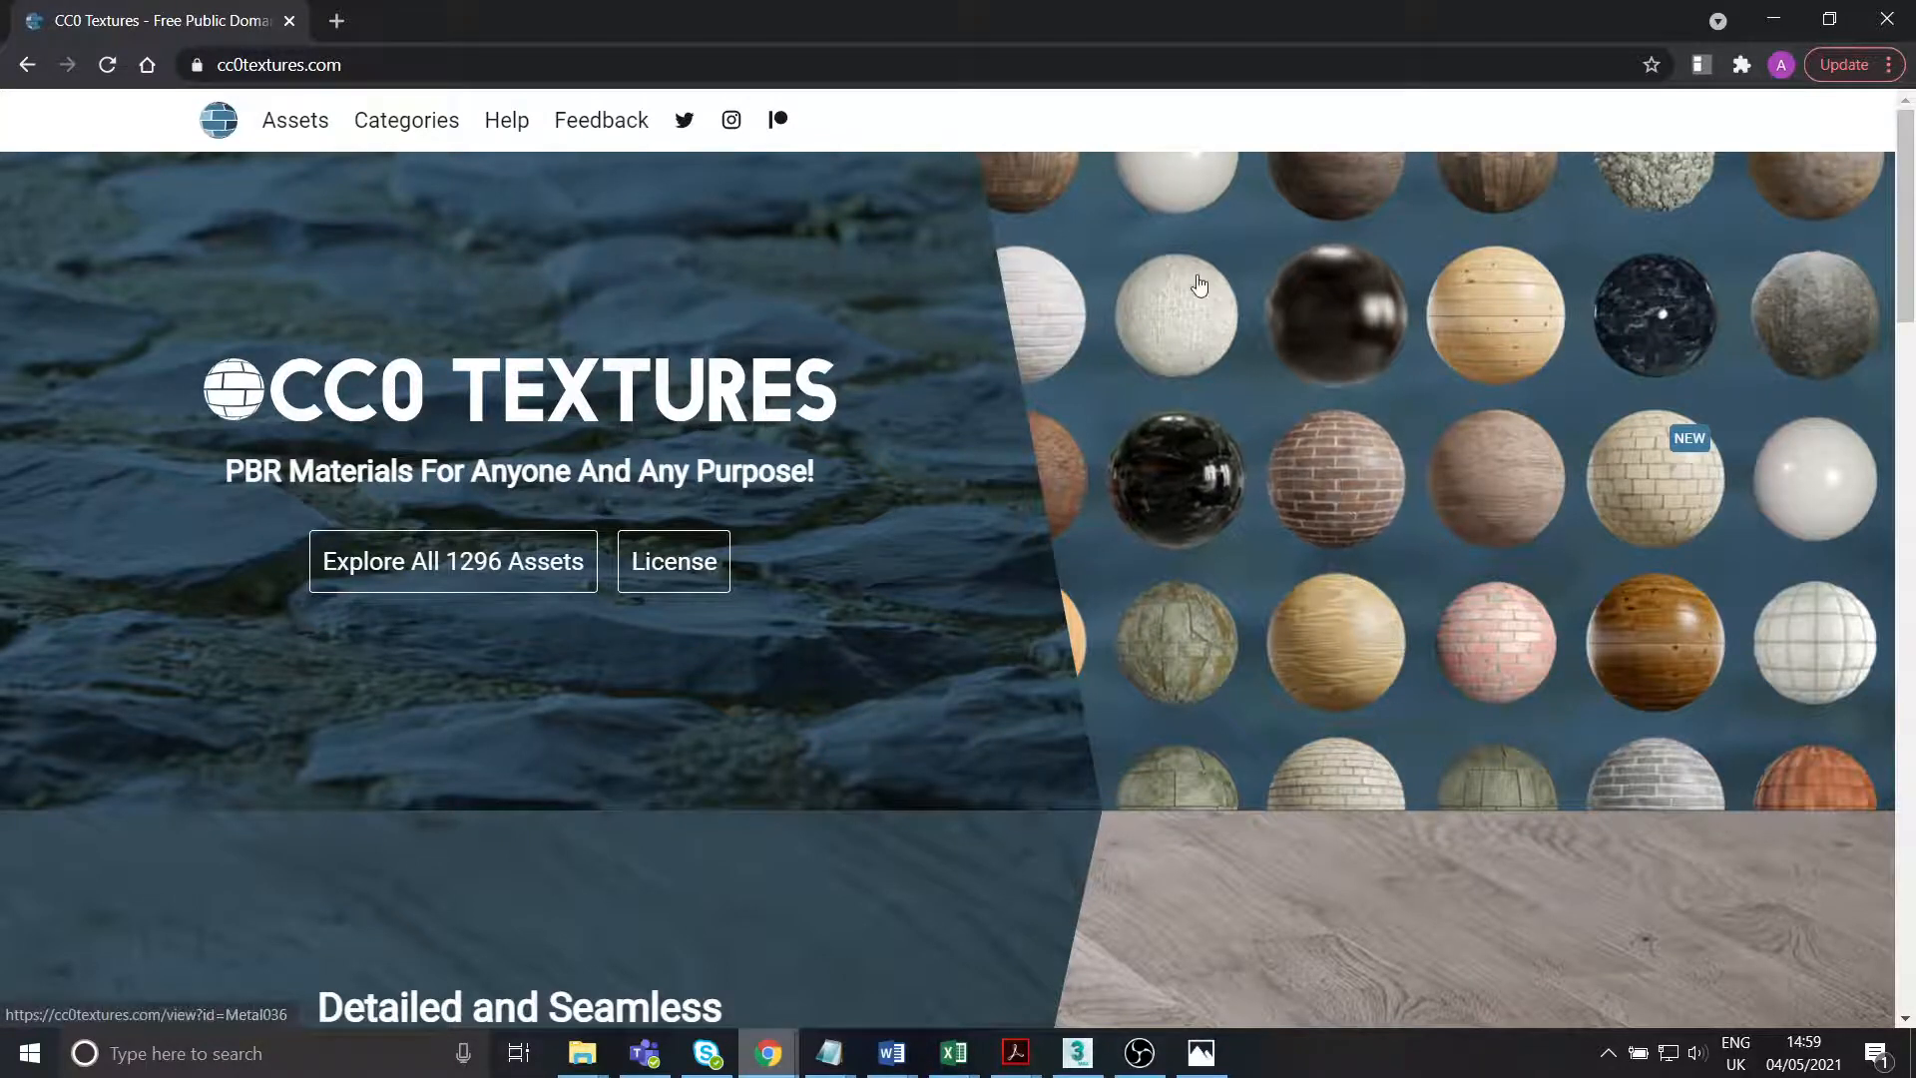
{"action": "mouse_move", "coordinate": [1268, 543]}
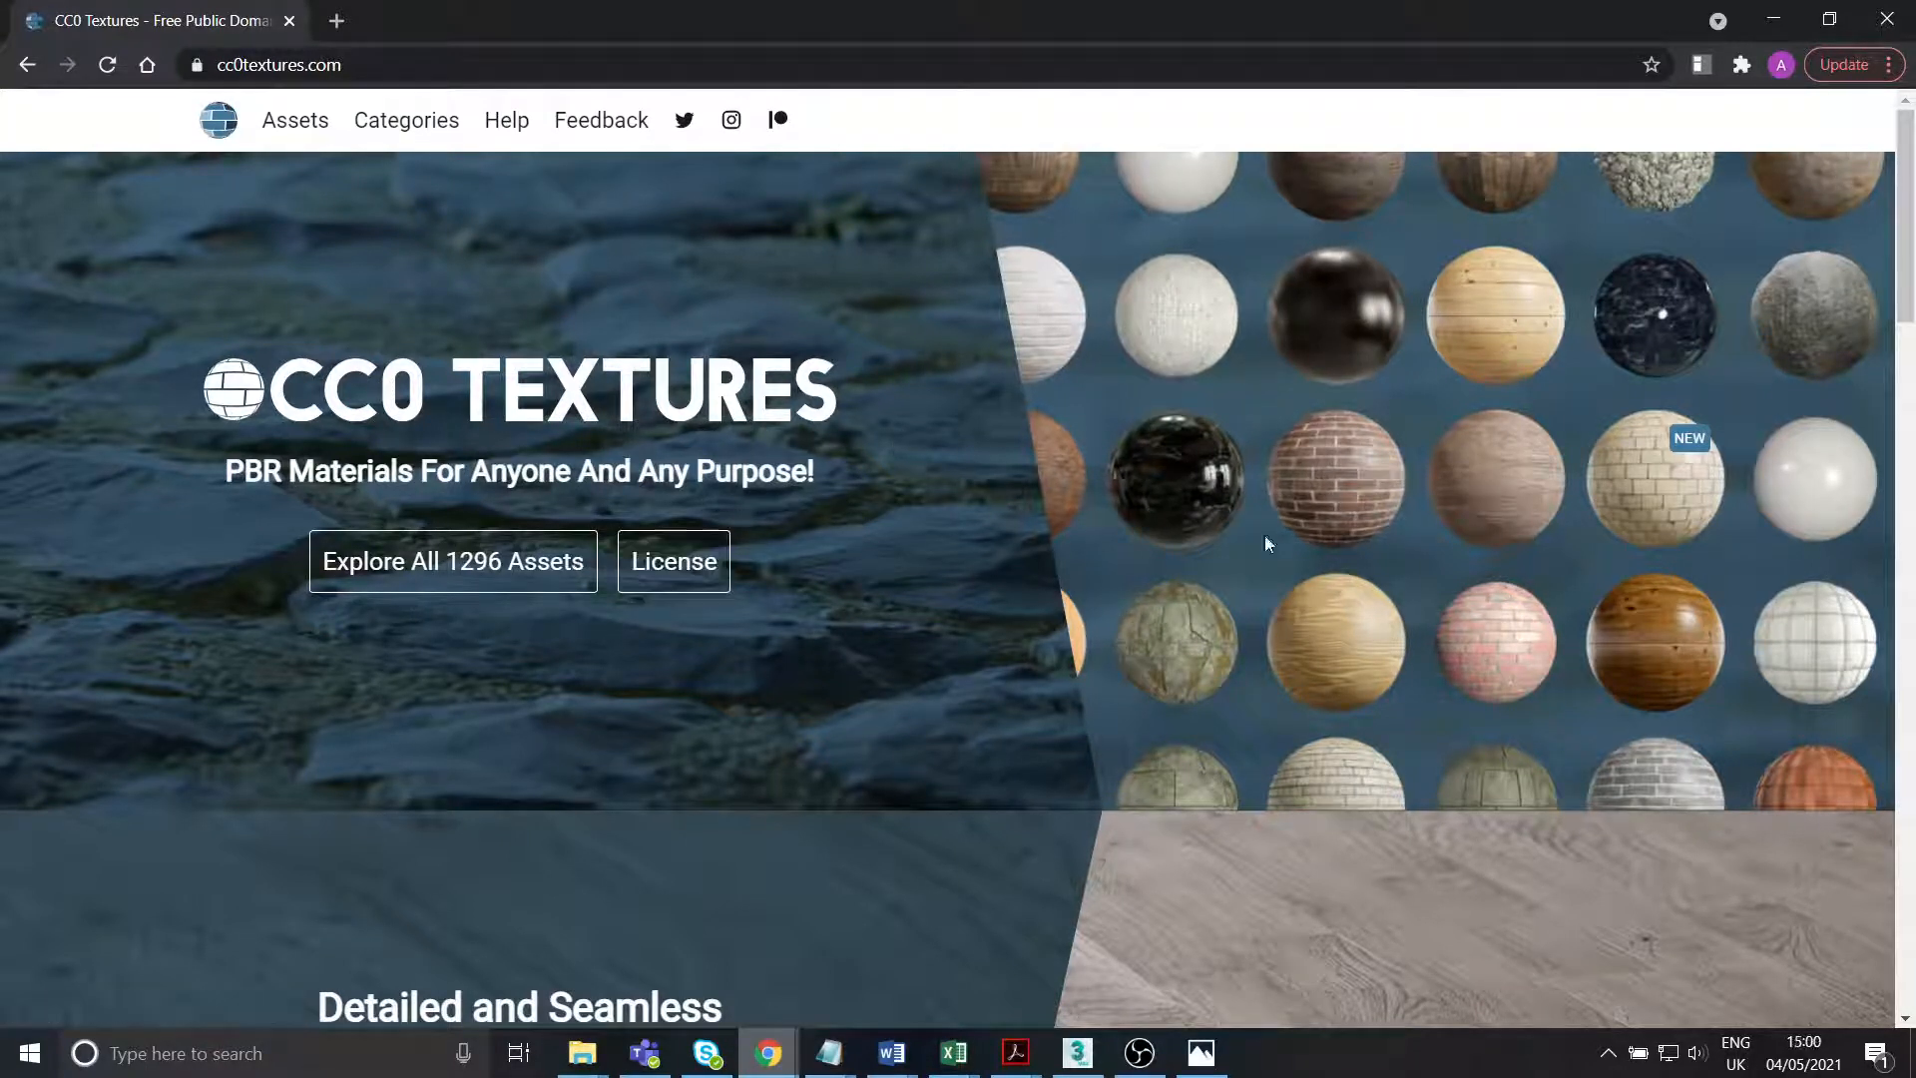
{"action": "scroll", "scroll_direction": "down", "scroll_amount": 3}
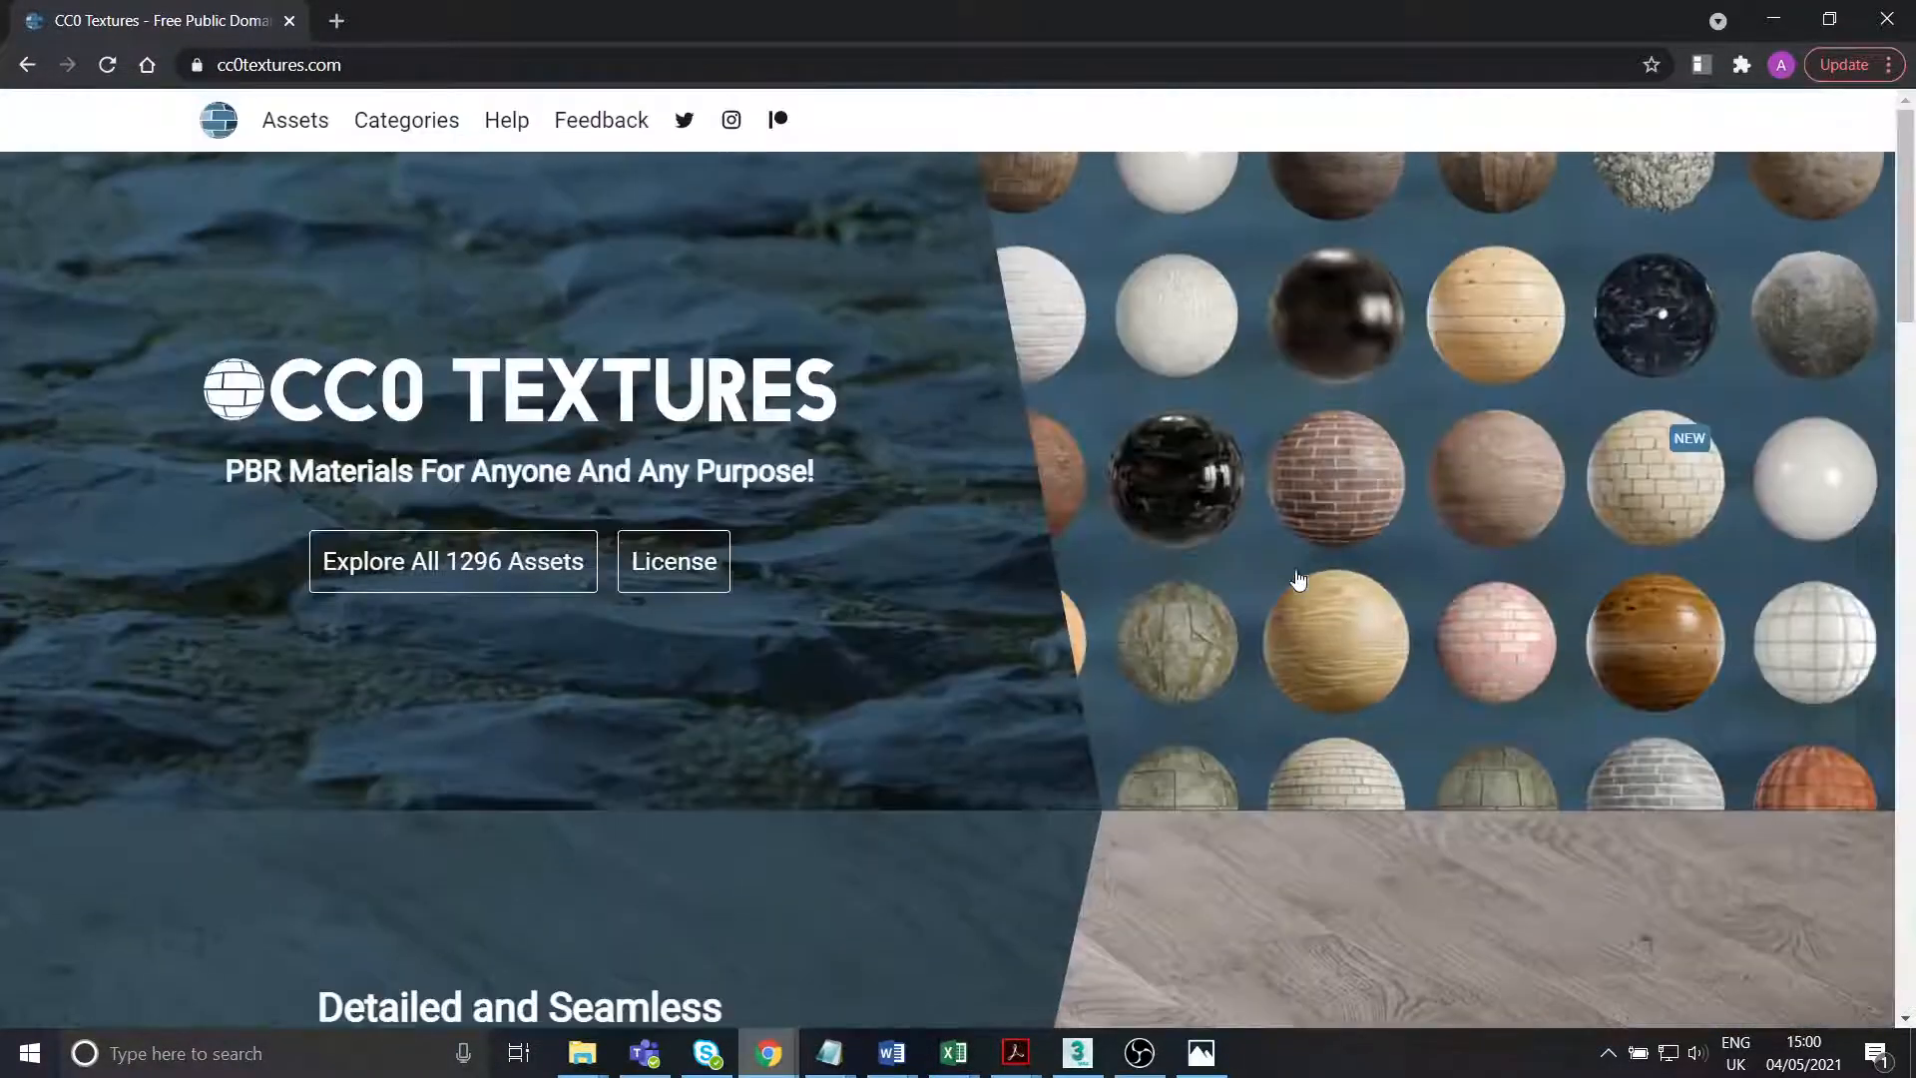
{"action": "mouse_move", "coordinate": [296, 120]}
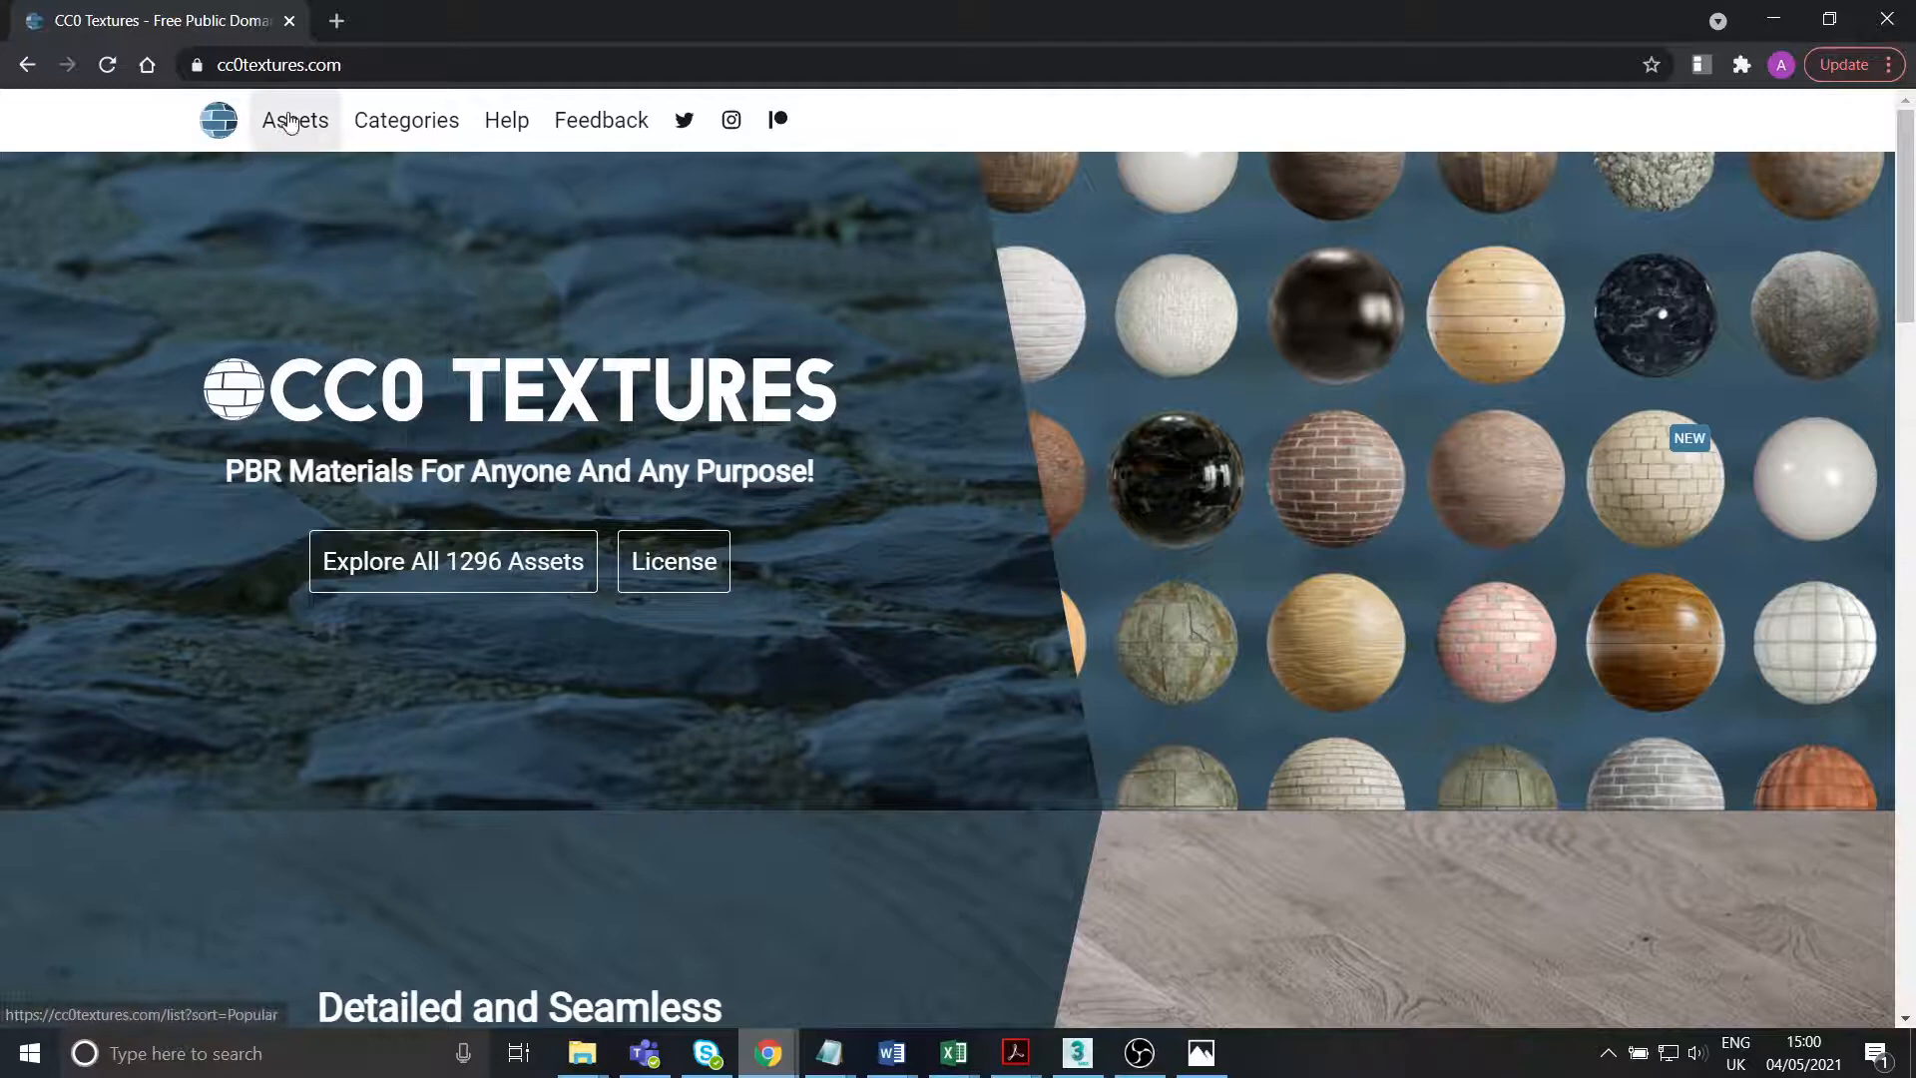
{"action": "left_click", "coordinate": [294, 120]}
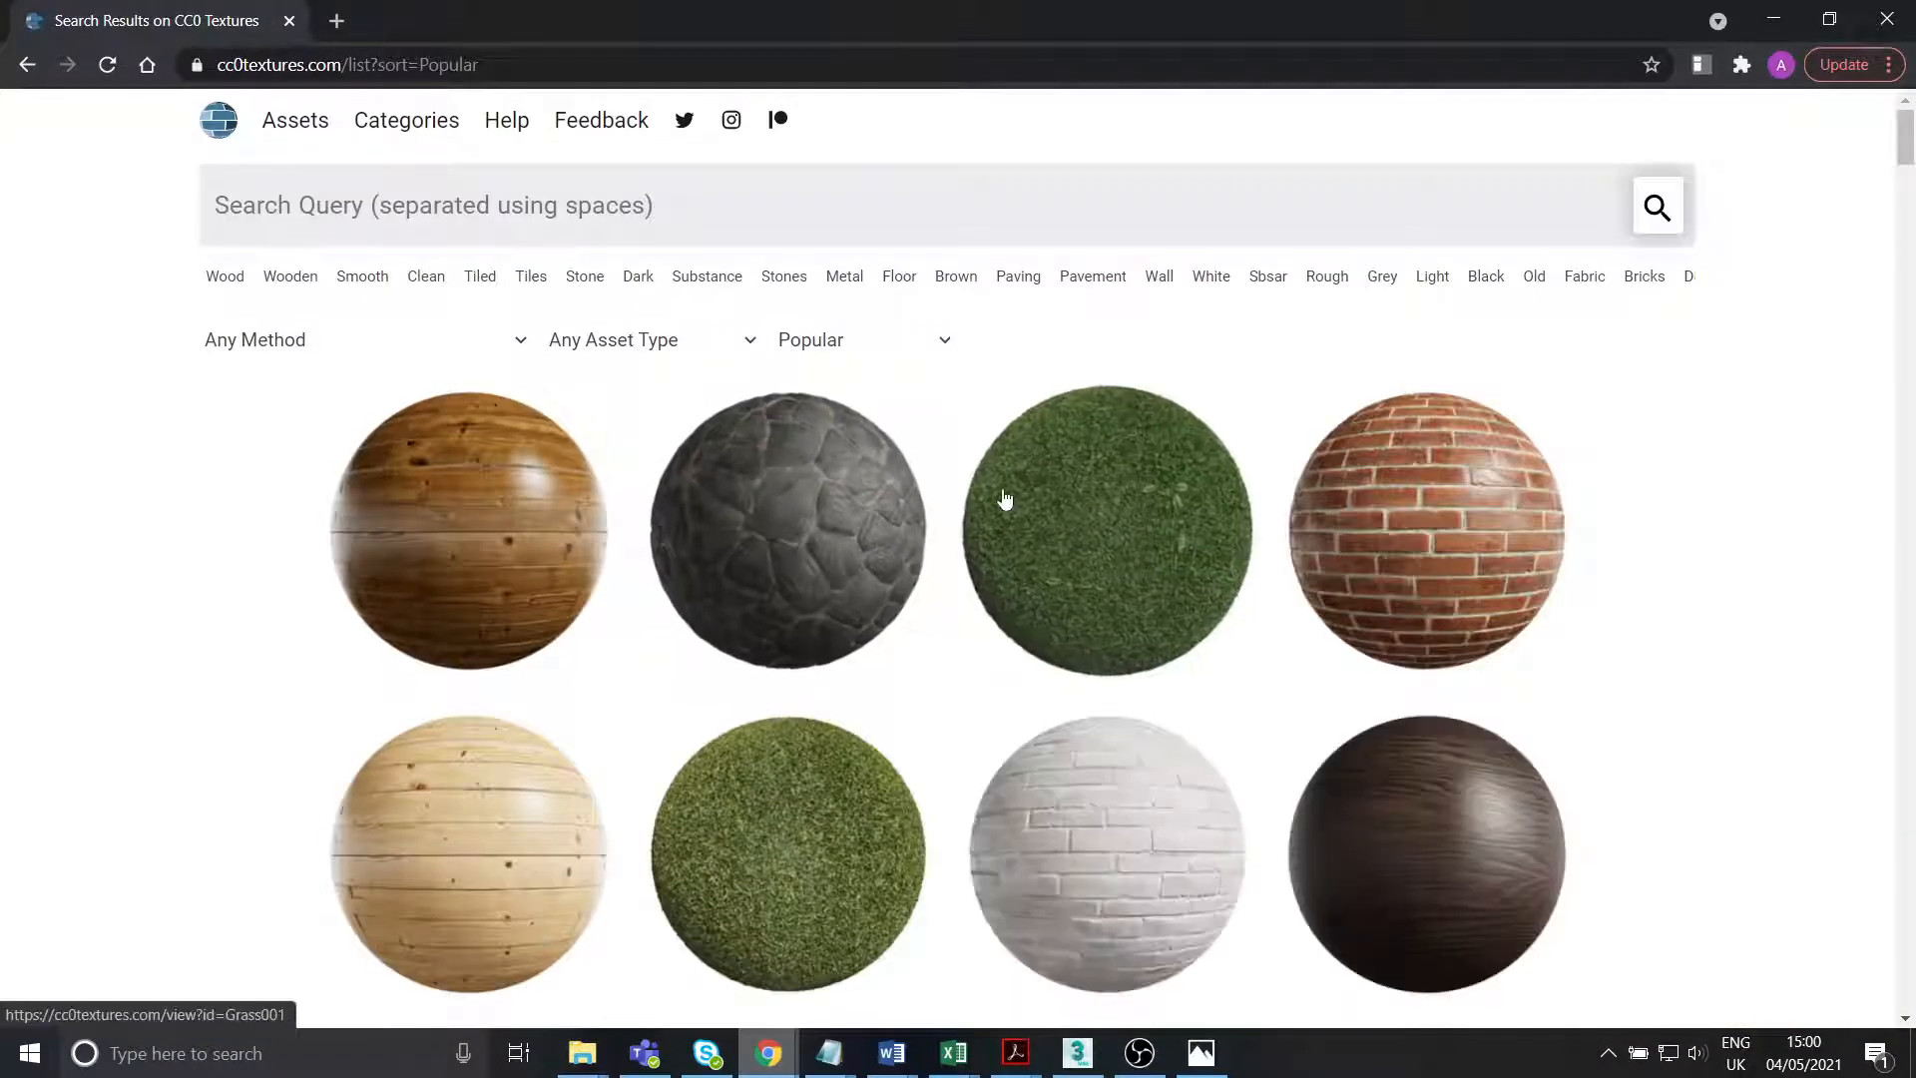
{"action": "mouse_move", "coordinate": [1024, 491]}
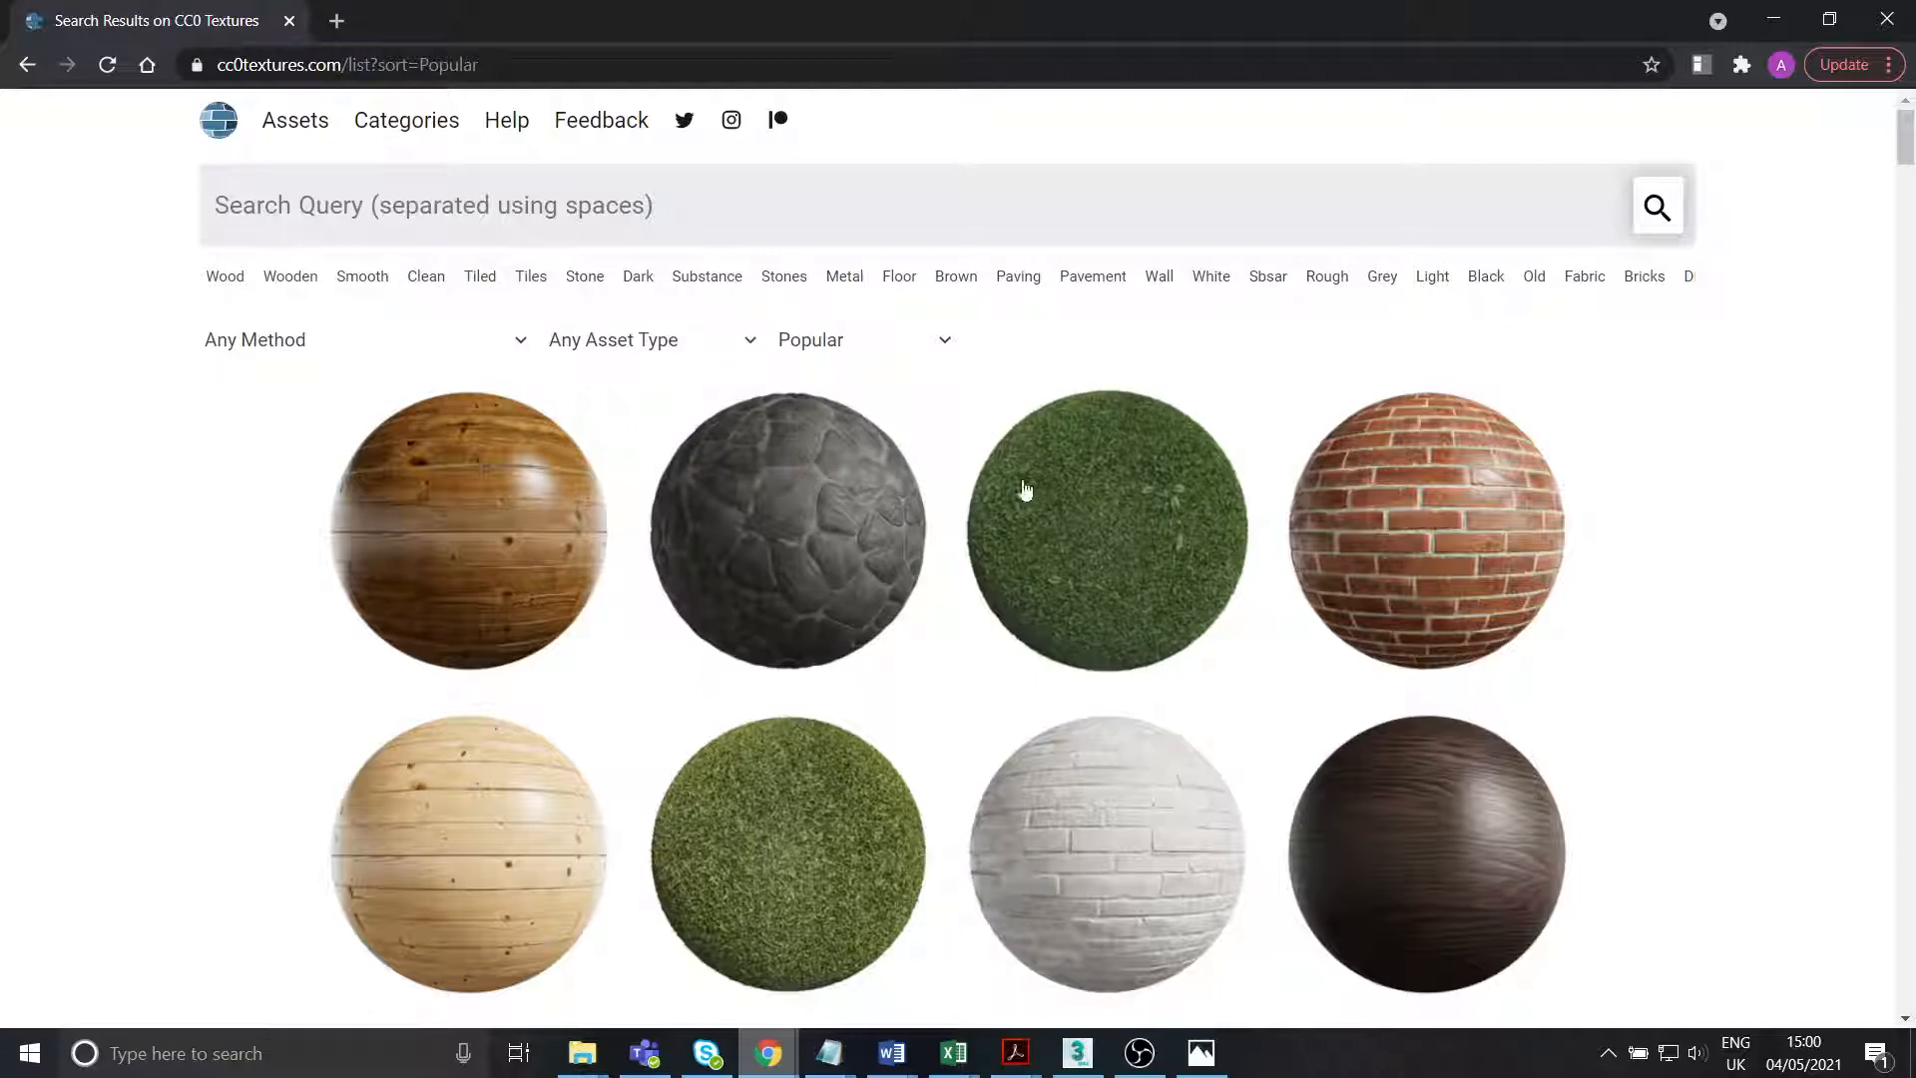
{"action": "scroll", "scroll_direction": "down", "scroll_amount": 3}
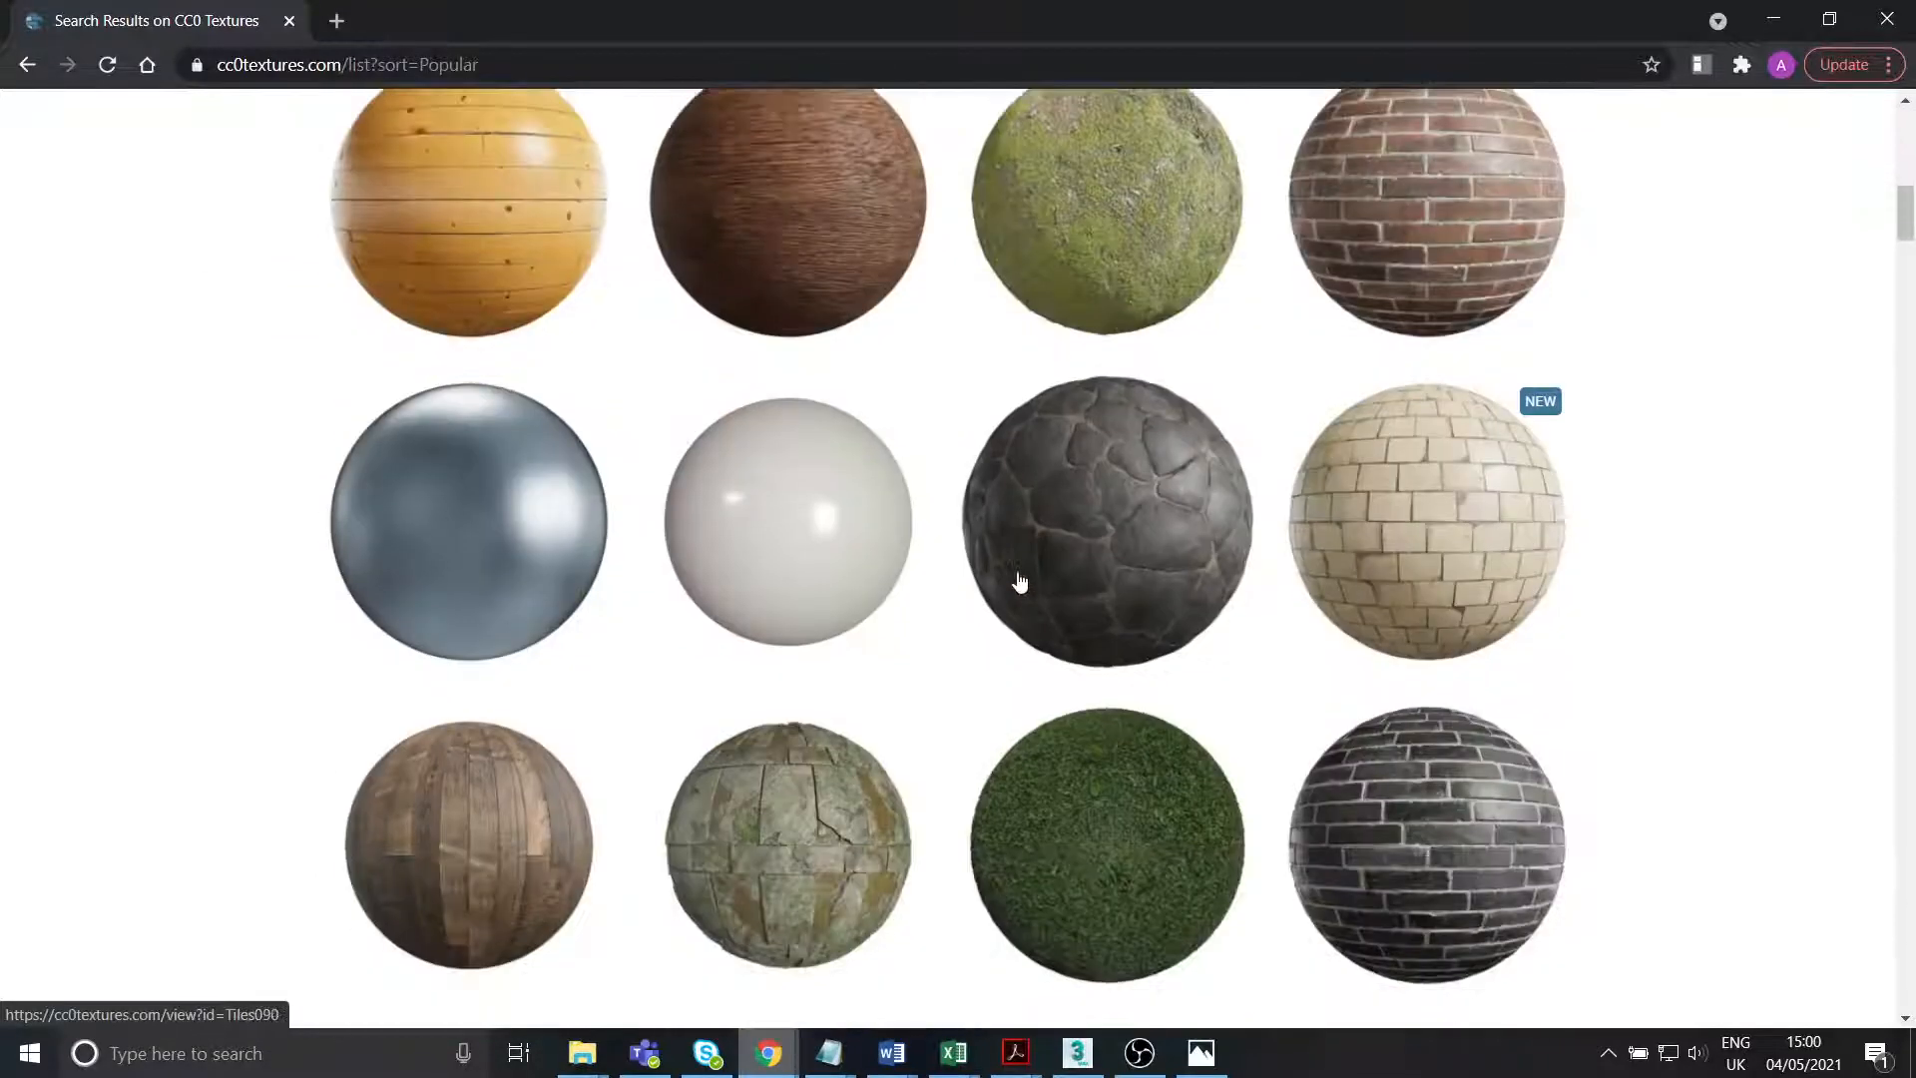
{"action": "scroll", "scroll_direction": "down", "scroll_amount": 3}
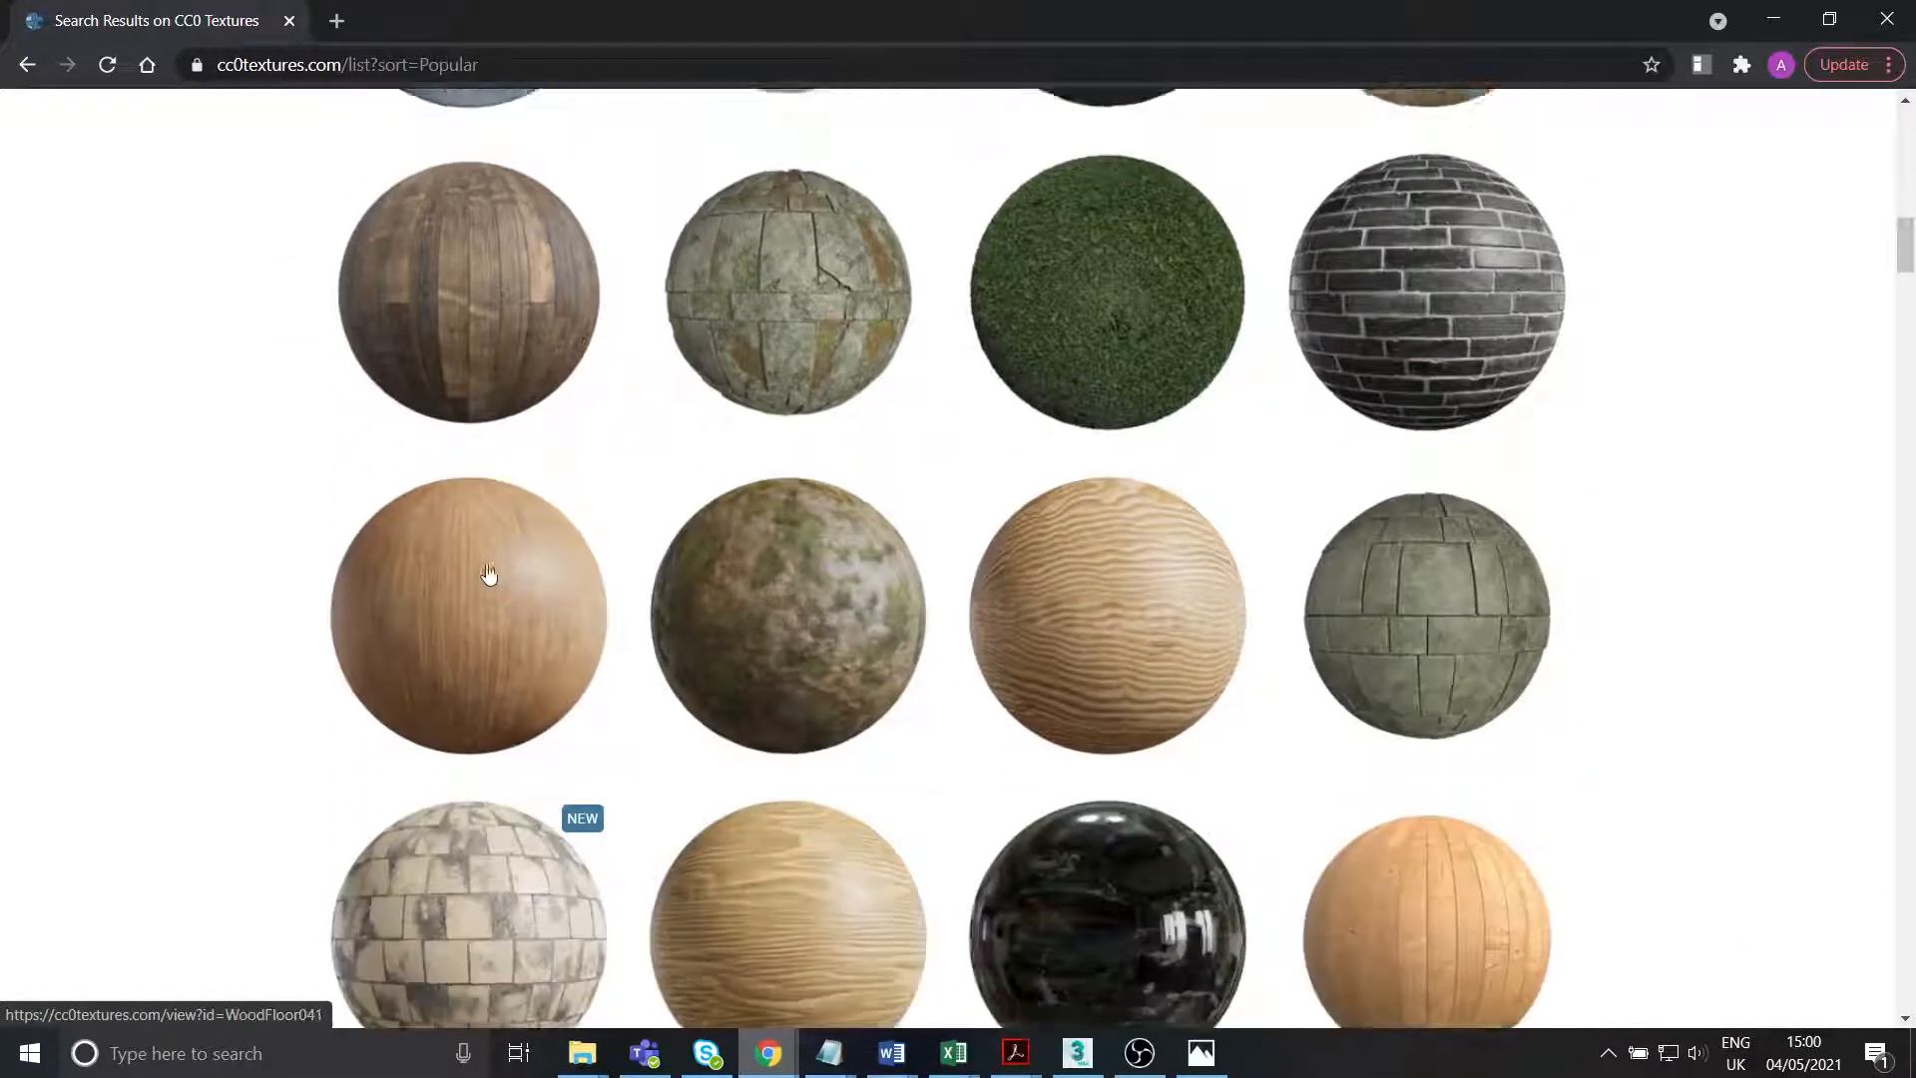
{"action": "scroll", "scroll_direction": "down", "scroll_amount": 3}
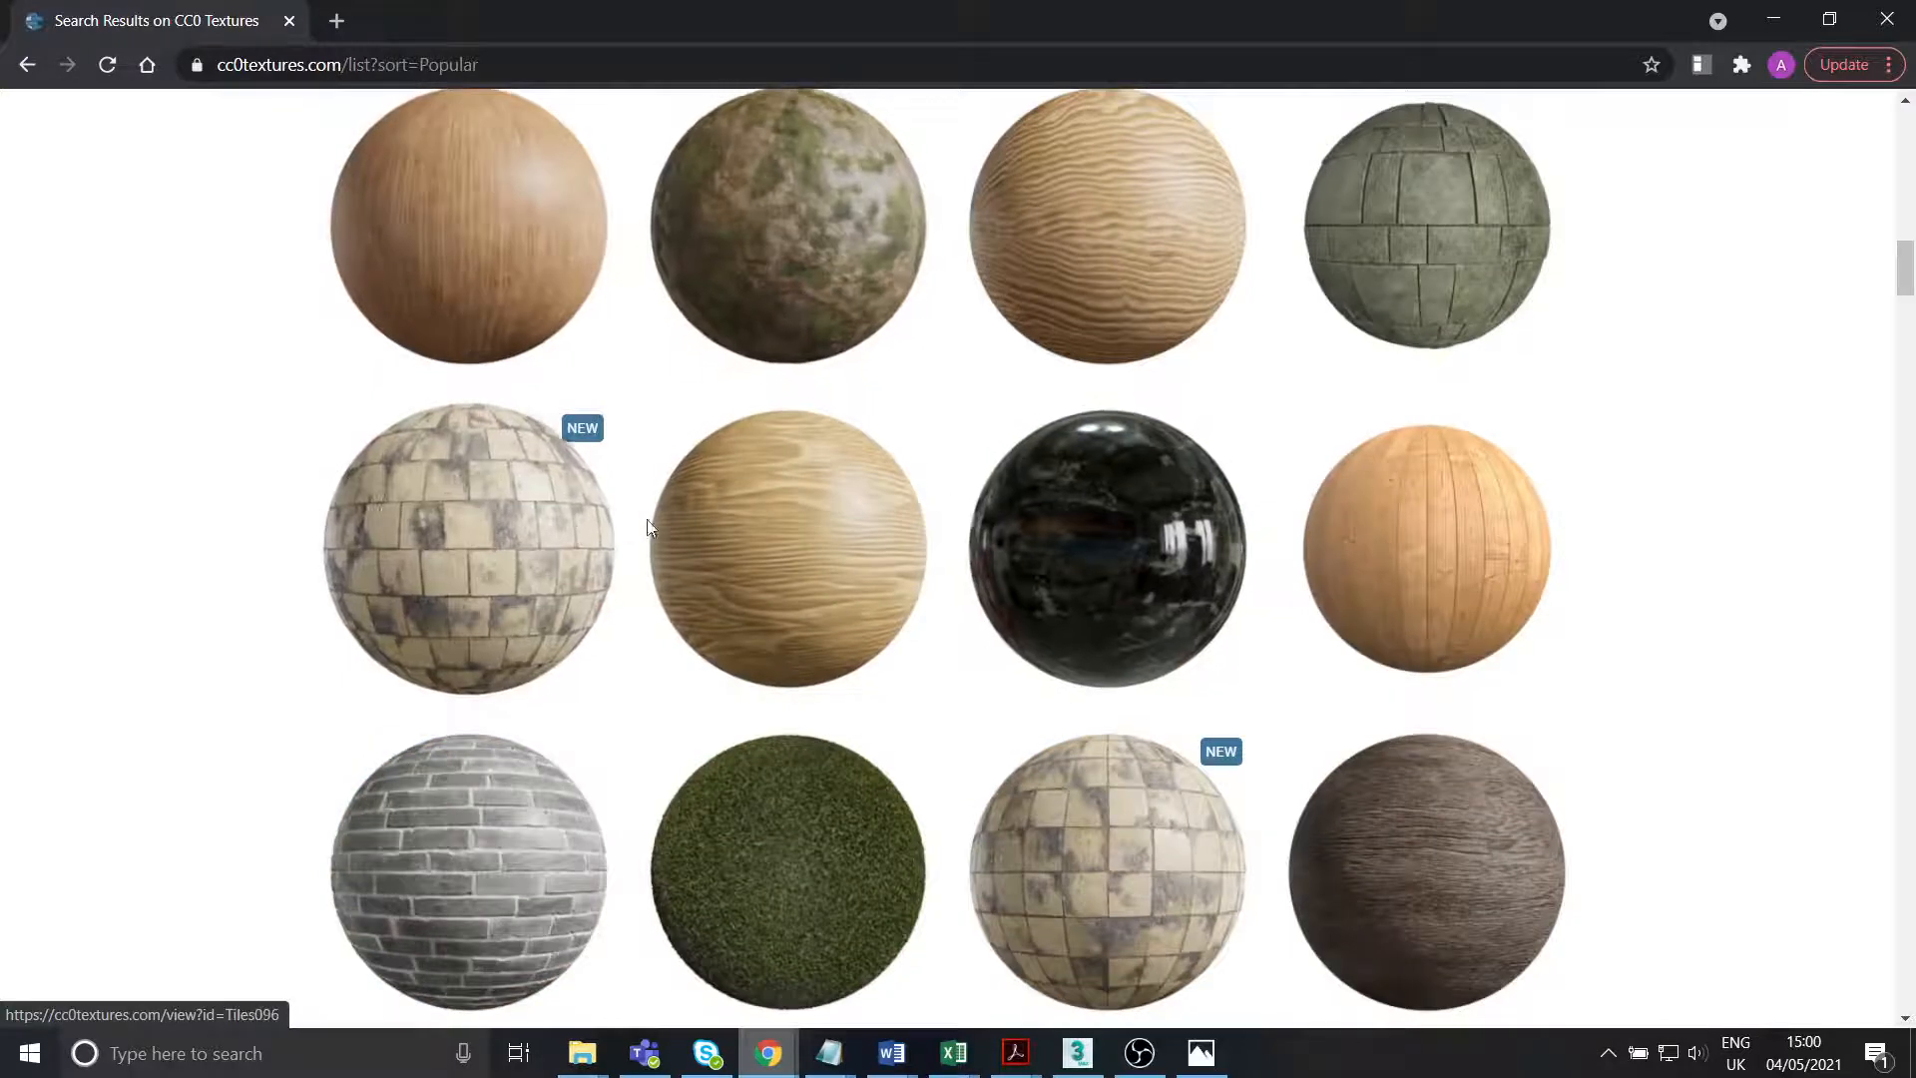
{"action": "scroll", "scroll_direction": "down", "scroll_amount": 3}
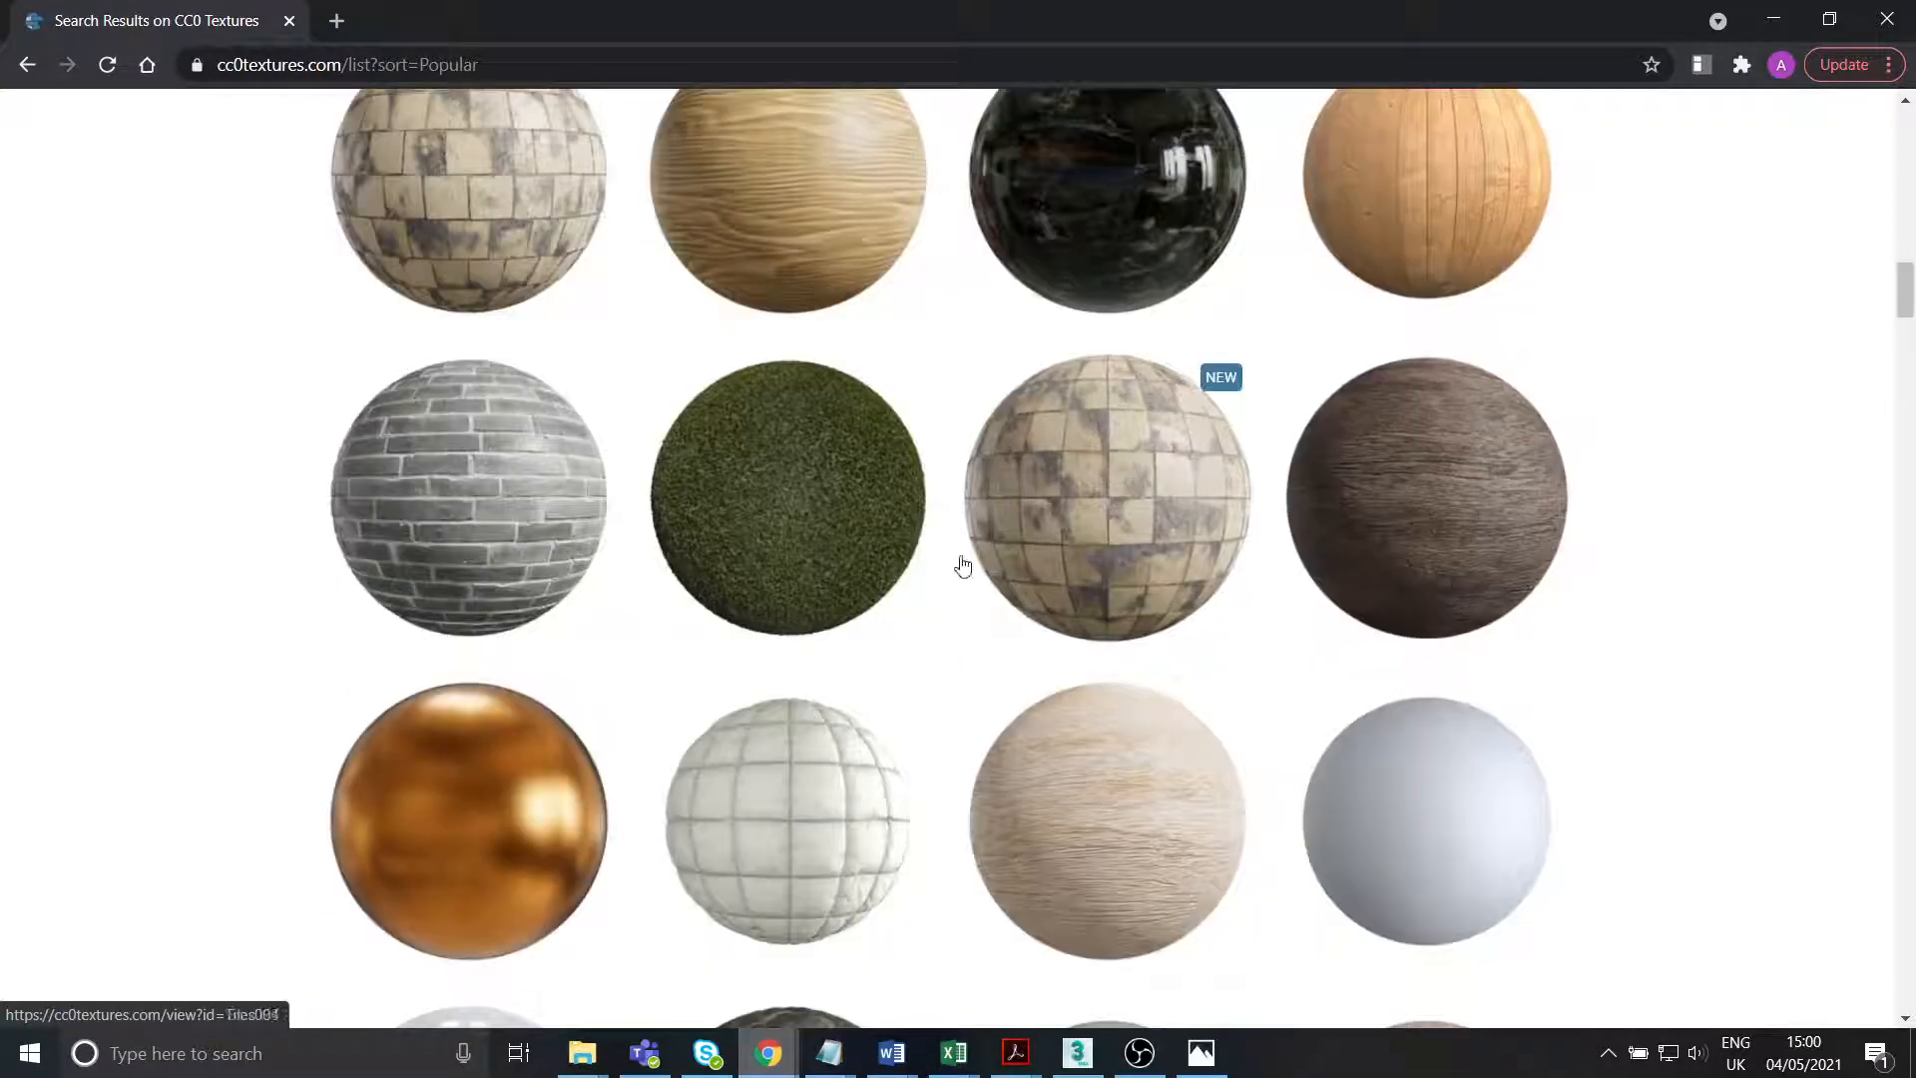
{"action": "scroll", "scroll_direction": "down", "scroll_amount": 3}
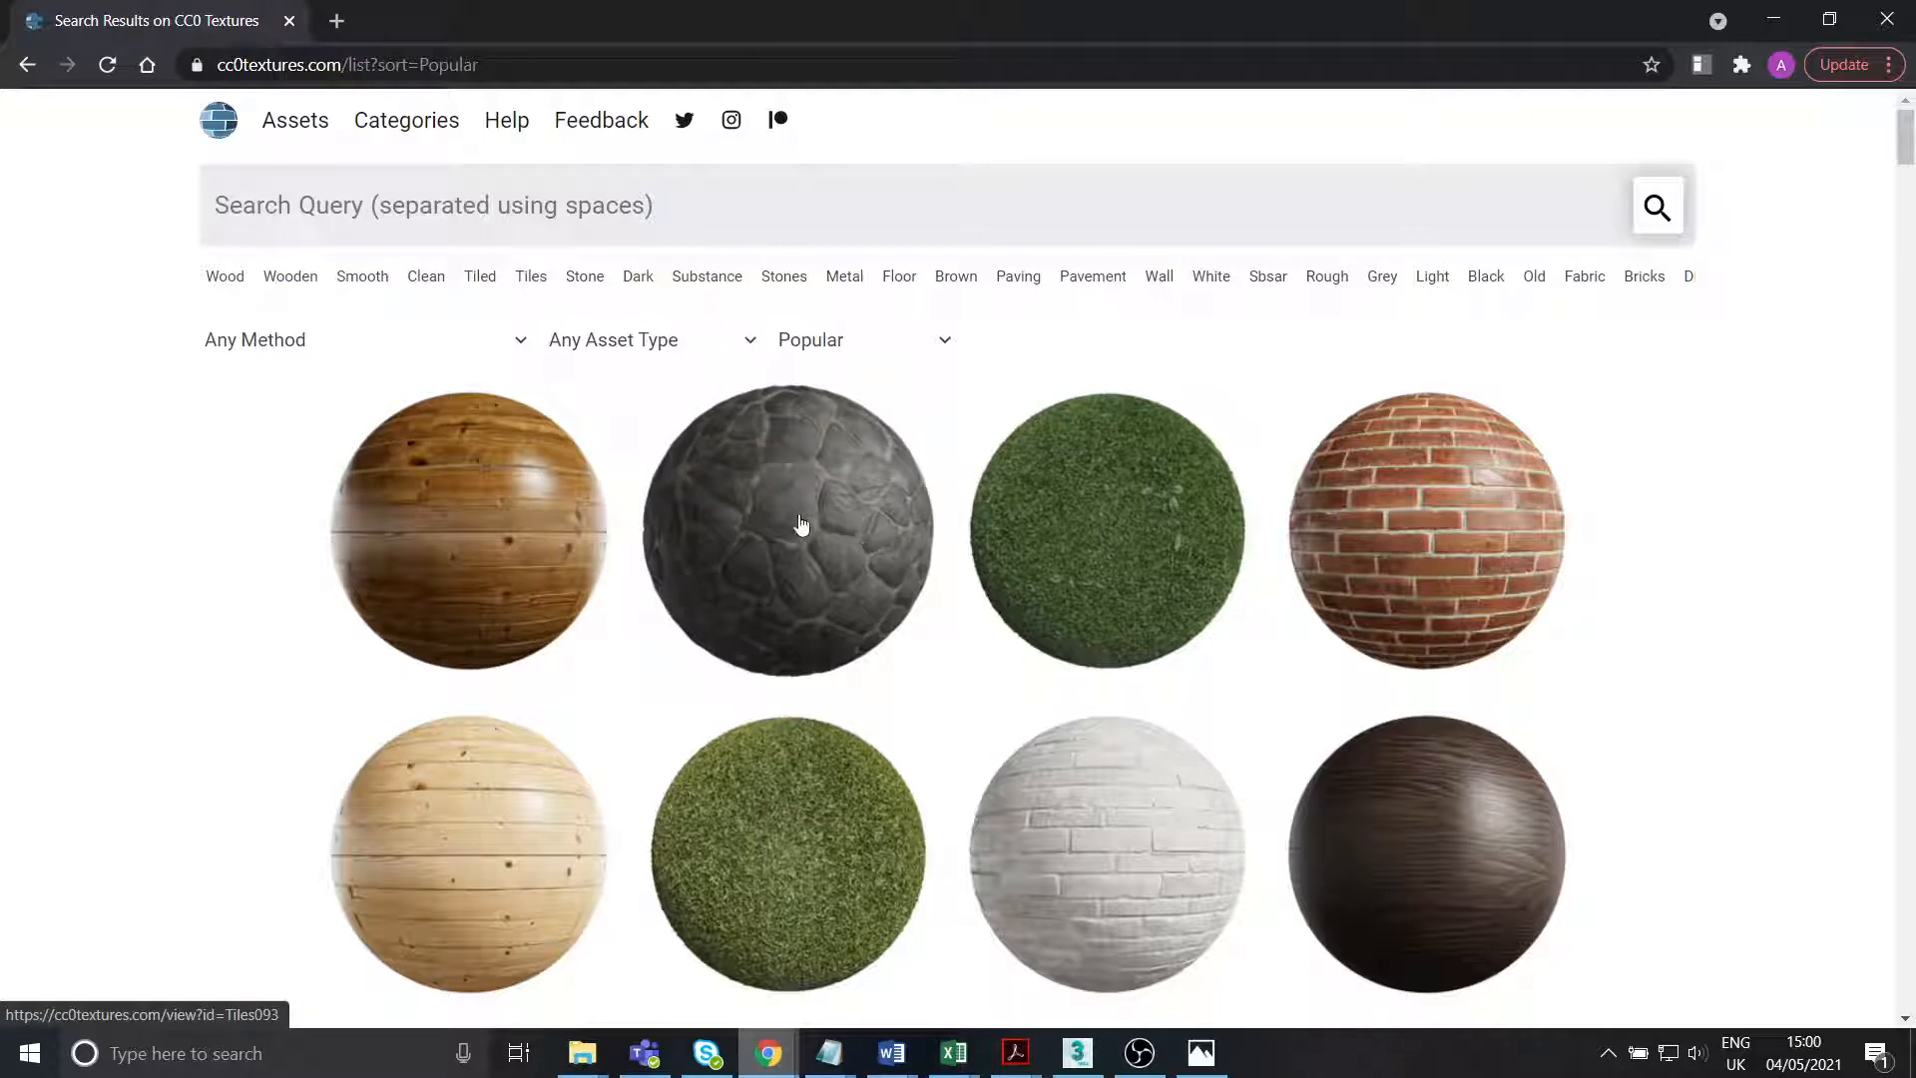
{"action": "scroll", "scroll_direction": "down", "scroll_amount": 3}
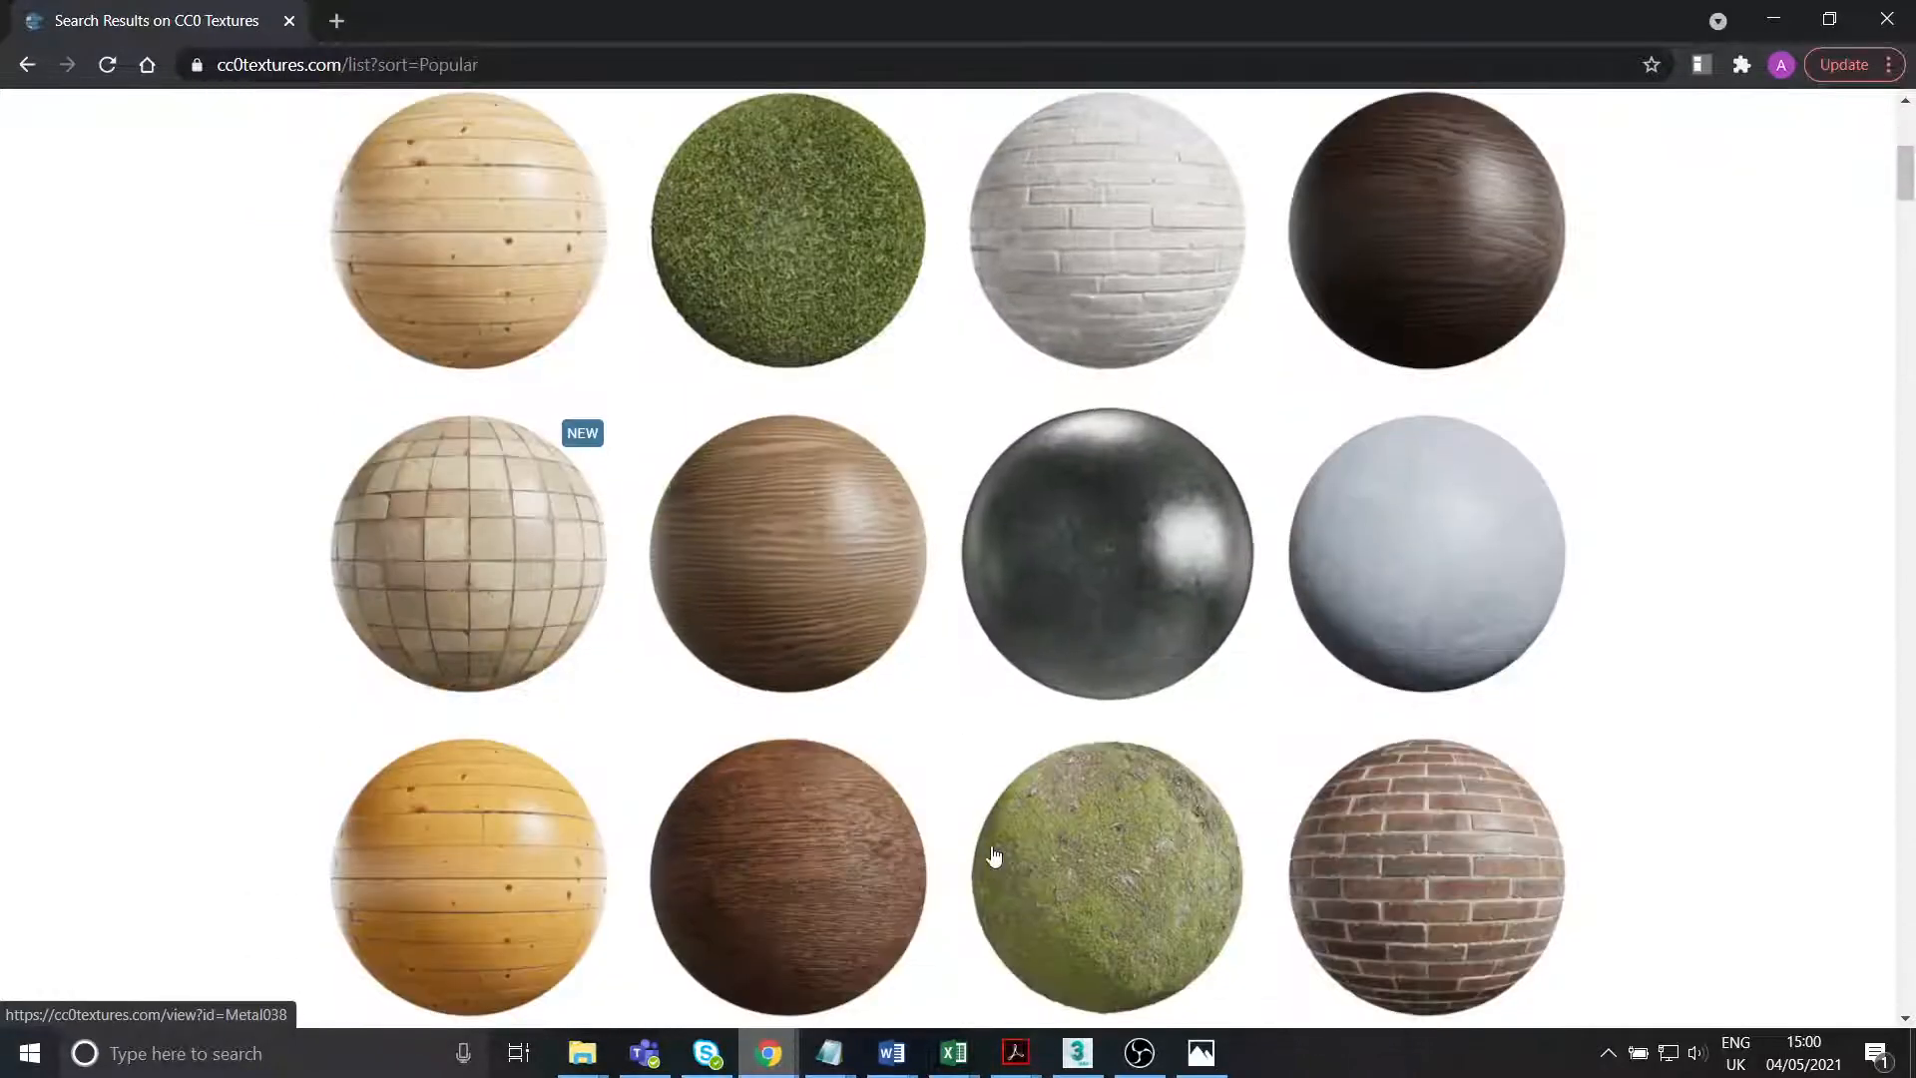
Check the house reference photo in Photos, then return to the texture list in Chrome.
{"action": "left_click", "coordinate": [1200, 1052]}
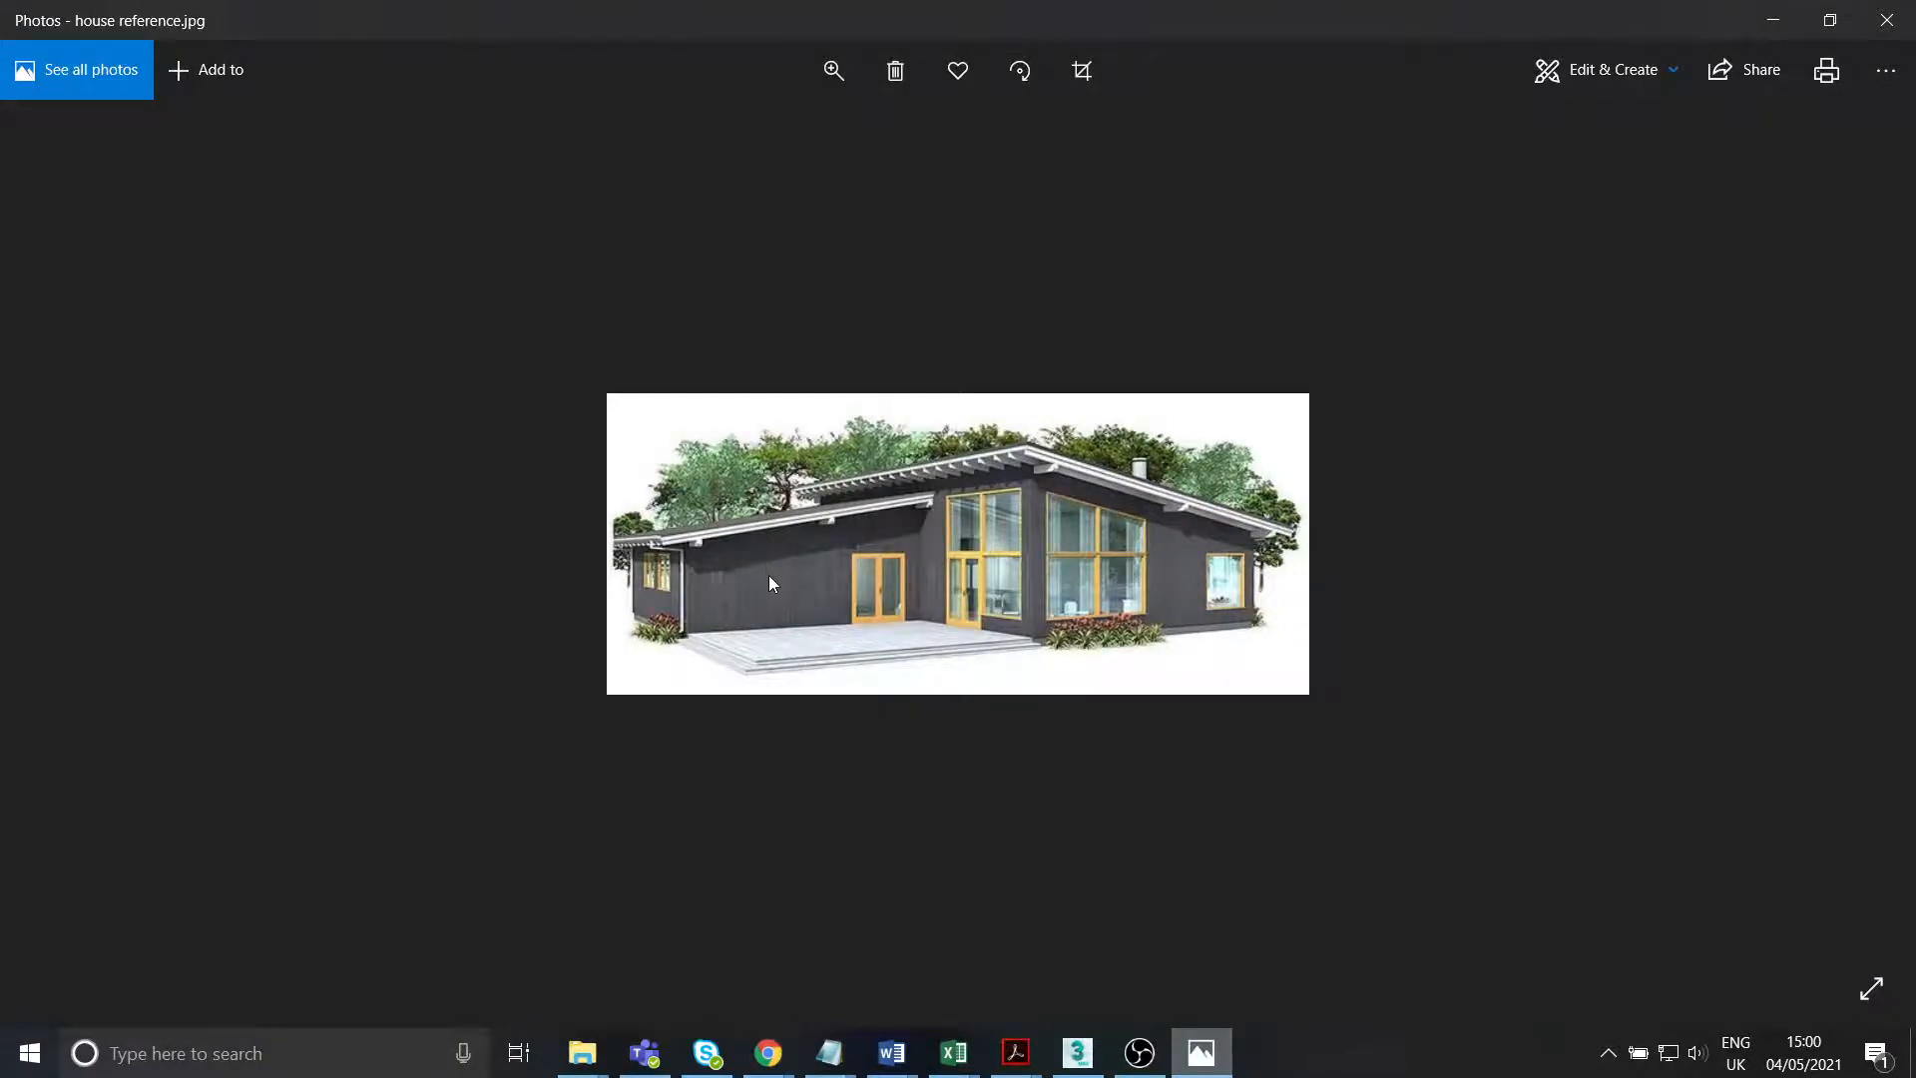
{"action": "left_click", "coordinate": [832, 70]}
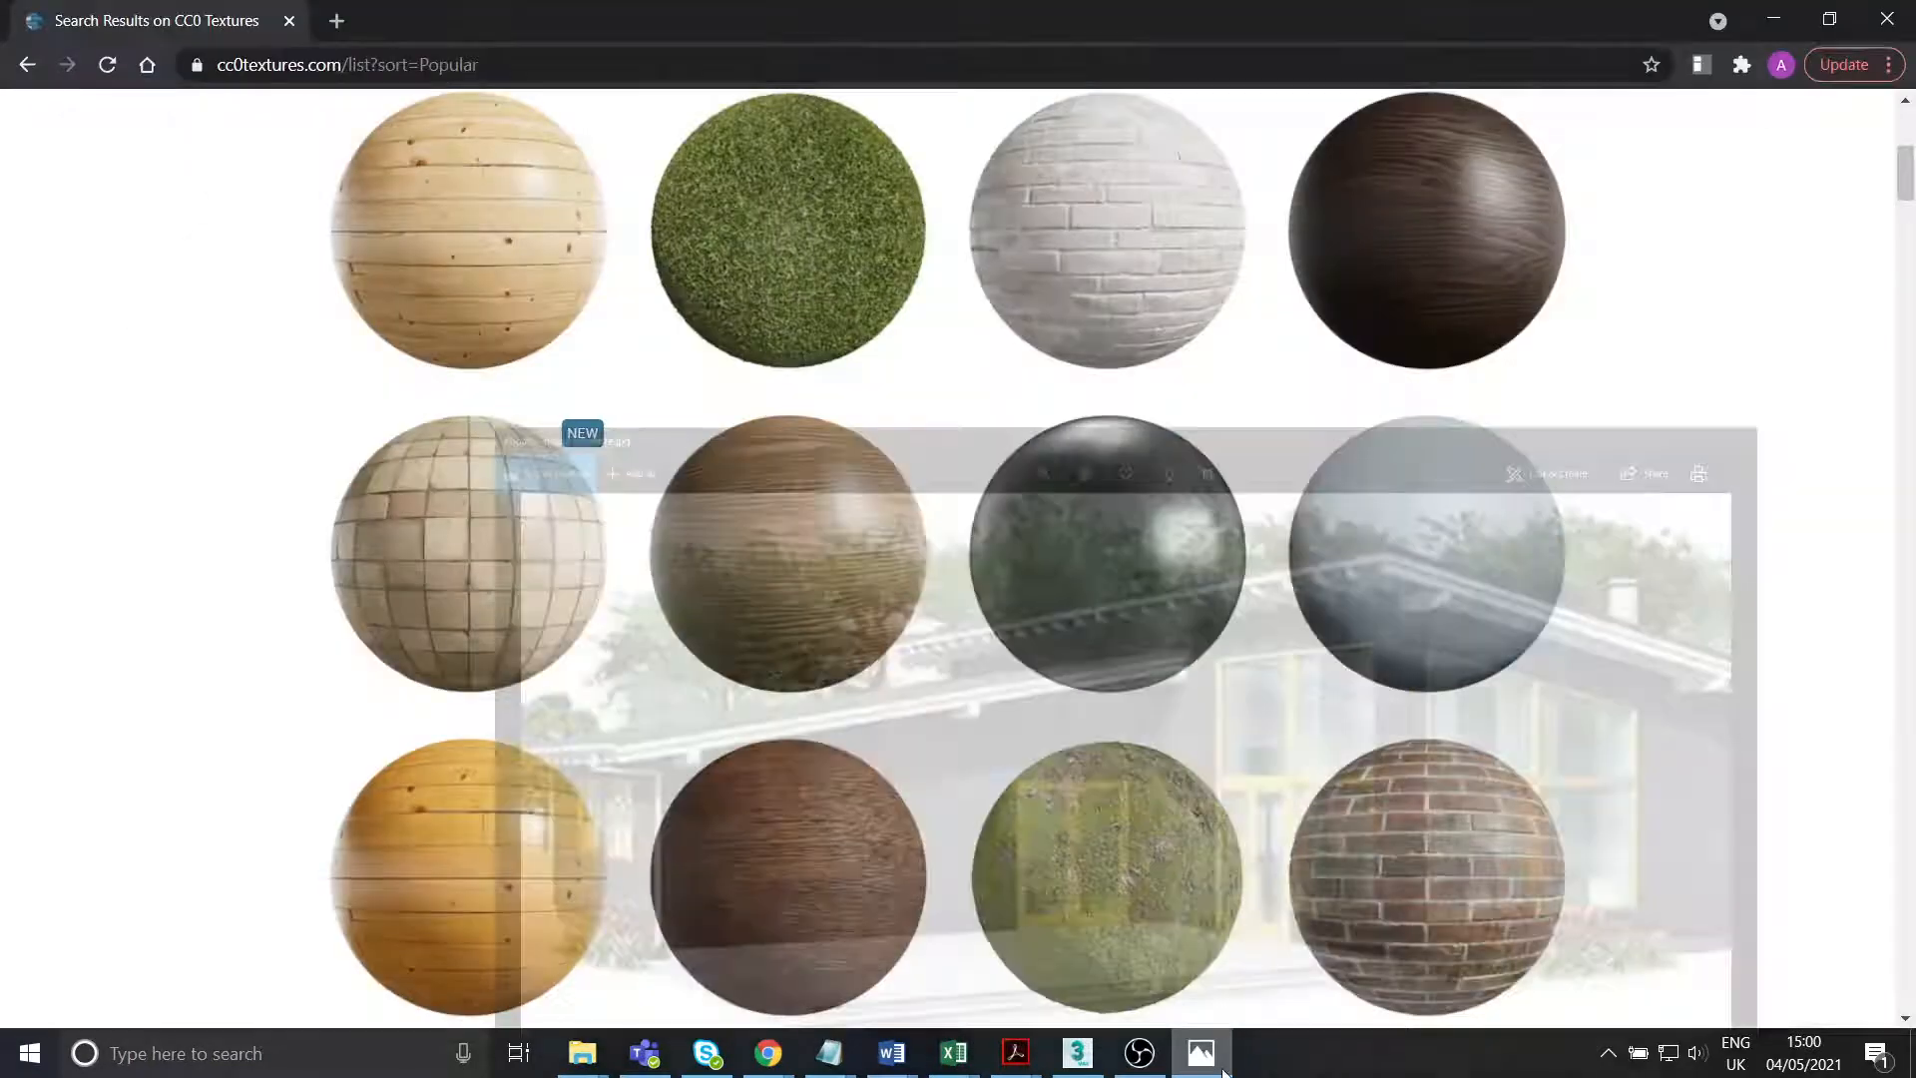
Scroll down the asset list and open the dark grey bricks material page.
{"action": "scroll", "scroll_direction": "down", "scroll_amount": 3}
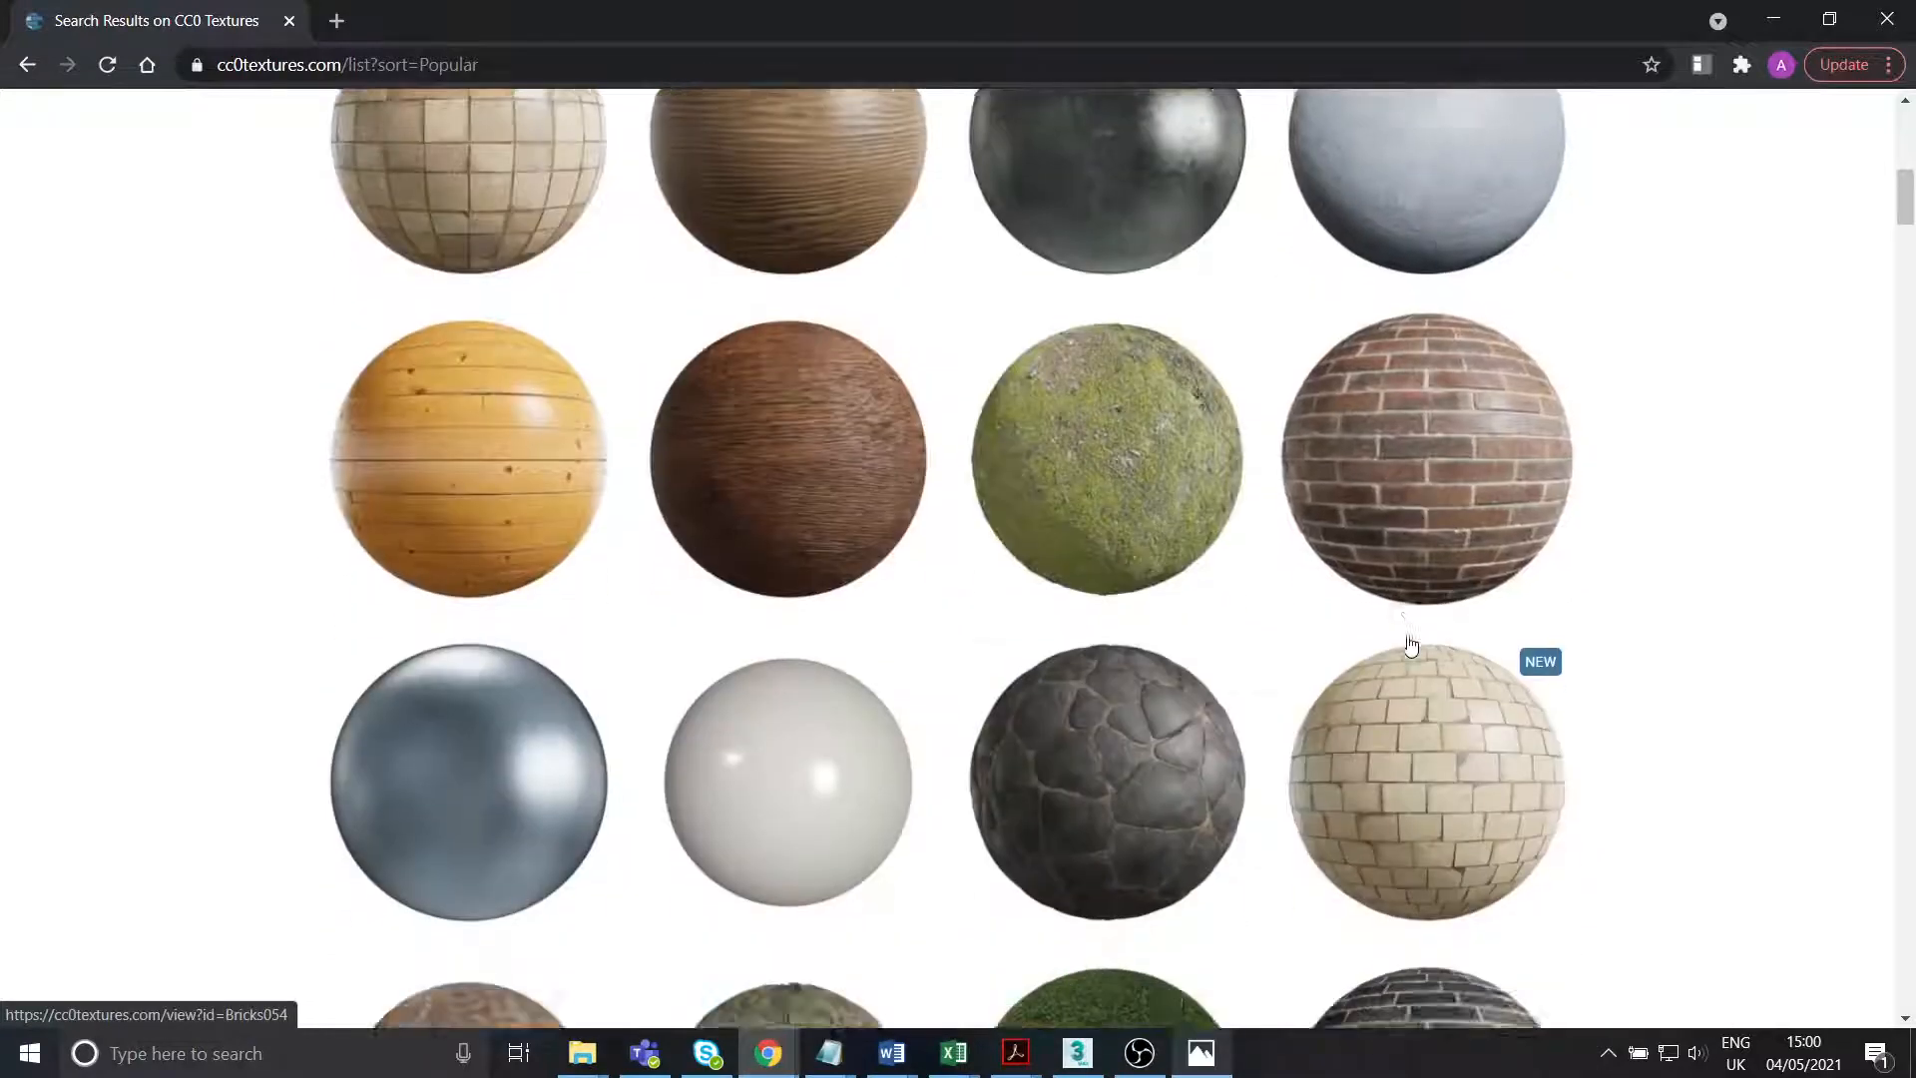
{"action": "scroll", "scroll_direction": "down", "scroll_amount": 3}
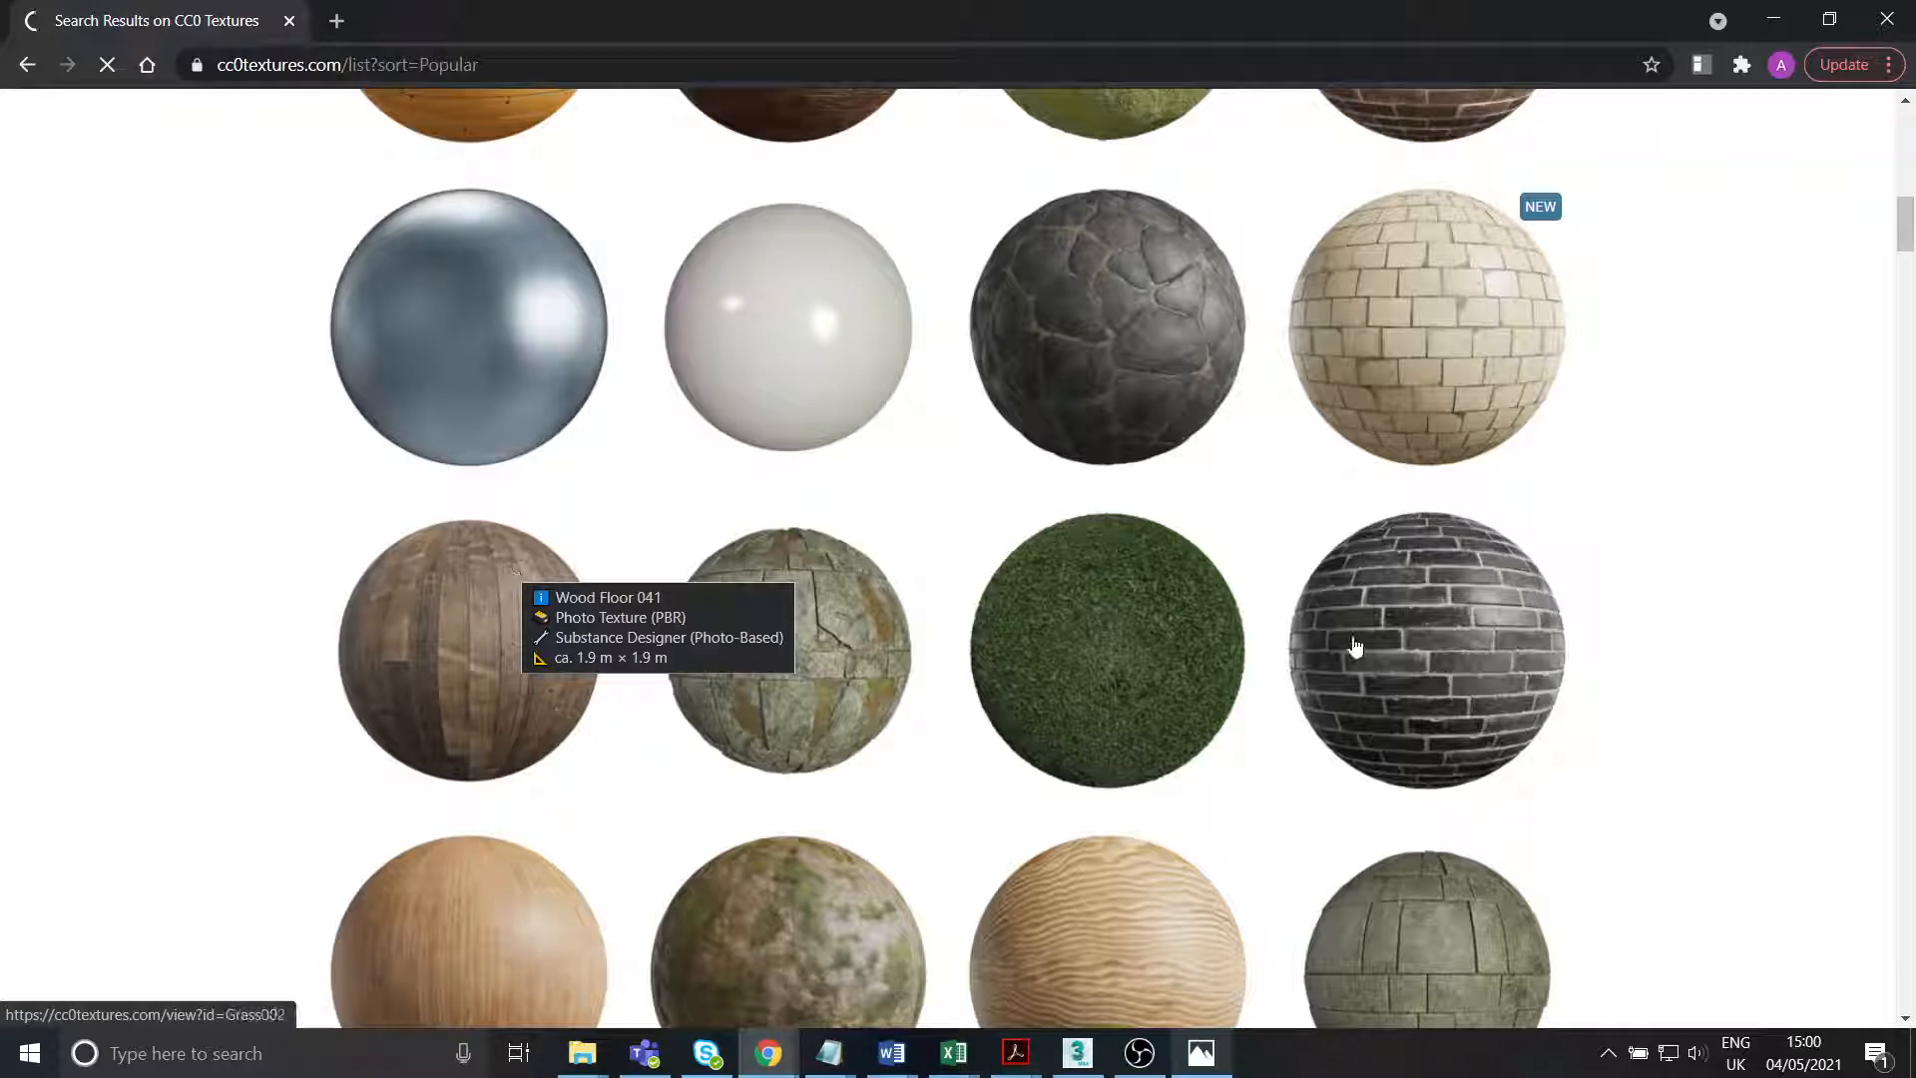
{"action": "scroll", "scroll_direction": "down", "scroll_amount": 3}
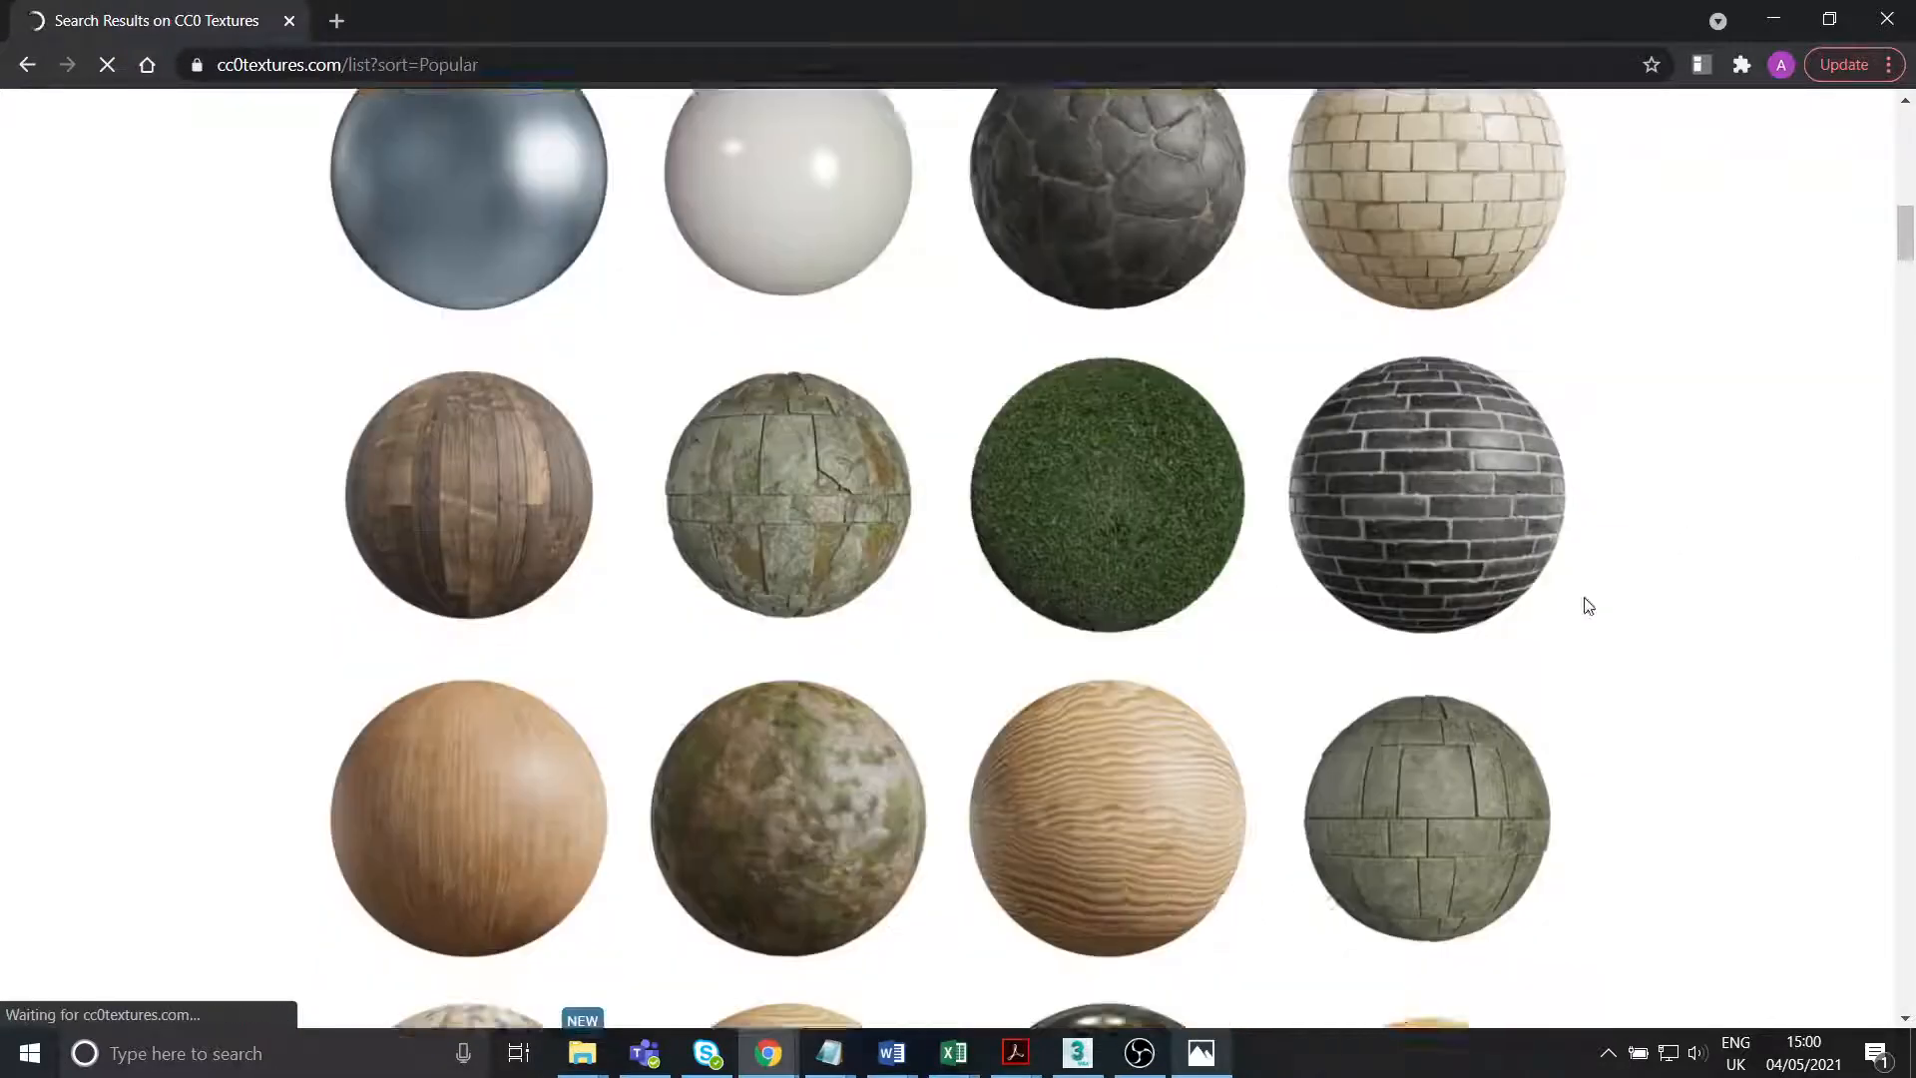
{"action": "left_click", "coordinate": [1423, 491]}
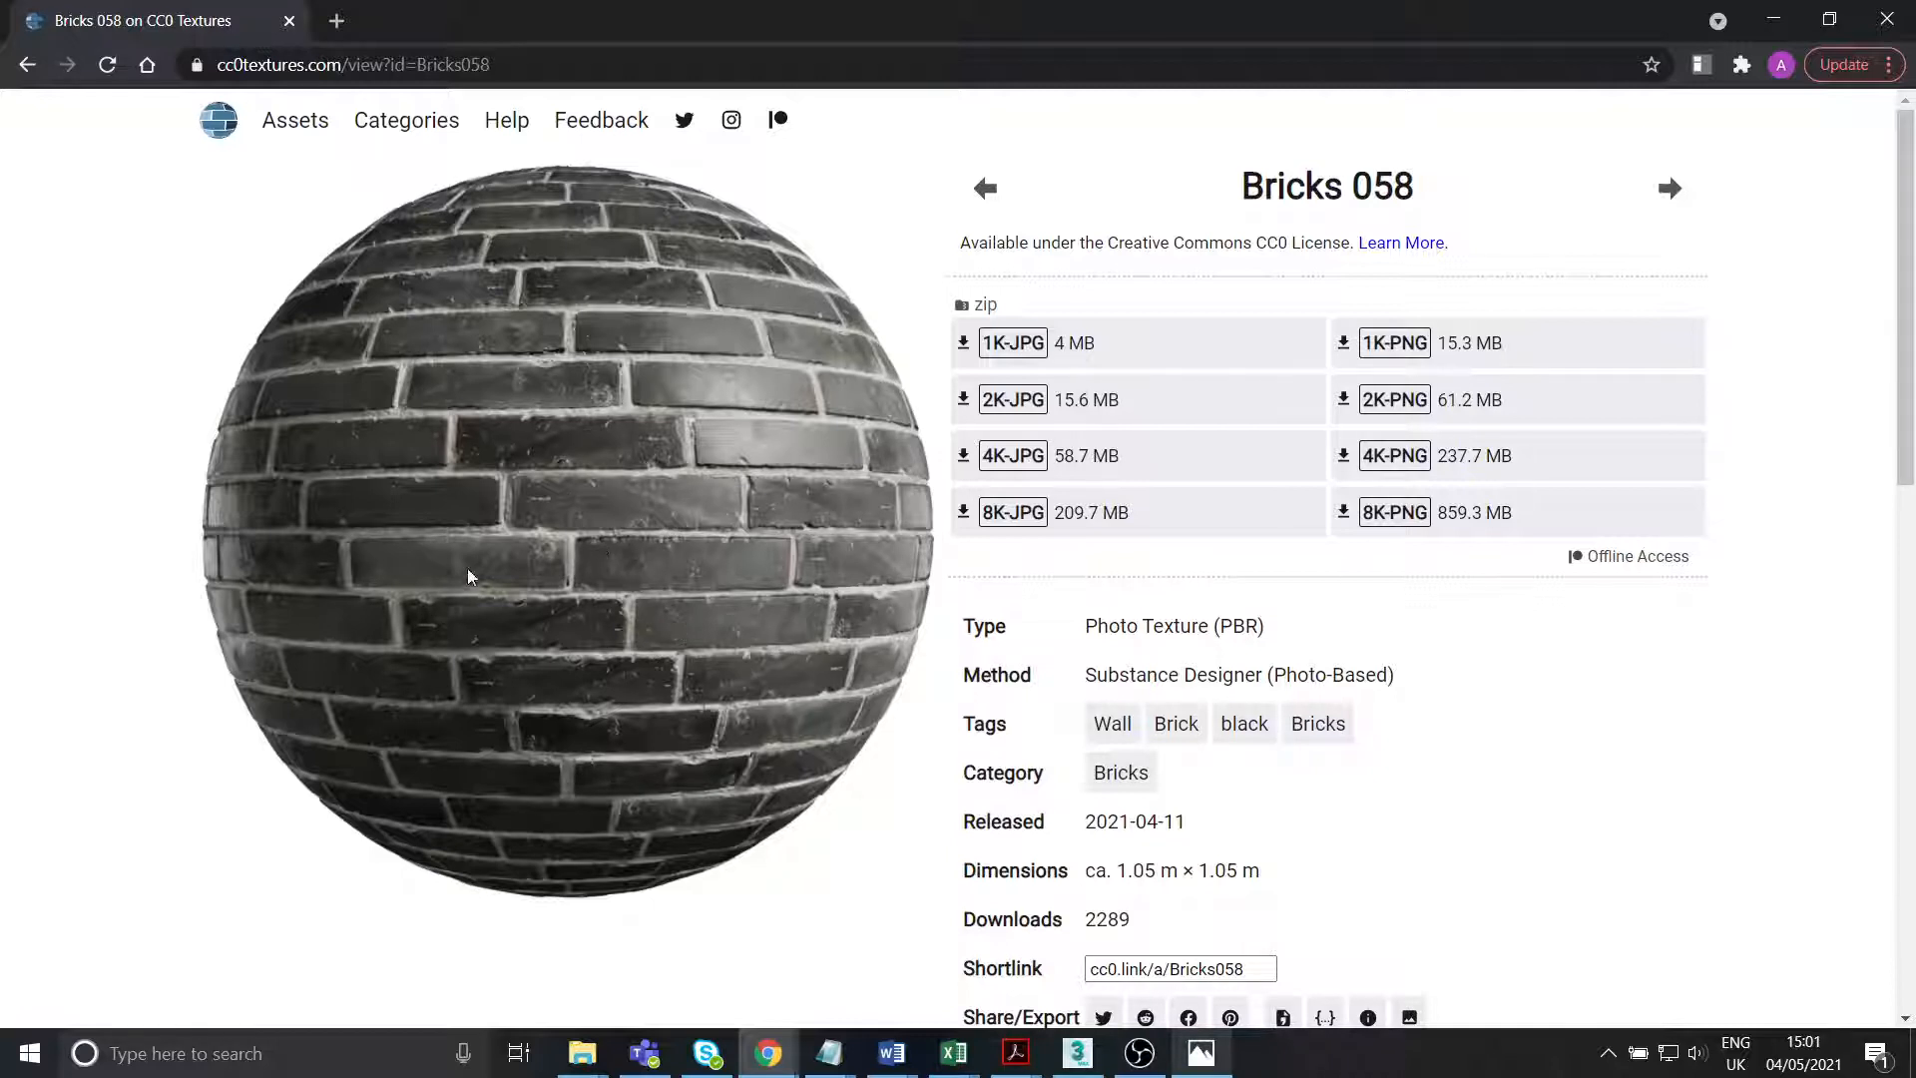
{"action": "mouse_move", "coordinate": [591, 497]}
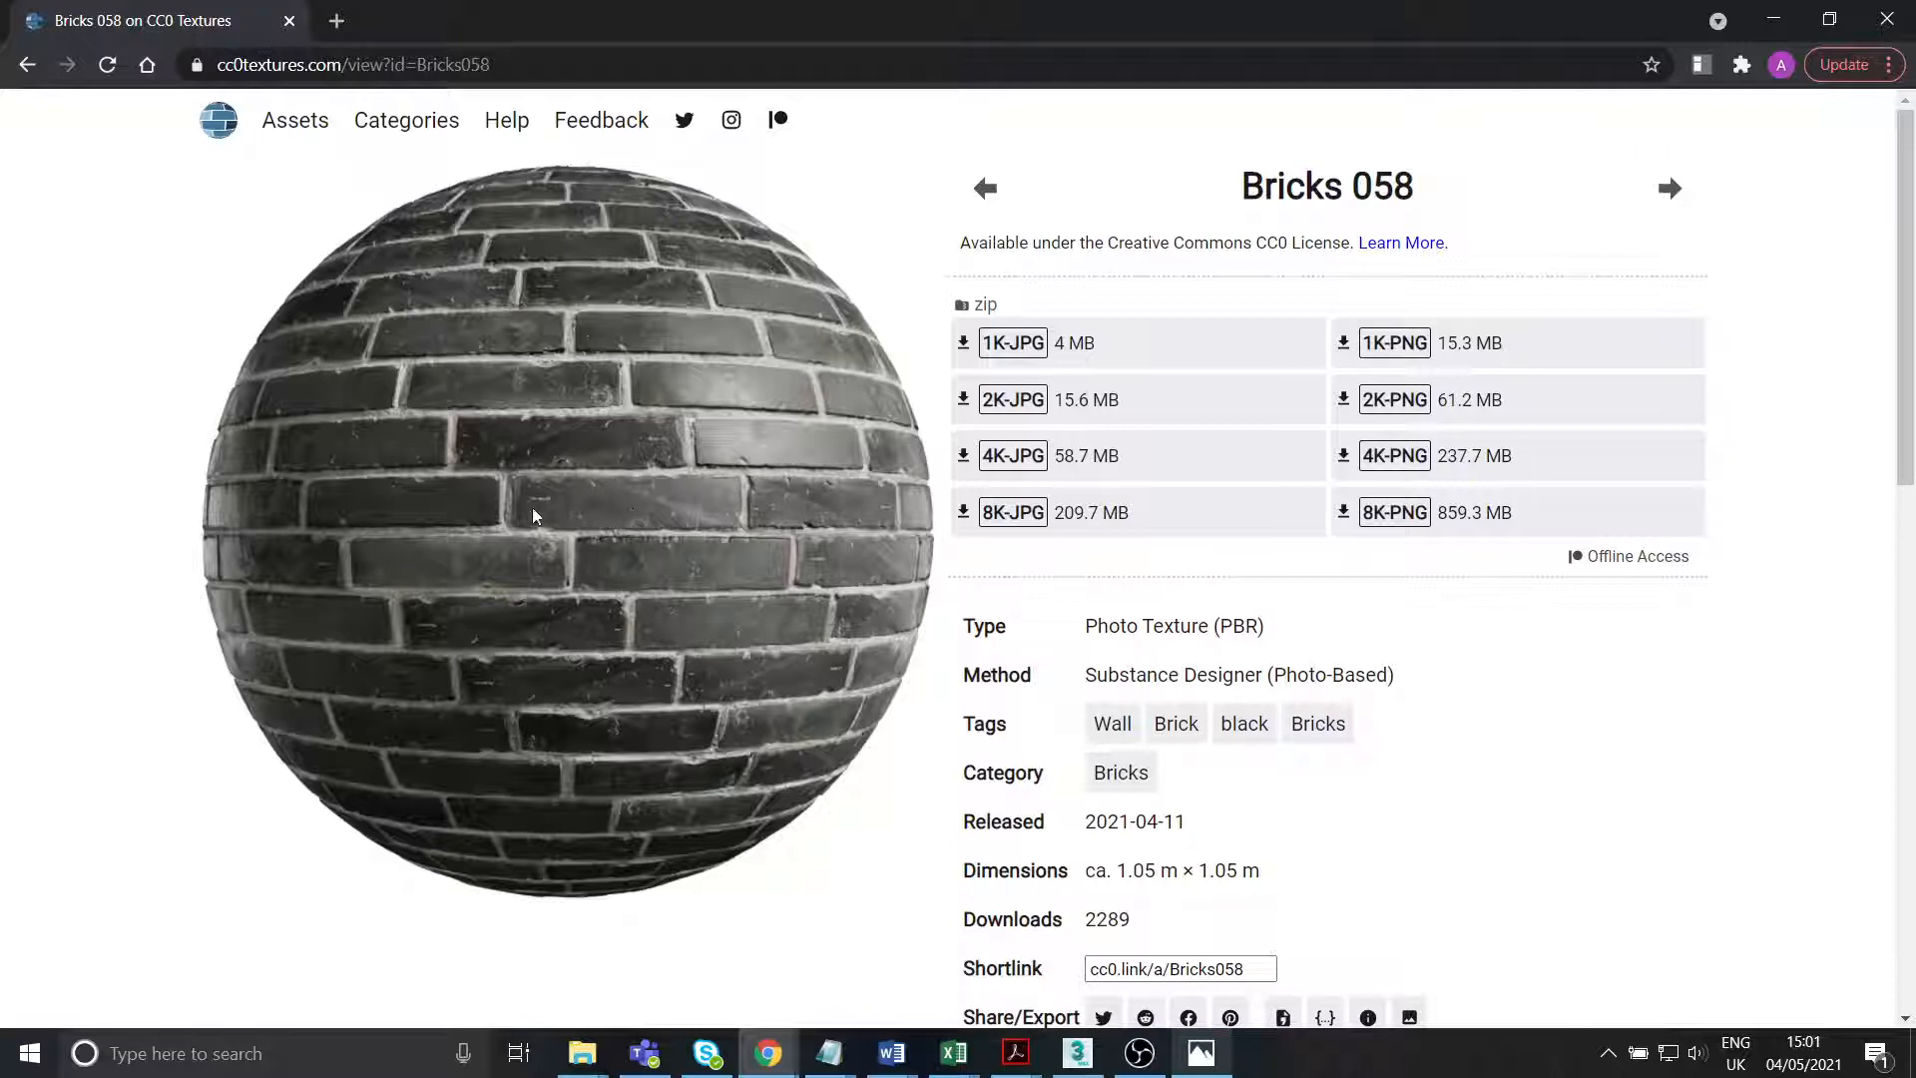
{"action": "mouse_move", "coordinate": [916, 416]}
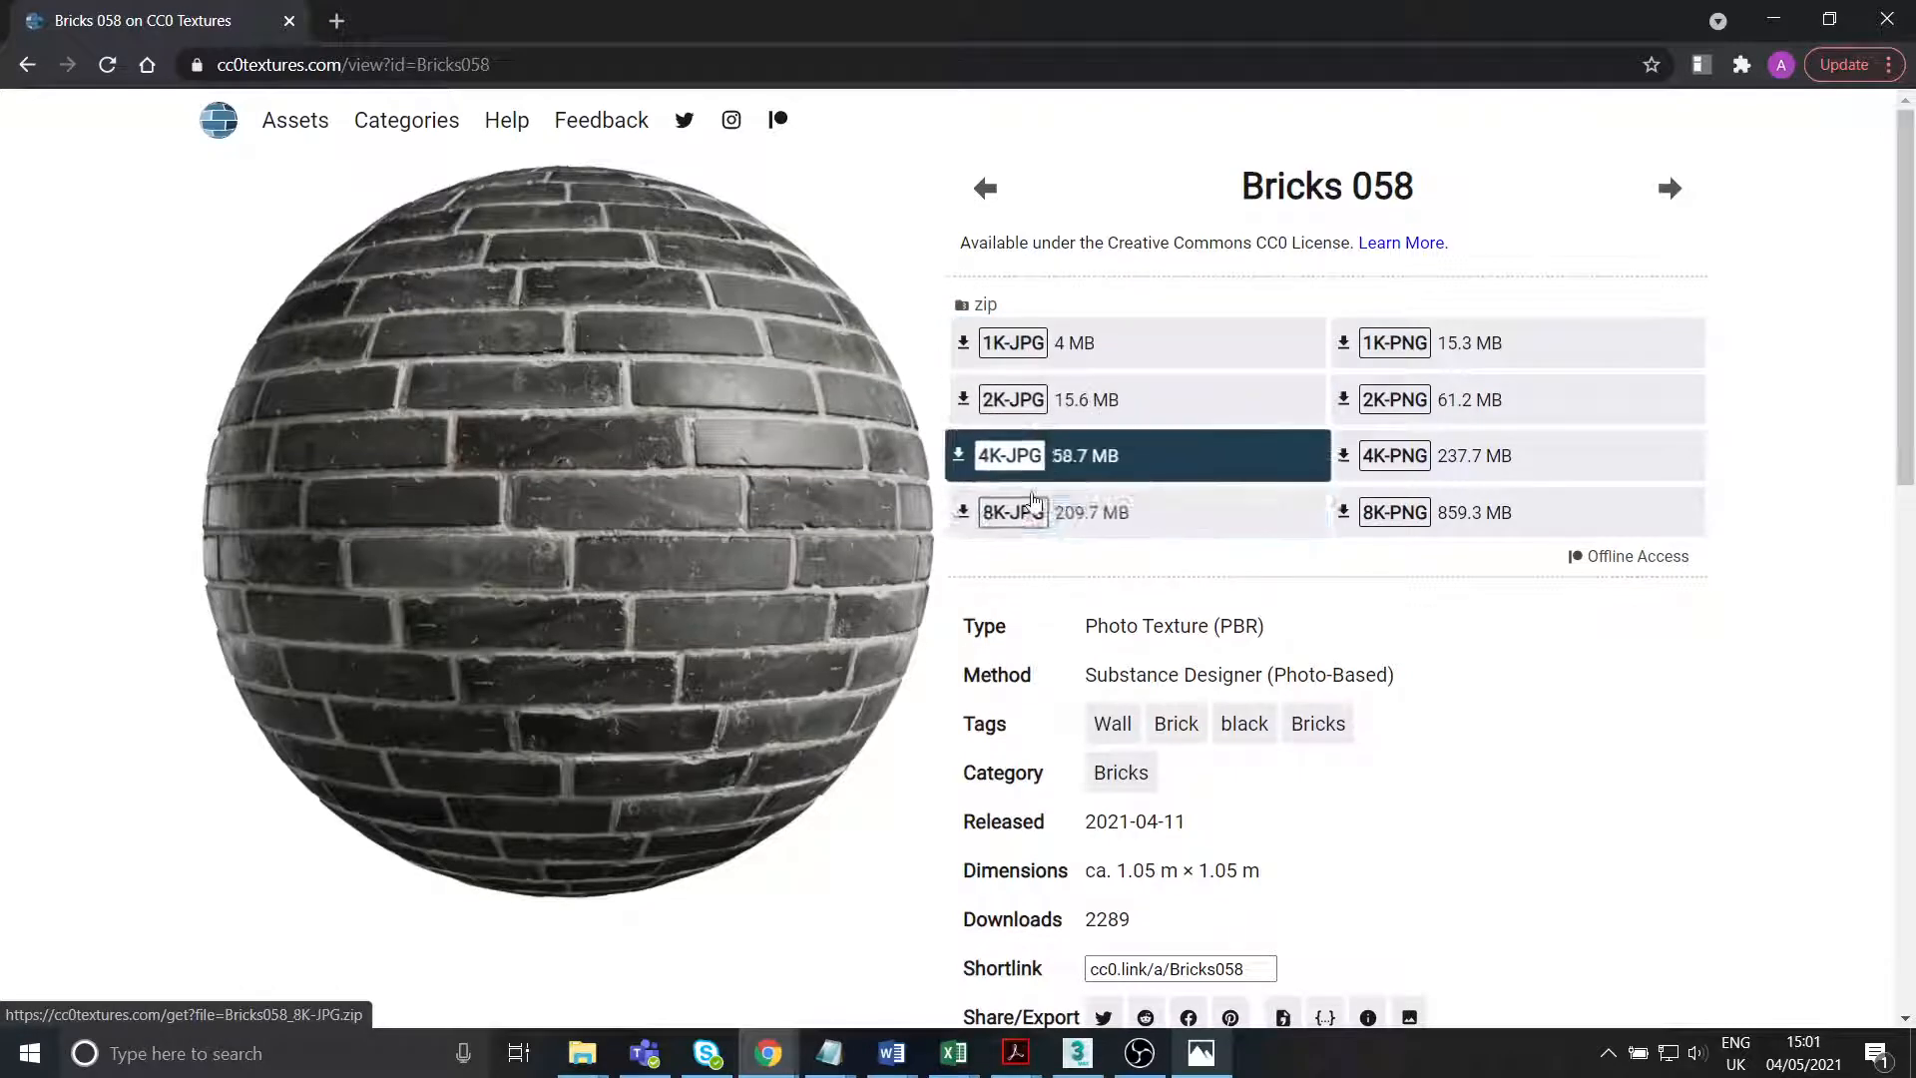
{"action": "mouse_move", "coordinate": [1012, 400]}
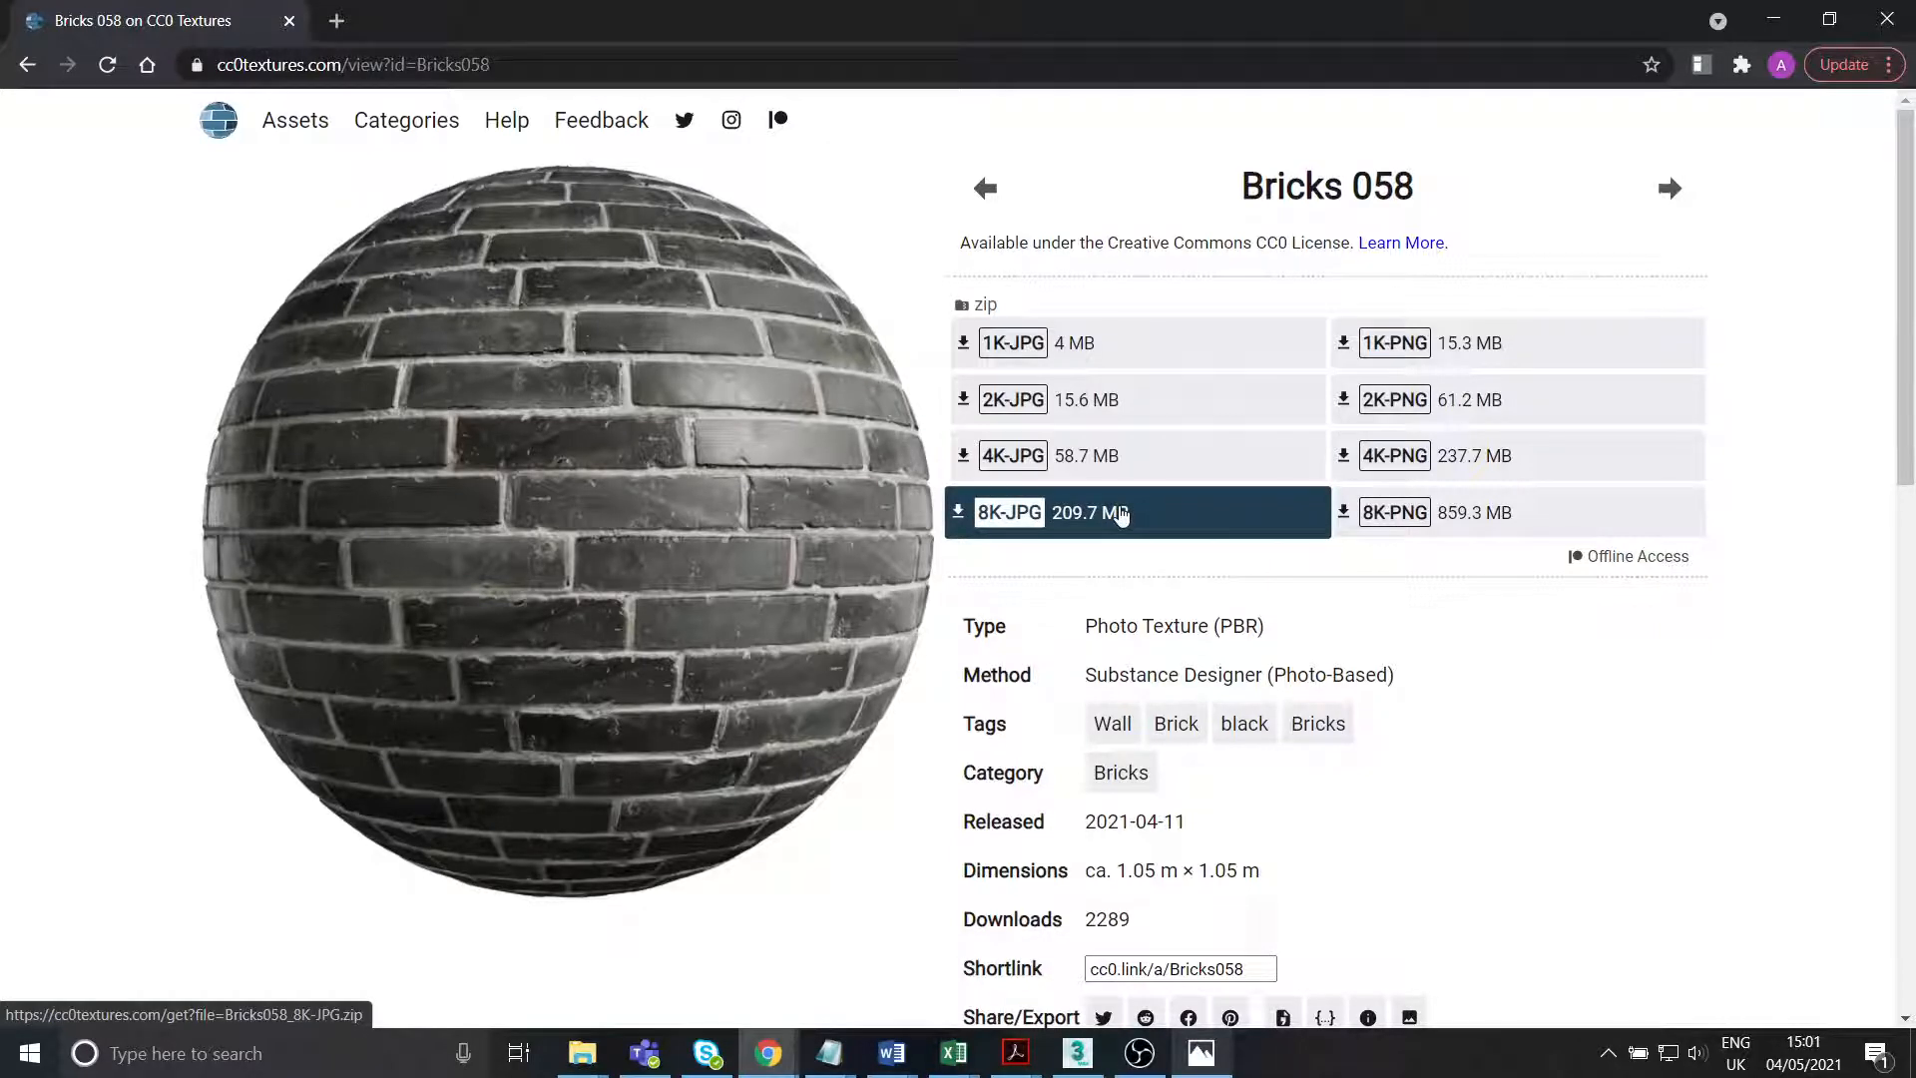
{"action": "mouse_move", "coordinate": [591, 553]}
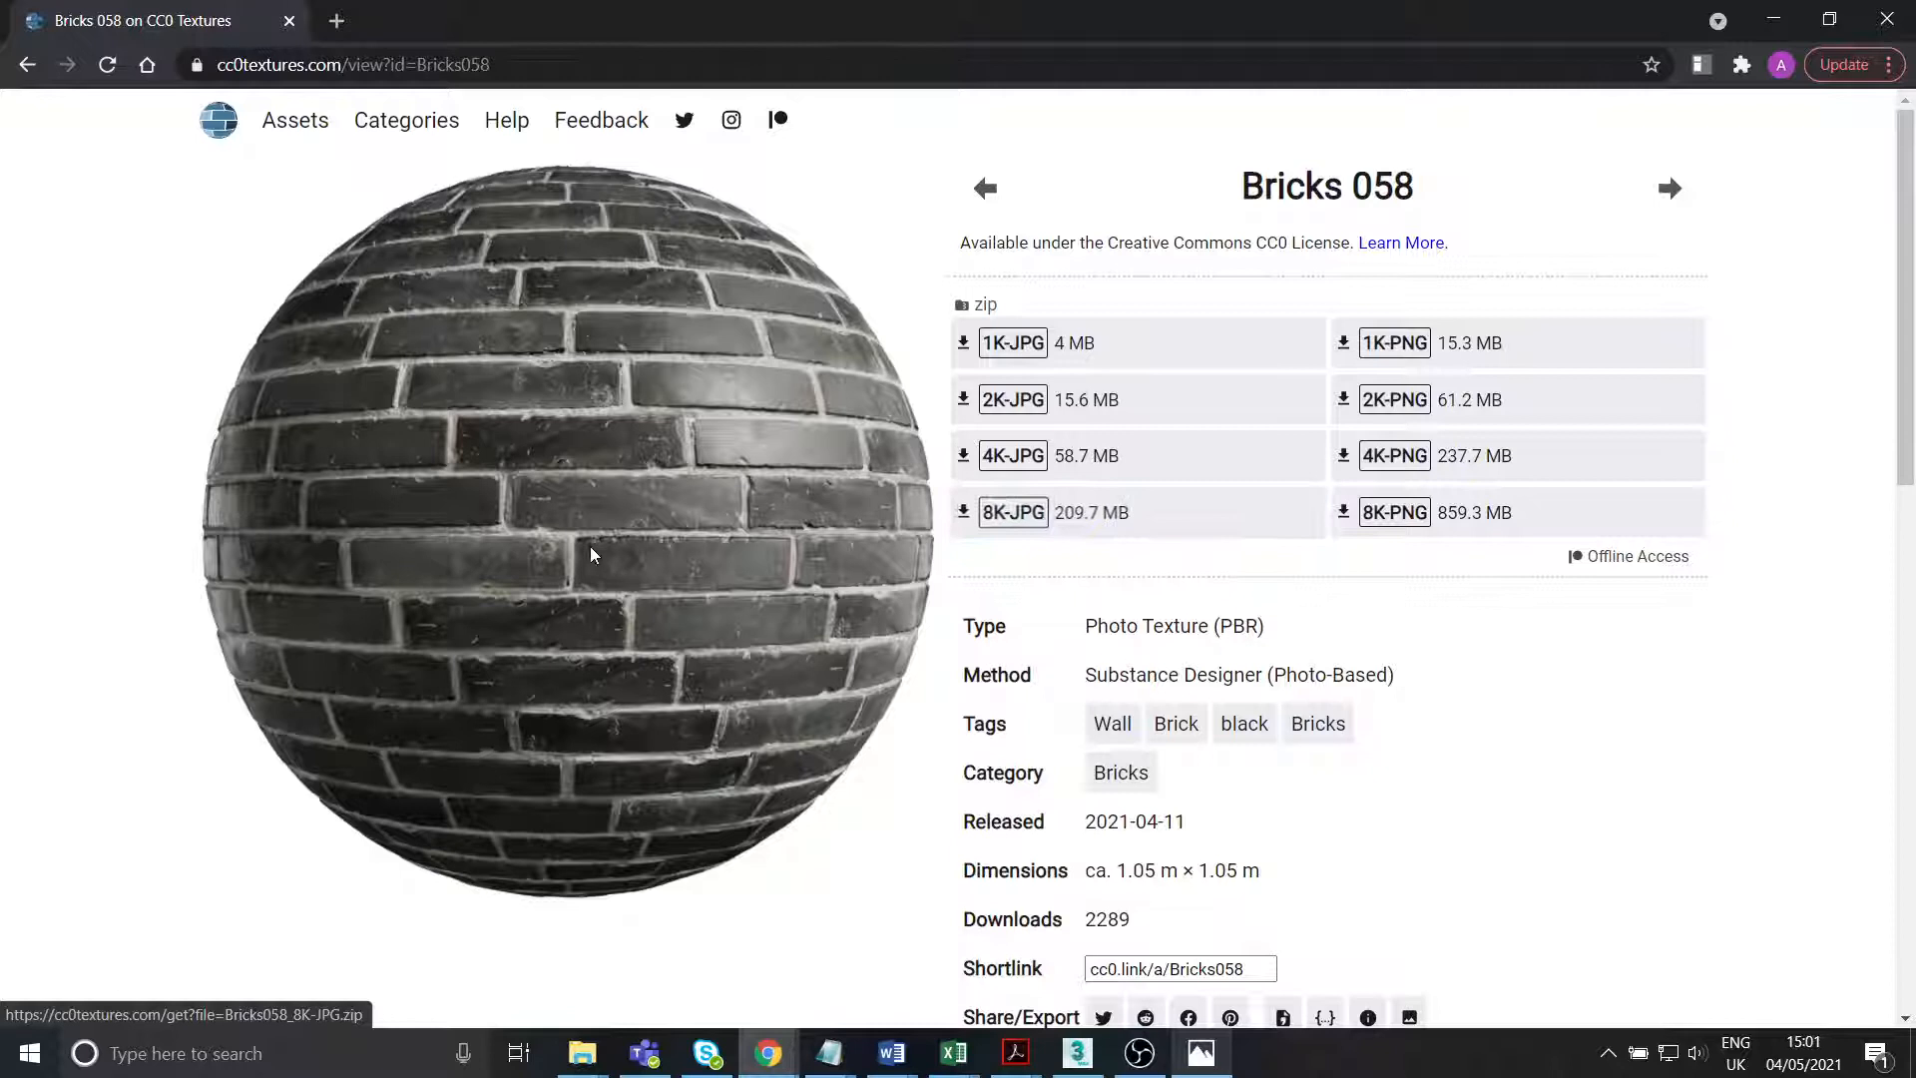
{"action": "mouse_move", "coordinate": [1082, 455]}
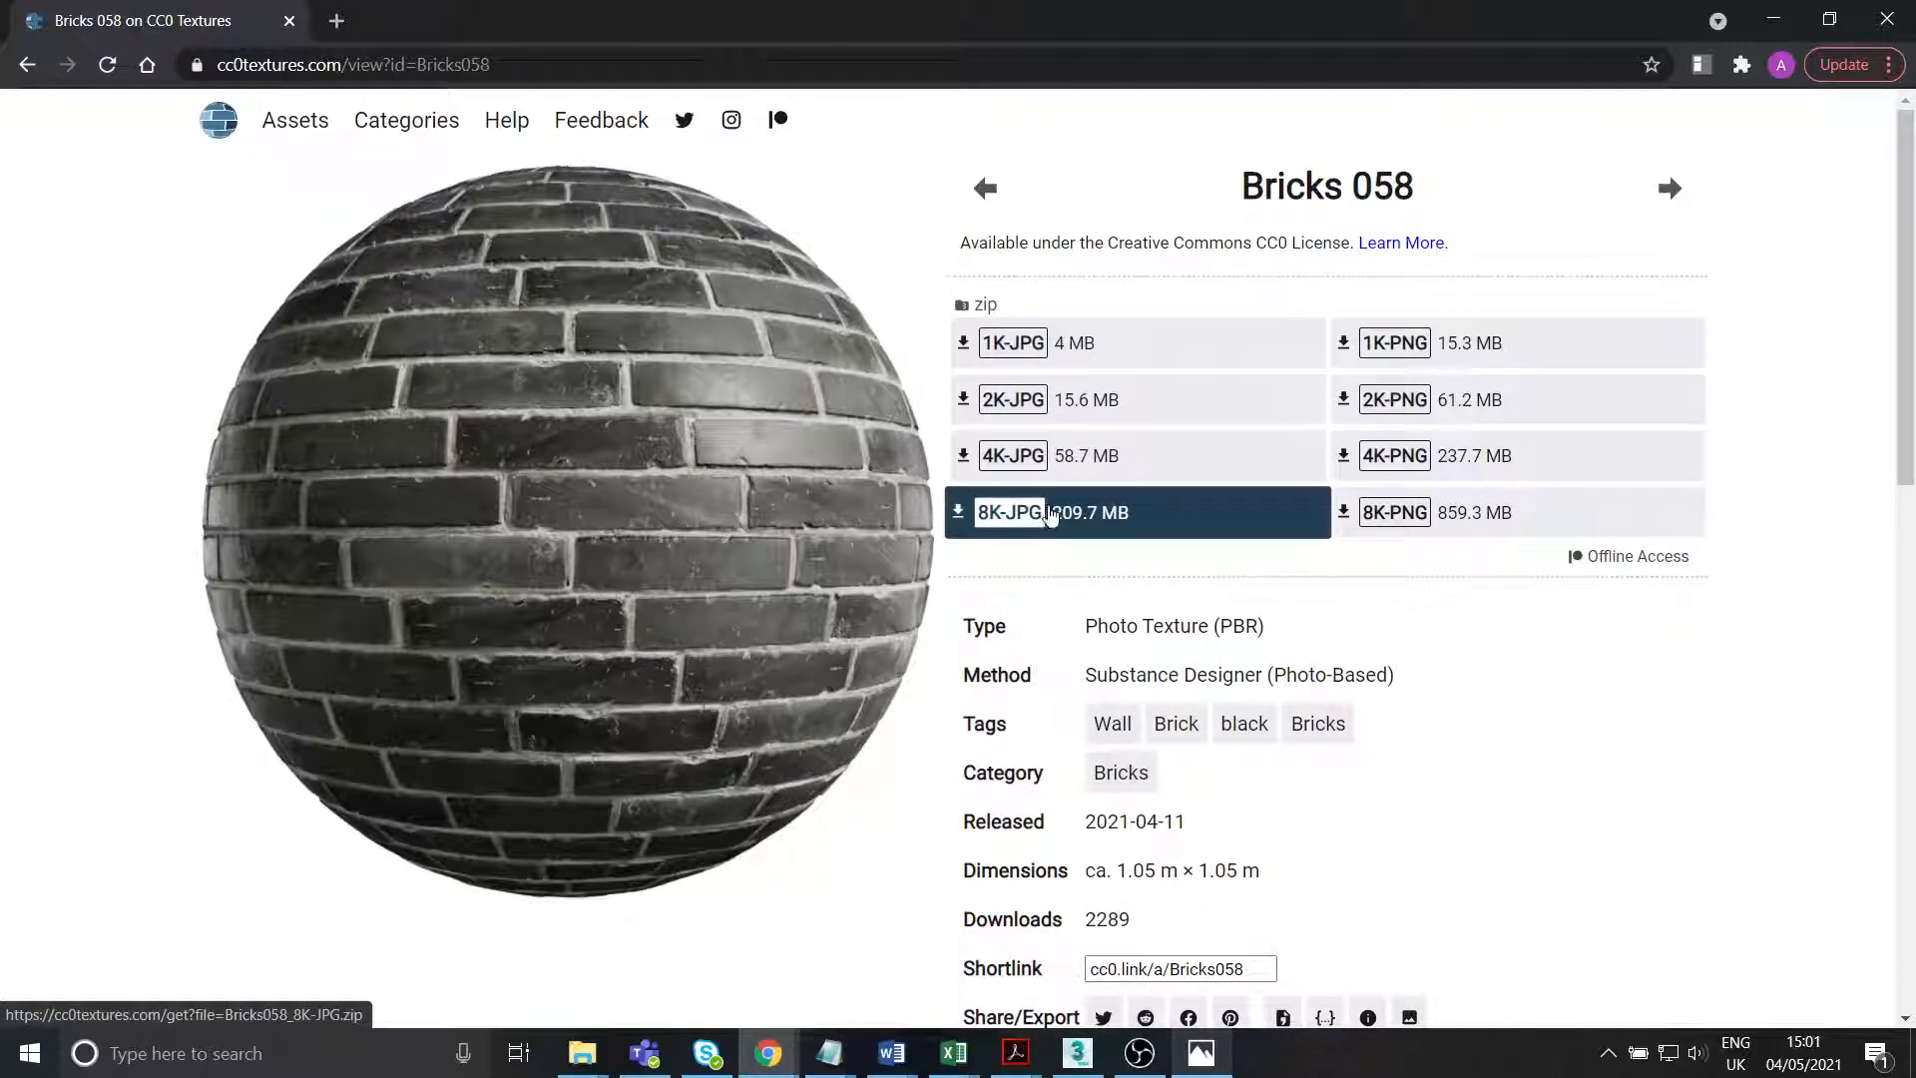
{"action": "mouse_move", "coordinate": [1491, 513]}
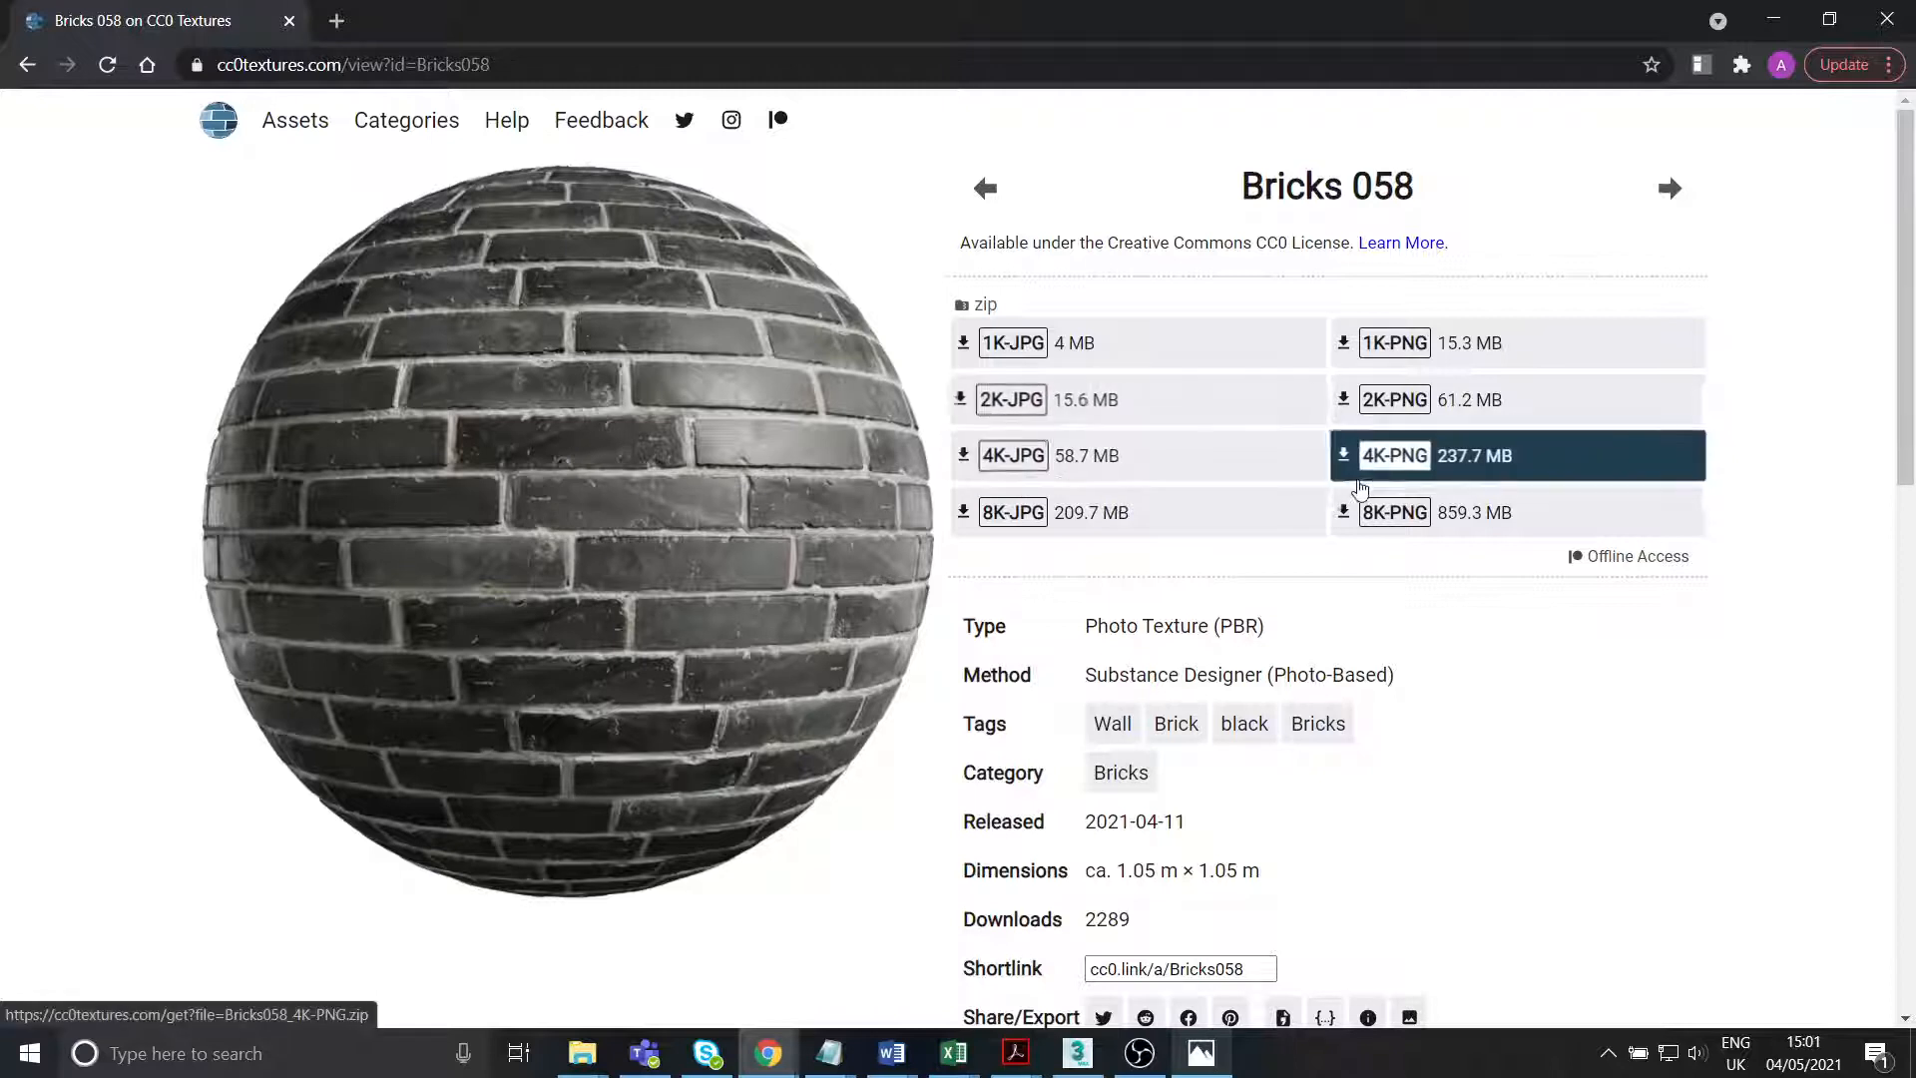
{"action": "mouse_move", "coordinate": [1455, 513]}
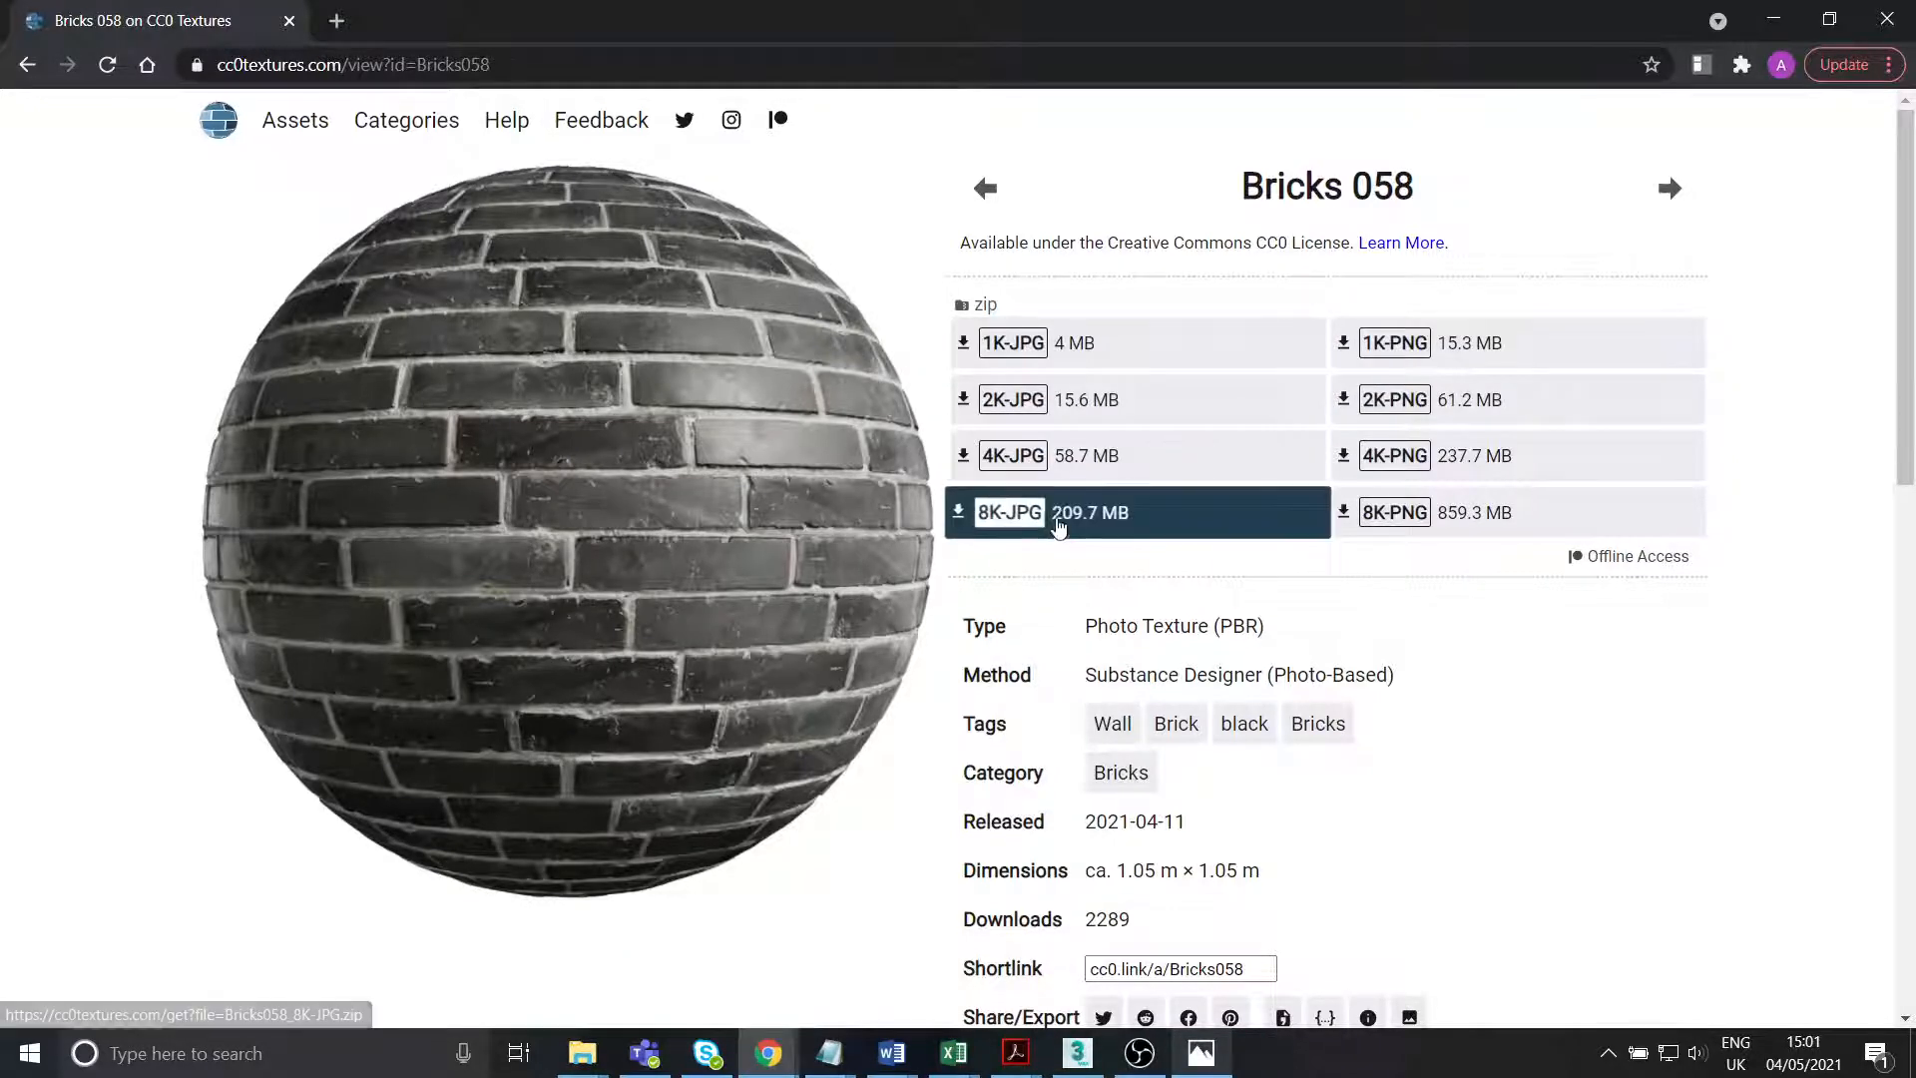
Scroll down through the Bricks 058 download sizes and texture details.
{"action": "scroll", "scroll_direction": "down", "scroll_amount": 3}
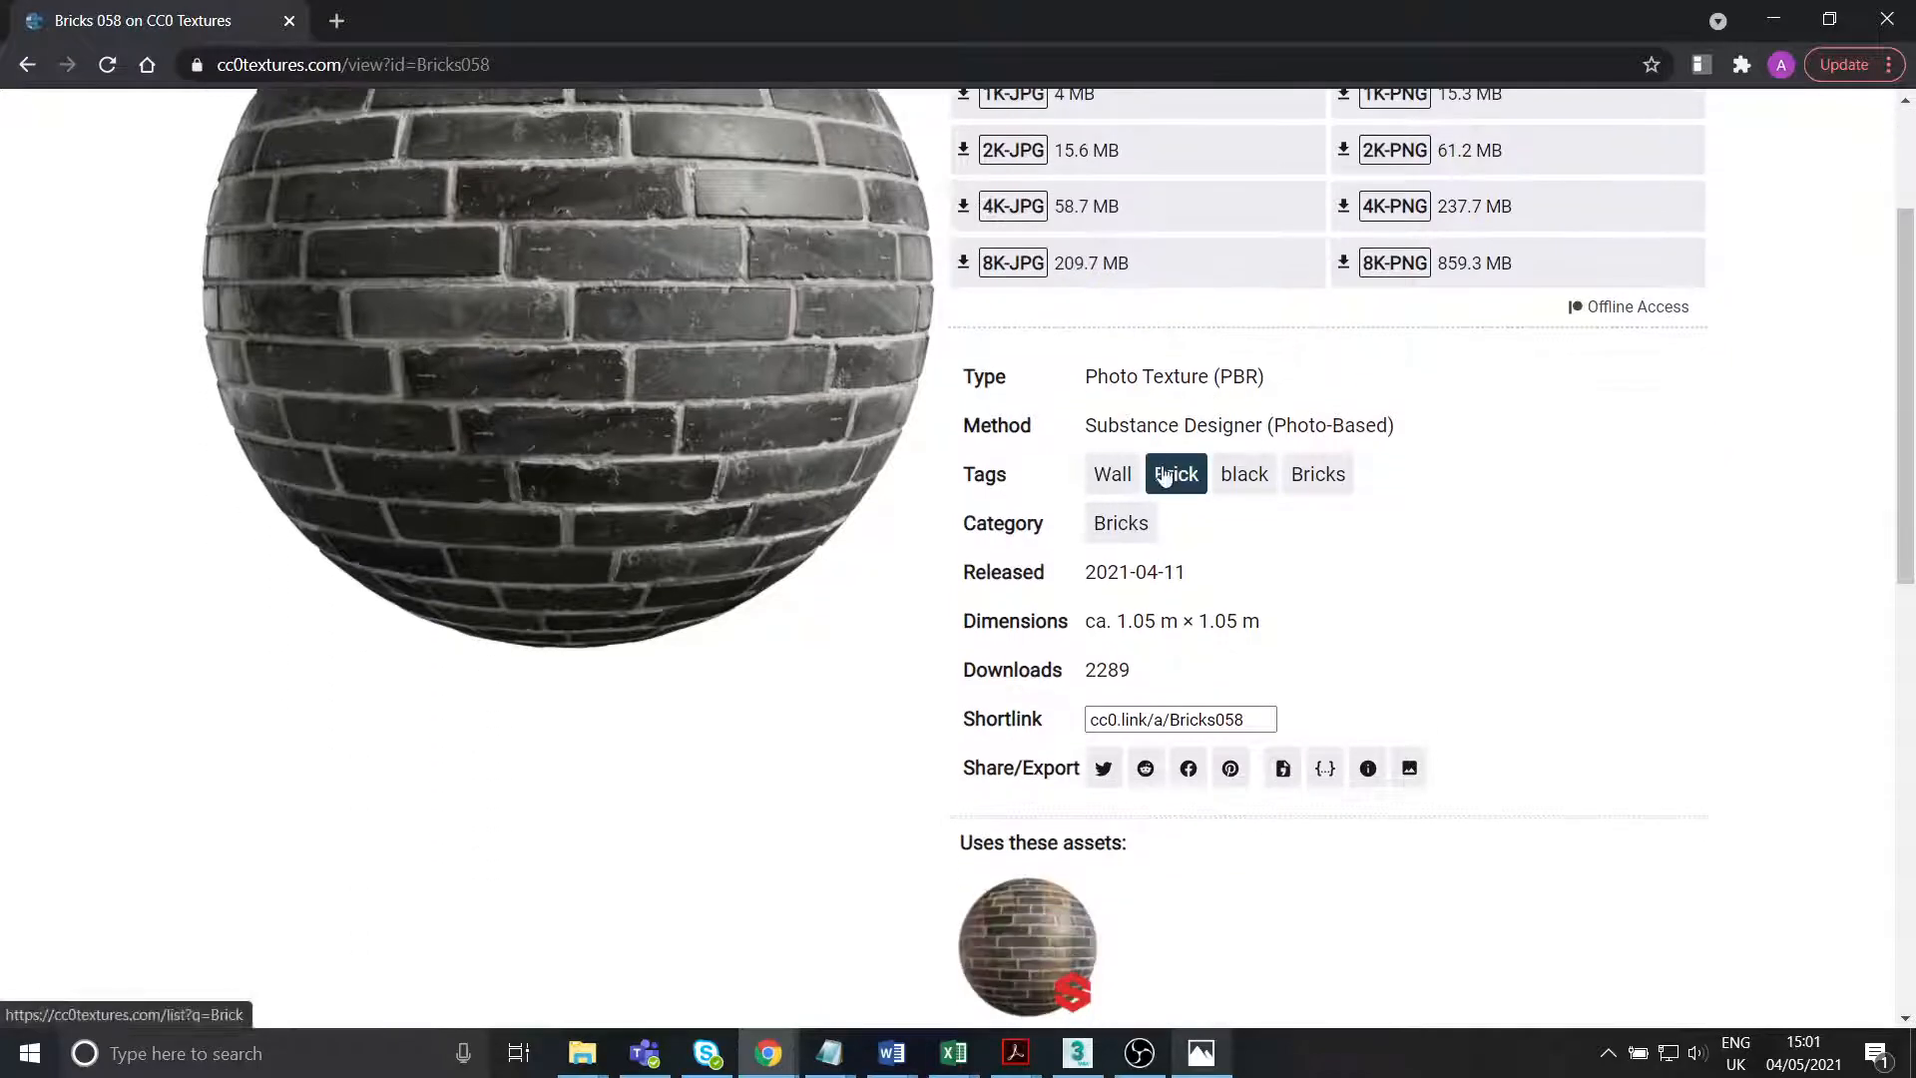
{"action": "scroll", "scroll_direction": "down", "scroll_amount": 3}
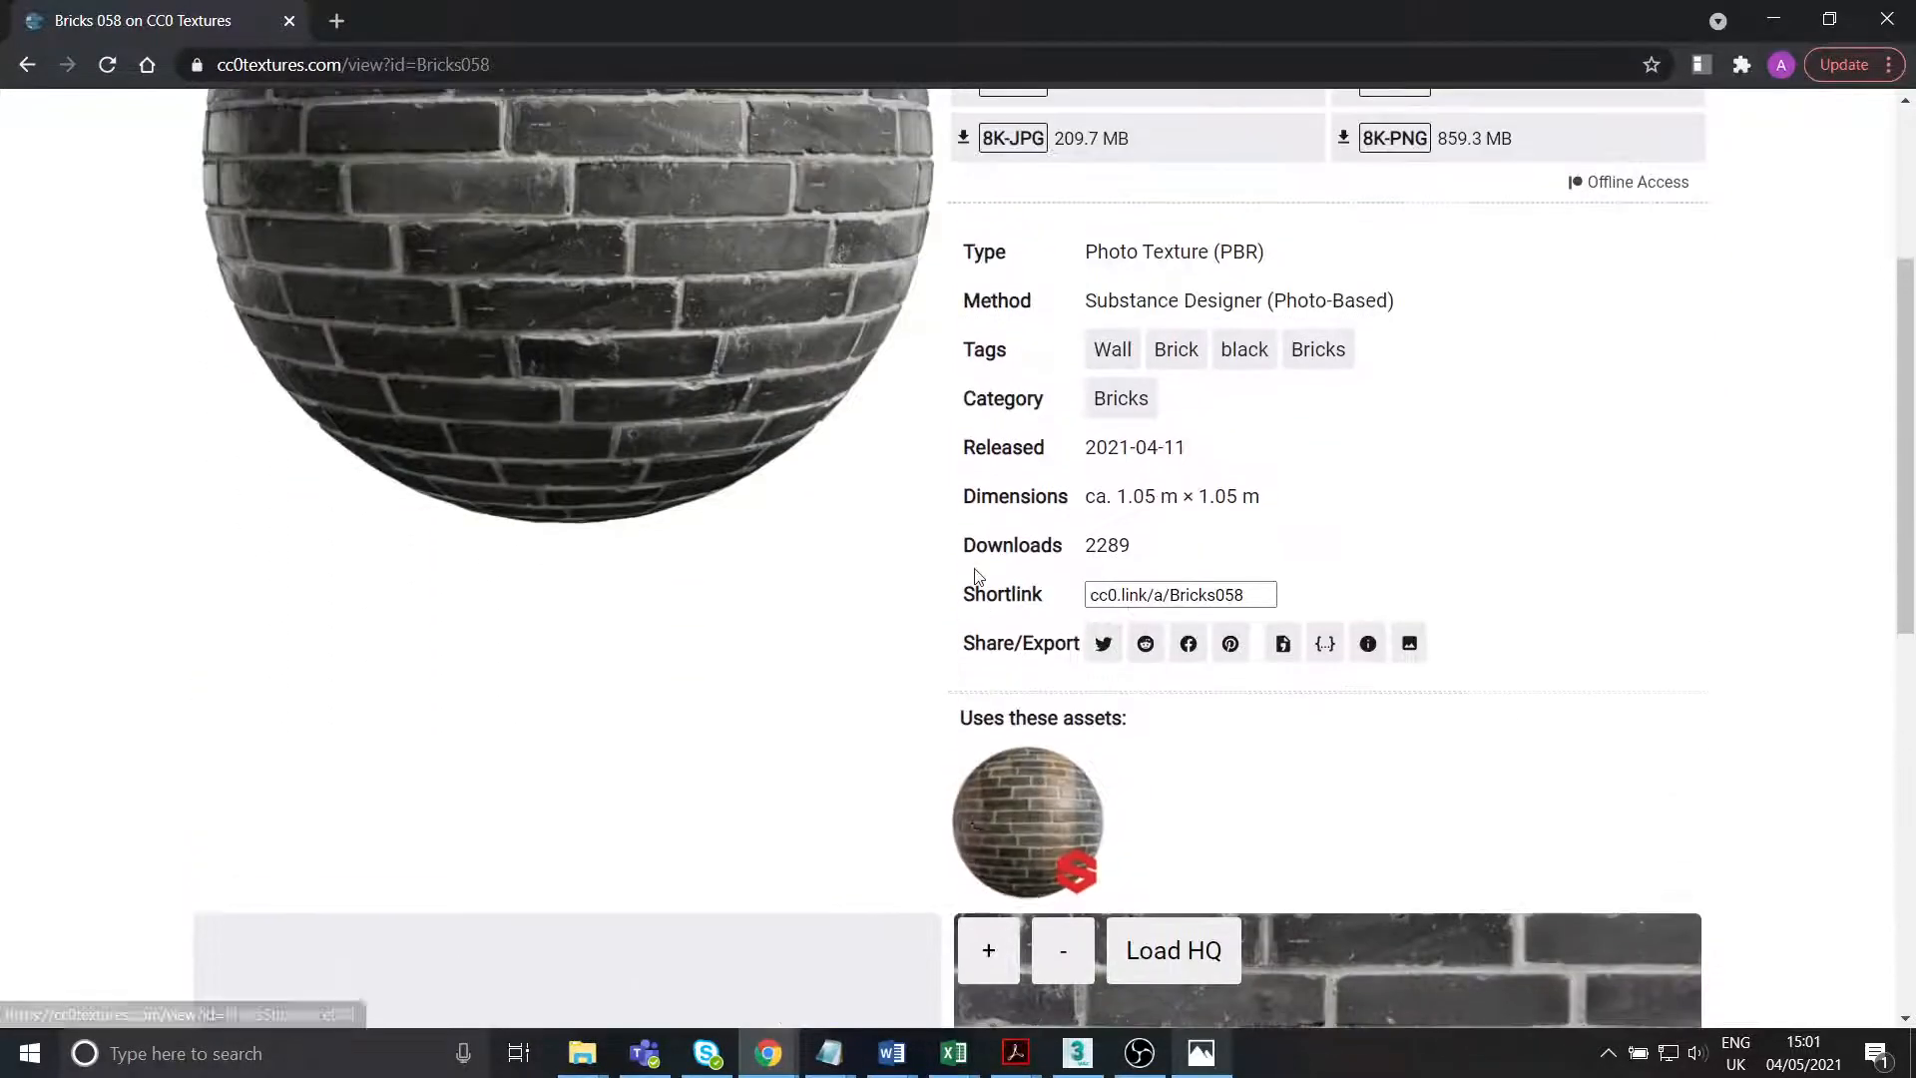
{"action": "scroll", "scroll_direction": "down", "scroll_amount": 3}
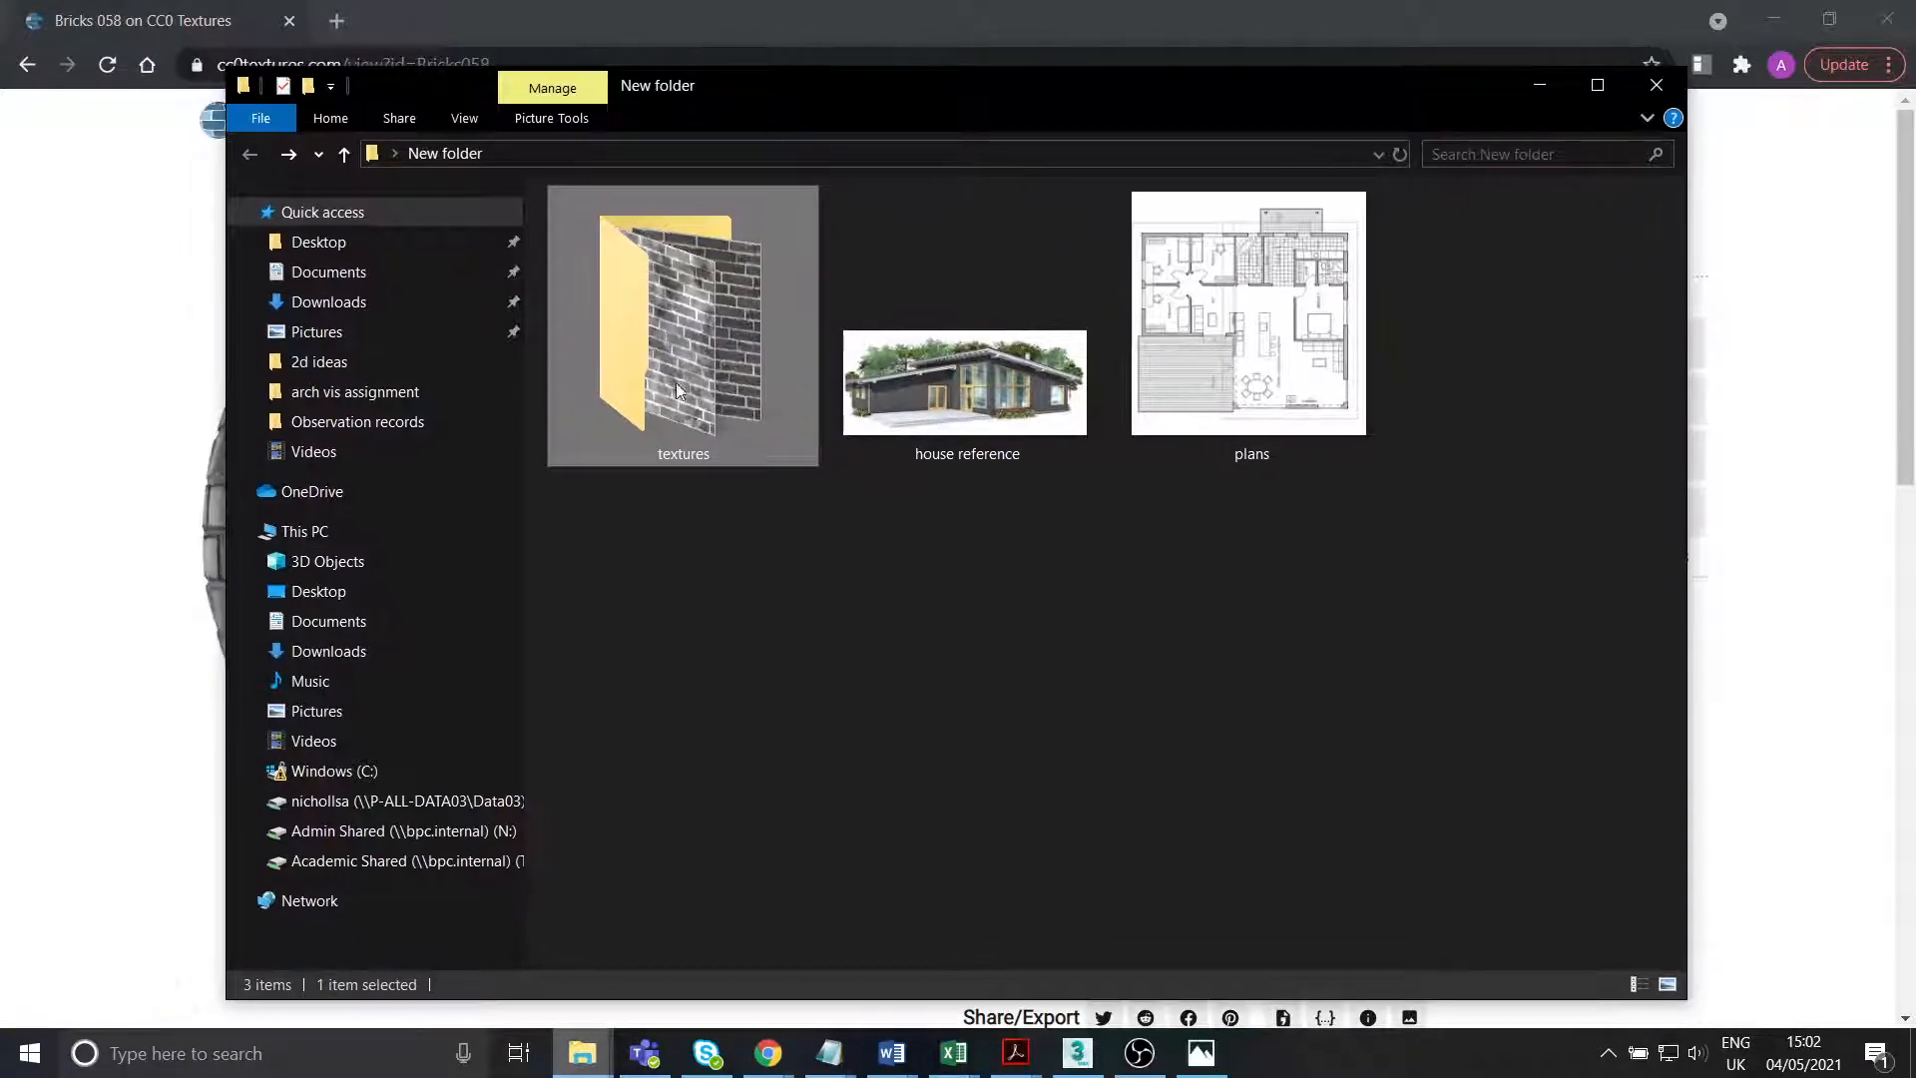
Open the textures folder holding the Bricks058 2K Color and Roughness JPGs, then switch to 3ds Max.
{"action": "double_click", "coordinate": [683, 312]}
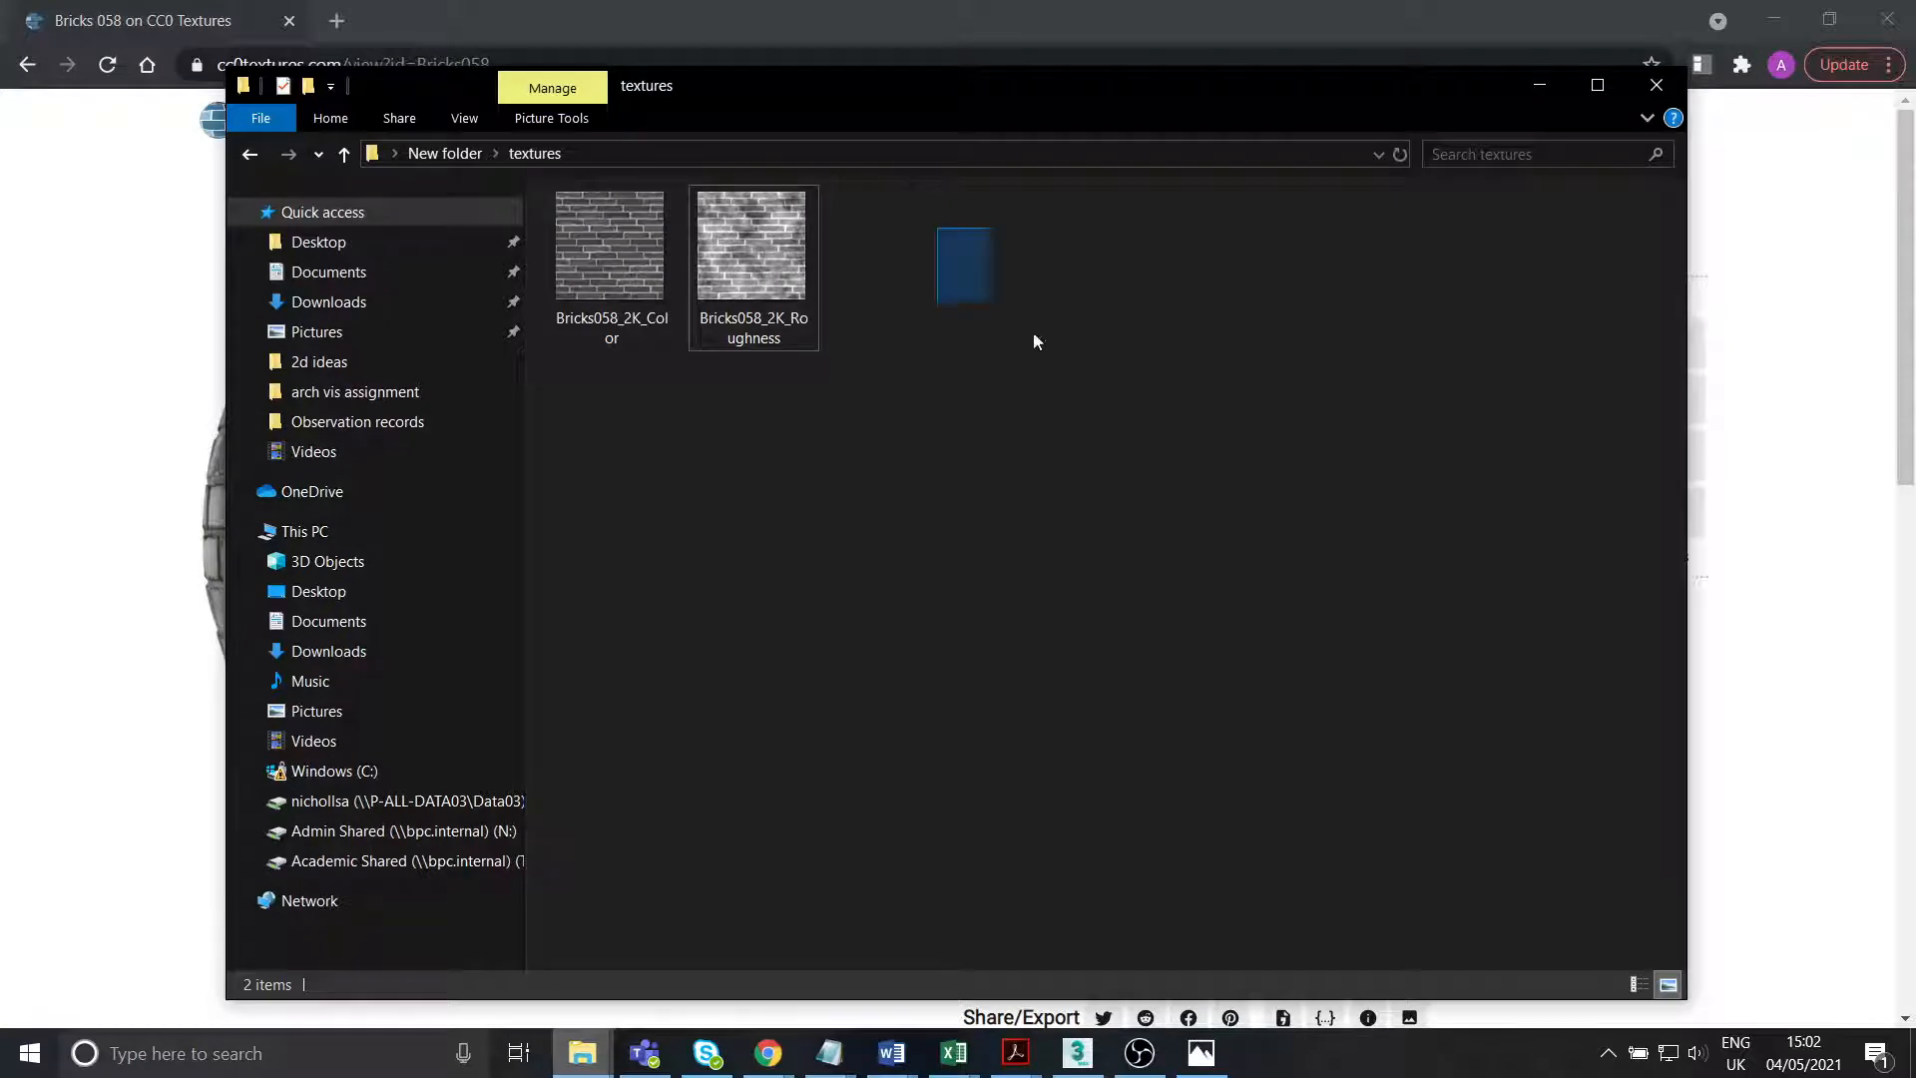
{"action": "left_click", "coordinate": [611, 243]}
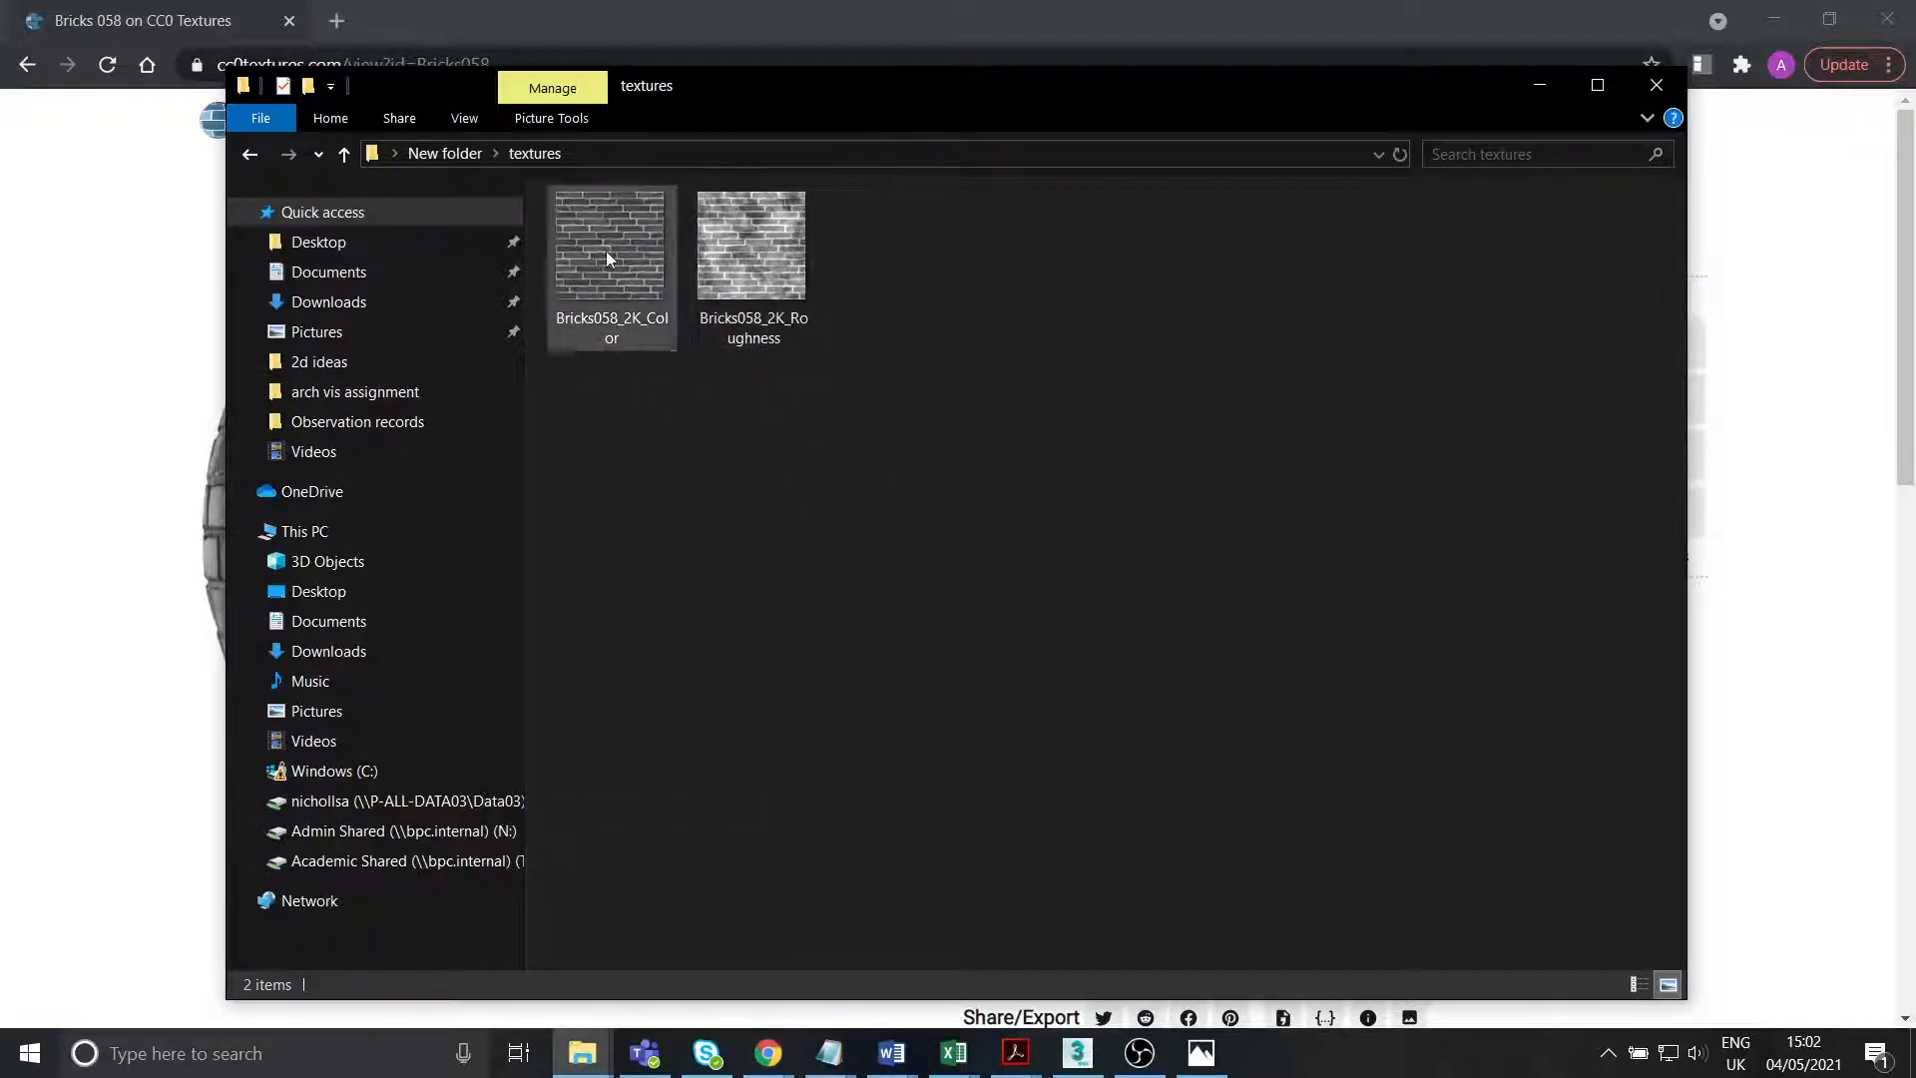
{"action": "mouse_move", "coordinate": [1200, 1052]}
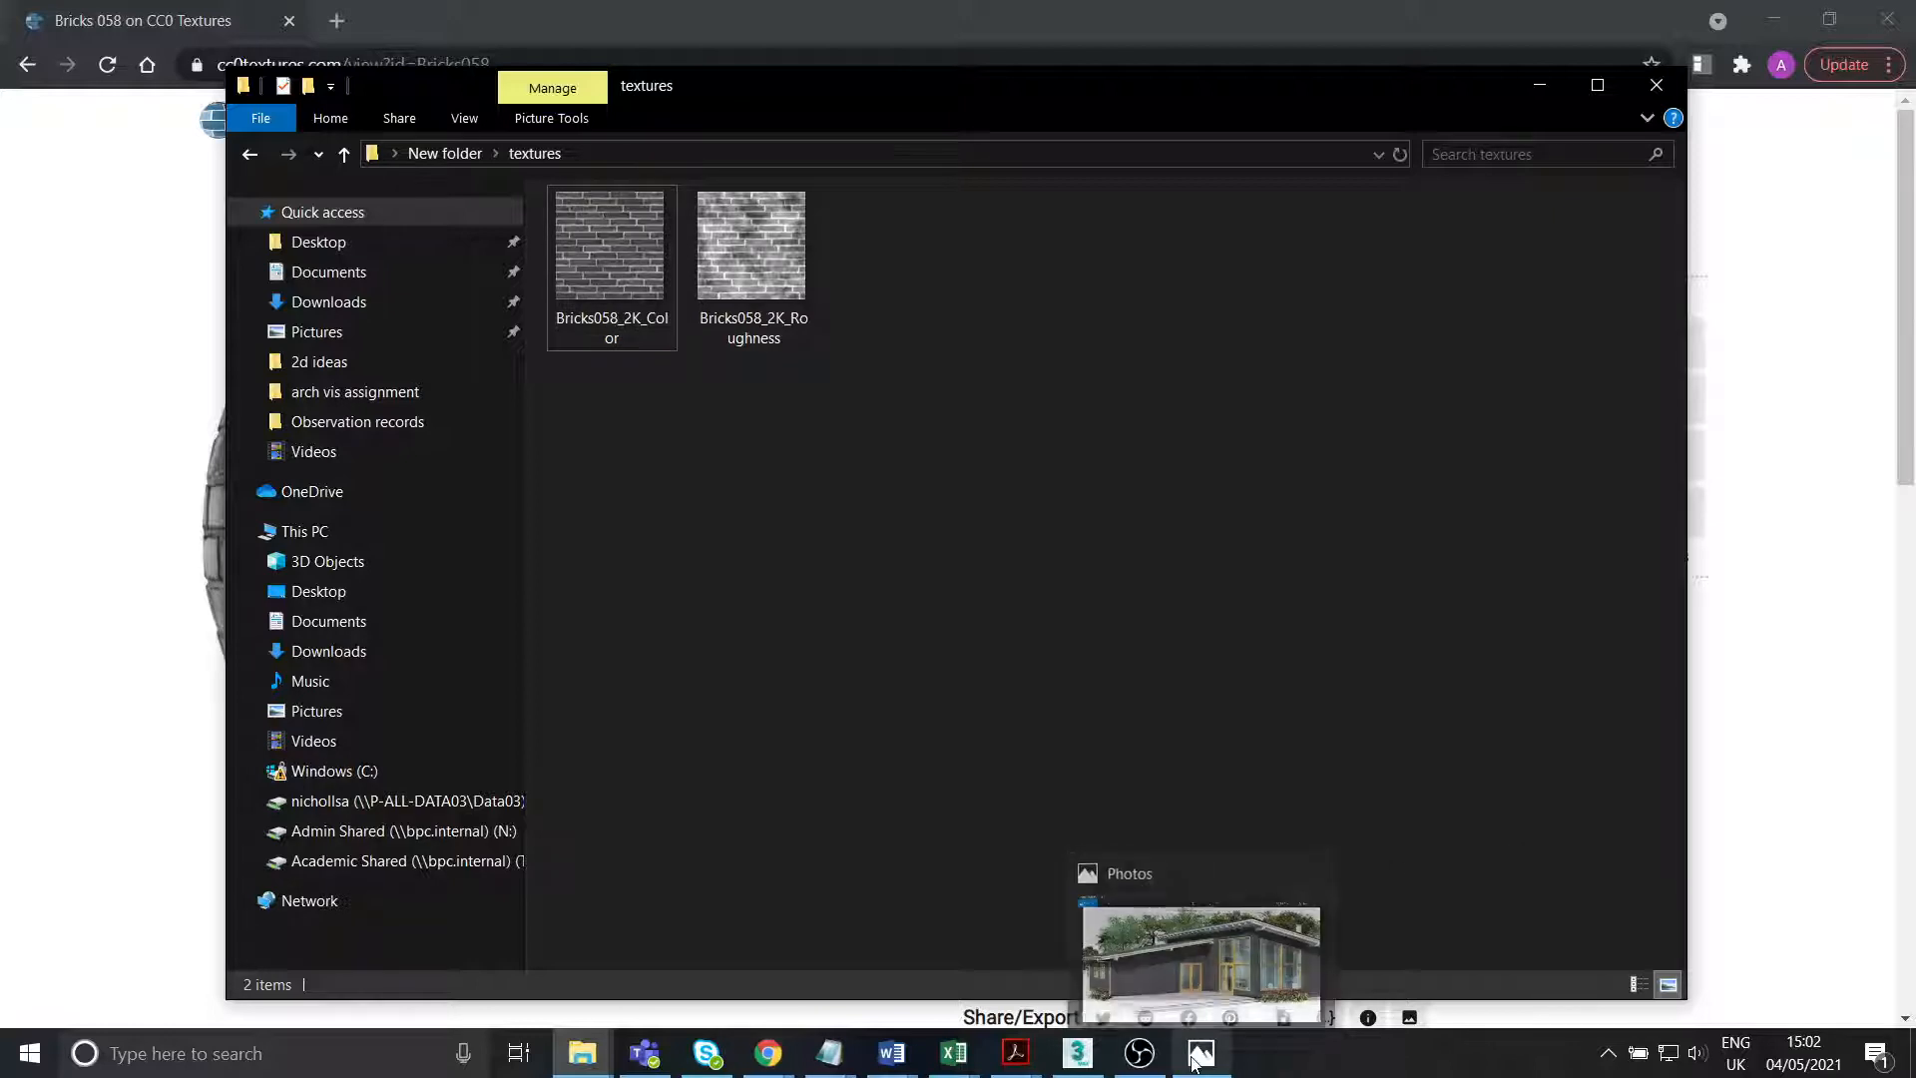
{"action": "left_click", "coordinate": [1074, 1052]}
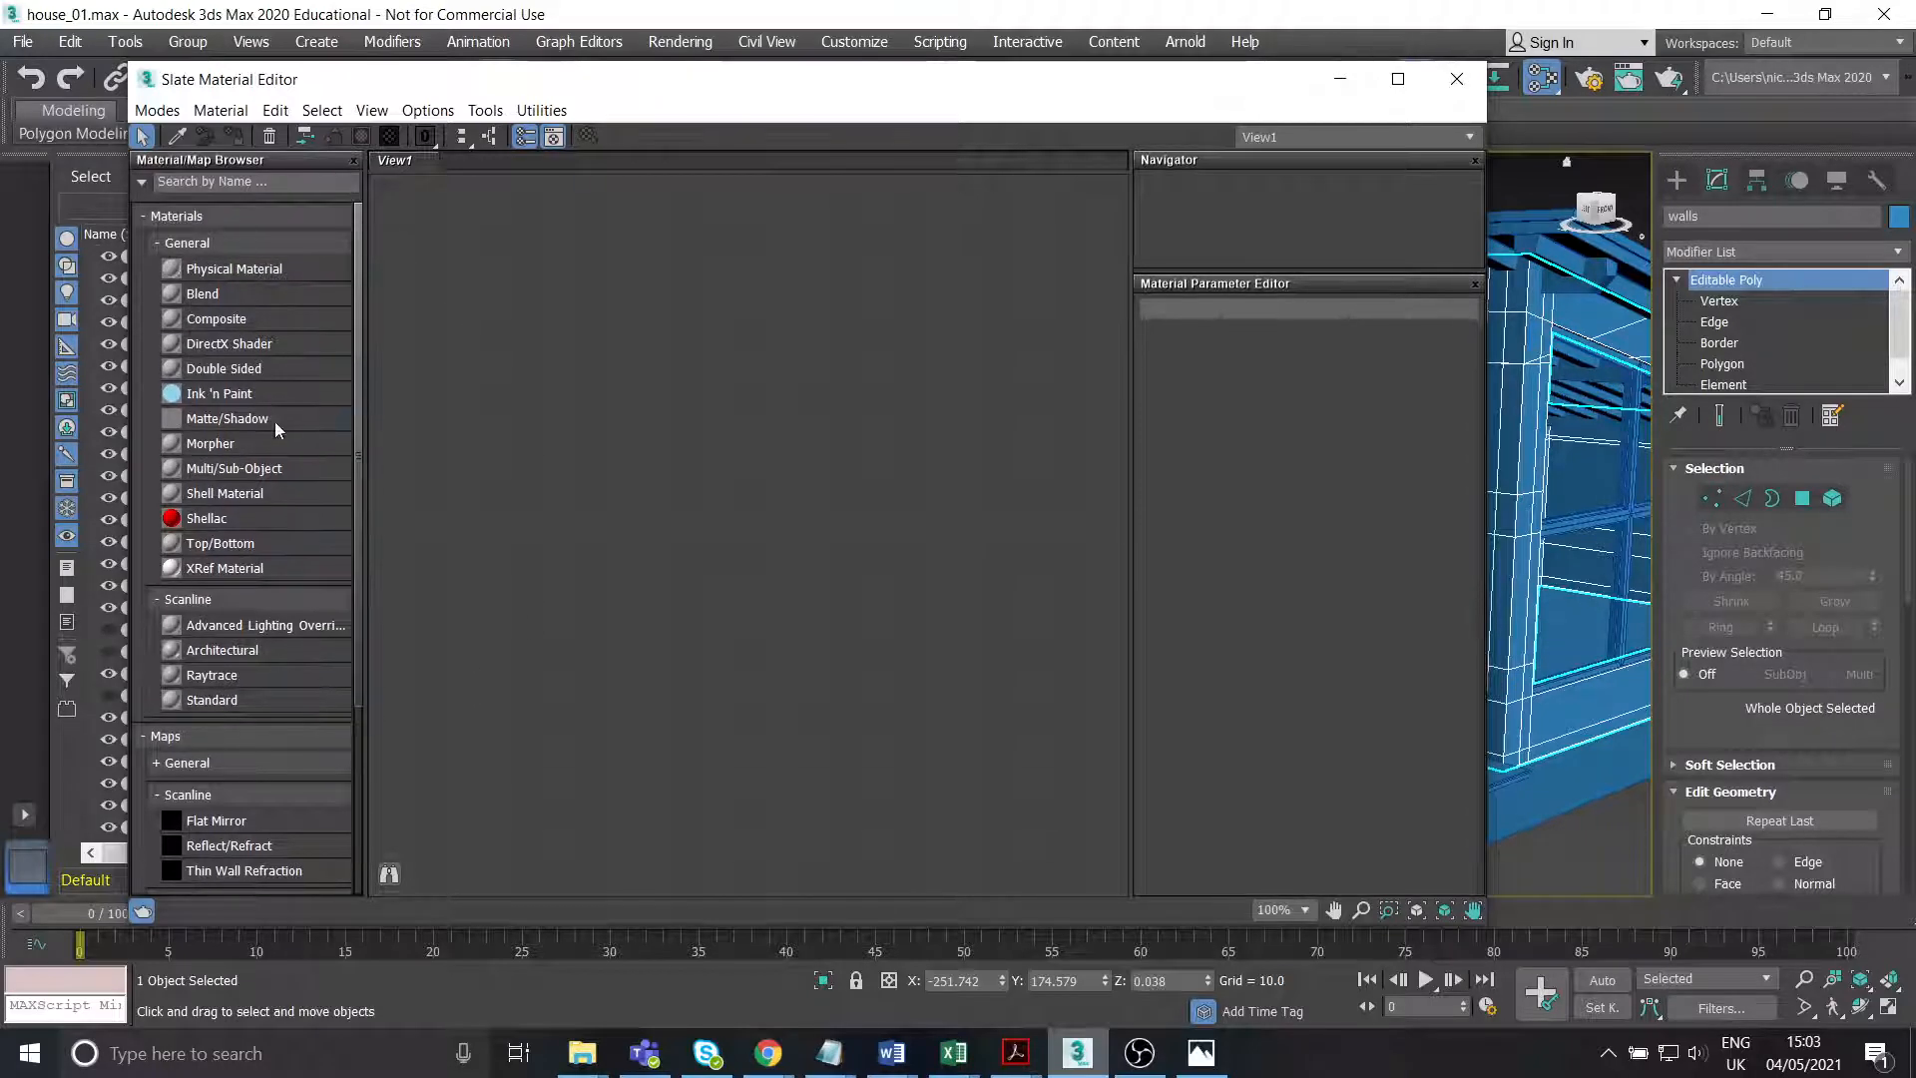
{"action": "mouse_move", "coordinate": [243, 611]}
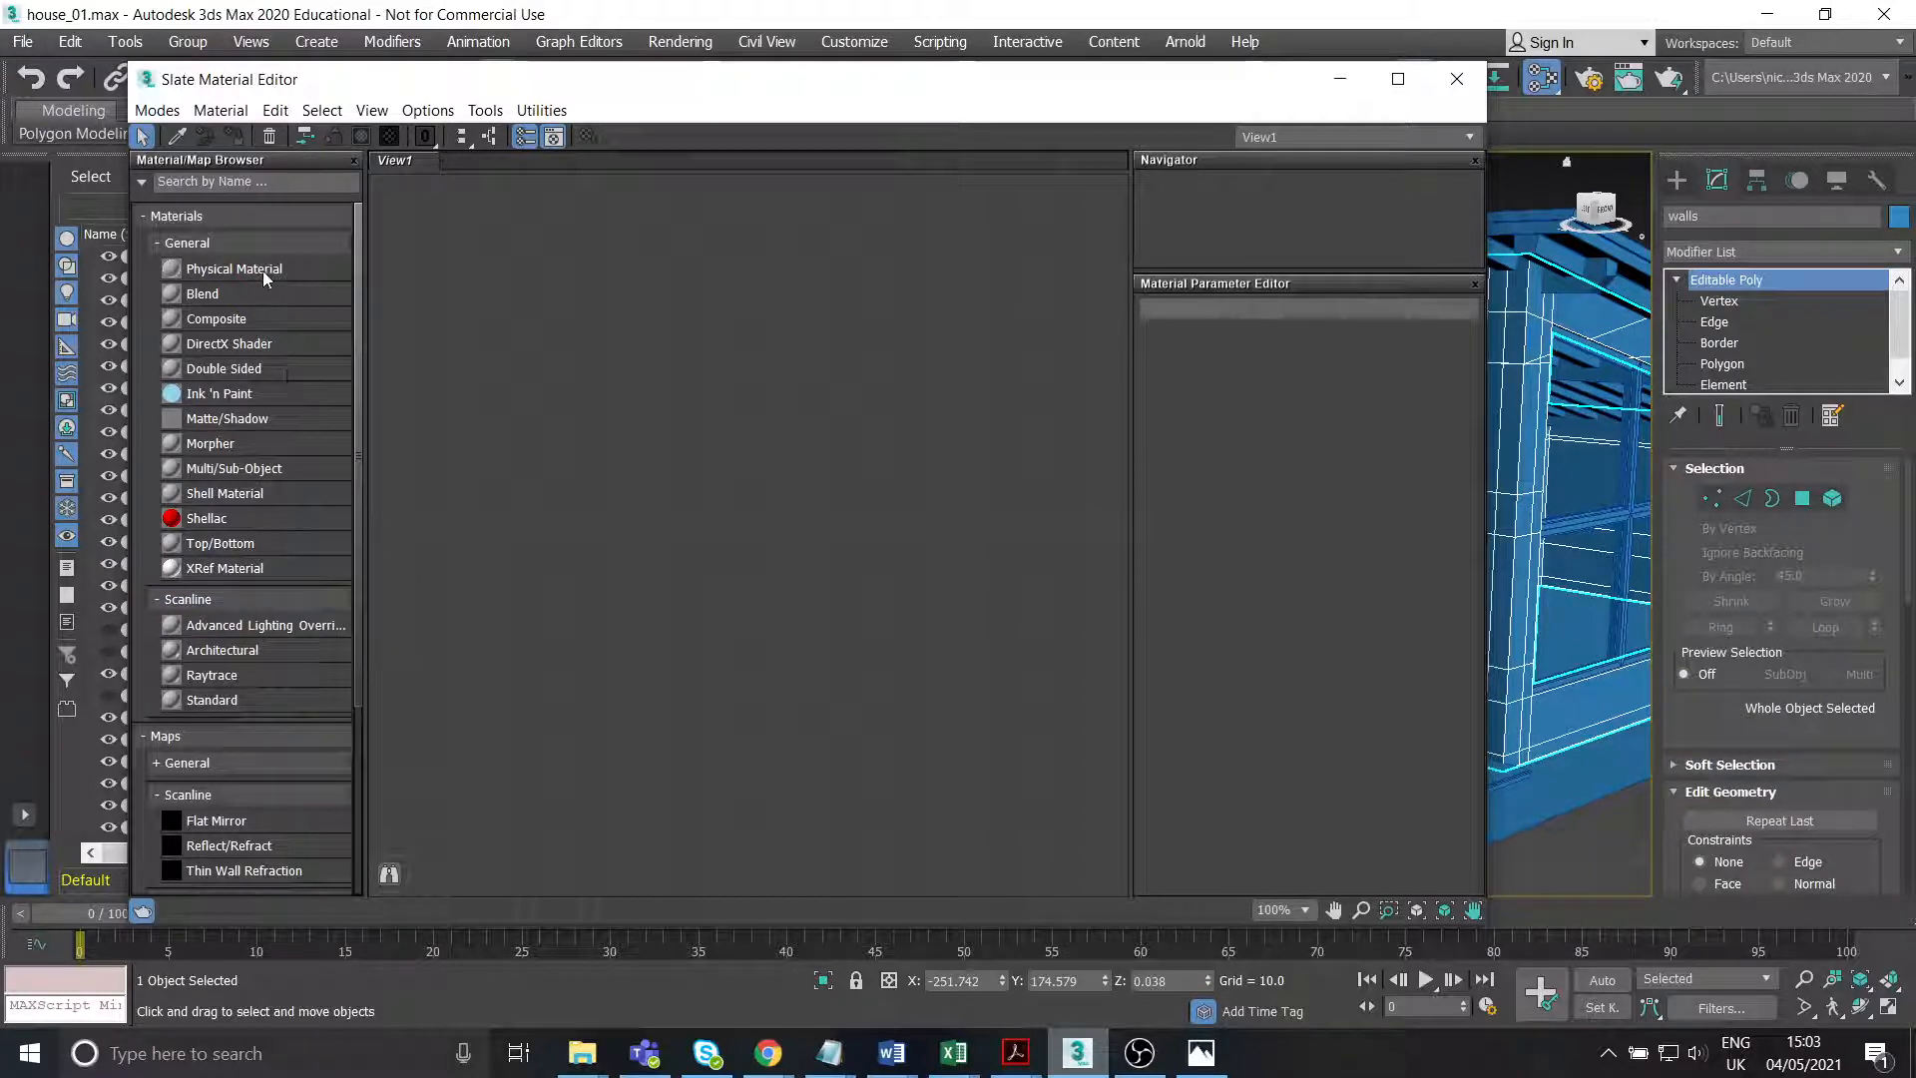
{"action": "mouse_move", "coordinate": [269, 715]}
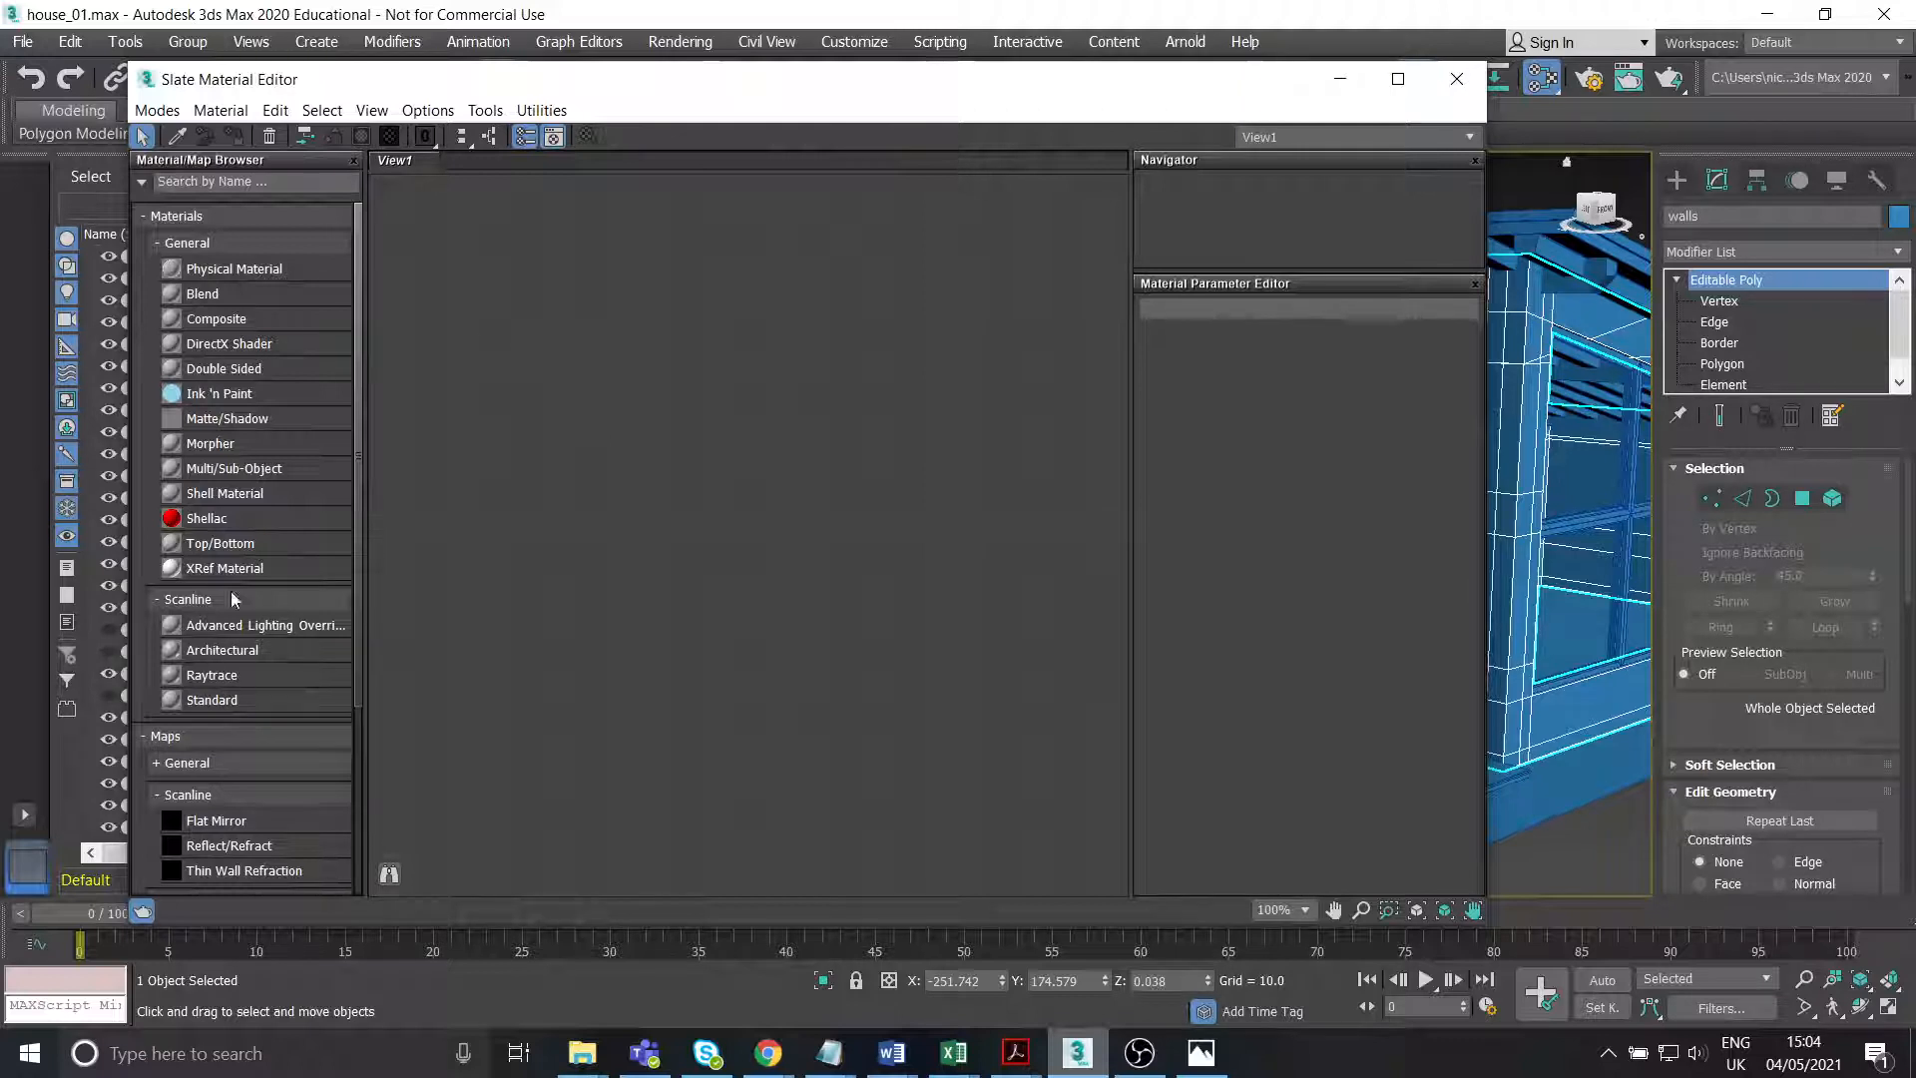
Select the Standard material type under Scanline in the Material/Map Browser.
{"action": "left_click", "coordinate": [212, 699]}
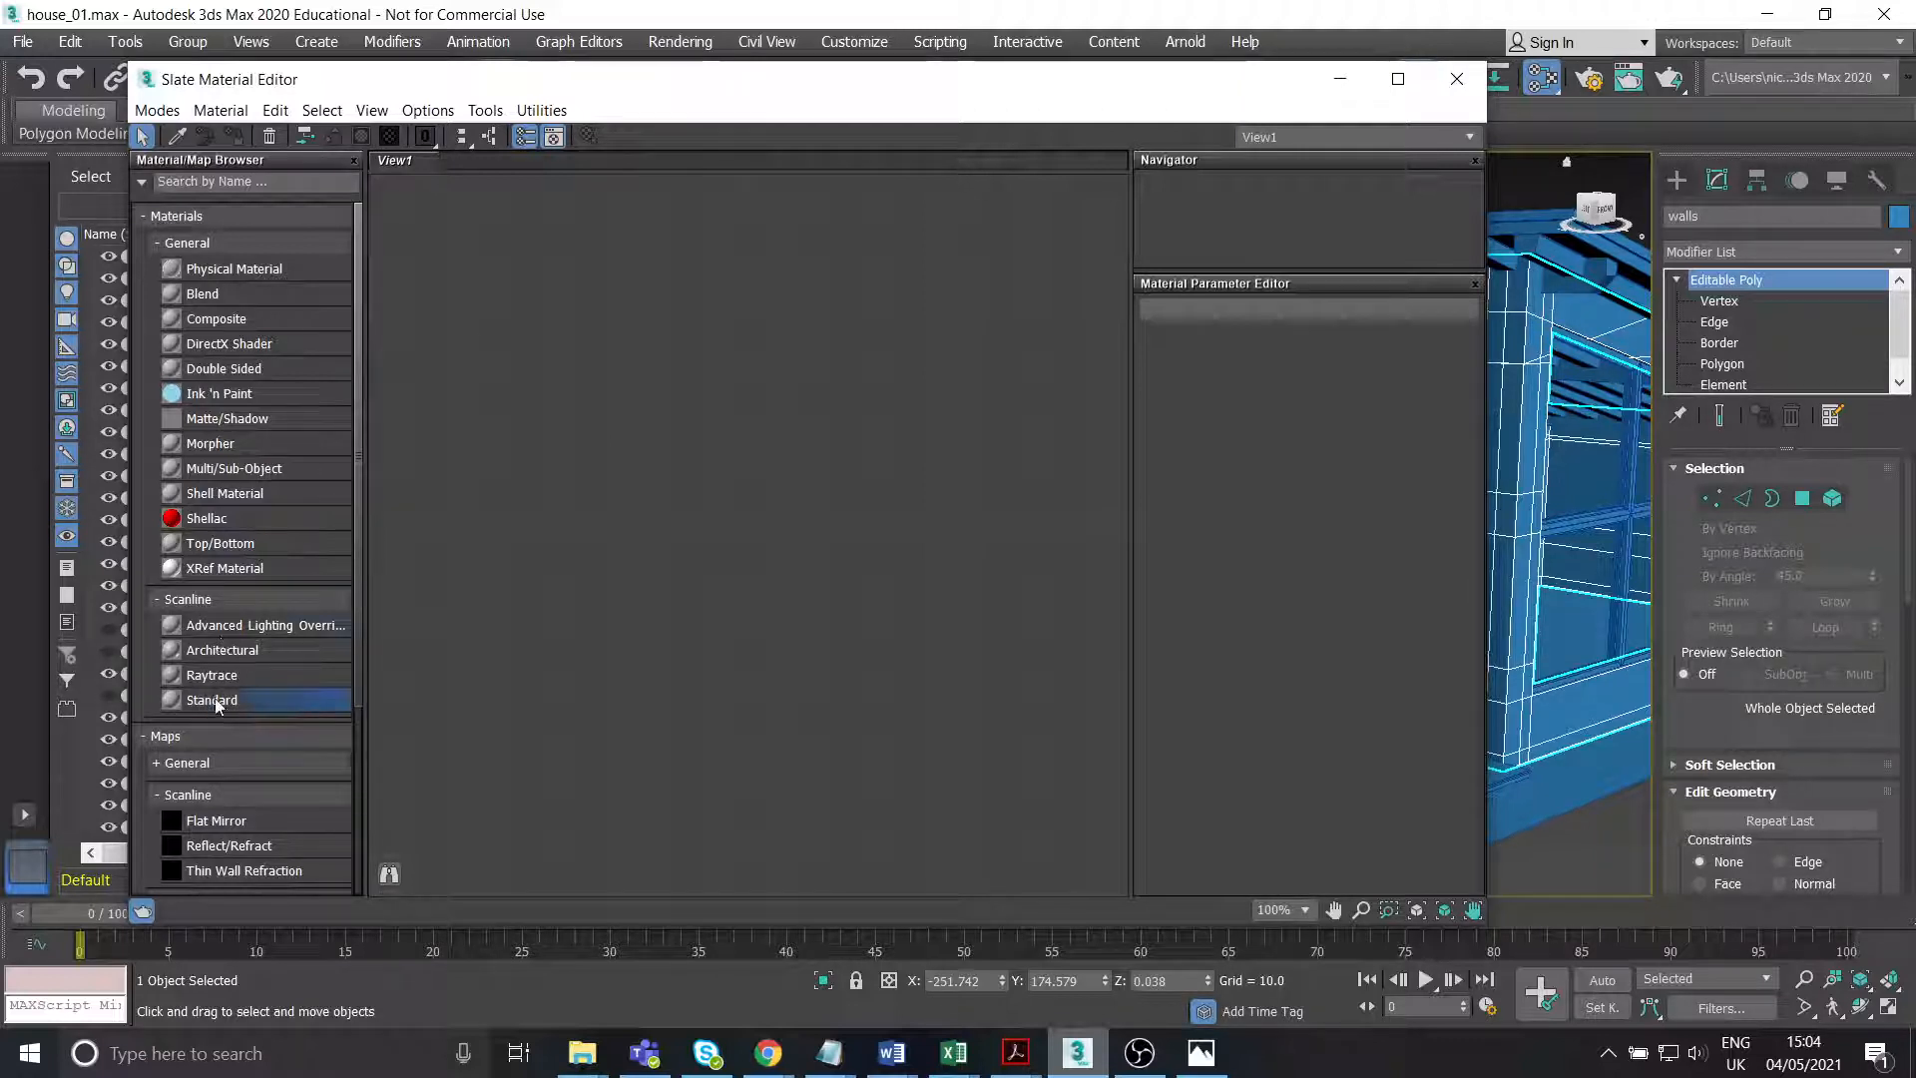
Create a new Standard material node, Material #0, in View1.
{"action": "double_click", "coordinate": [211, 698]}
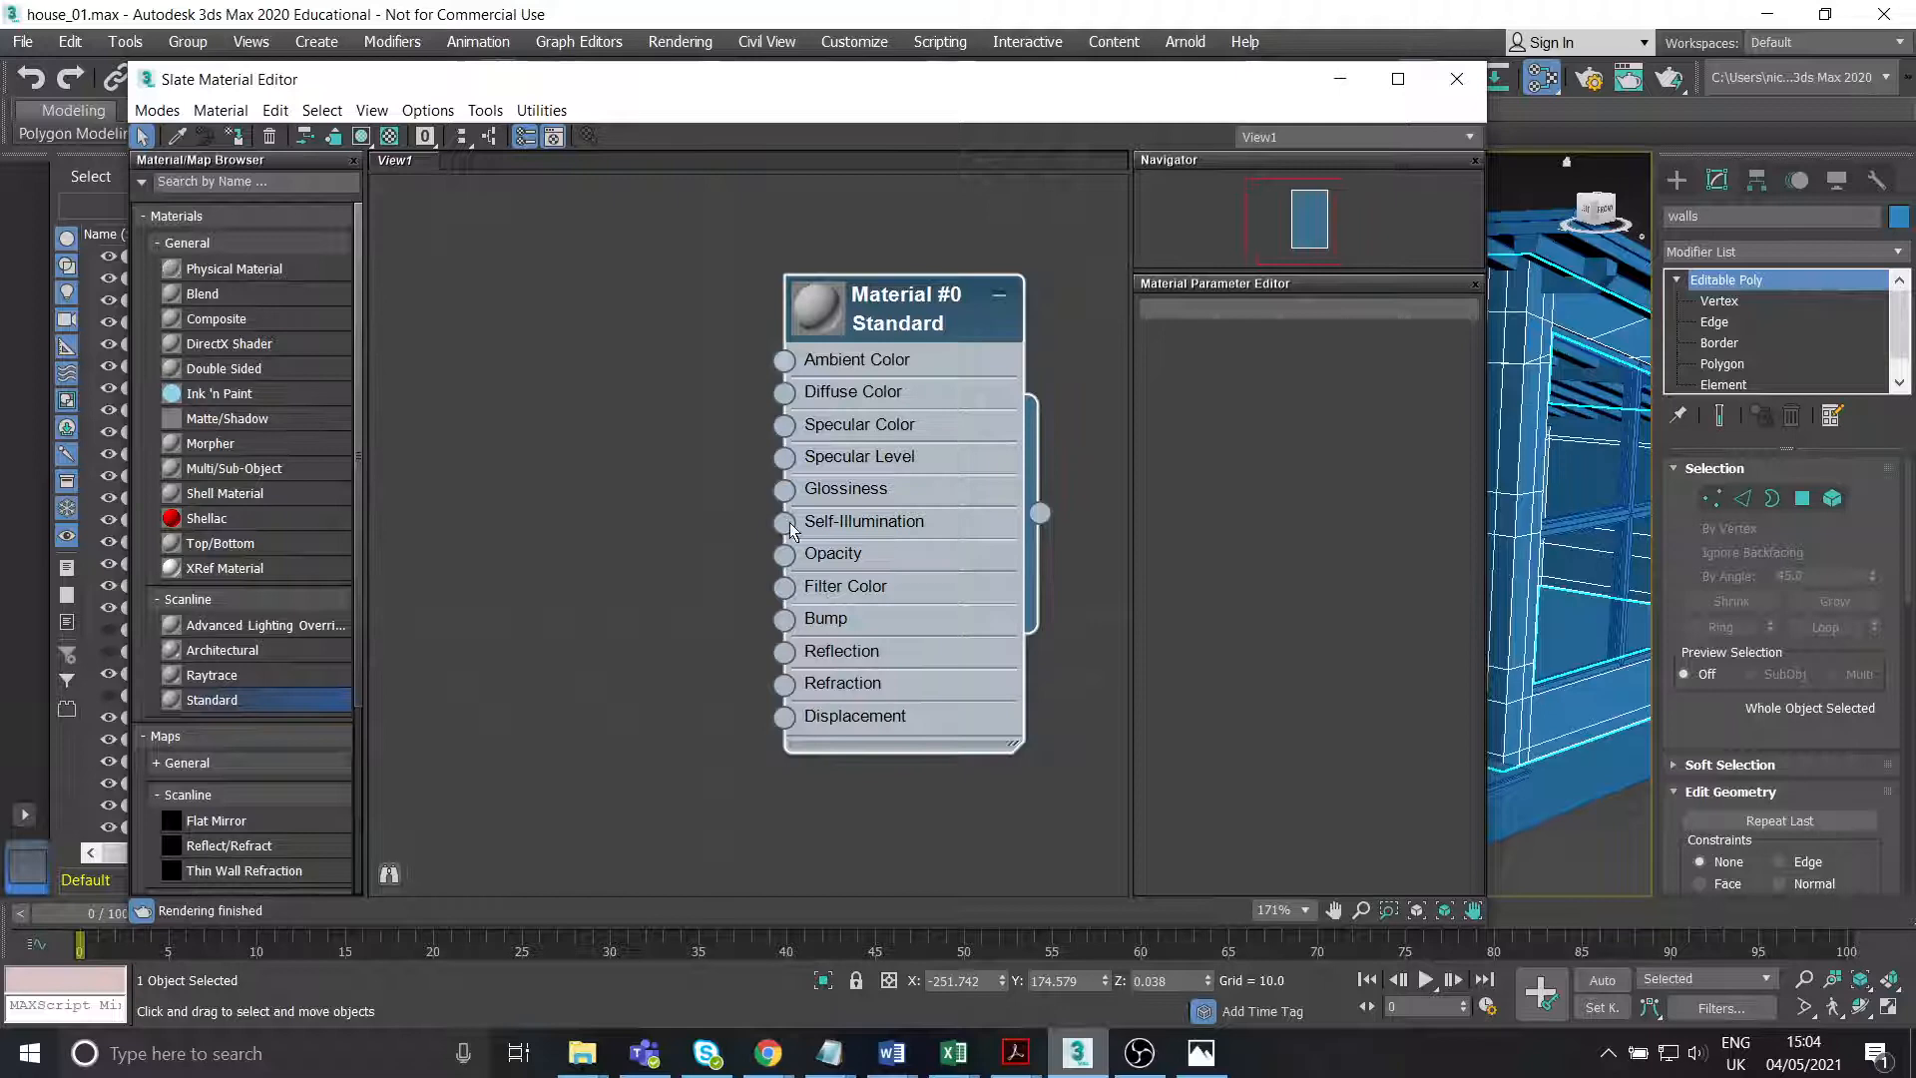
{"action": "scroll", "scroll_direction": "down", "scroll_amount": 3}
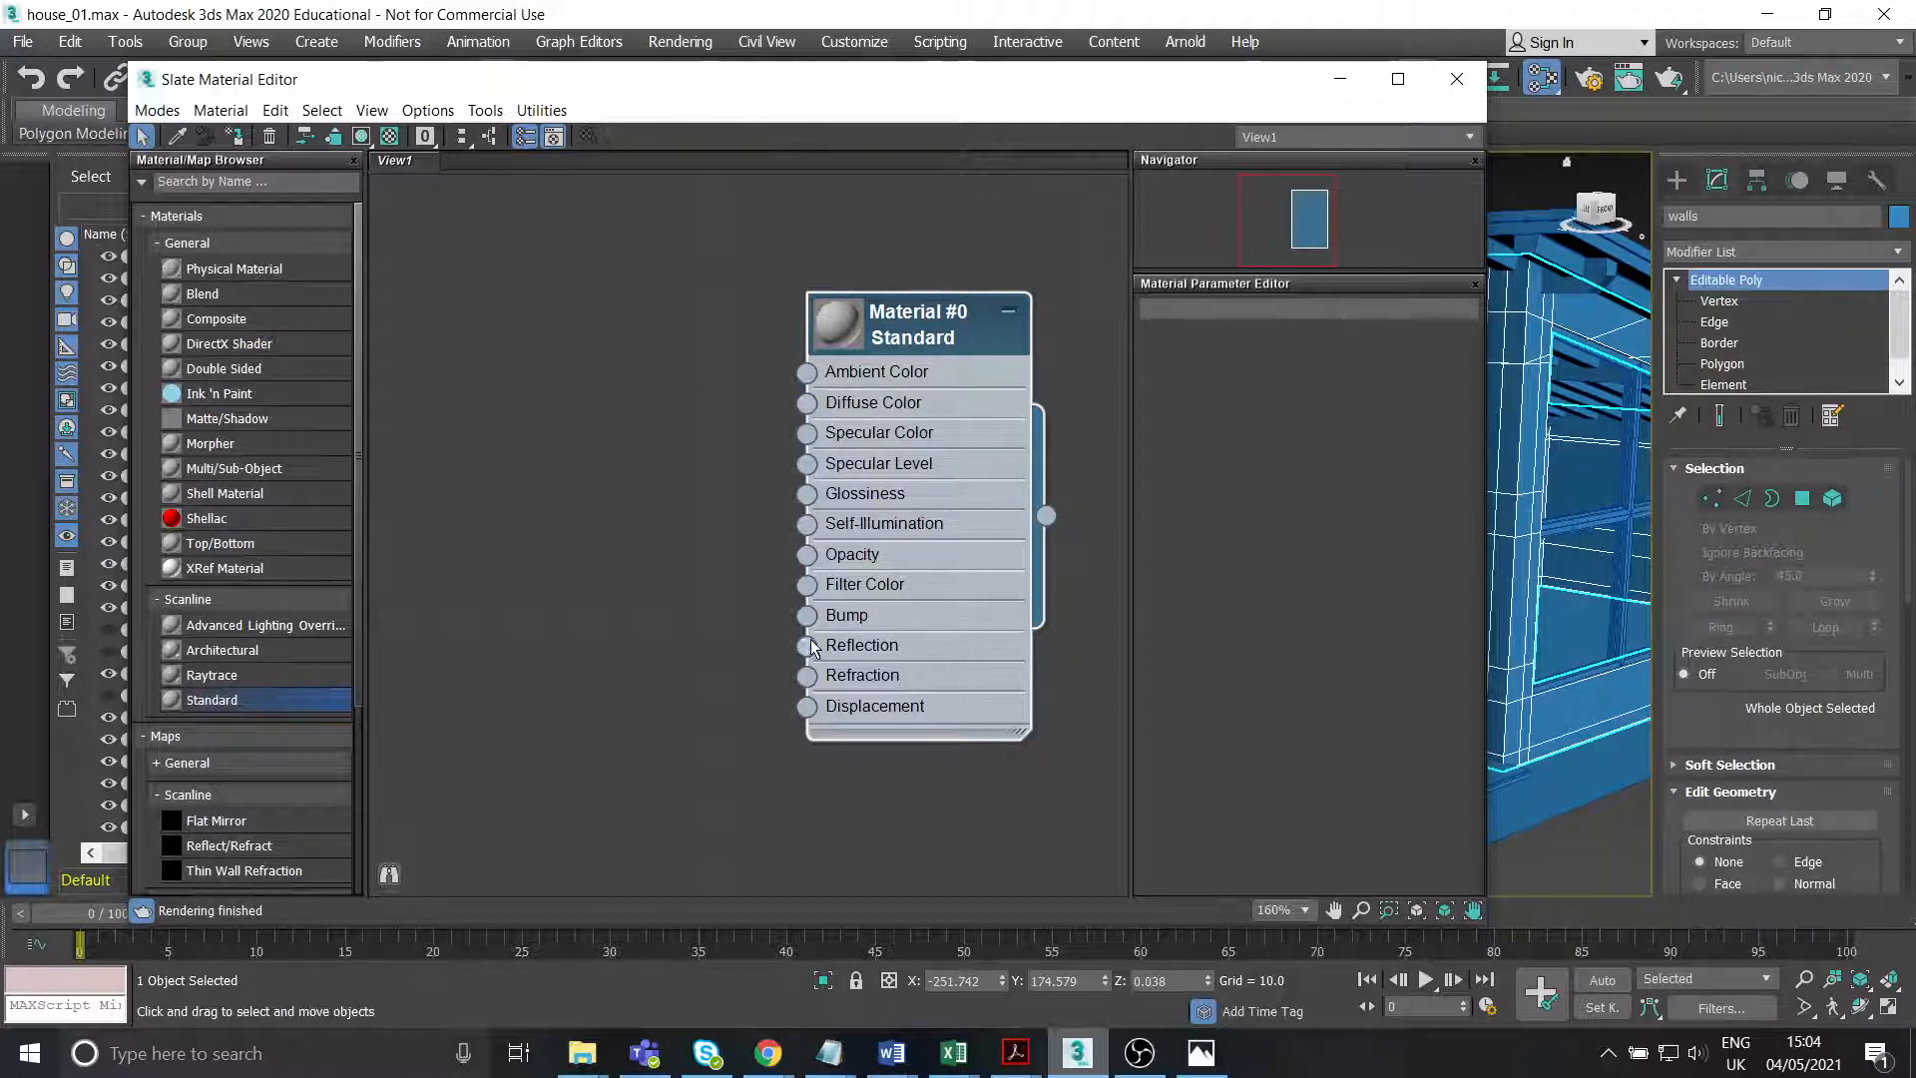
{"action": "mouse_move", "coordinate": [806, 623]}
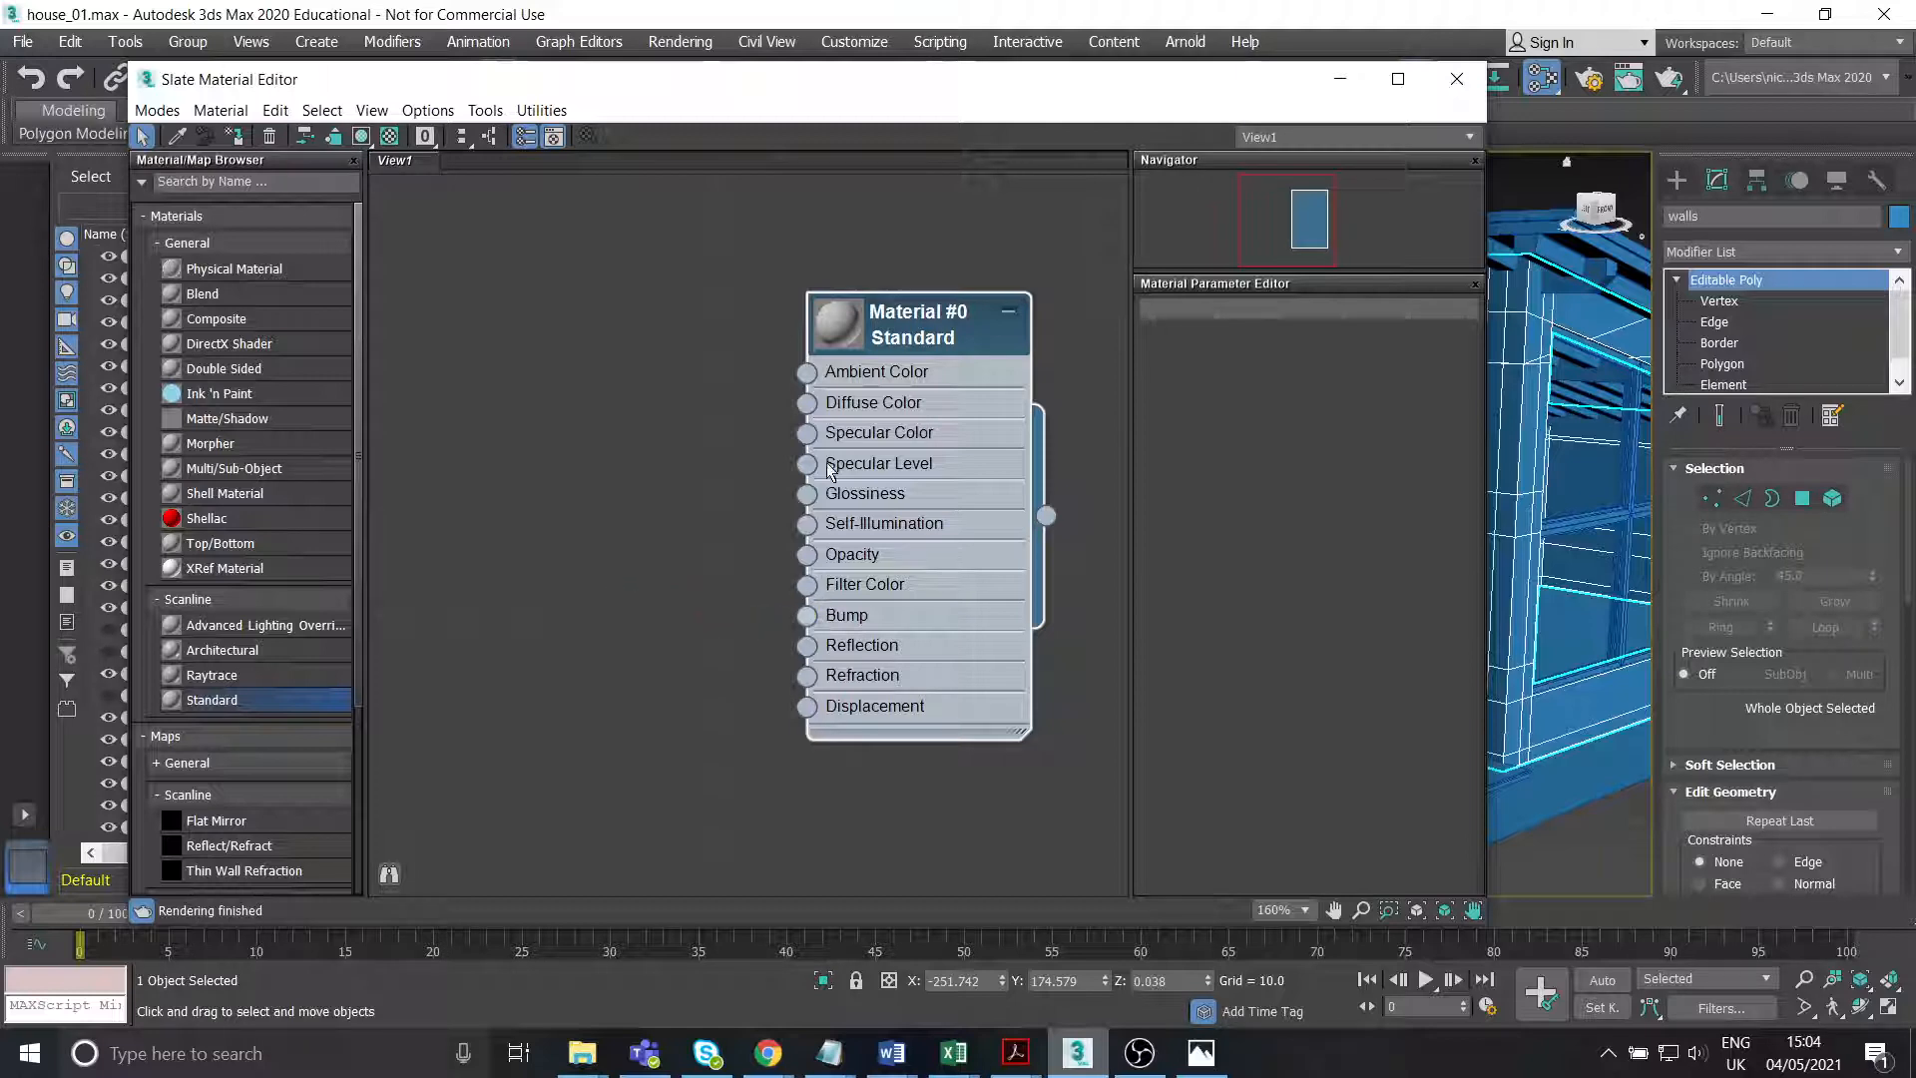
Wire a Bitmap map into Material #0's Diffuse Color and browse to the project textures folder.
{"action": "left_click_drag", "start_coordinate": [806, 401], "coordinate": [543, 355]}
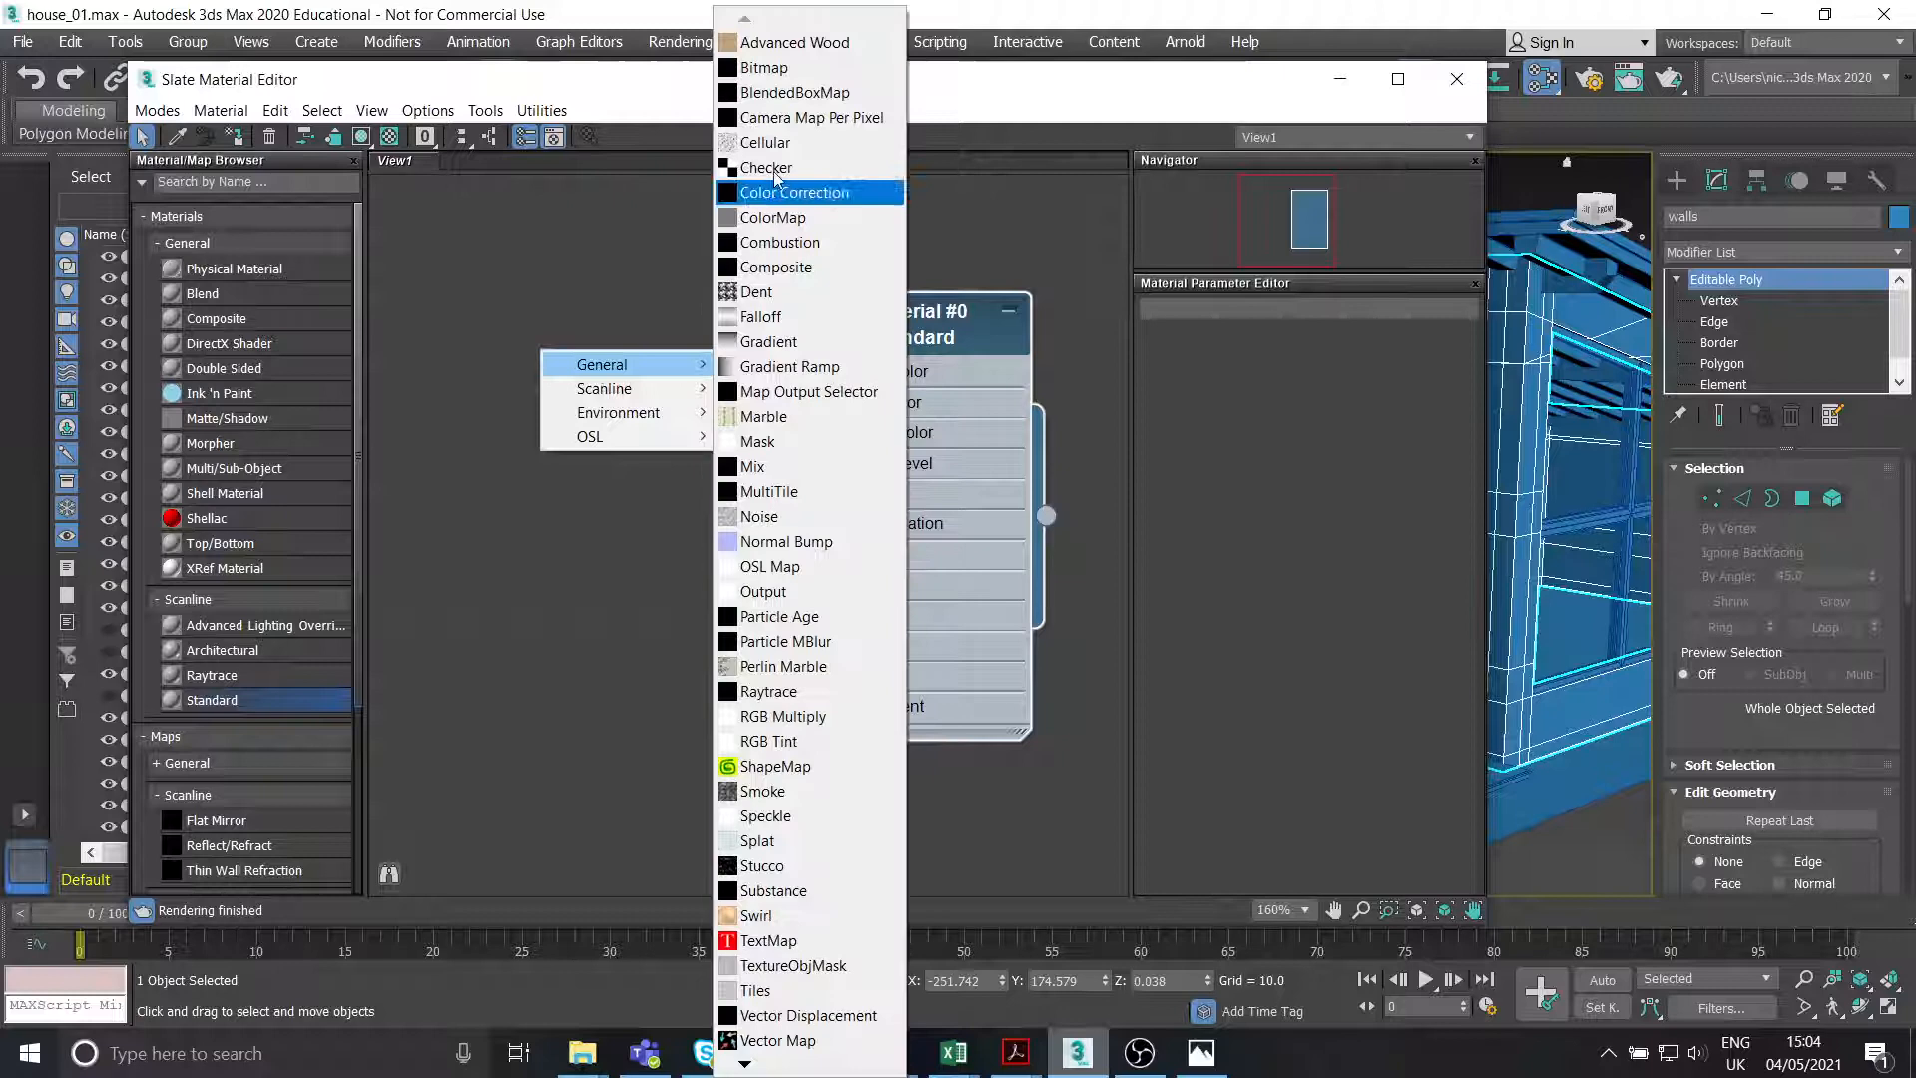
{"action": "mouse_move", "coordinate": [765, 68]}
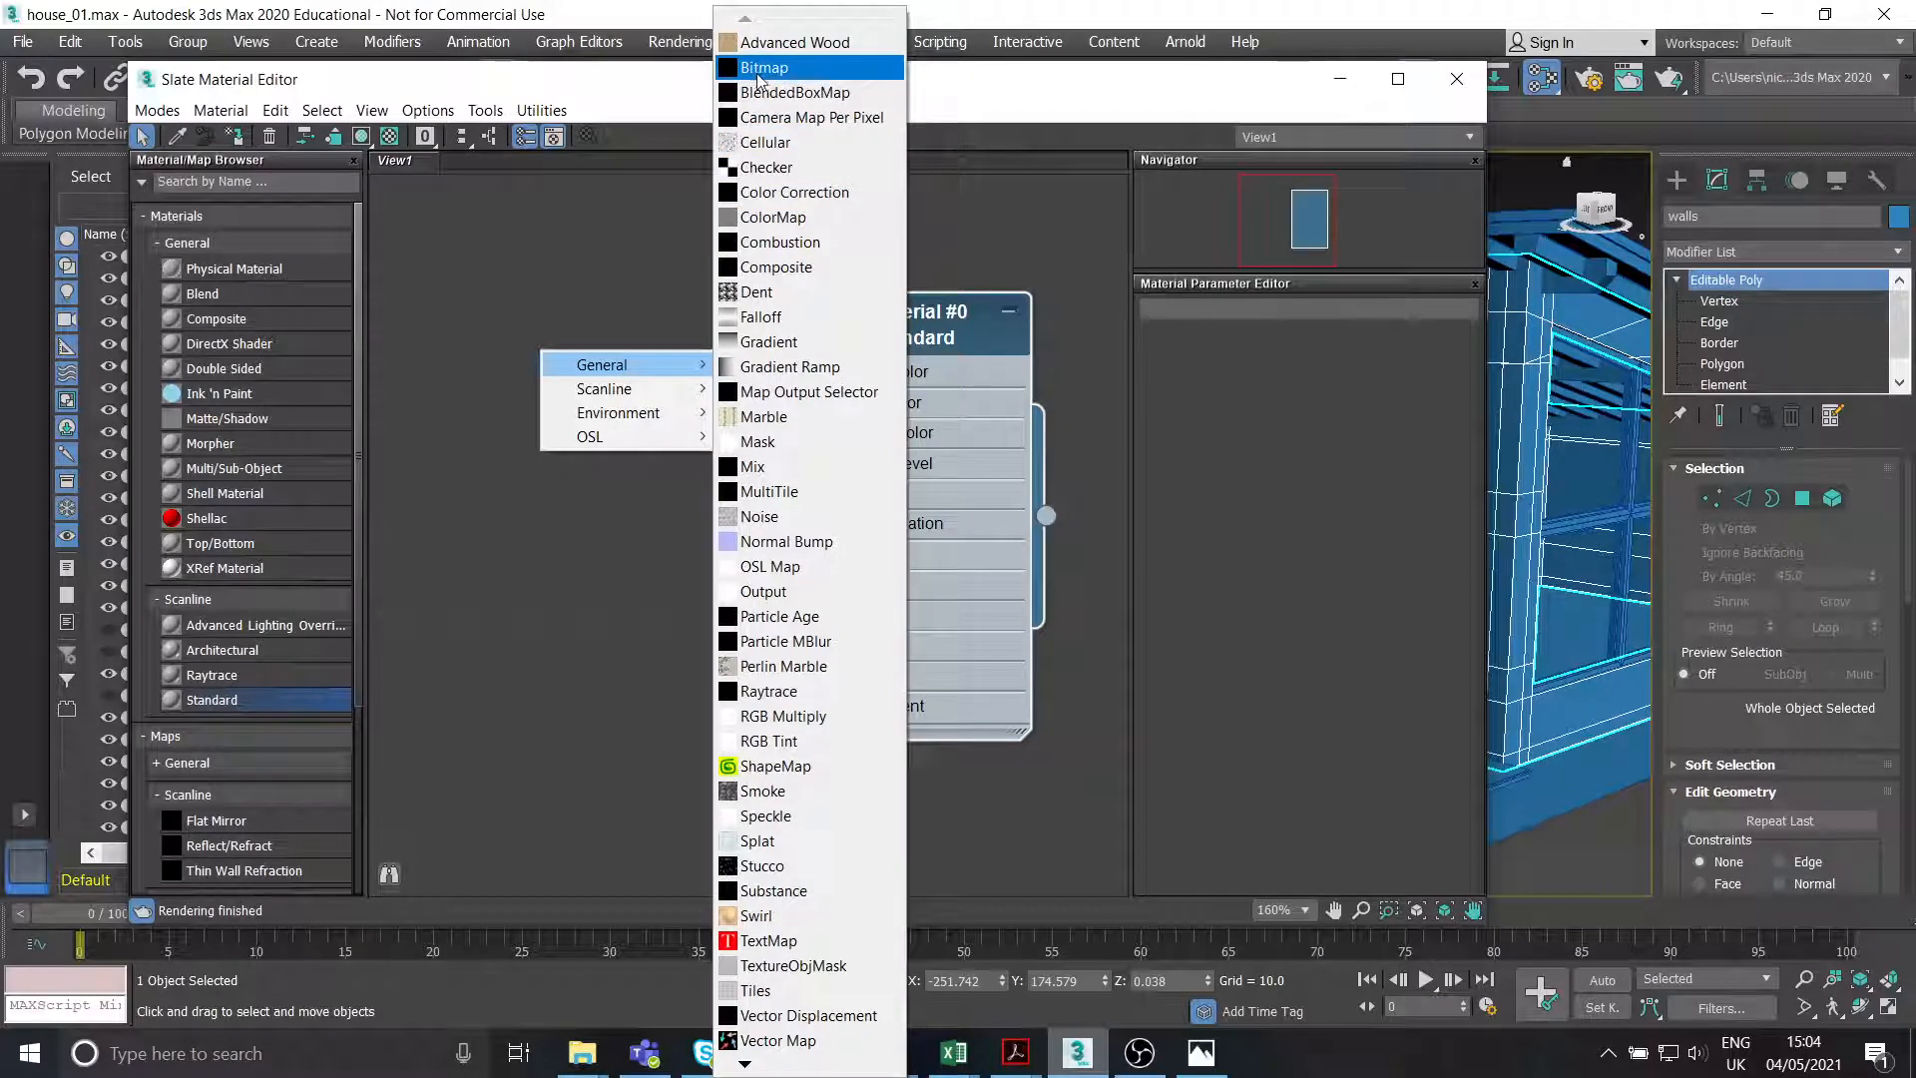
{"action": "left_click", "coordinate": [764, 68]}
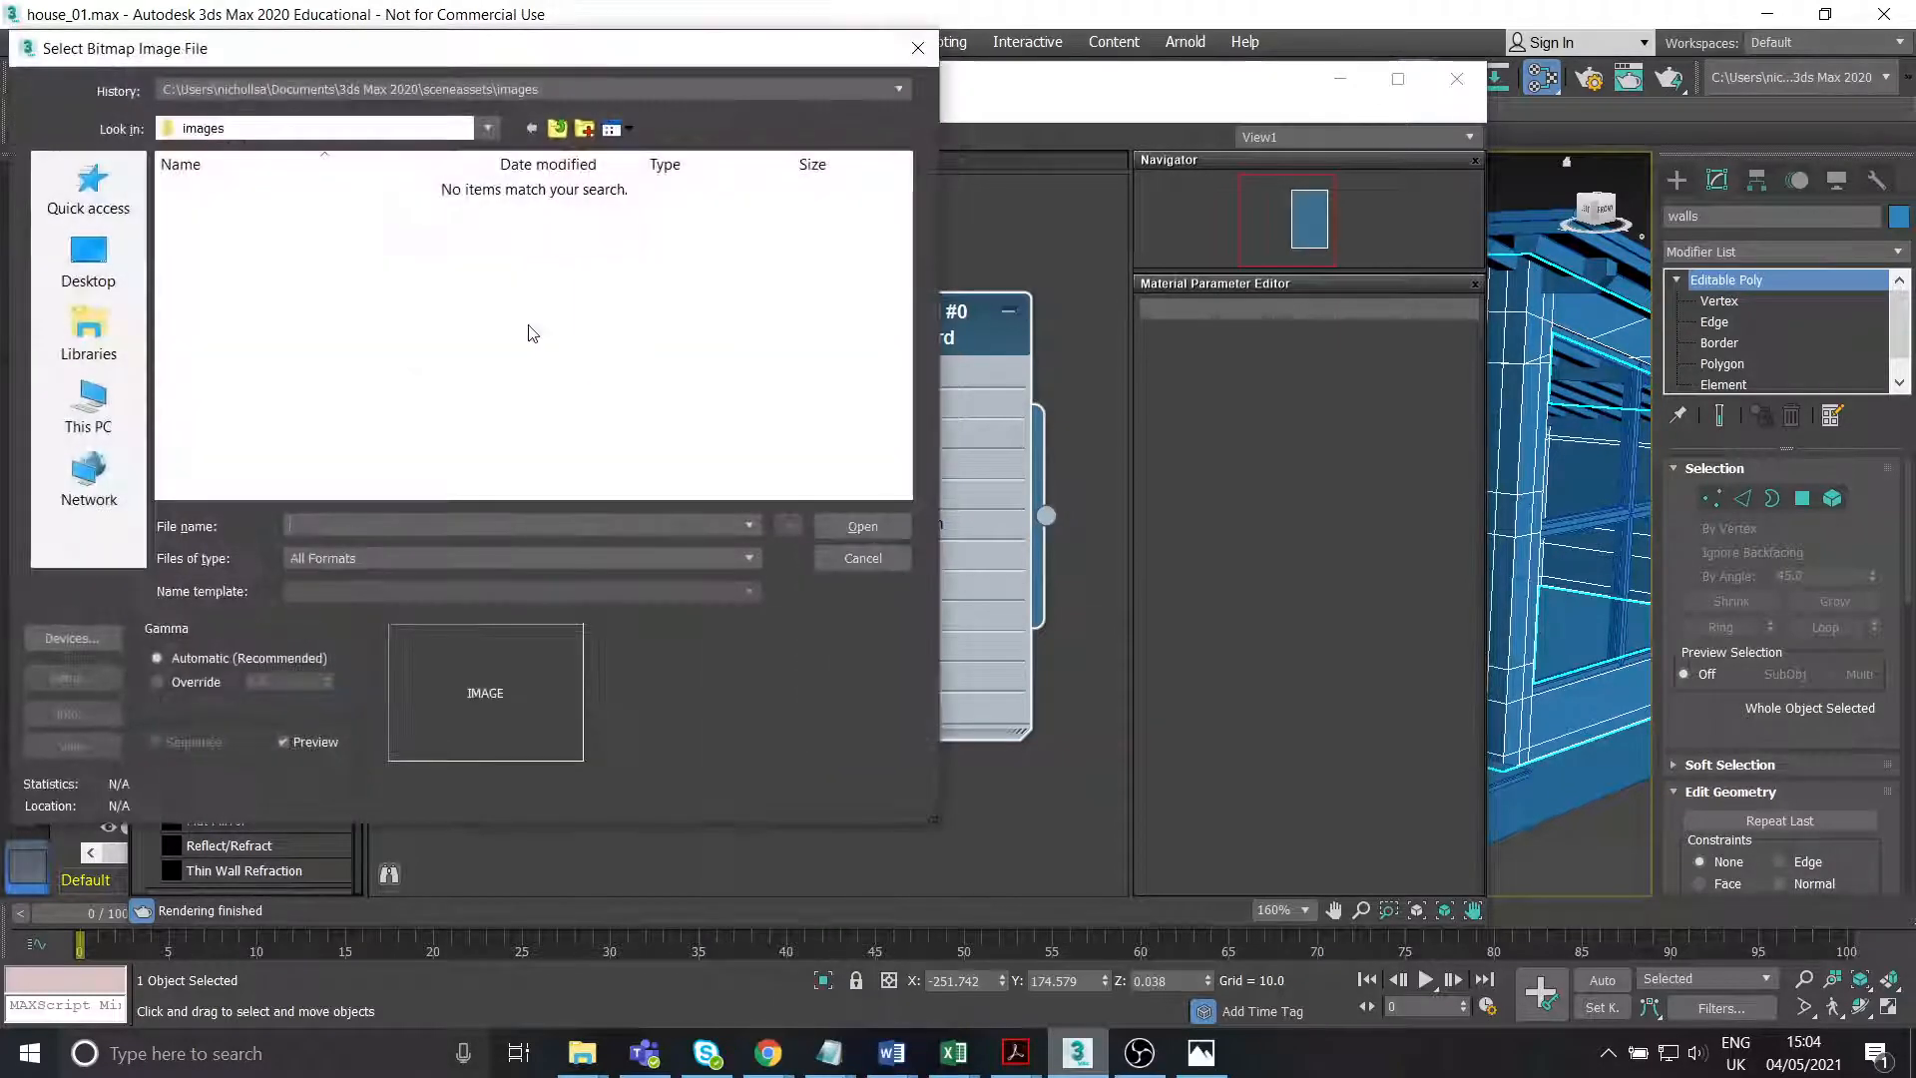
{"action": "left_click", "coordinate": [88, 407]}
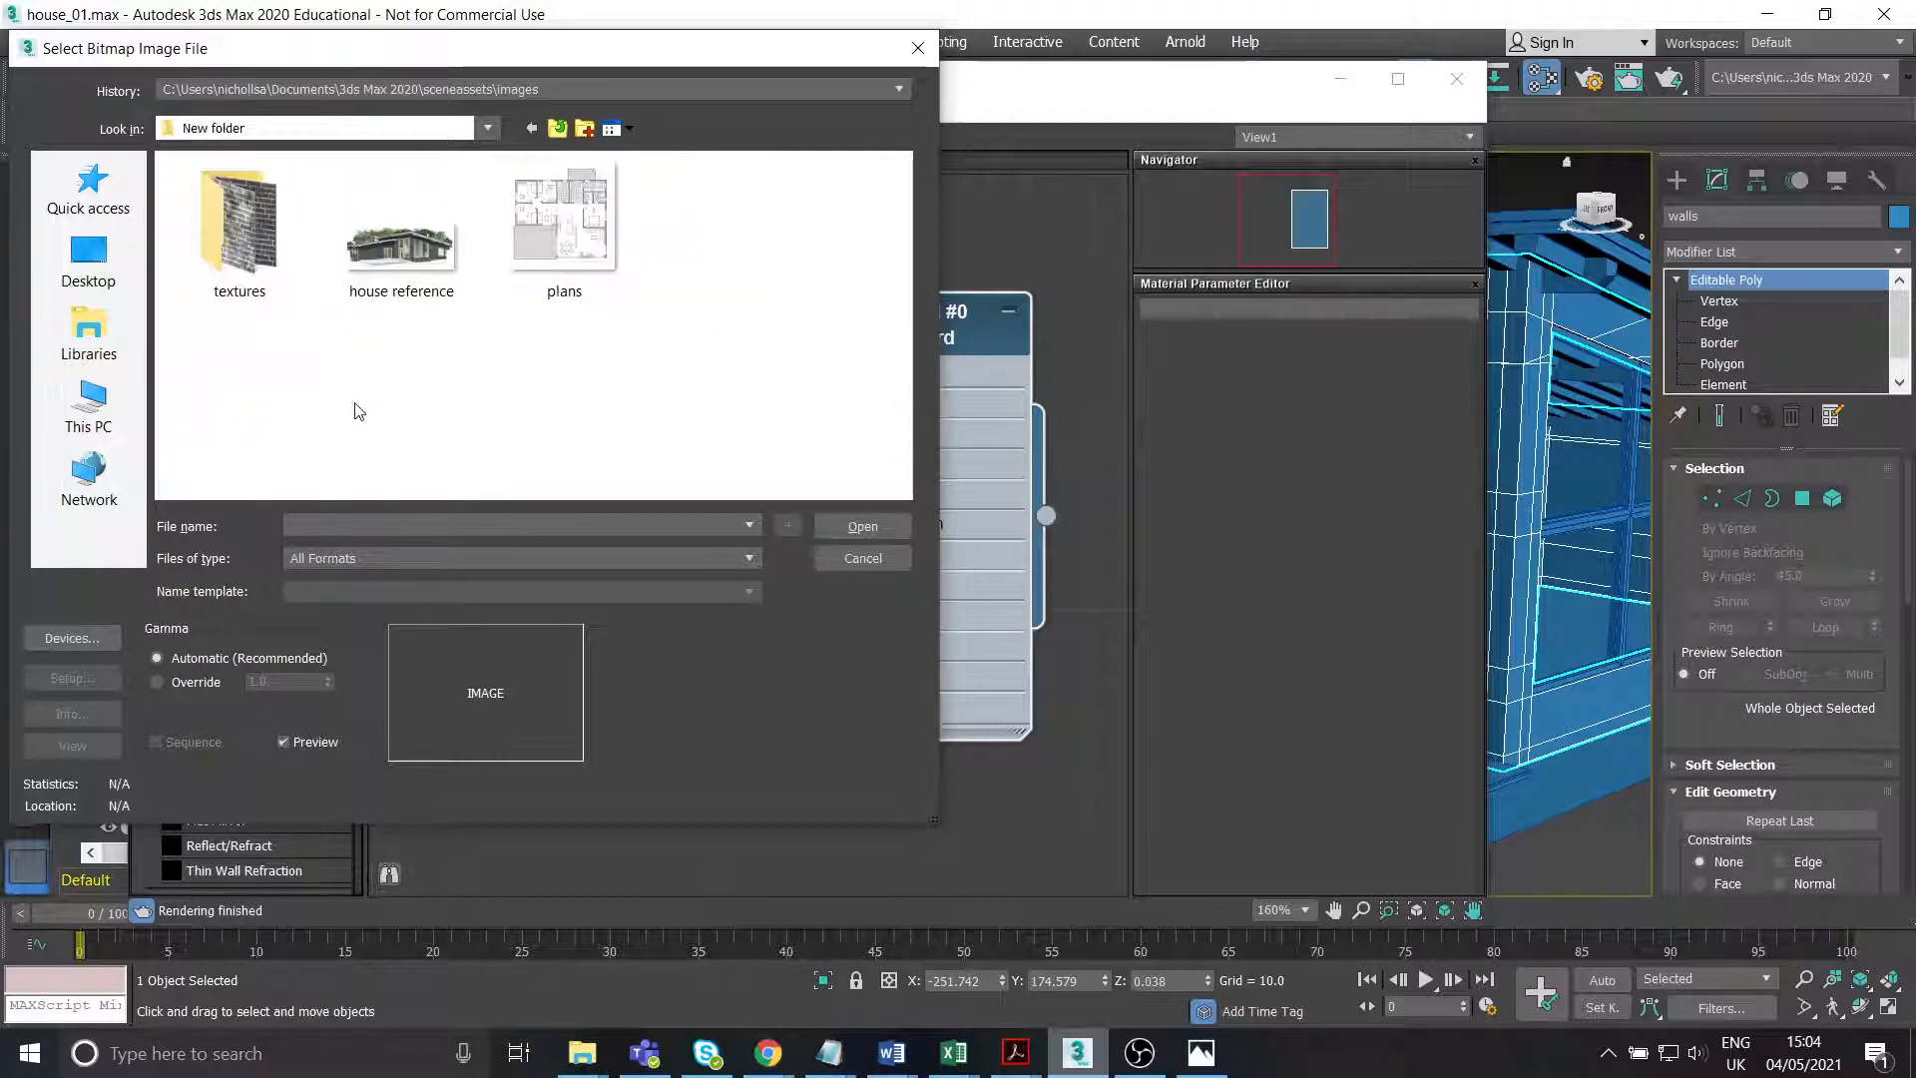
{"action": "double_click", "coordinate": [237, 220]}
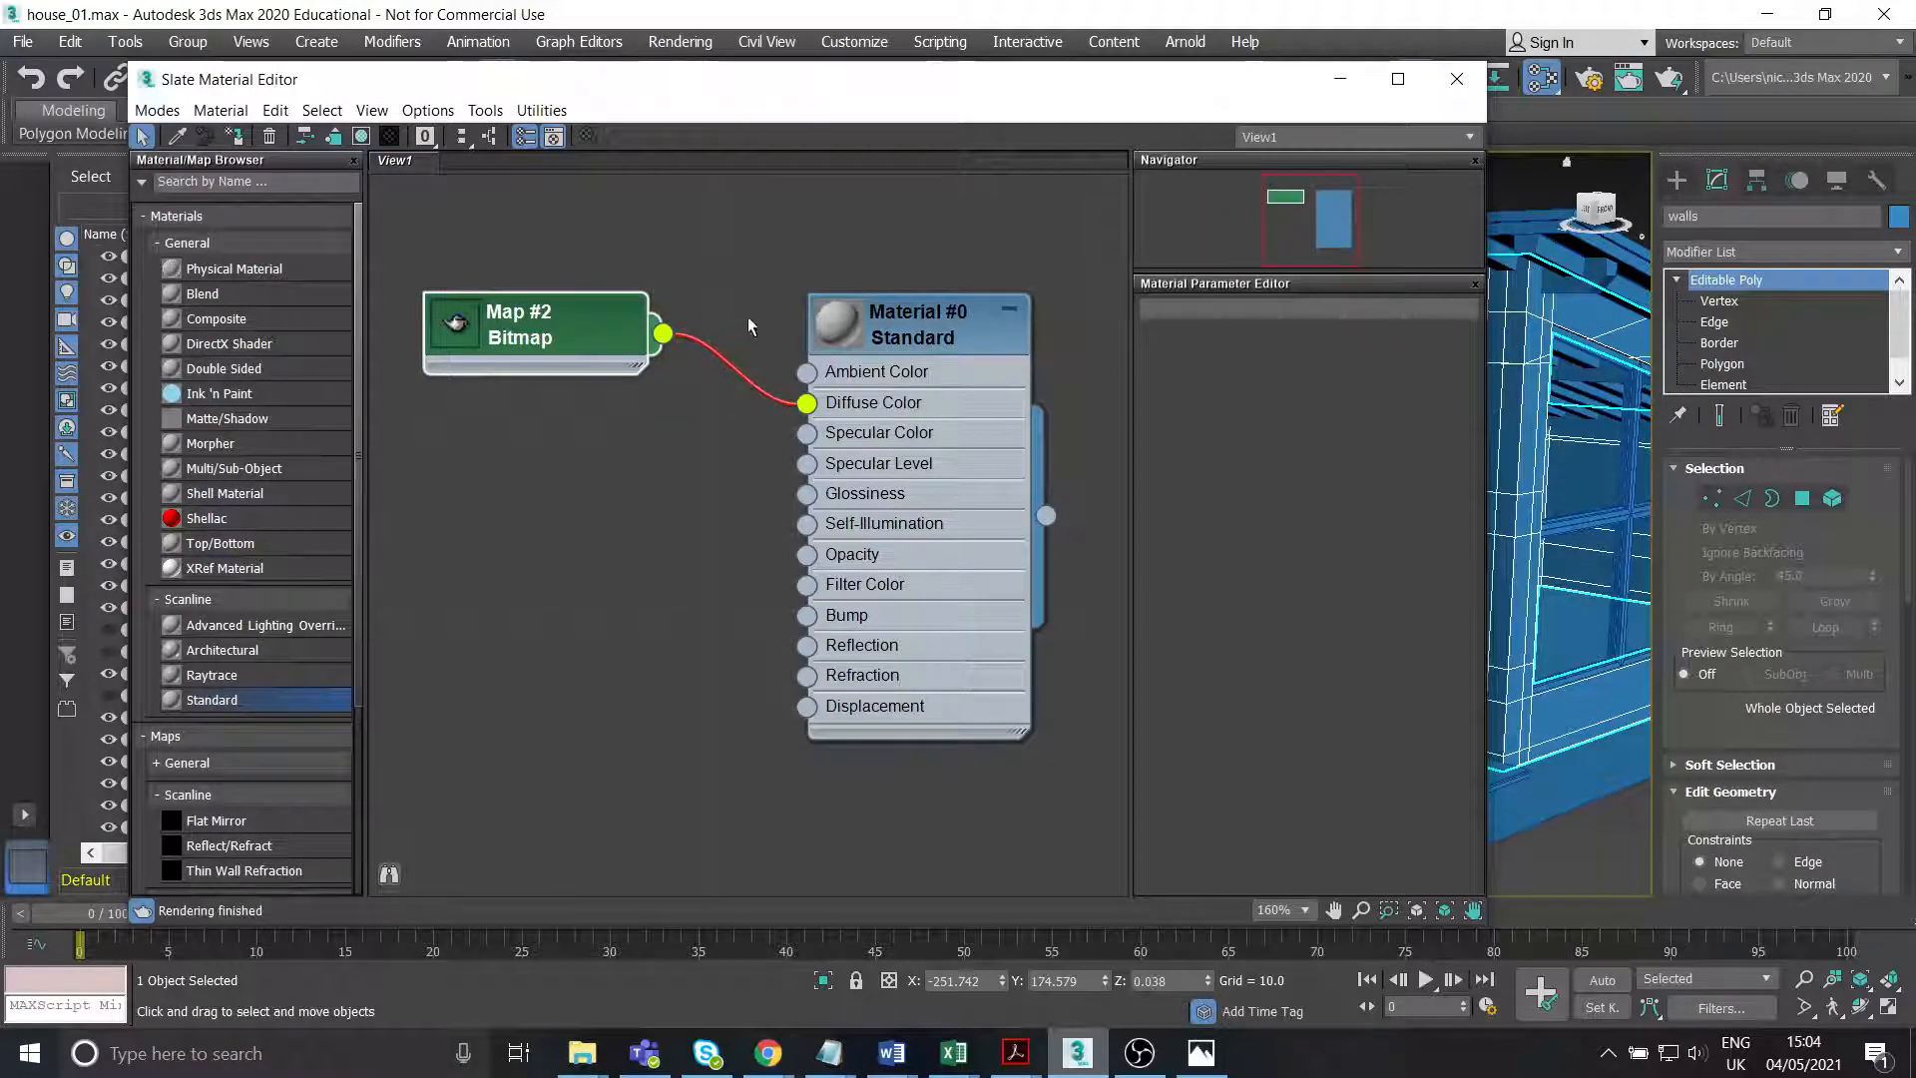
{"action": "left_click_drag", "start_coordinate": [535, 328], "coordinate": [565, 295]}
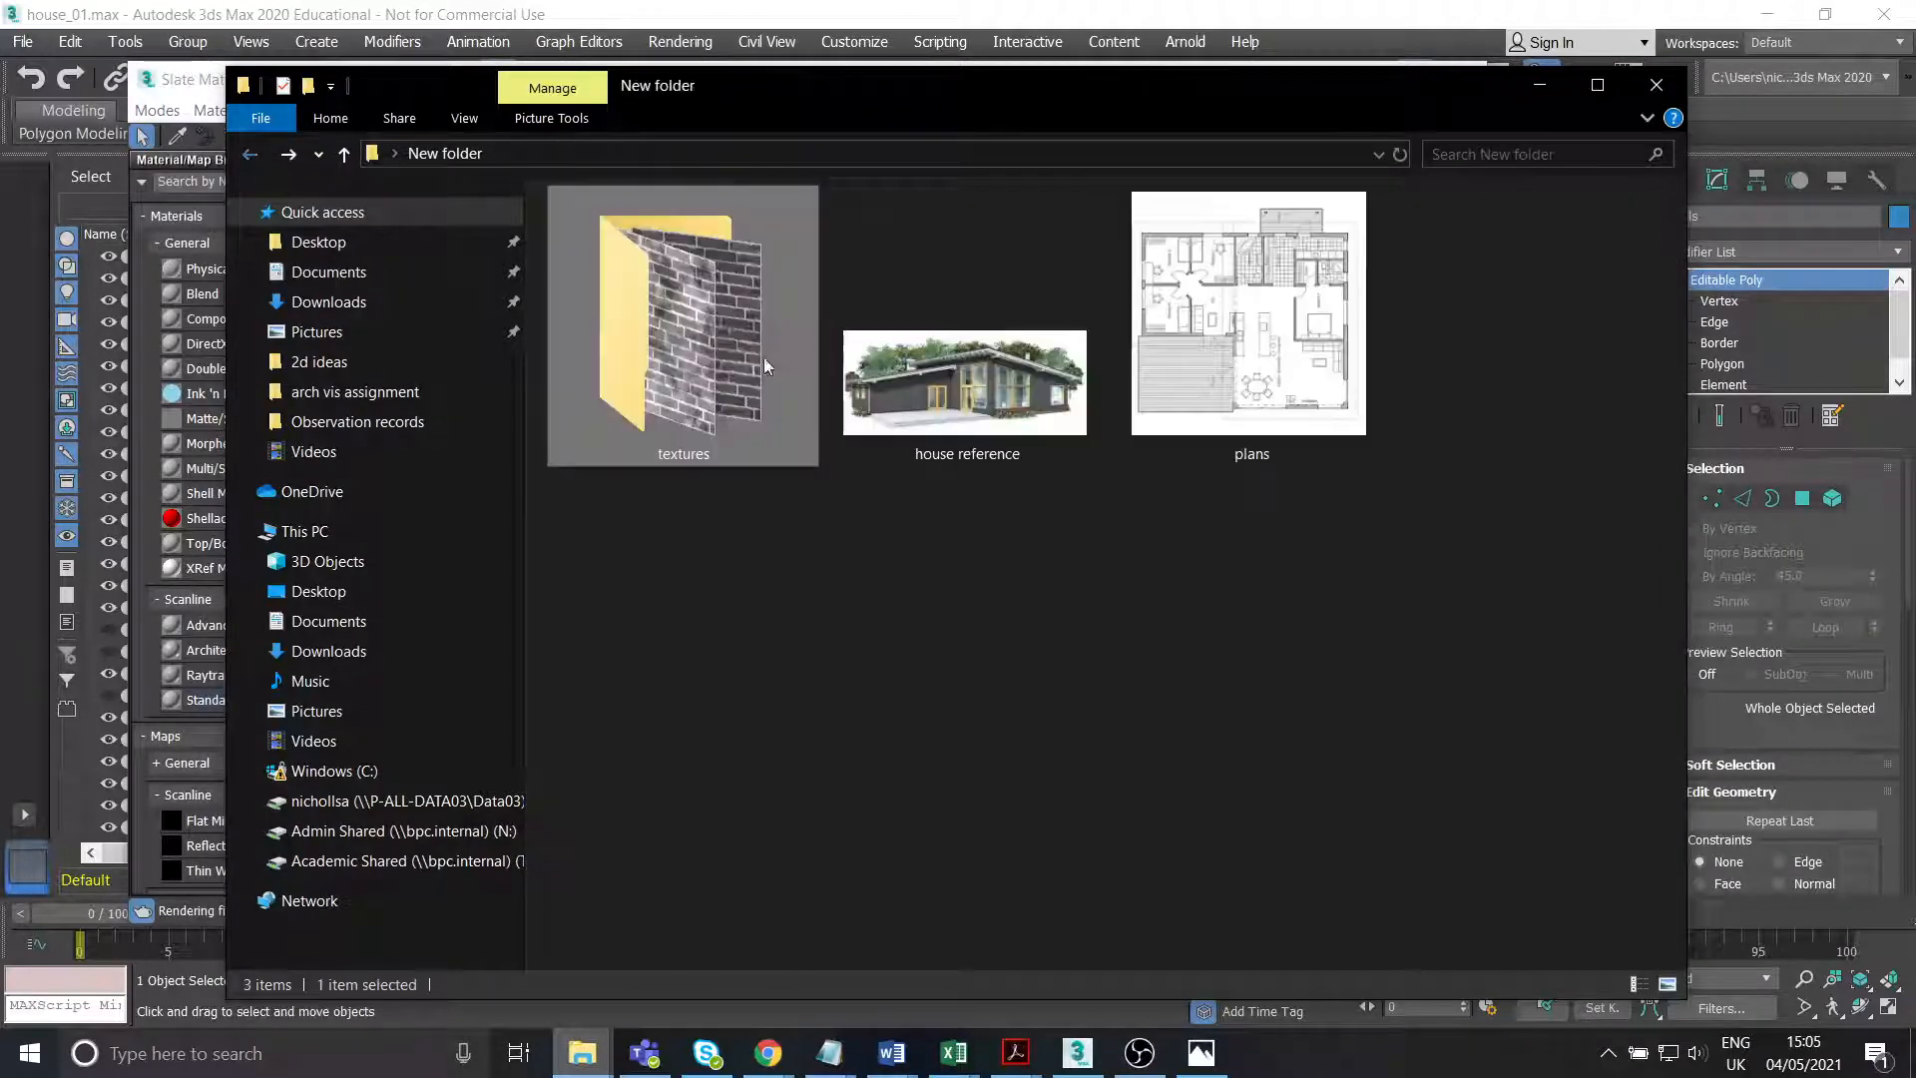
Load Bricks058_2K_Color as the diffuse map and Bricks058_2K_Roughness as the Bump map.
{"action": "double_click", "coordinate": [683, 315]}
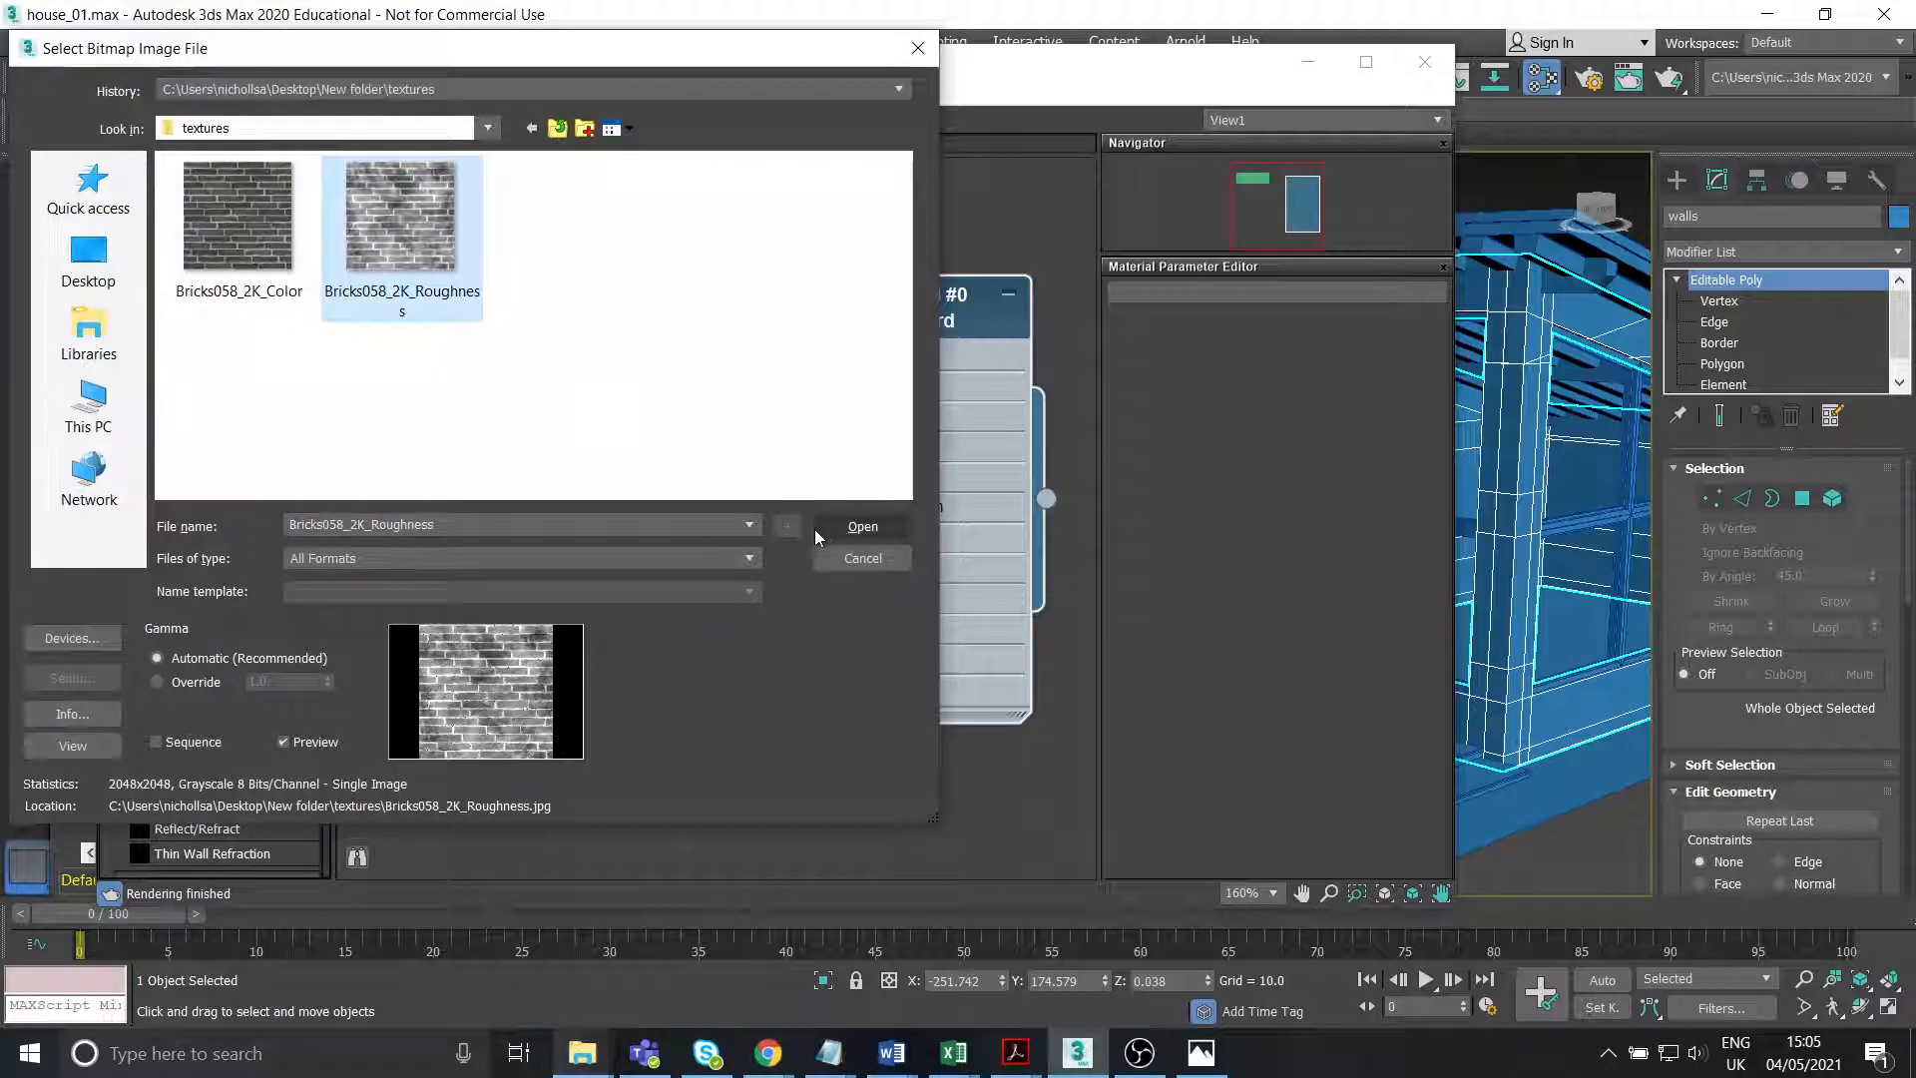
{"action": "left_click", "coordinate": [863, 527]}
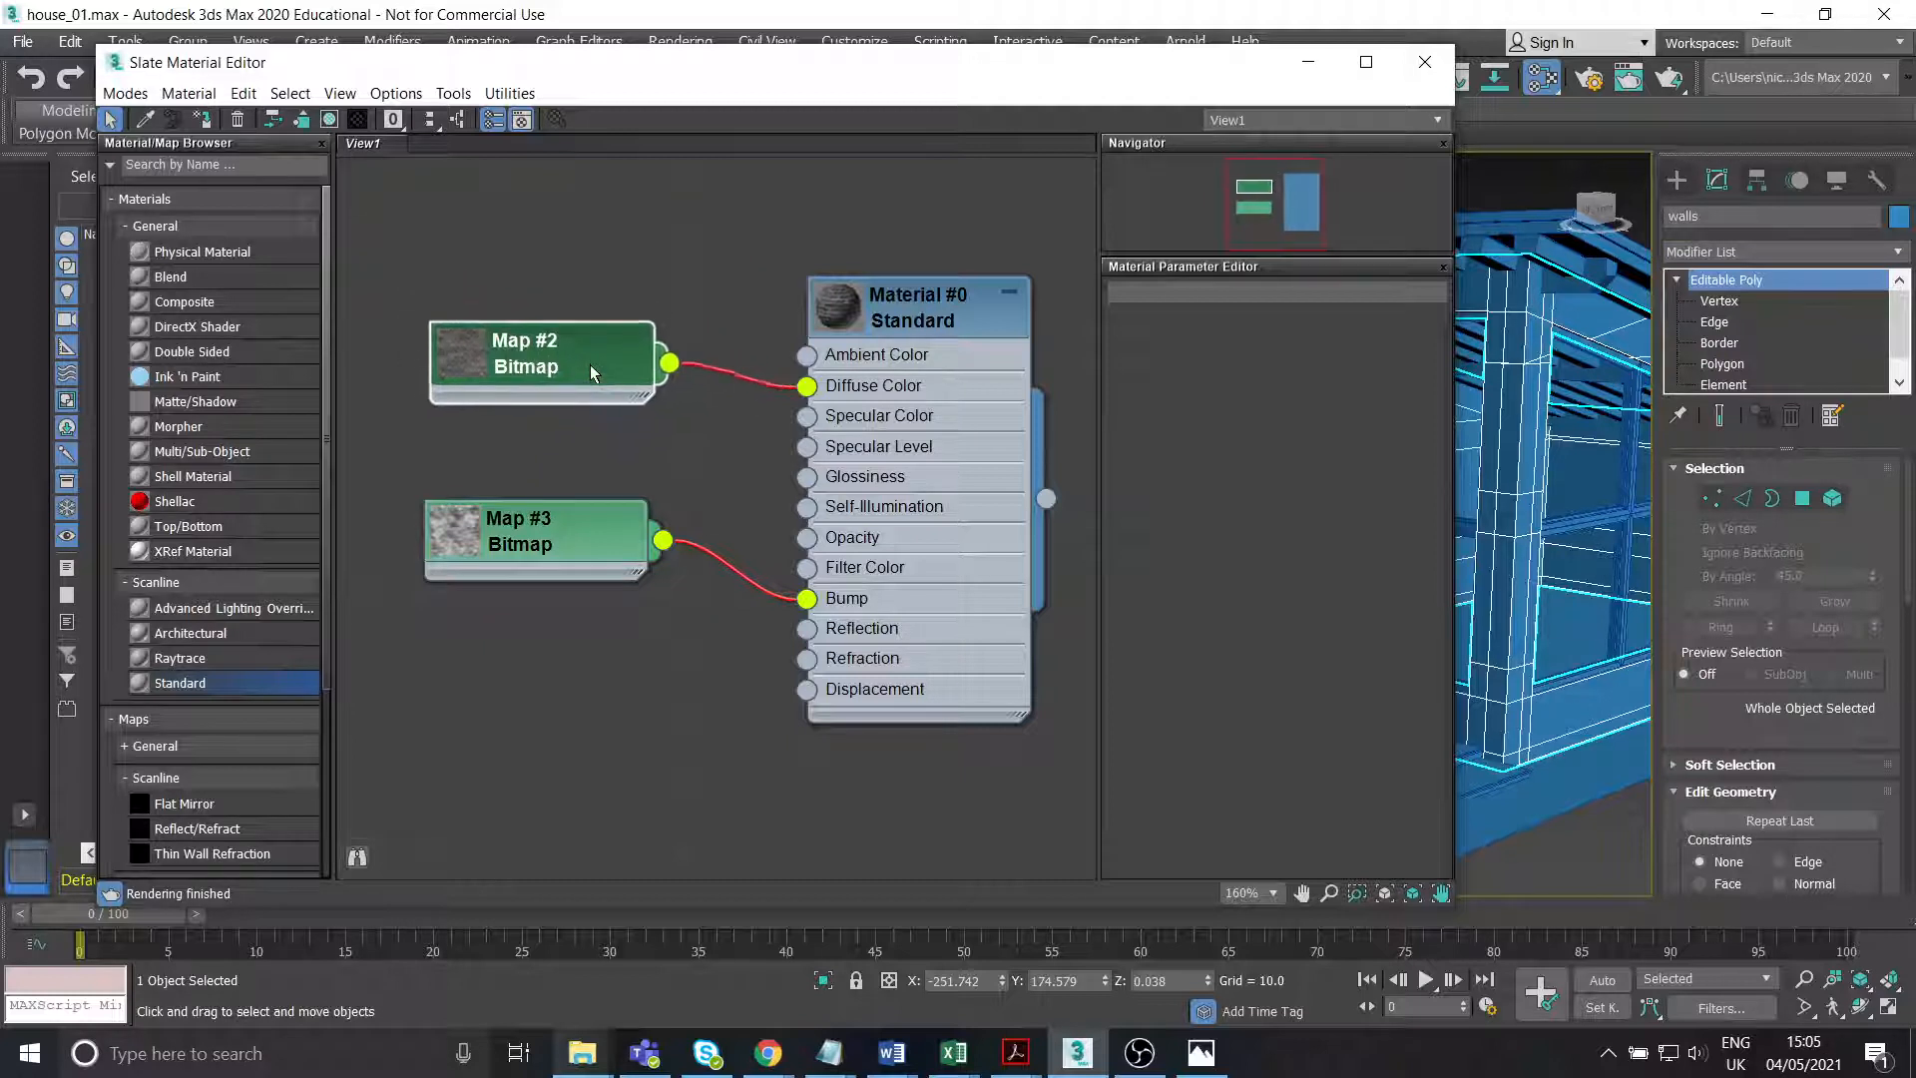
Rearrange the bitmap nodes in View1, move the material editor aside and minimize it.
{"action": "left_click_drag", "start_coordinate": [593, 373], "coordinate": [585, 361]}
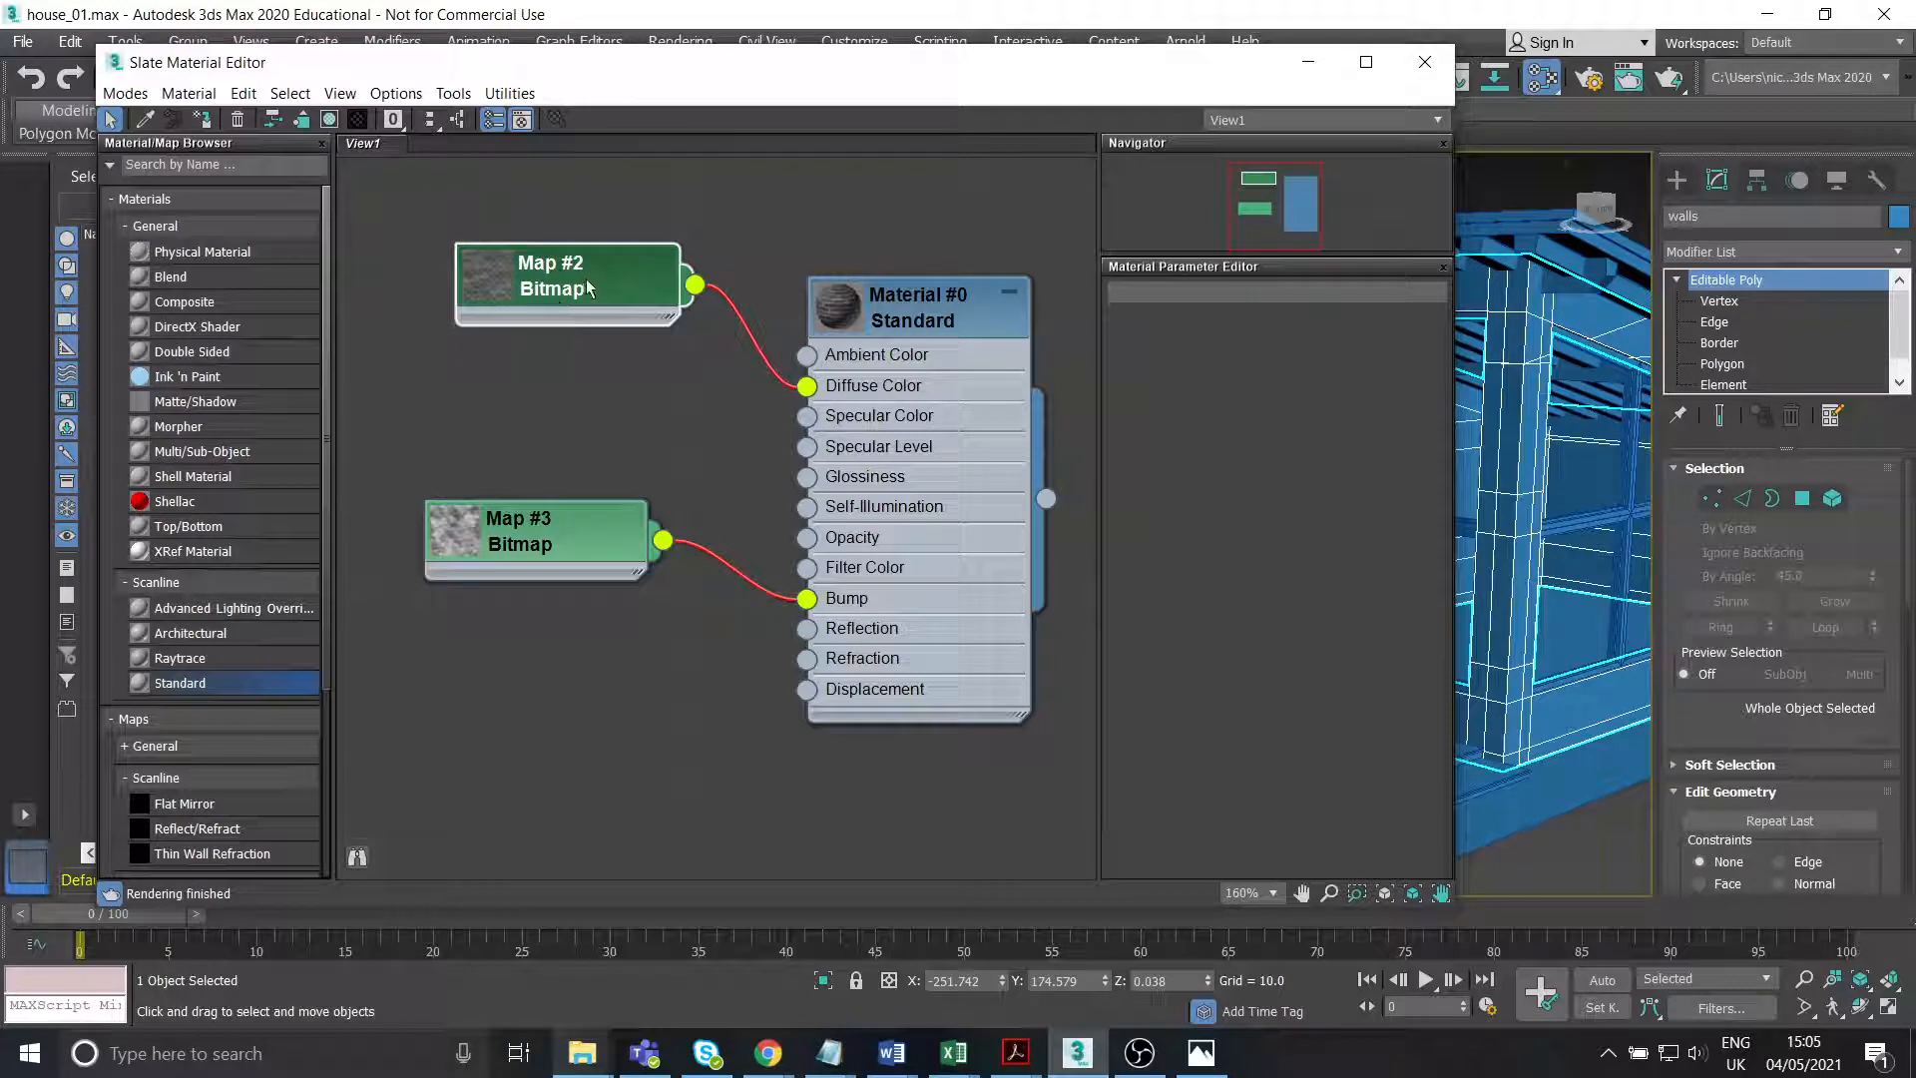
{"action": "left_click_drag", "start_coordinate": [569, 282], "coordinate": [563, 351]}
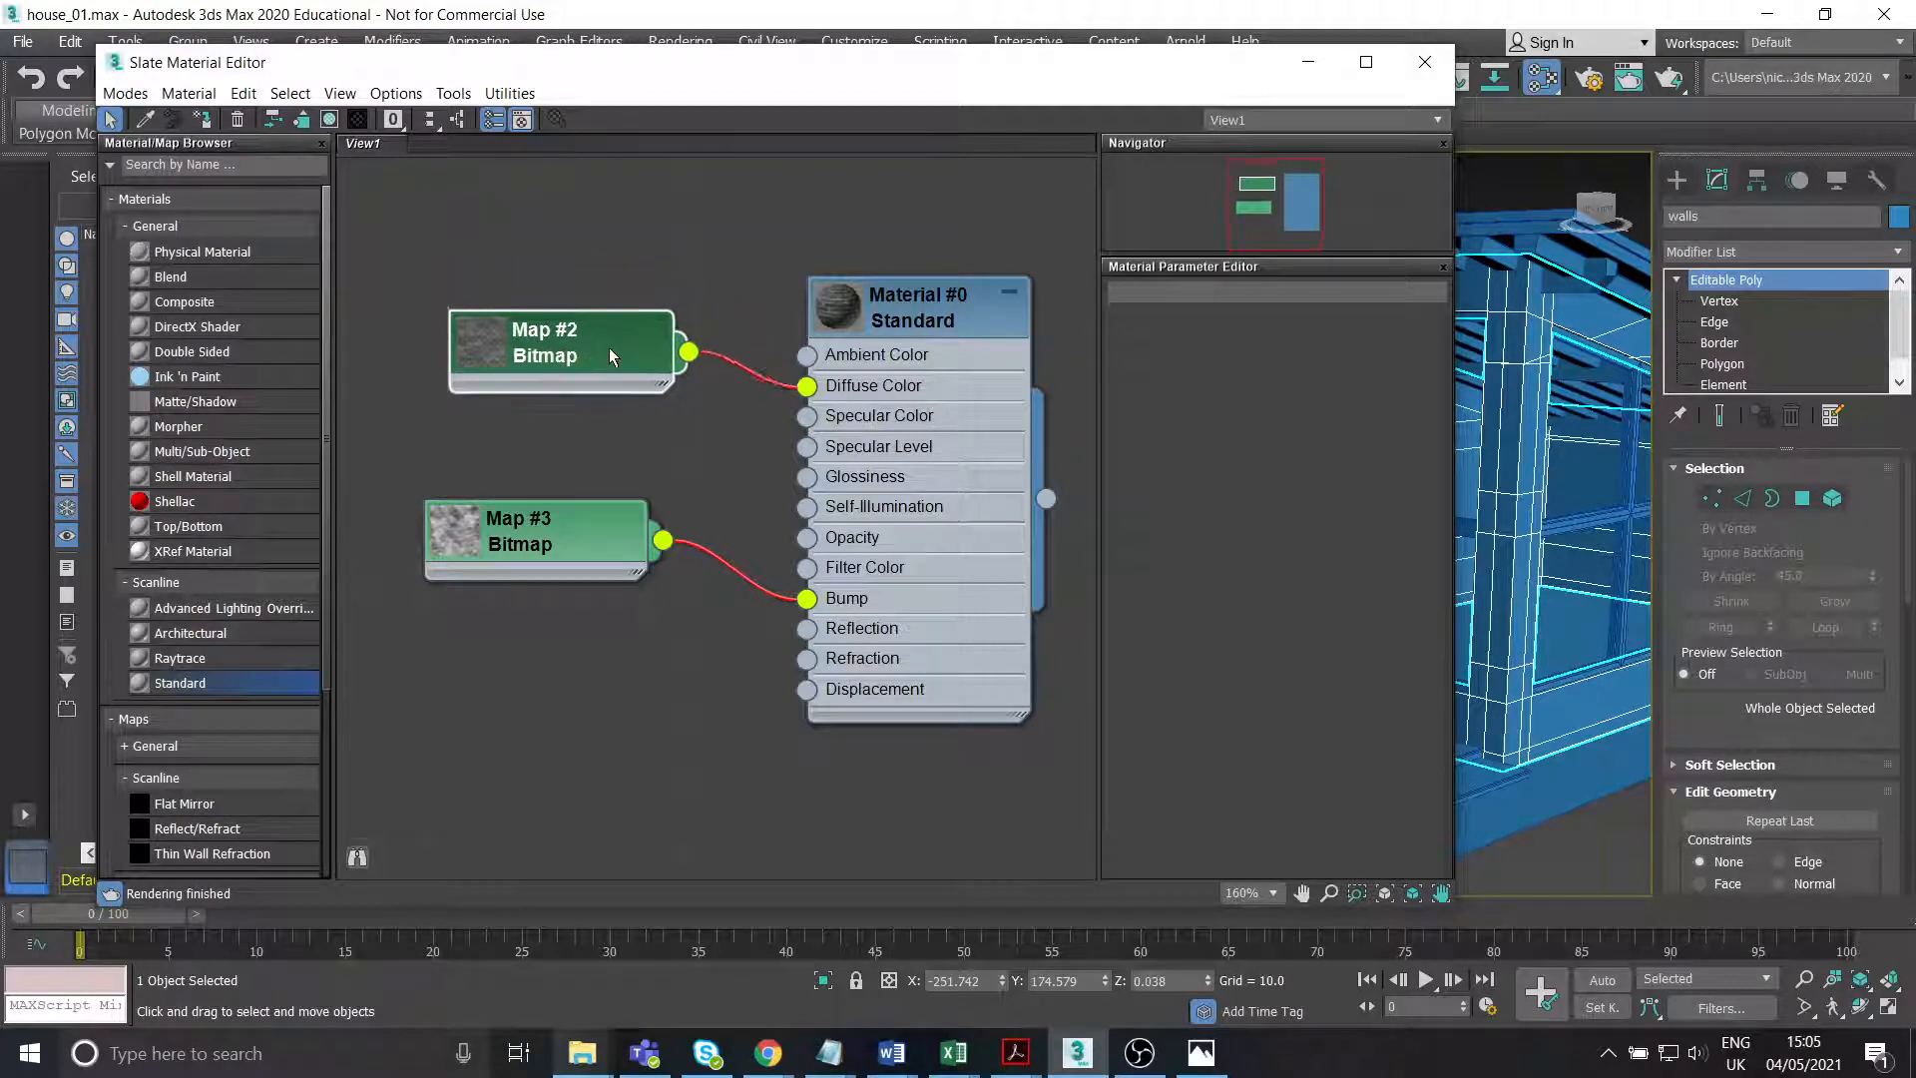
{"action": "left_click_drag", "start_coordinate": [563, 351], "coordinate": [535, 312]}
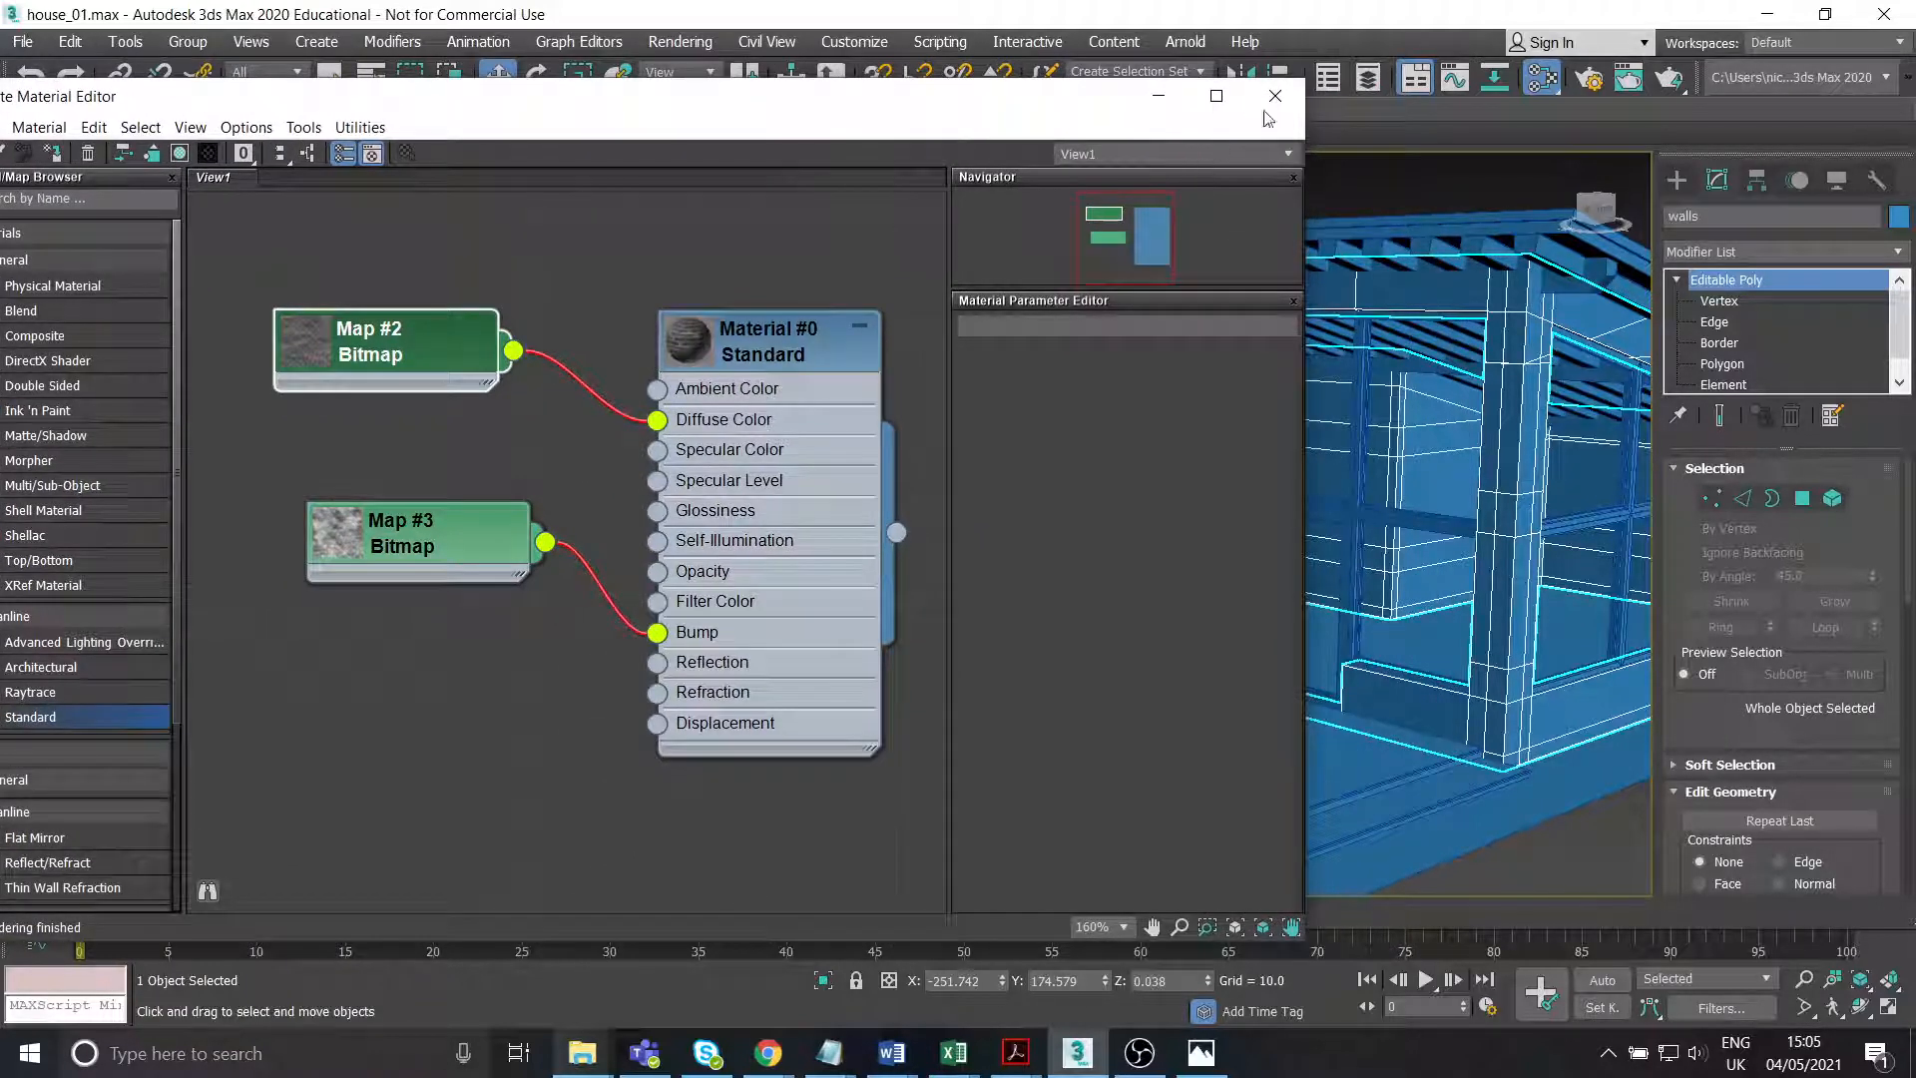
{"action": "left_click", "coordinate": [1274, 96]}
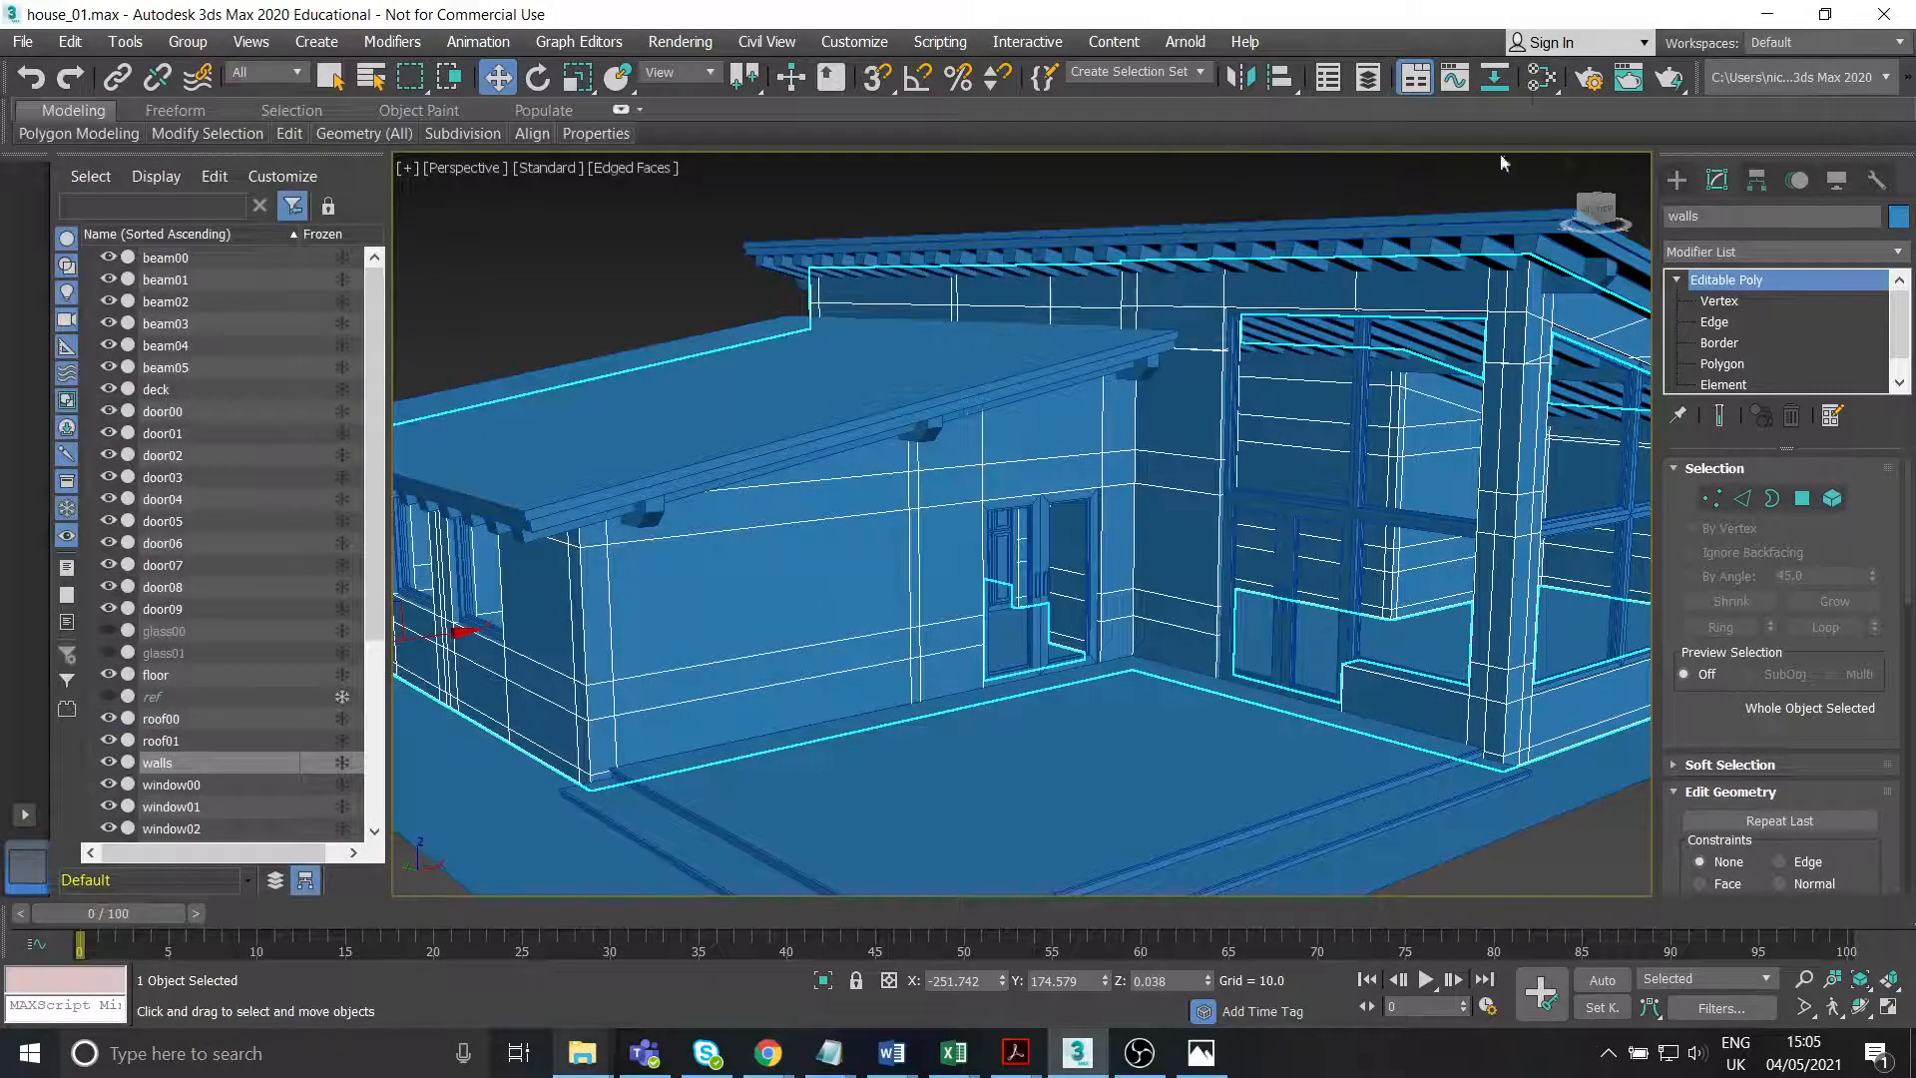
Assign Material #0 to the walls, show it shaded in the viewport and close the material editor.
{"action": "left_click", "coordinate": [1539, 78]}
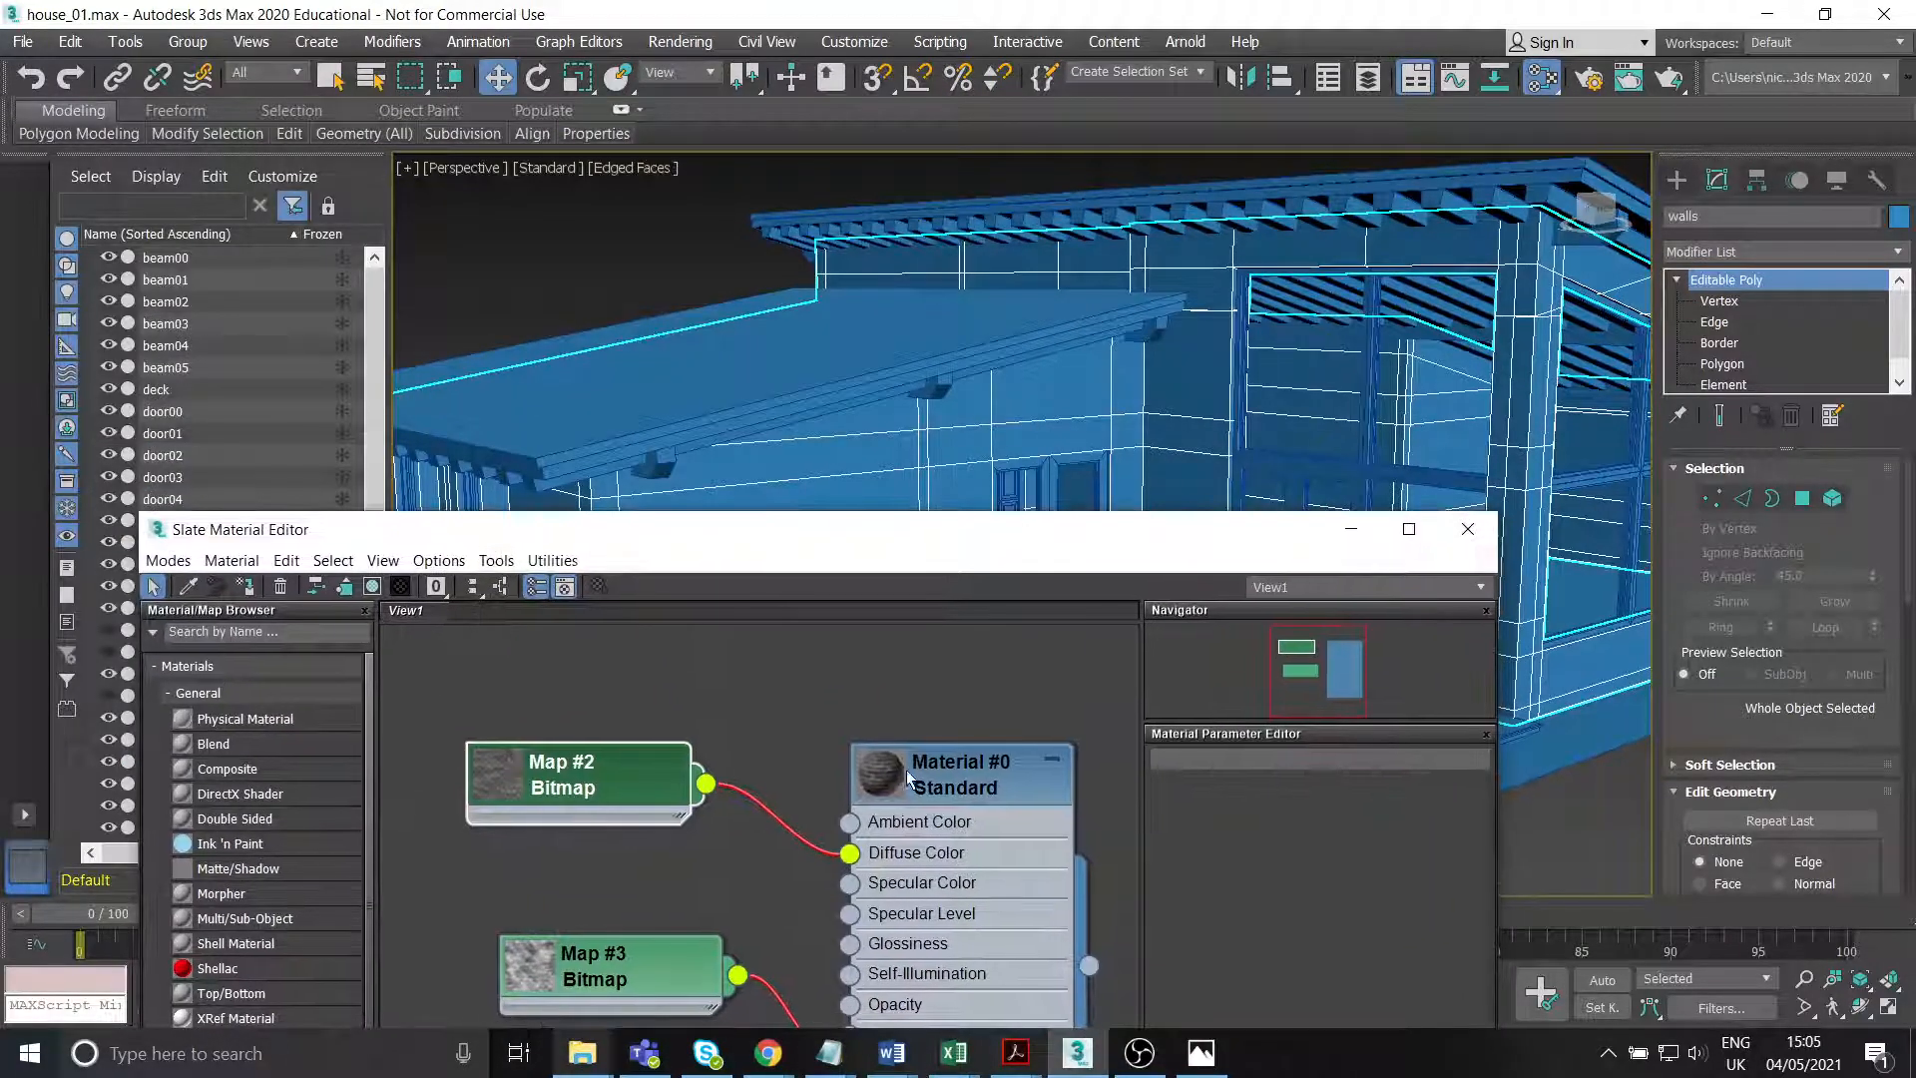
{"action": "left_click", "coordinate": [954, 731]}
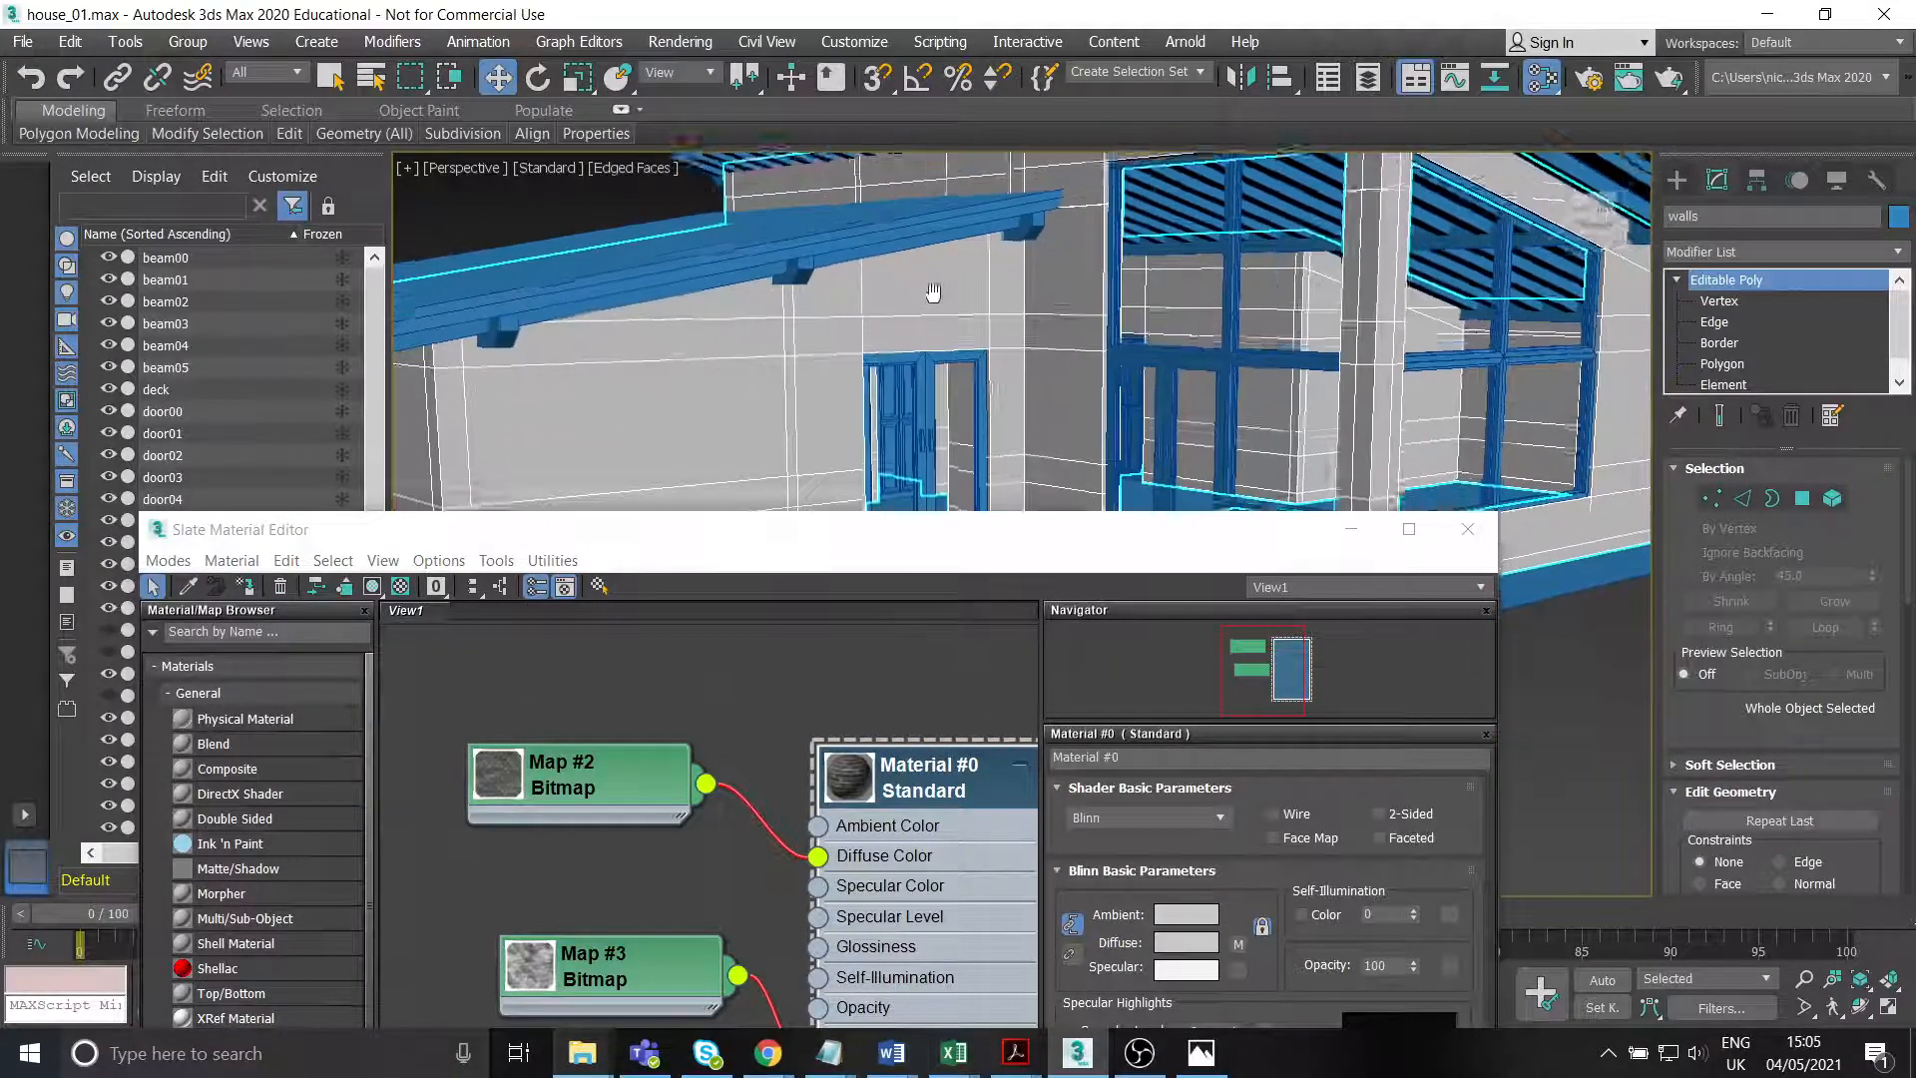
{"action": "left_click_drag", "start_coordinate": [933, 291], "coordinate": [951, 356]}
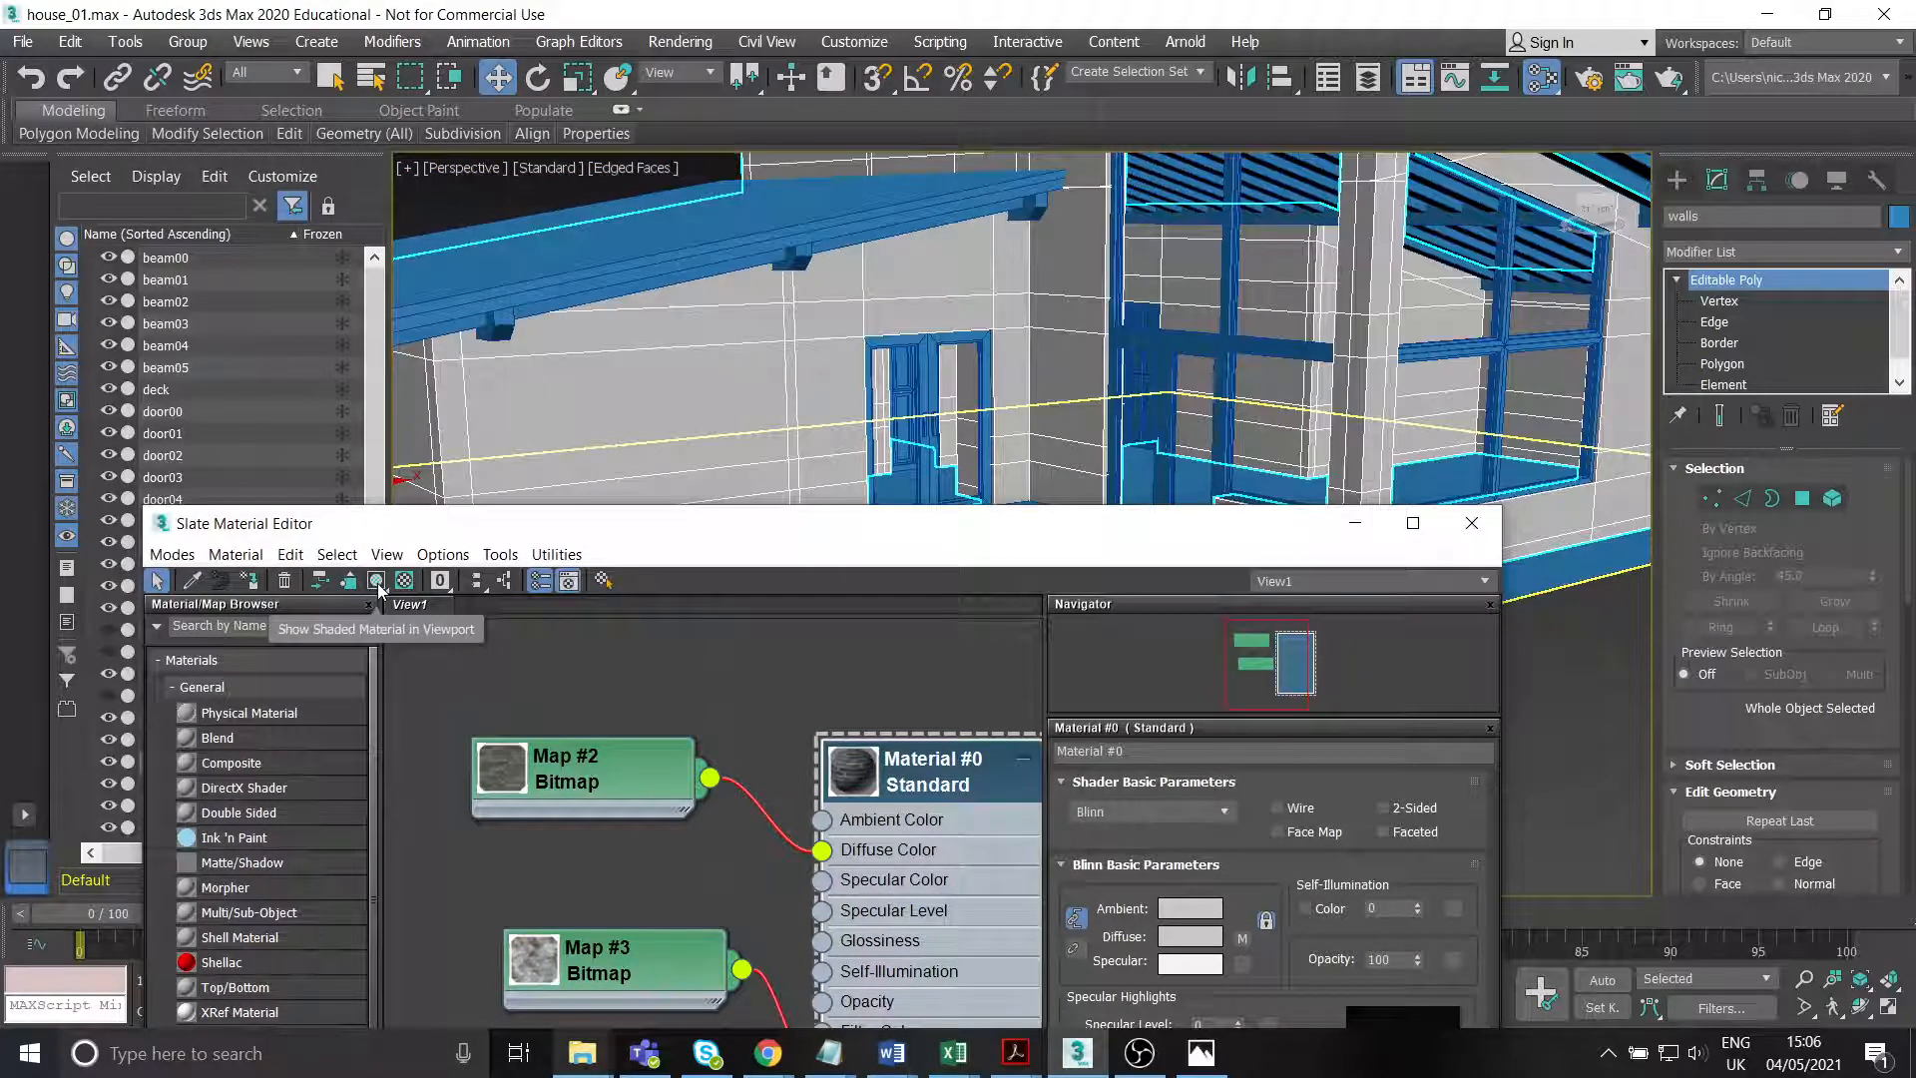
{"action": "left_click", "coordinate": [377, 579]}
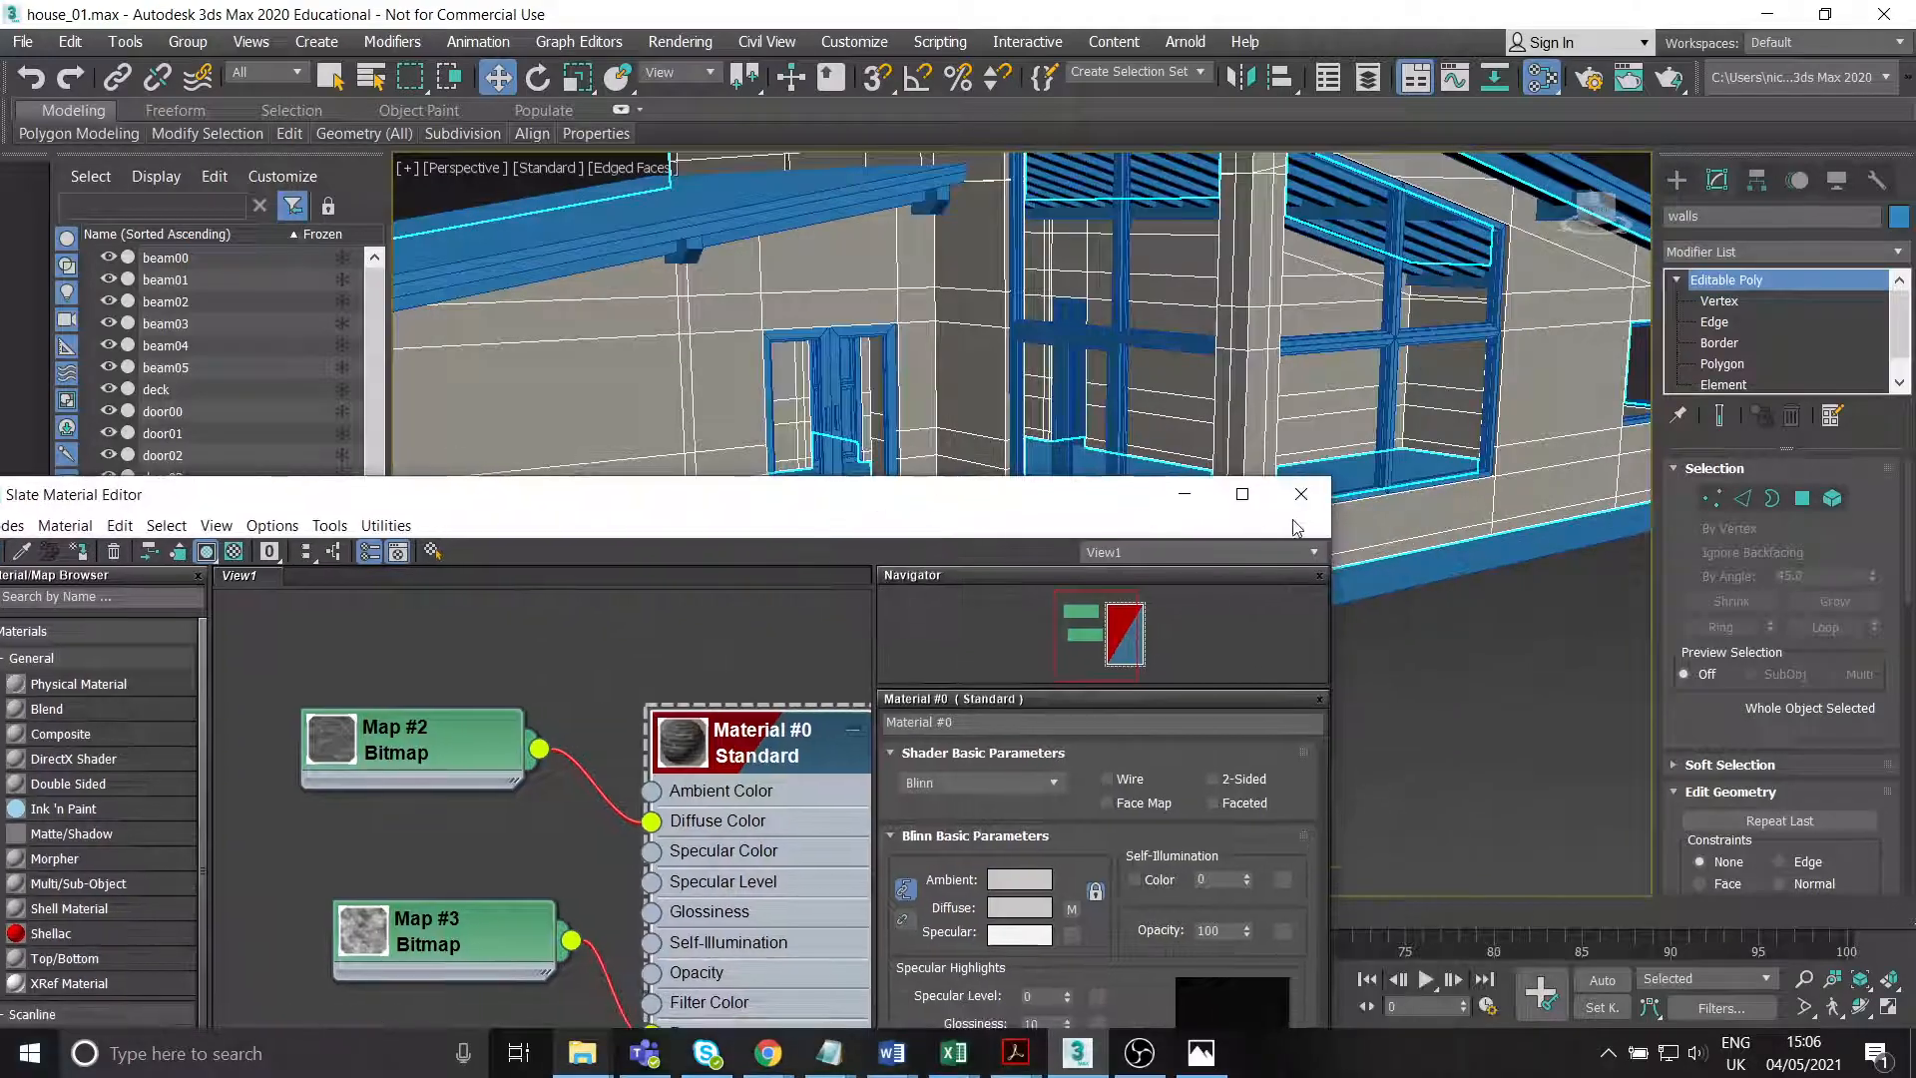
{"action": "left_click", "coordinate": [1299, 493]}
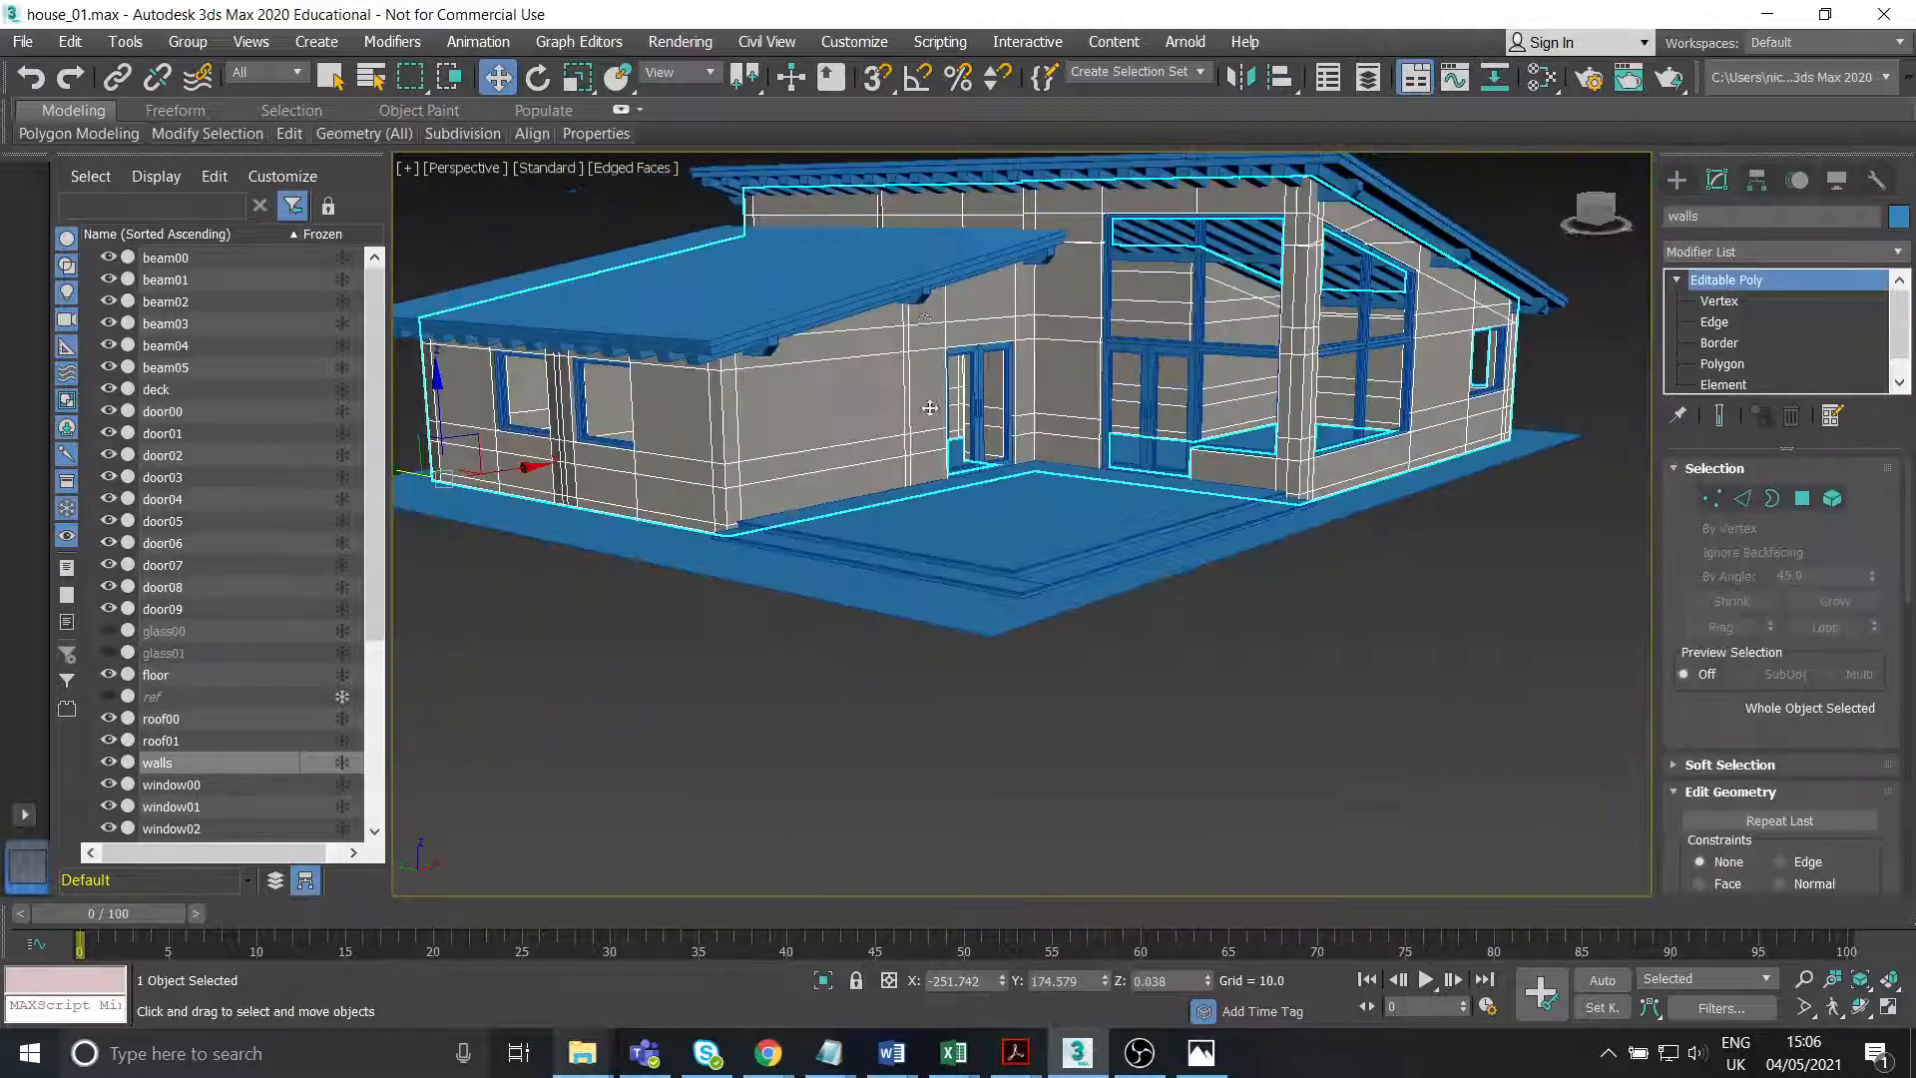
Add a UVW Map modifier with Box mapping so the brick texture shows on the walls.
{"action": "left_click_drag", "start_coordinate": [928, 410], "coordinate": [996, 373]}
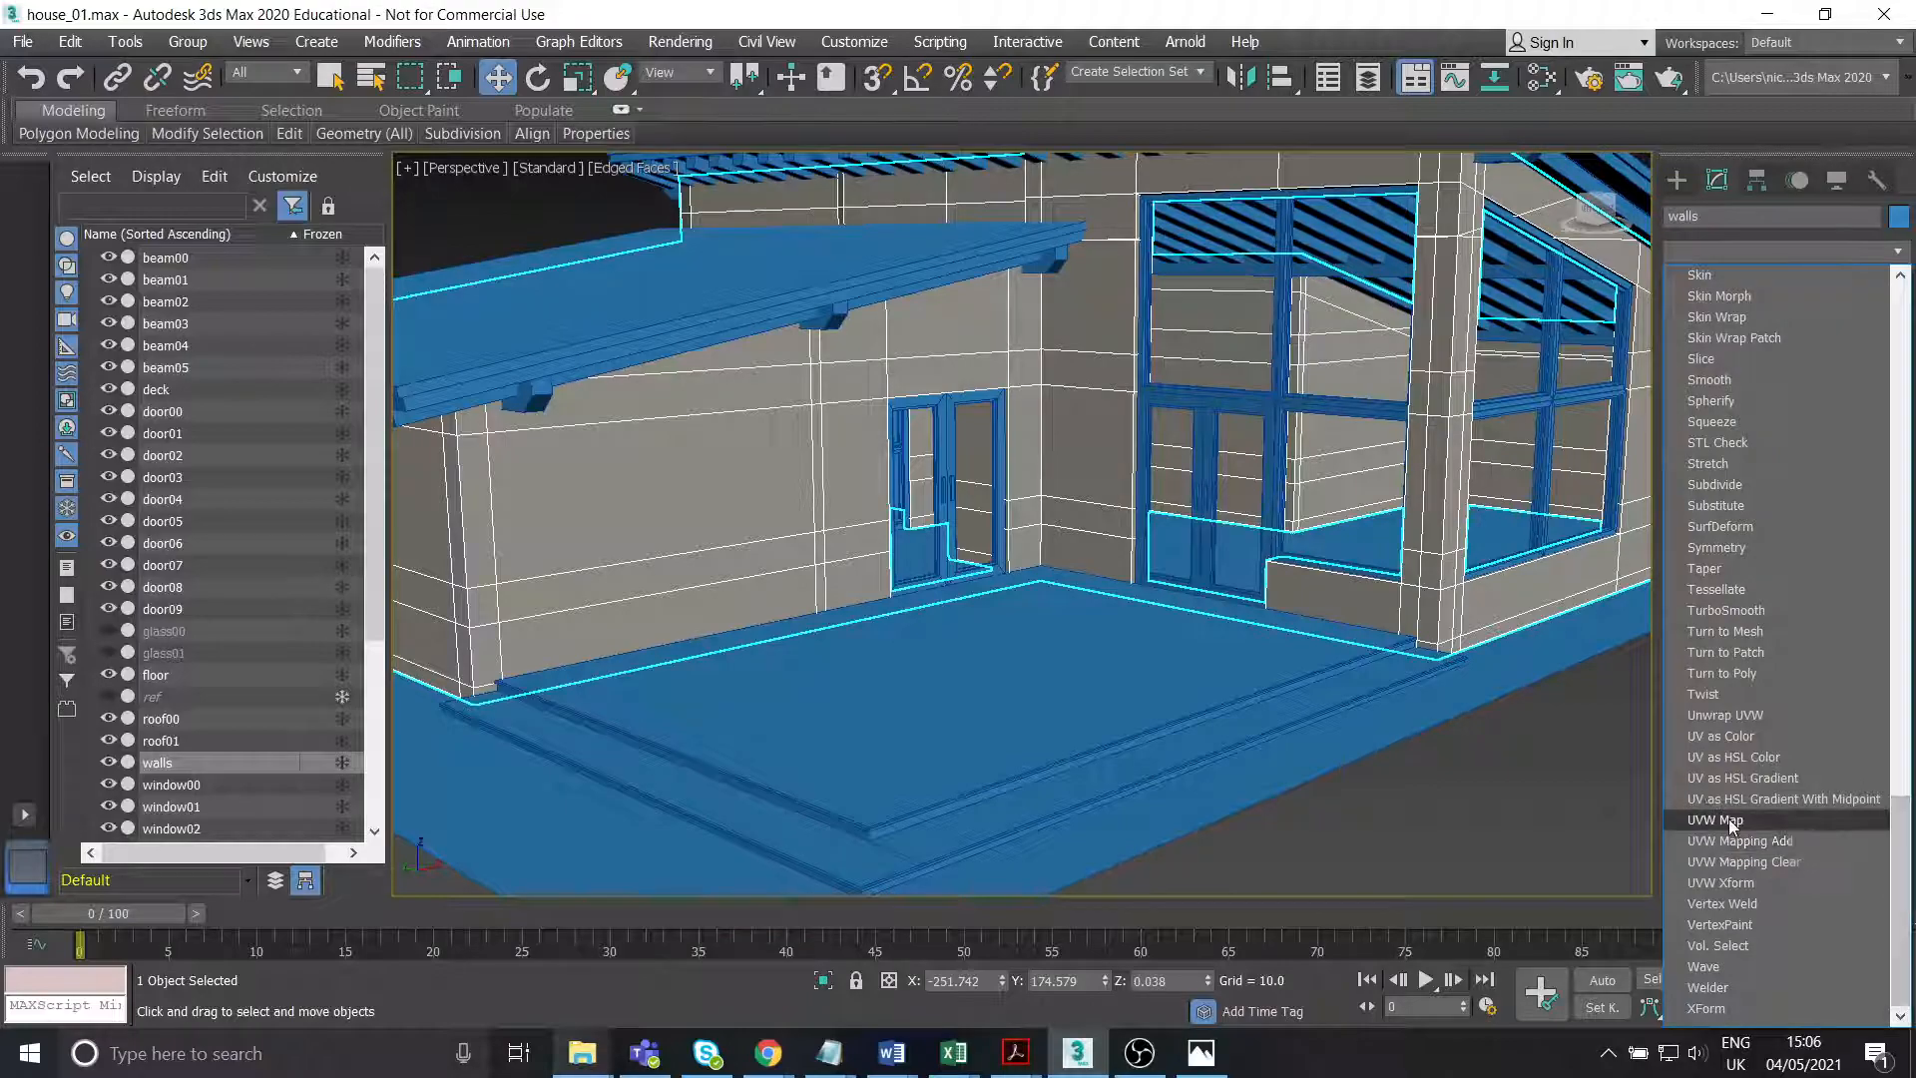
{"action": "left_click", "coordinate": [1717, 818]}
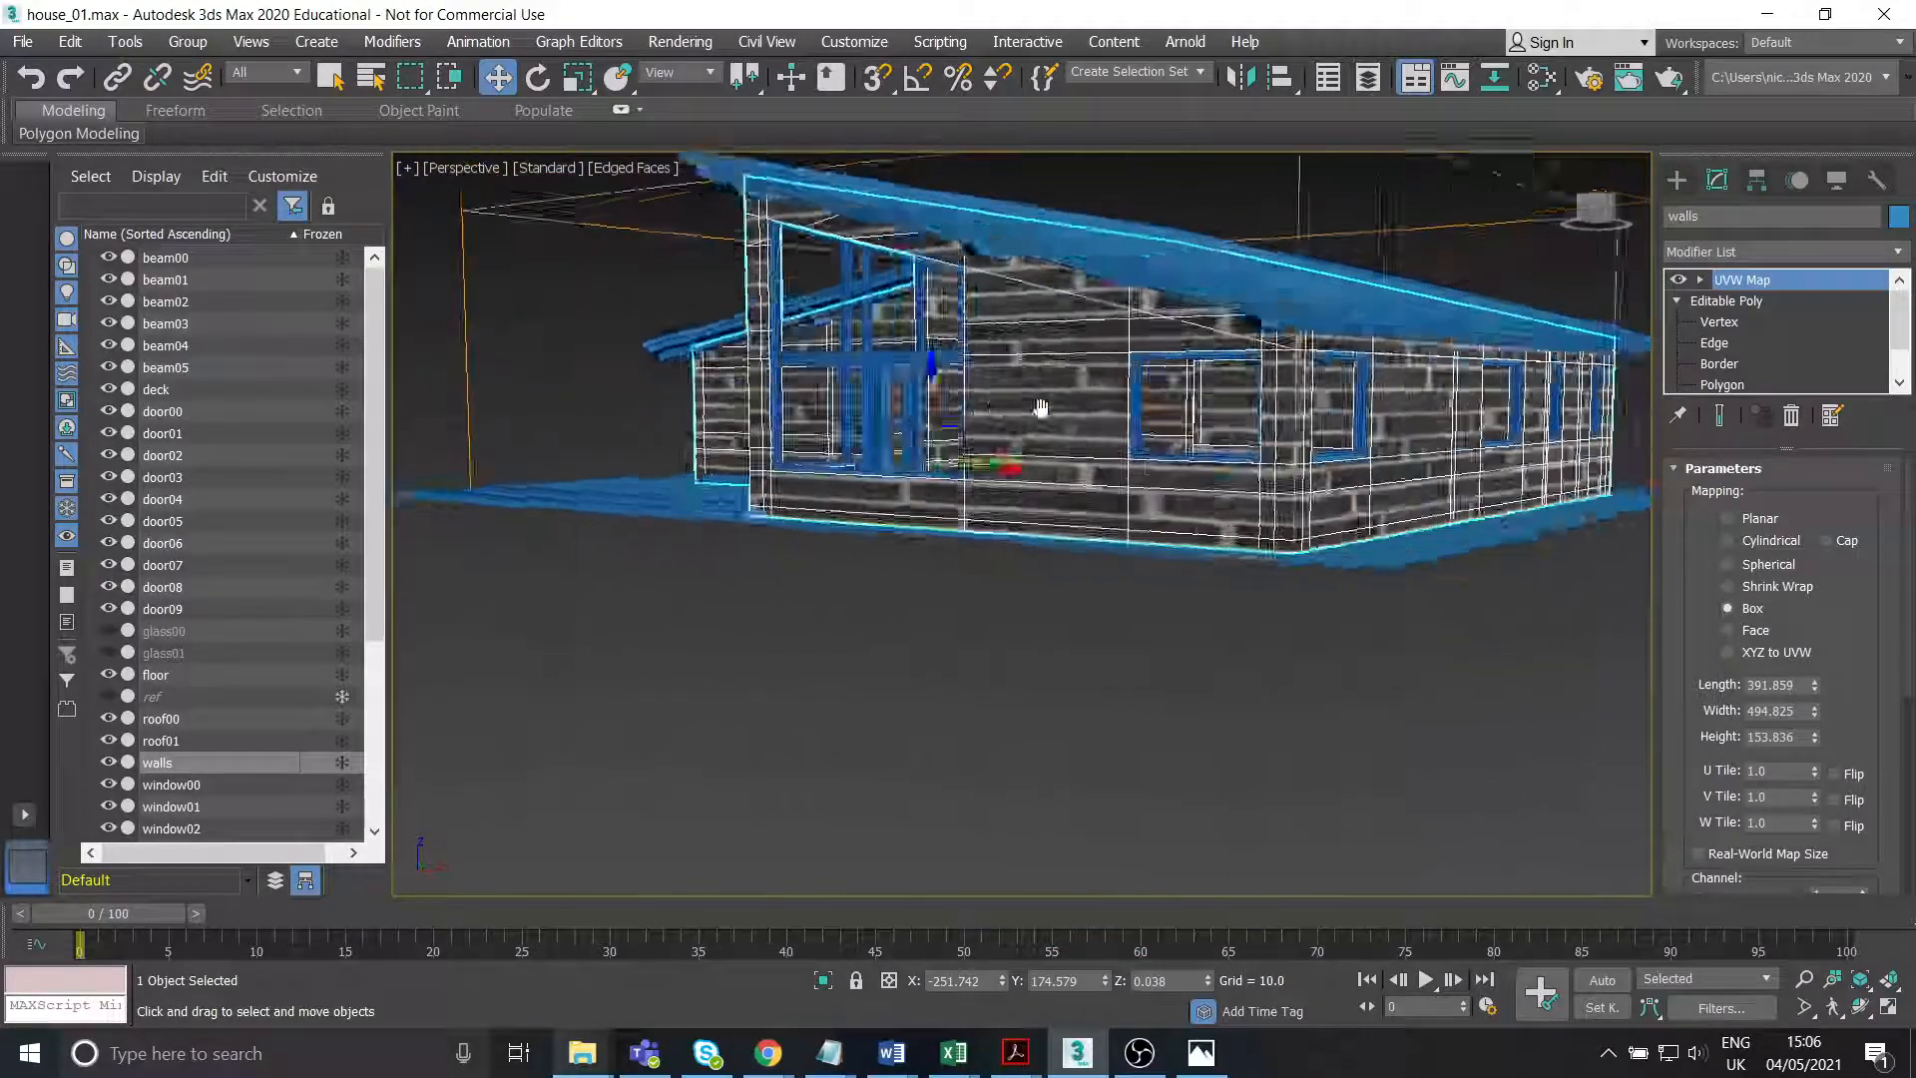
{"action": "left_click_drag", "start_coordinate": [1038, 407], "coordinate": [1112, 422]}
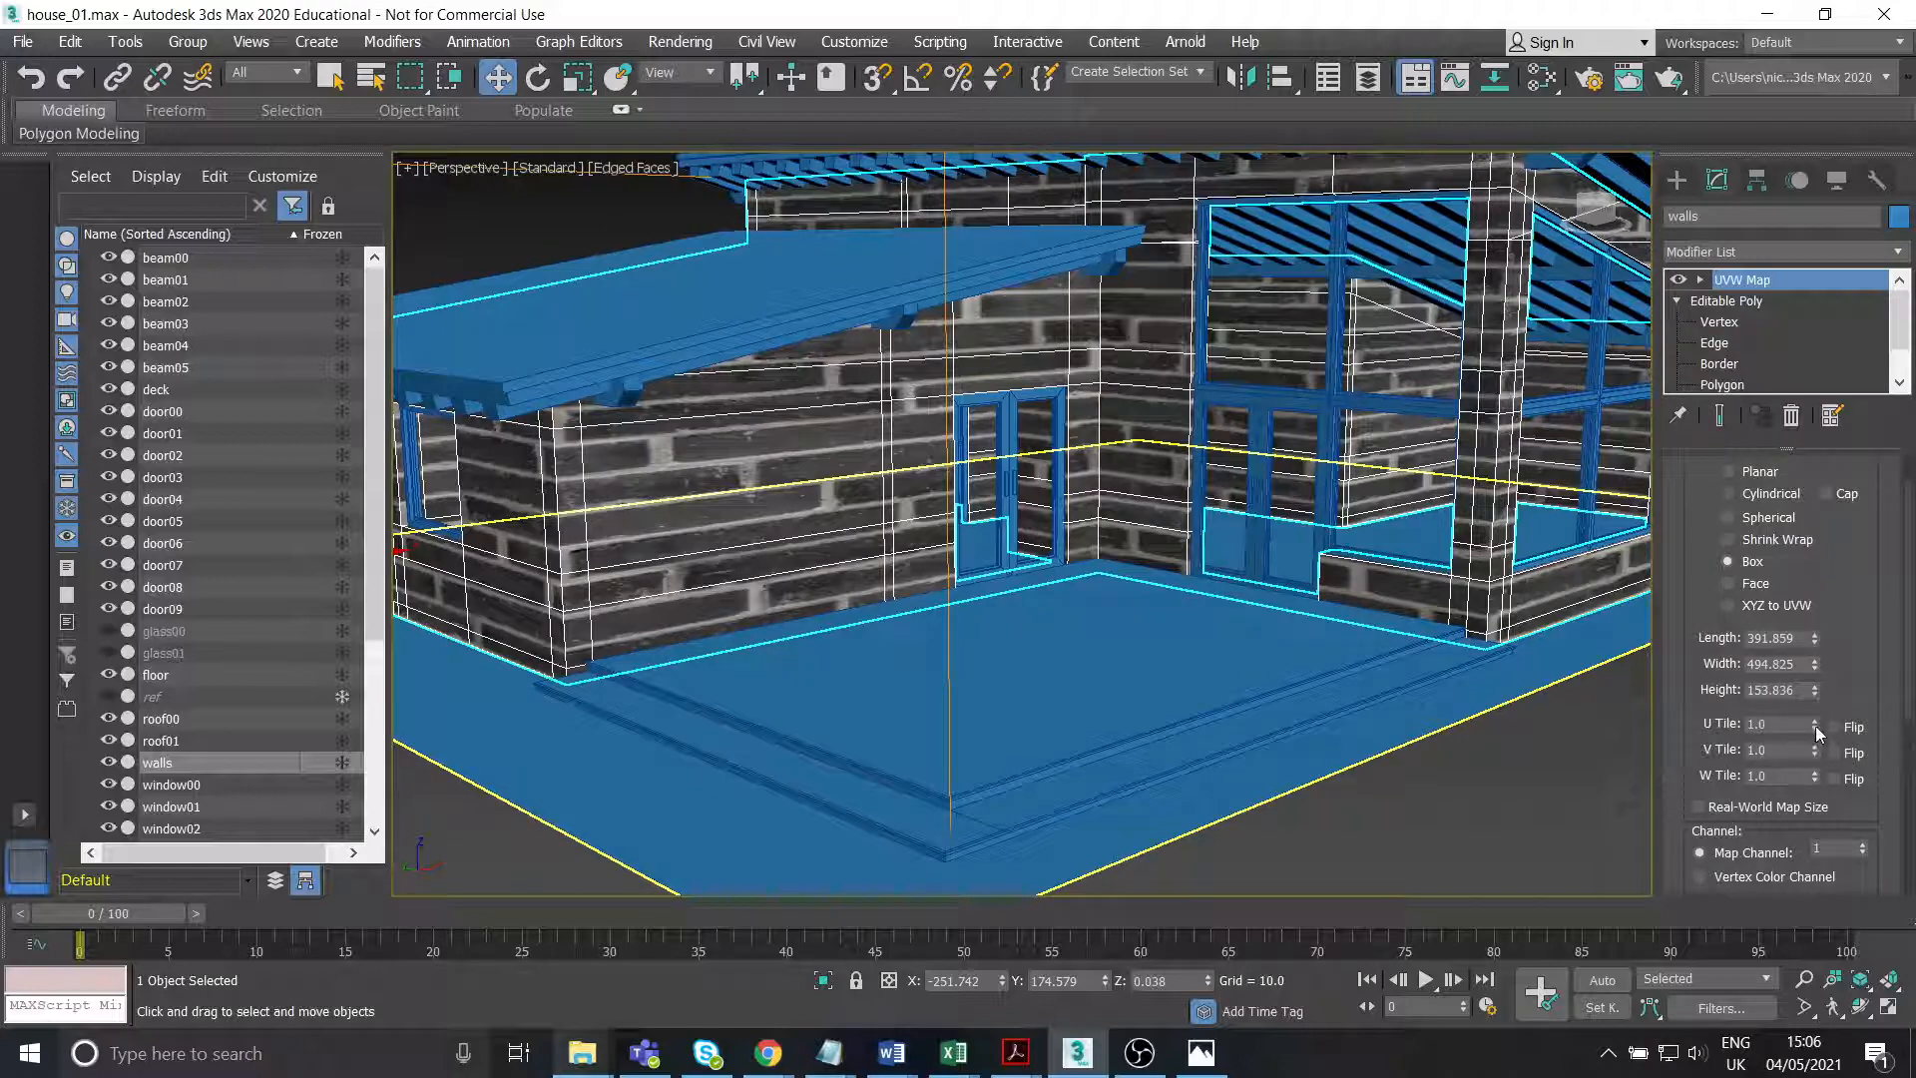
Raise the UVW Map U Tile to about 7.32 and V Tile to 1.99 for smaller bricks.
{"action": "left_click", "coordinate": [1815, 718]}
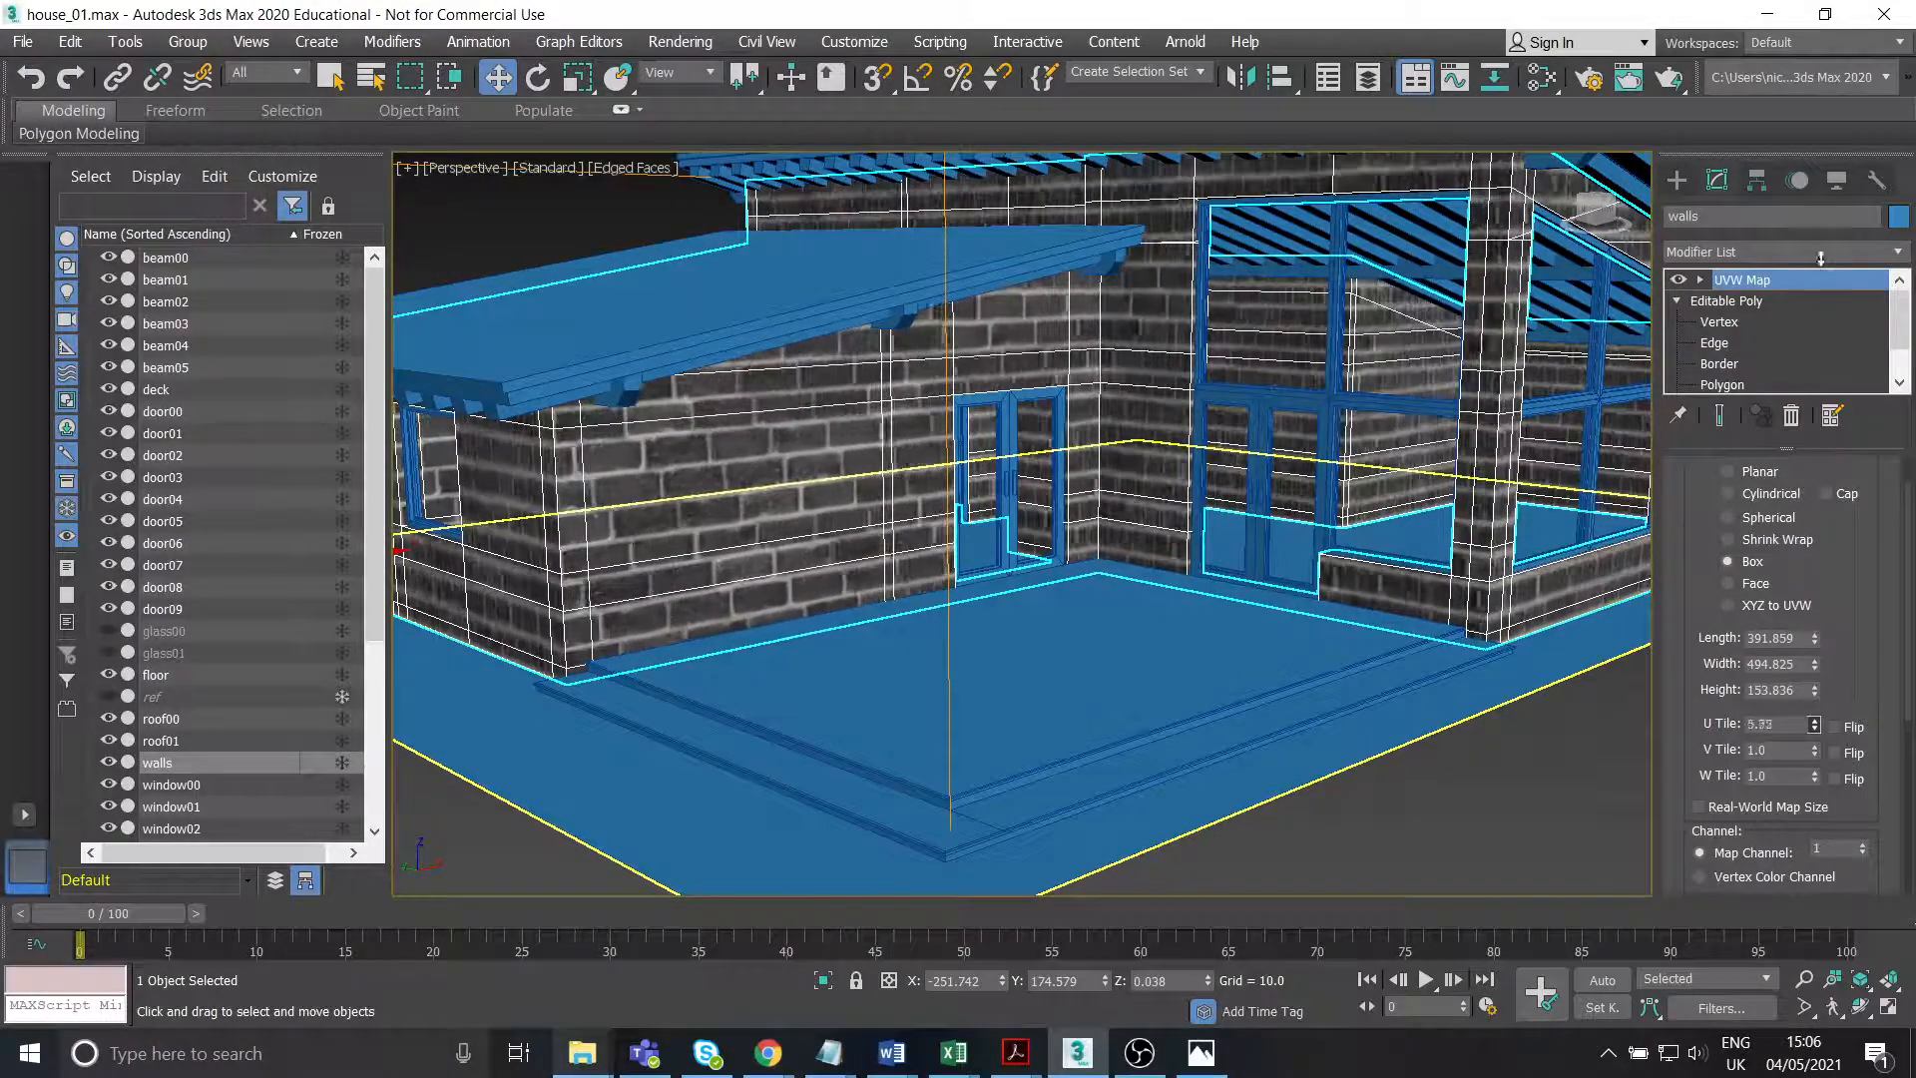
{"action": "left_click", "coordinate": [1817, 721]}
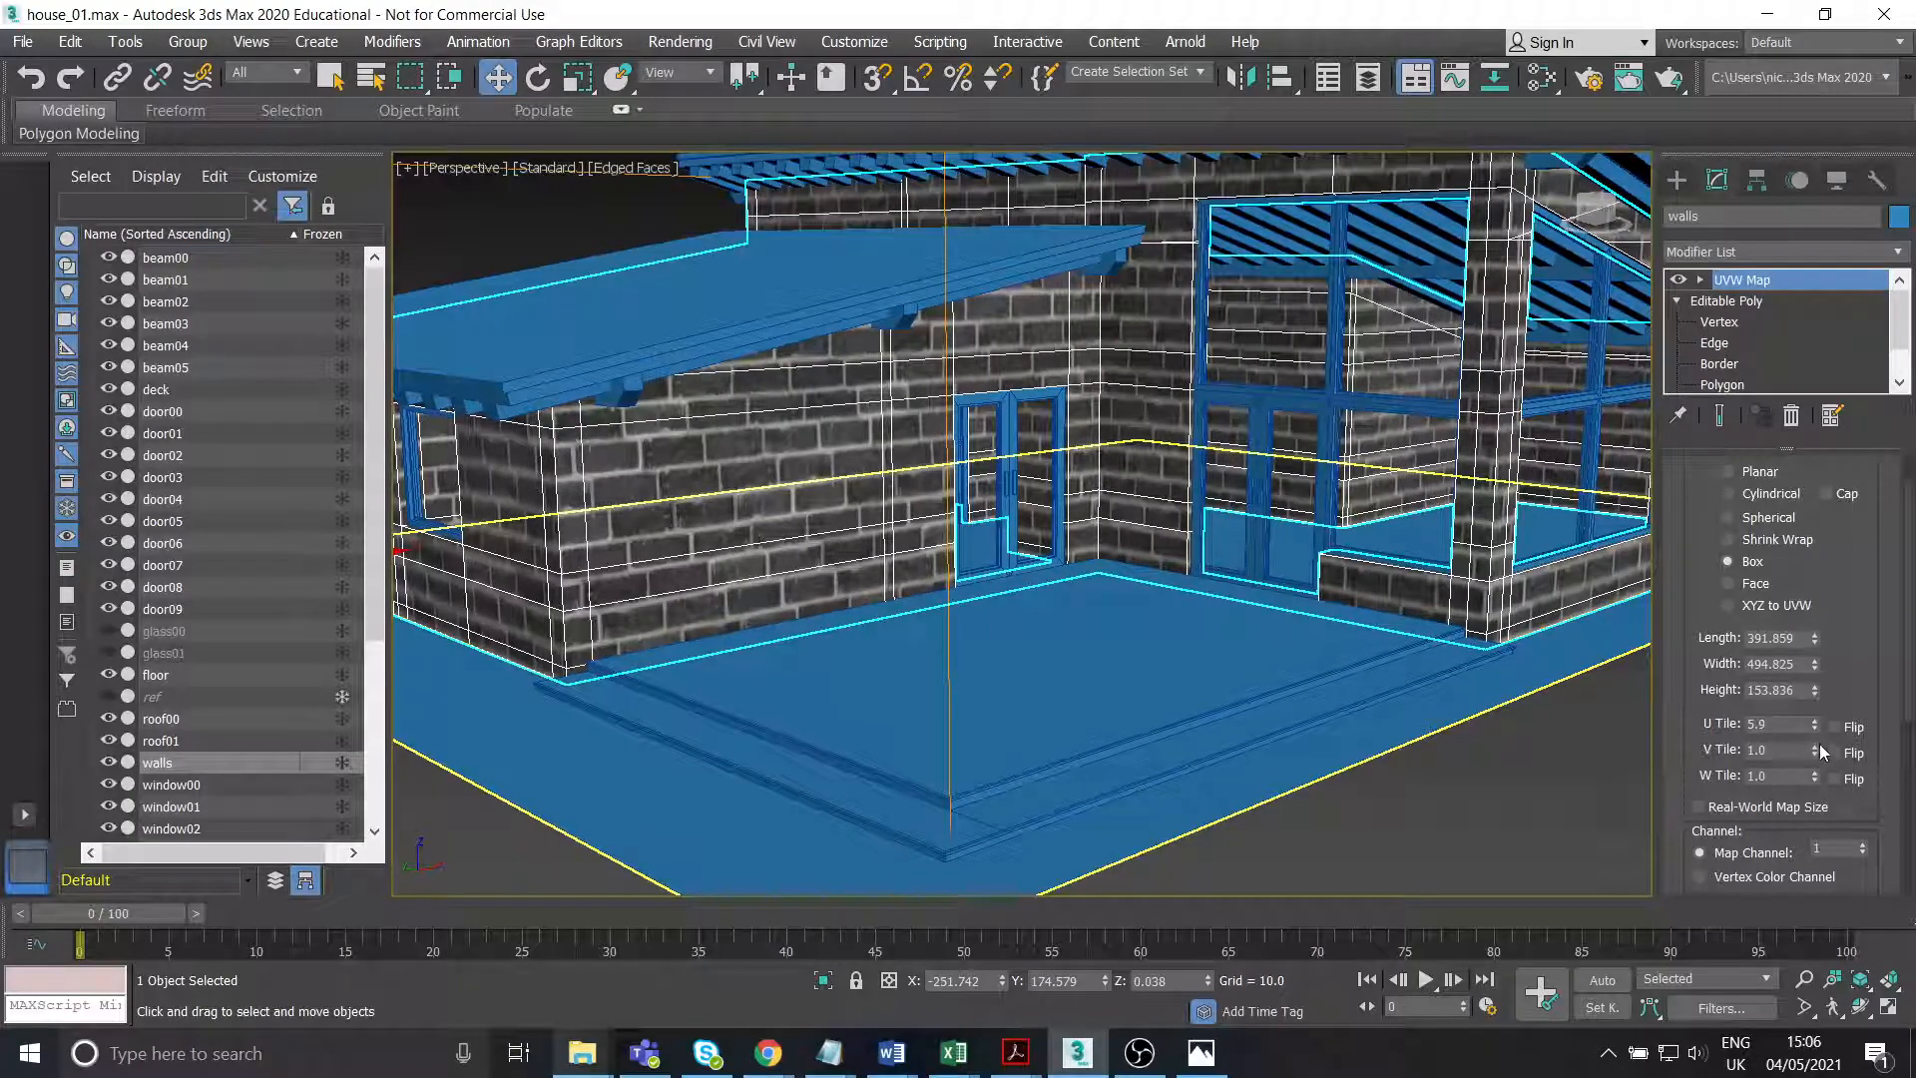
{"action": "left_click", "coordinate": [1816, 746]}
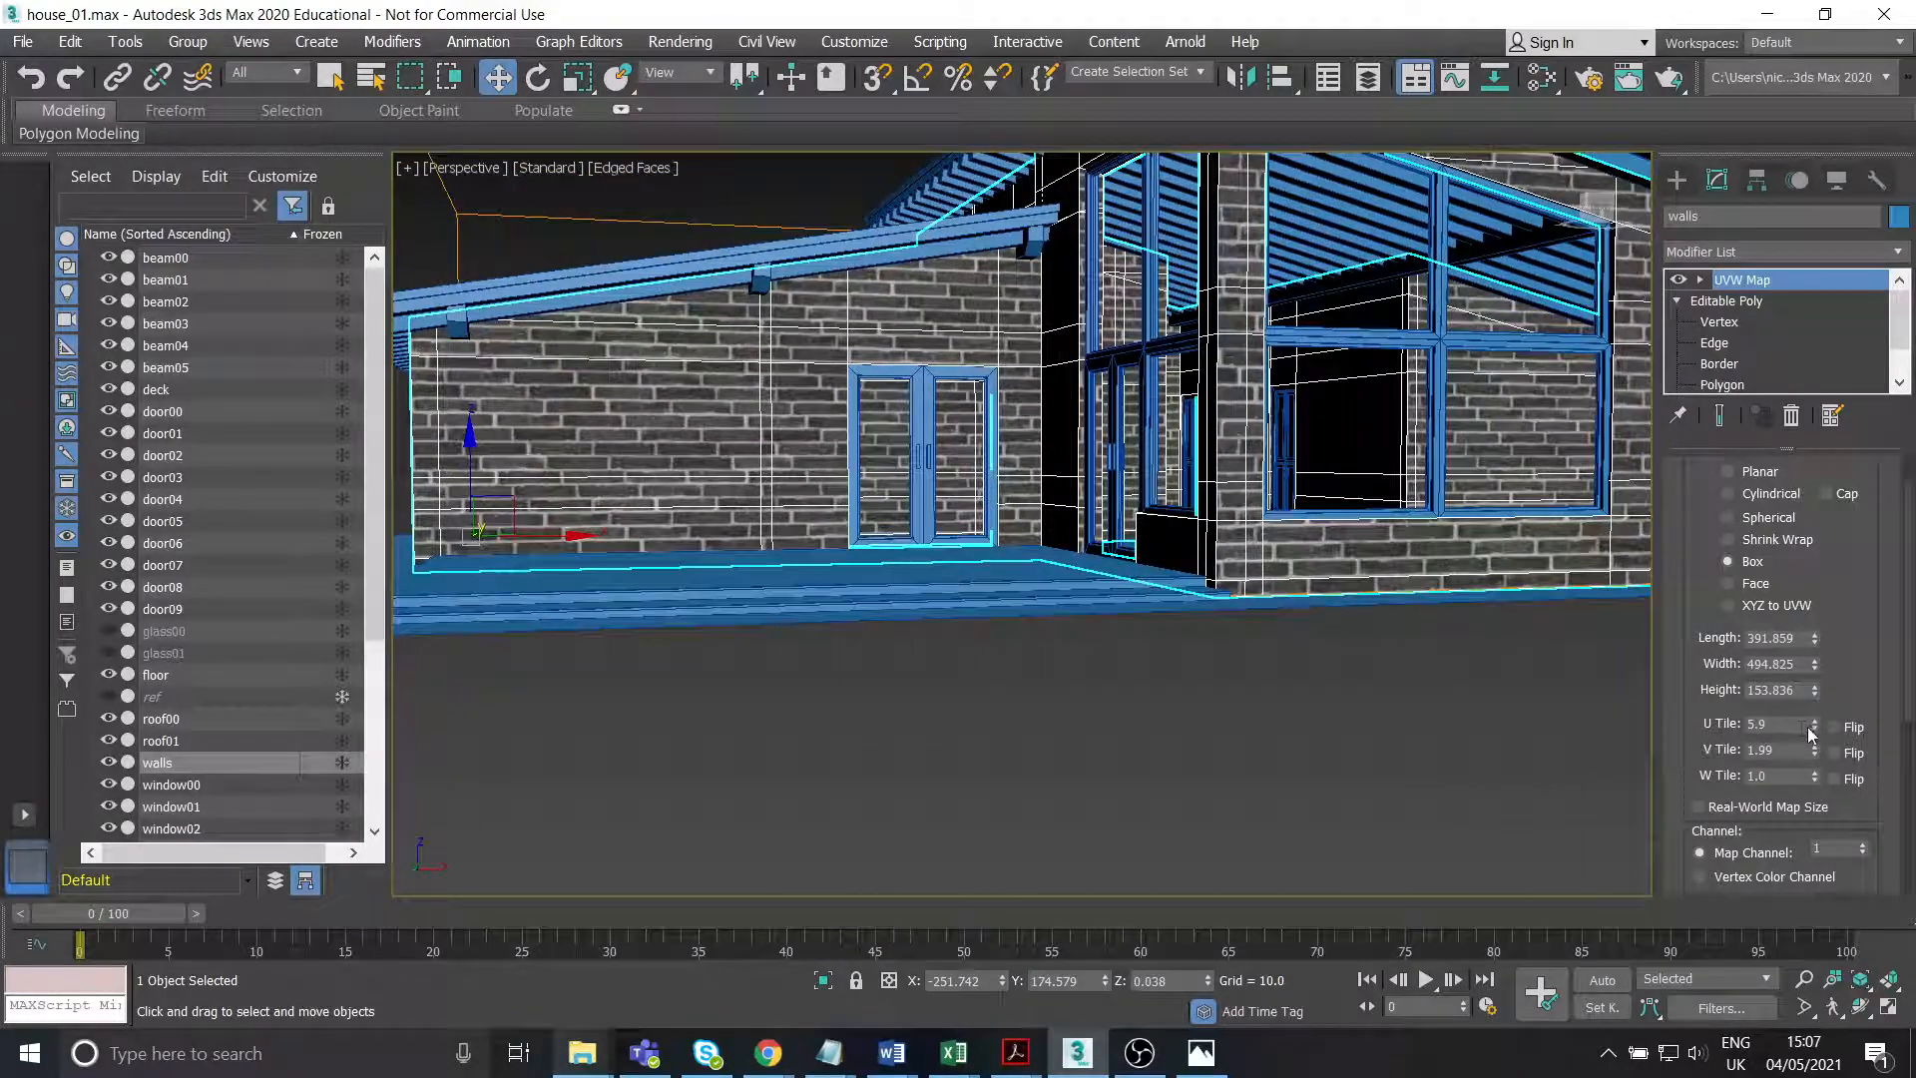
{"action": "left_click", "coordinate": [1814, 720]}
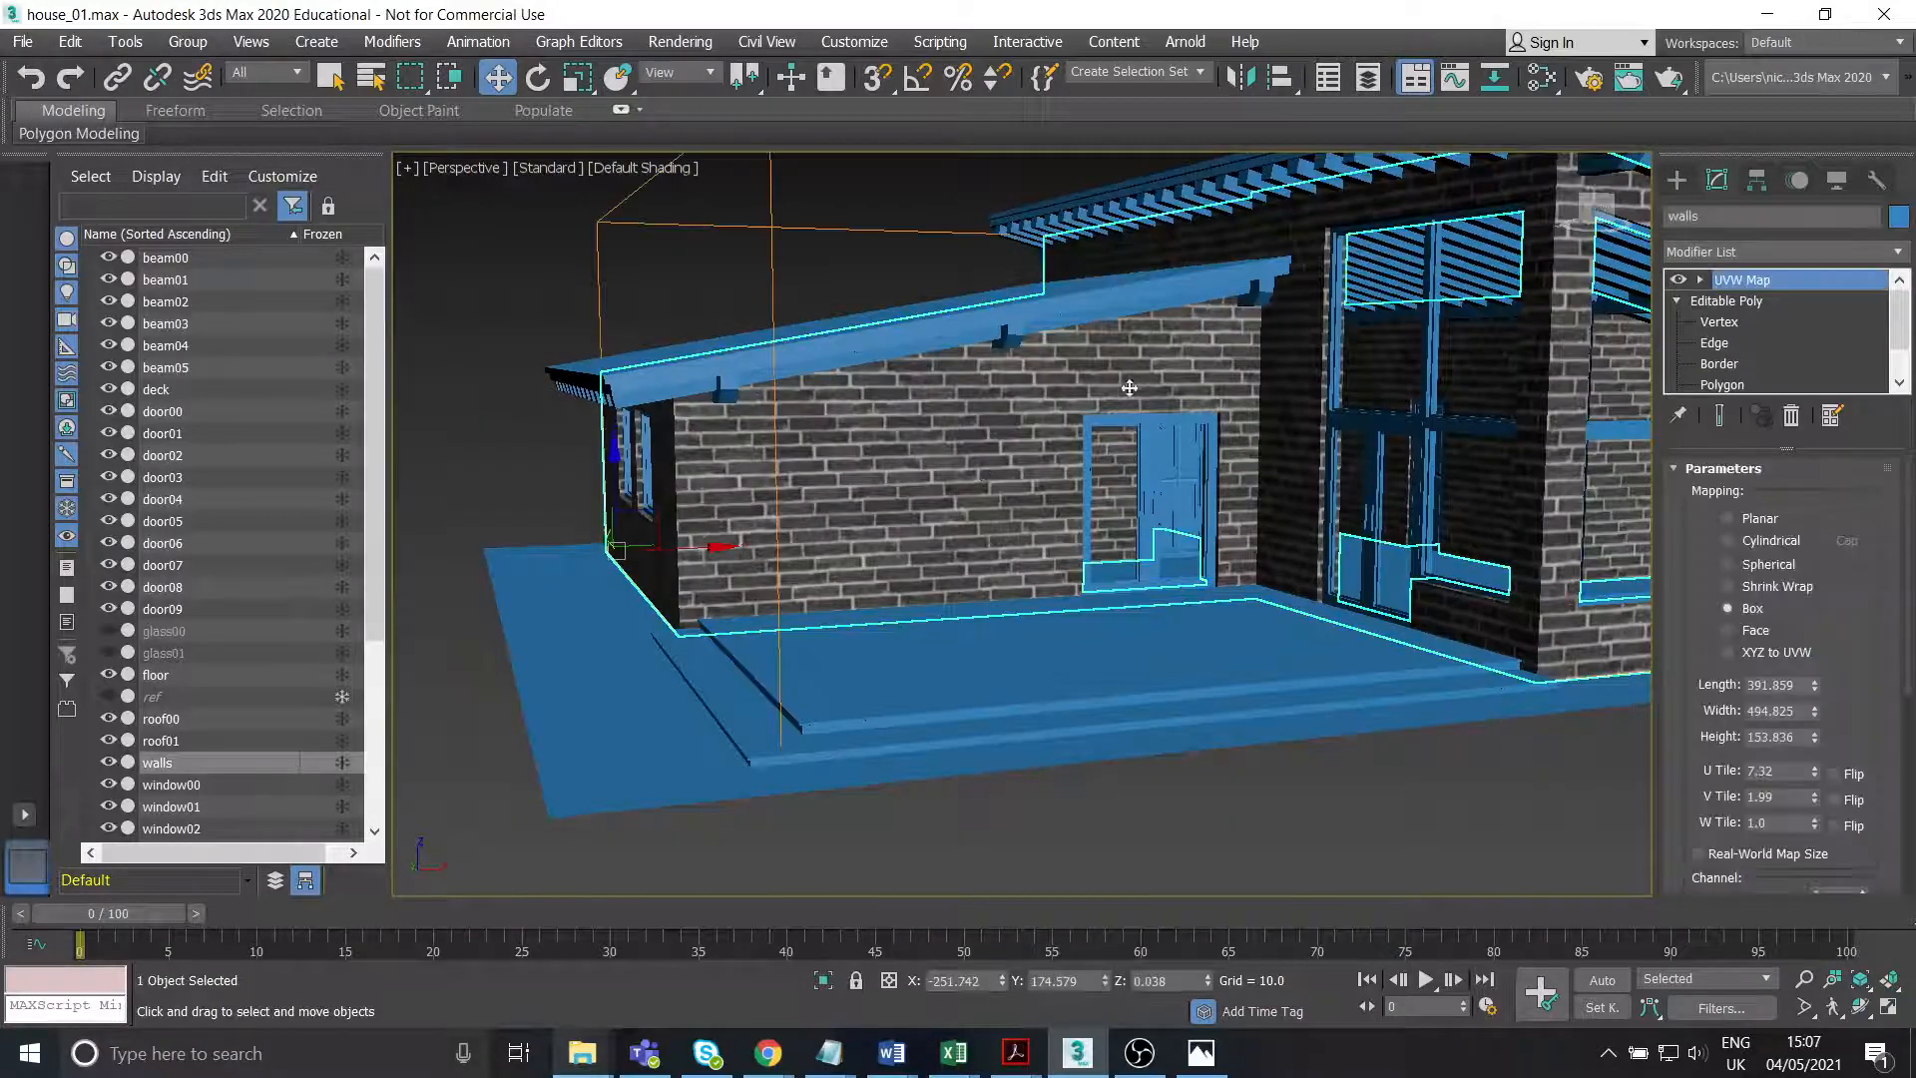
Show Edged Faces in the viewport and create a second Standard material, Material #1.
{"action": "left_click", "coordinate": [647, 168]}
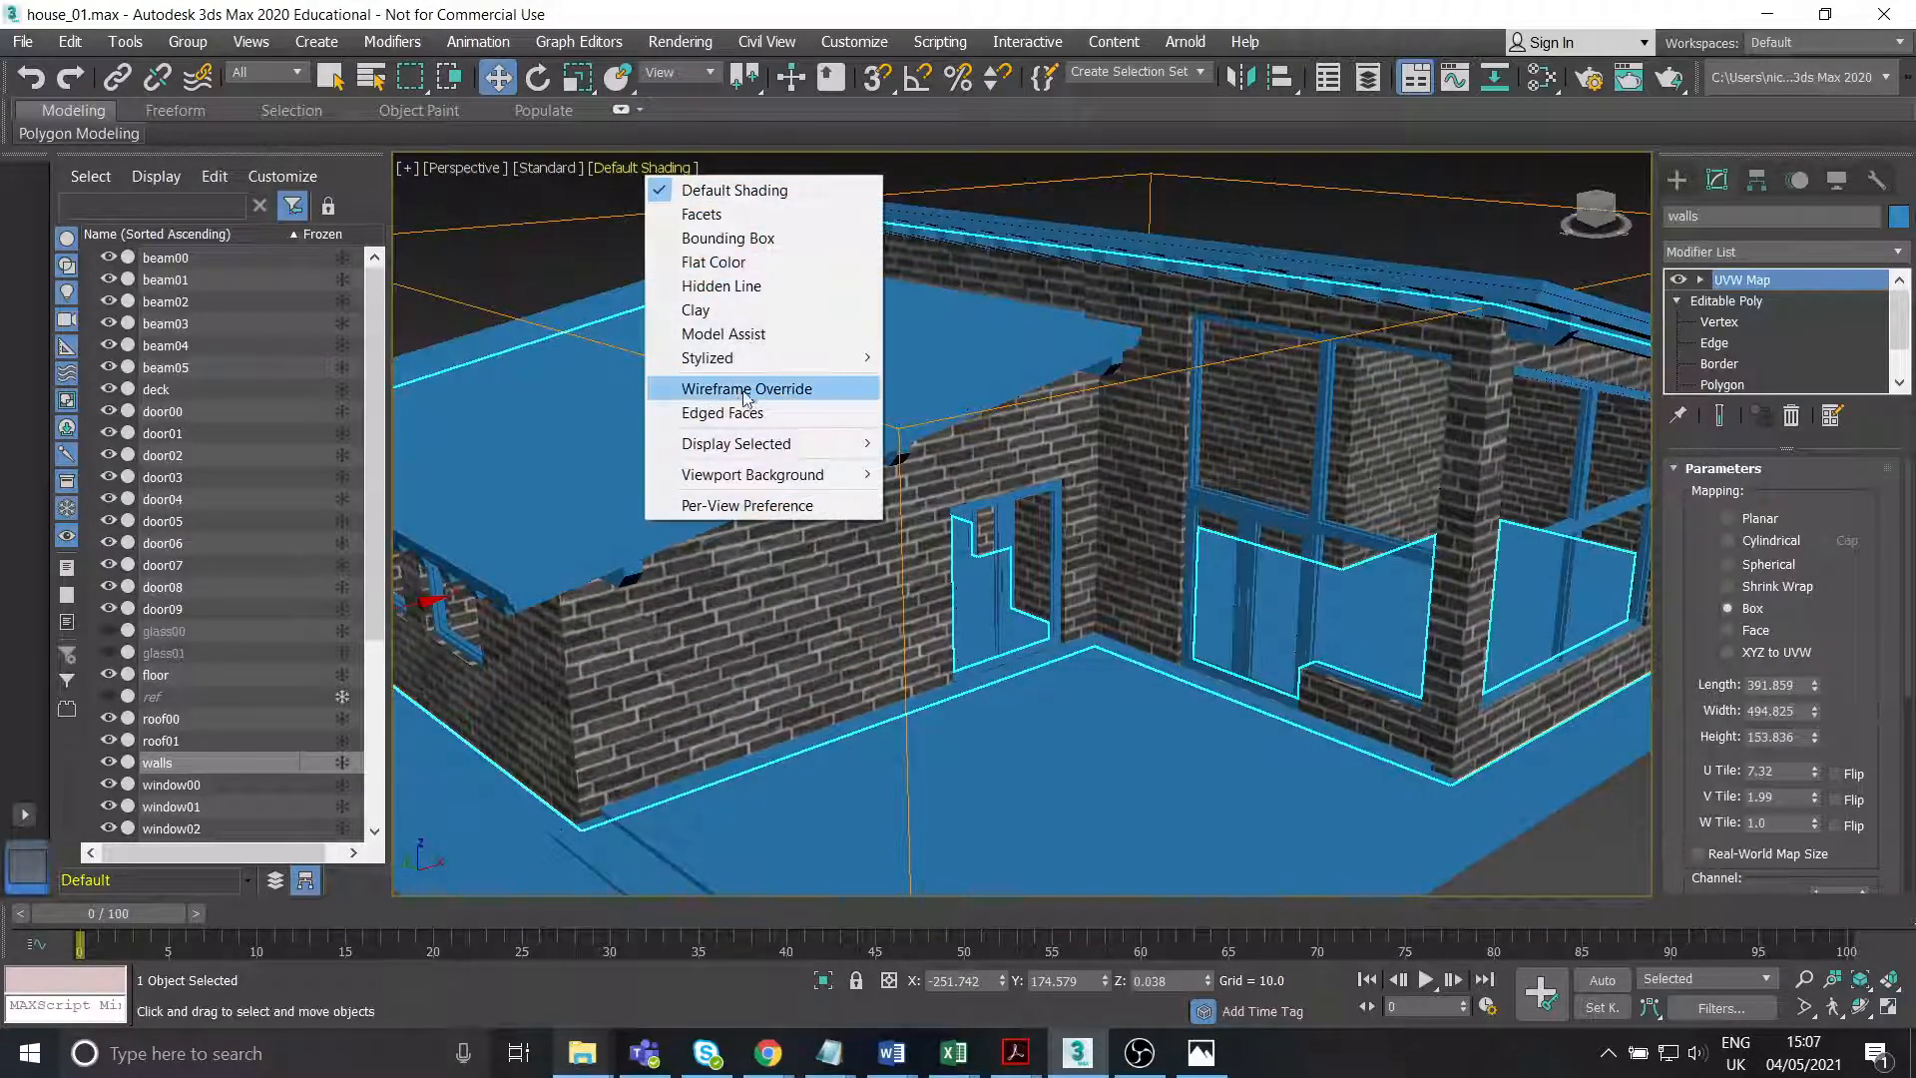
{"action": "left_click", "coordinate": [721, 412]}
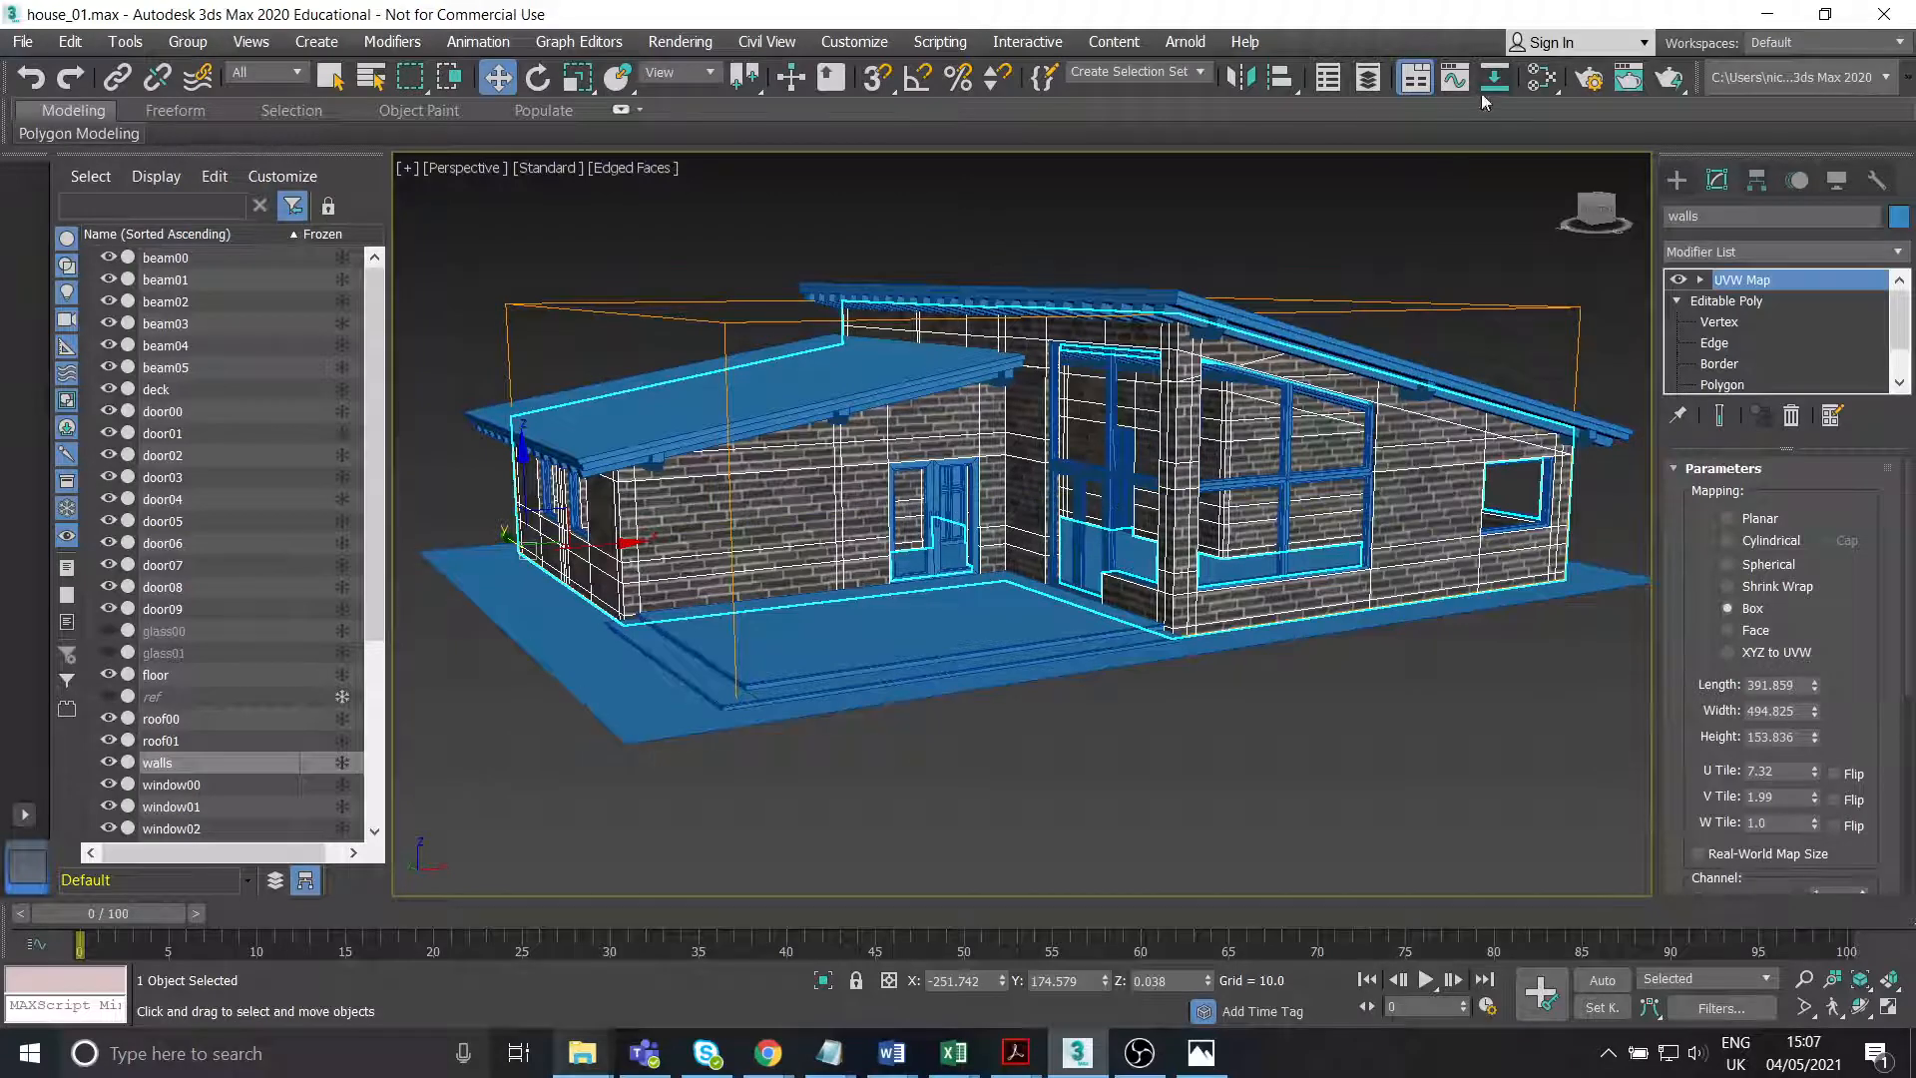
{"action": "left_click", "coordinate": [1539, 78]}
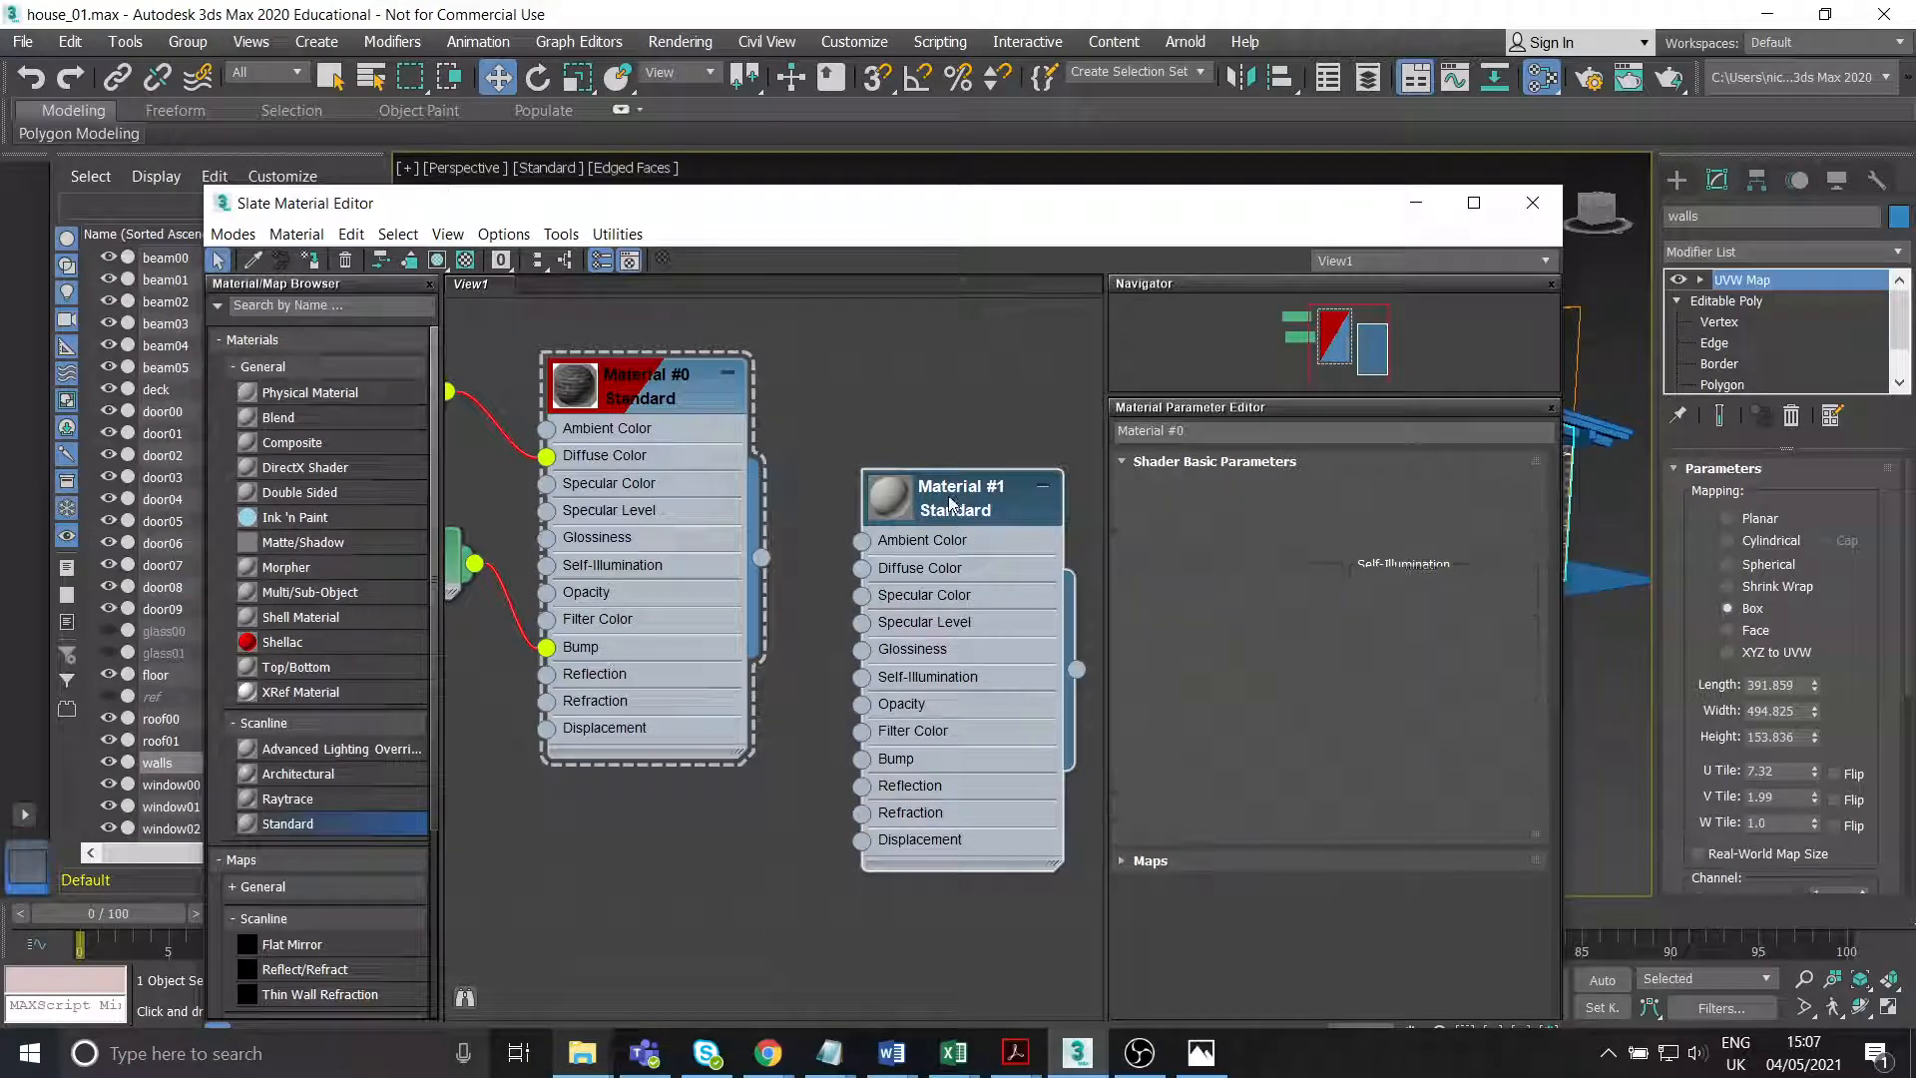
Give Material #1 a tan diffuse colour (237,173,104) and enter Polygon level on the walls.
{"action": "left_click", "coordinate": [960, 499]}
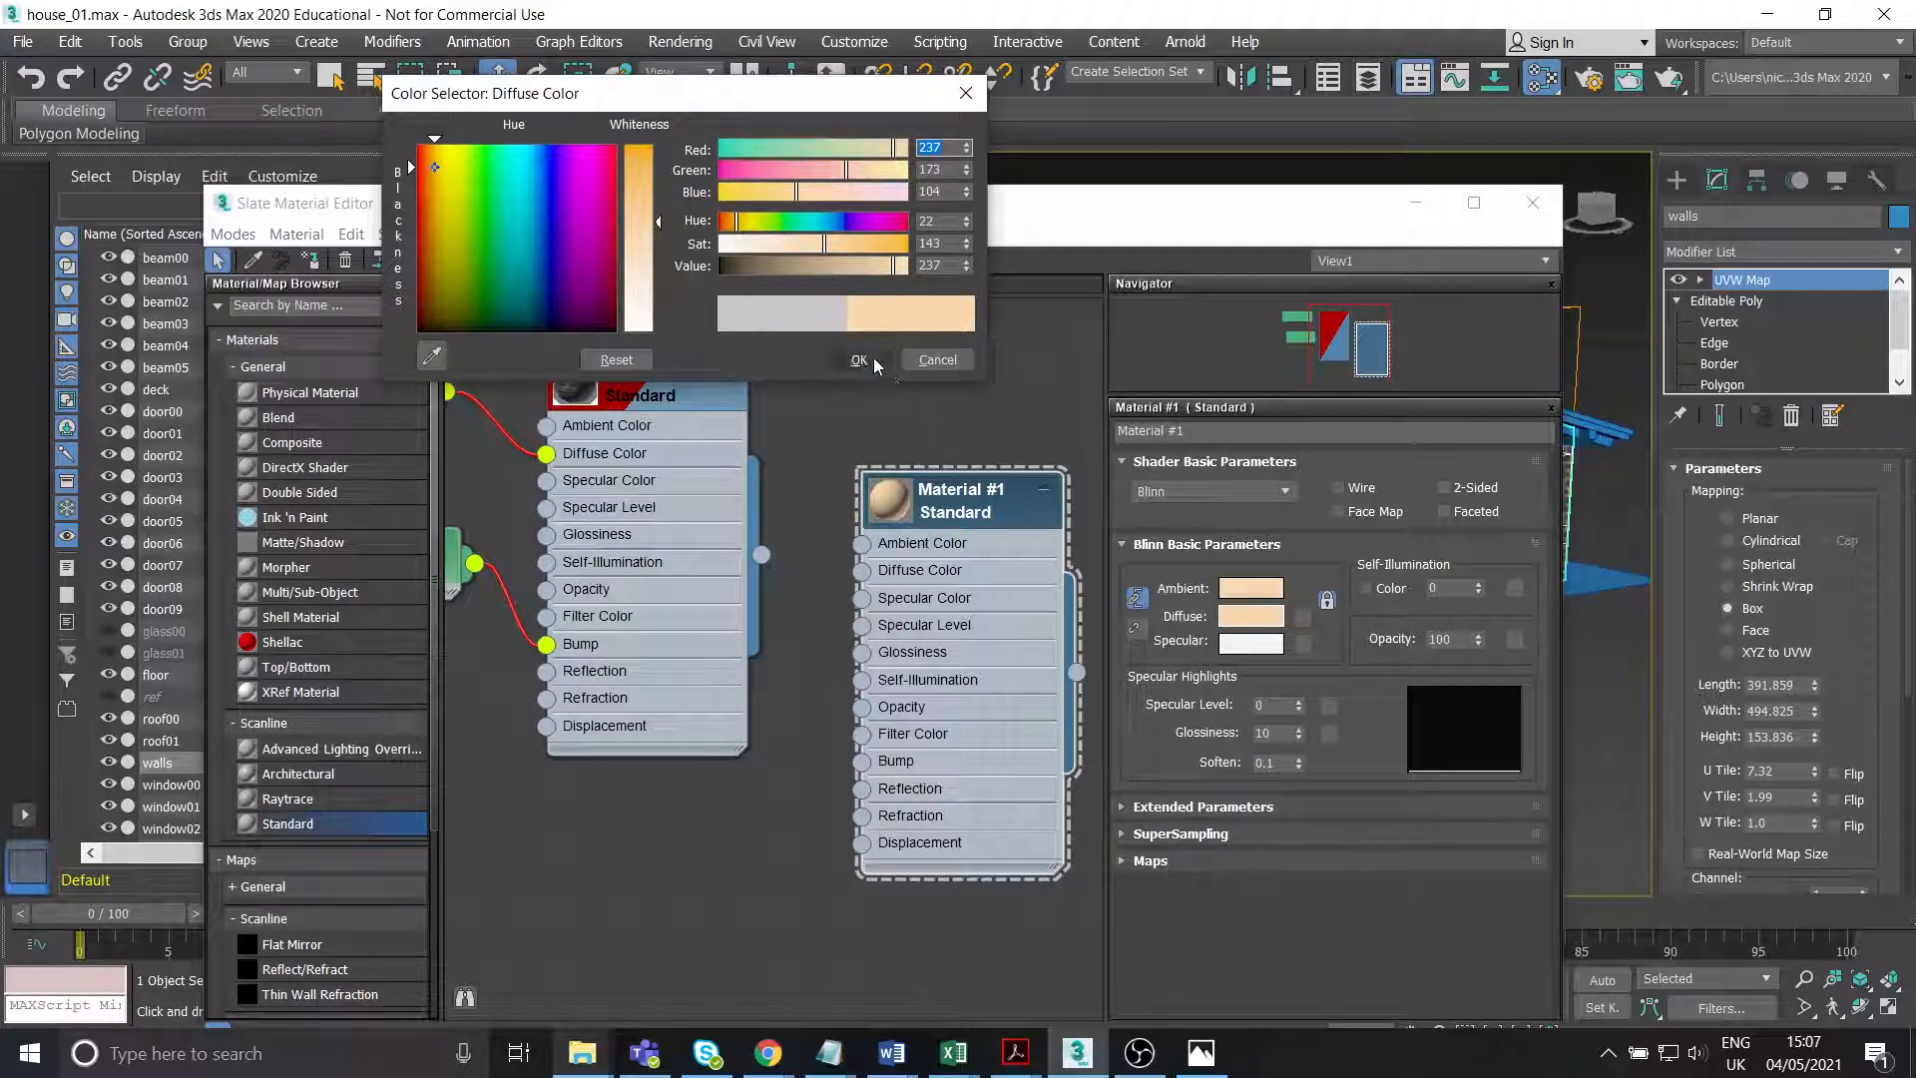
{"action": "left_click", "coordinate": [858, 360]}
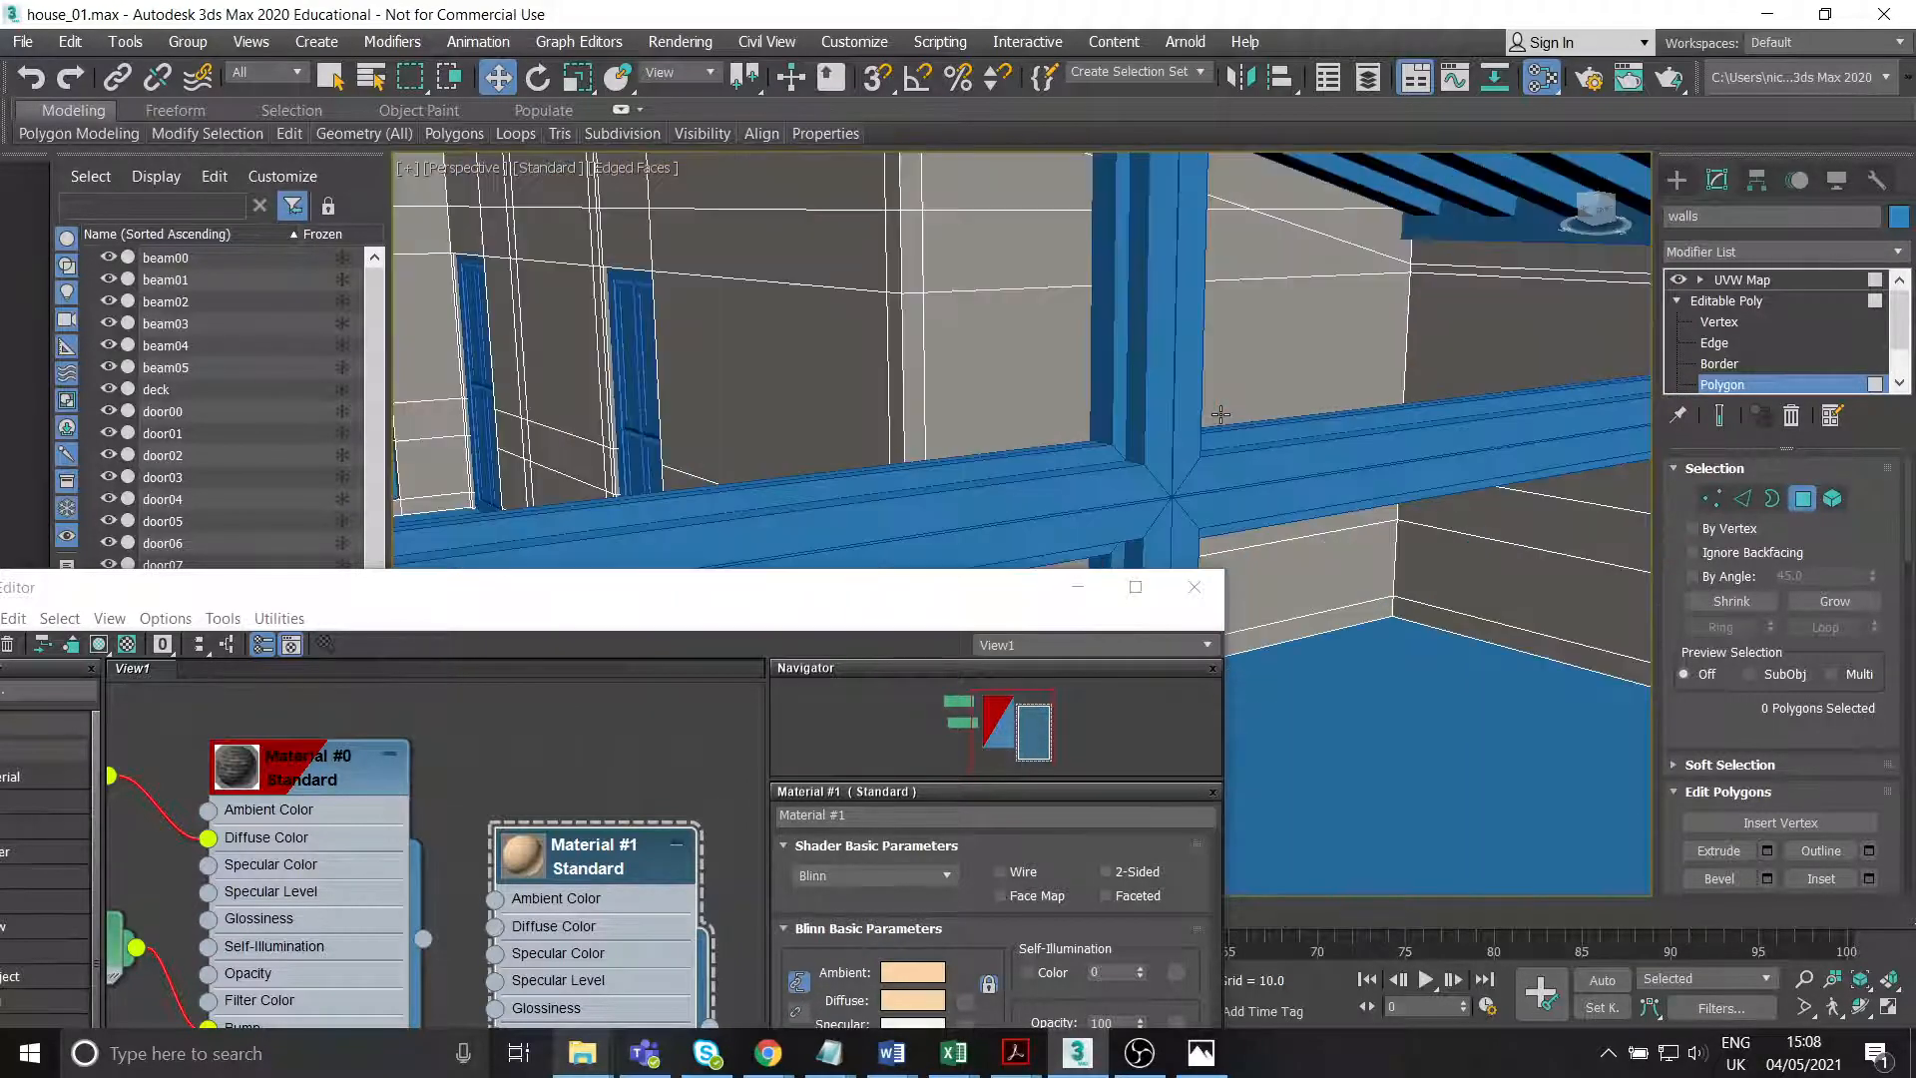
Assign Material #1 to the interior wall polygons behind the large windows.
{"action": "left_click", "coordinate": [940, 341]}
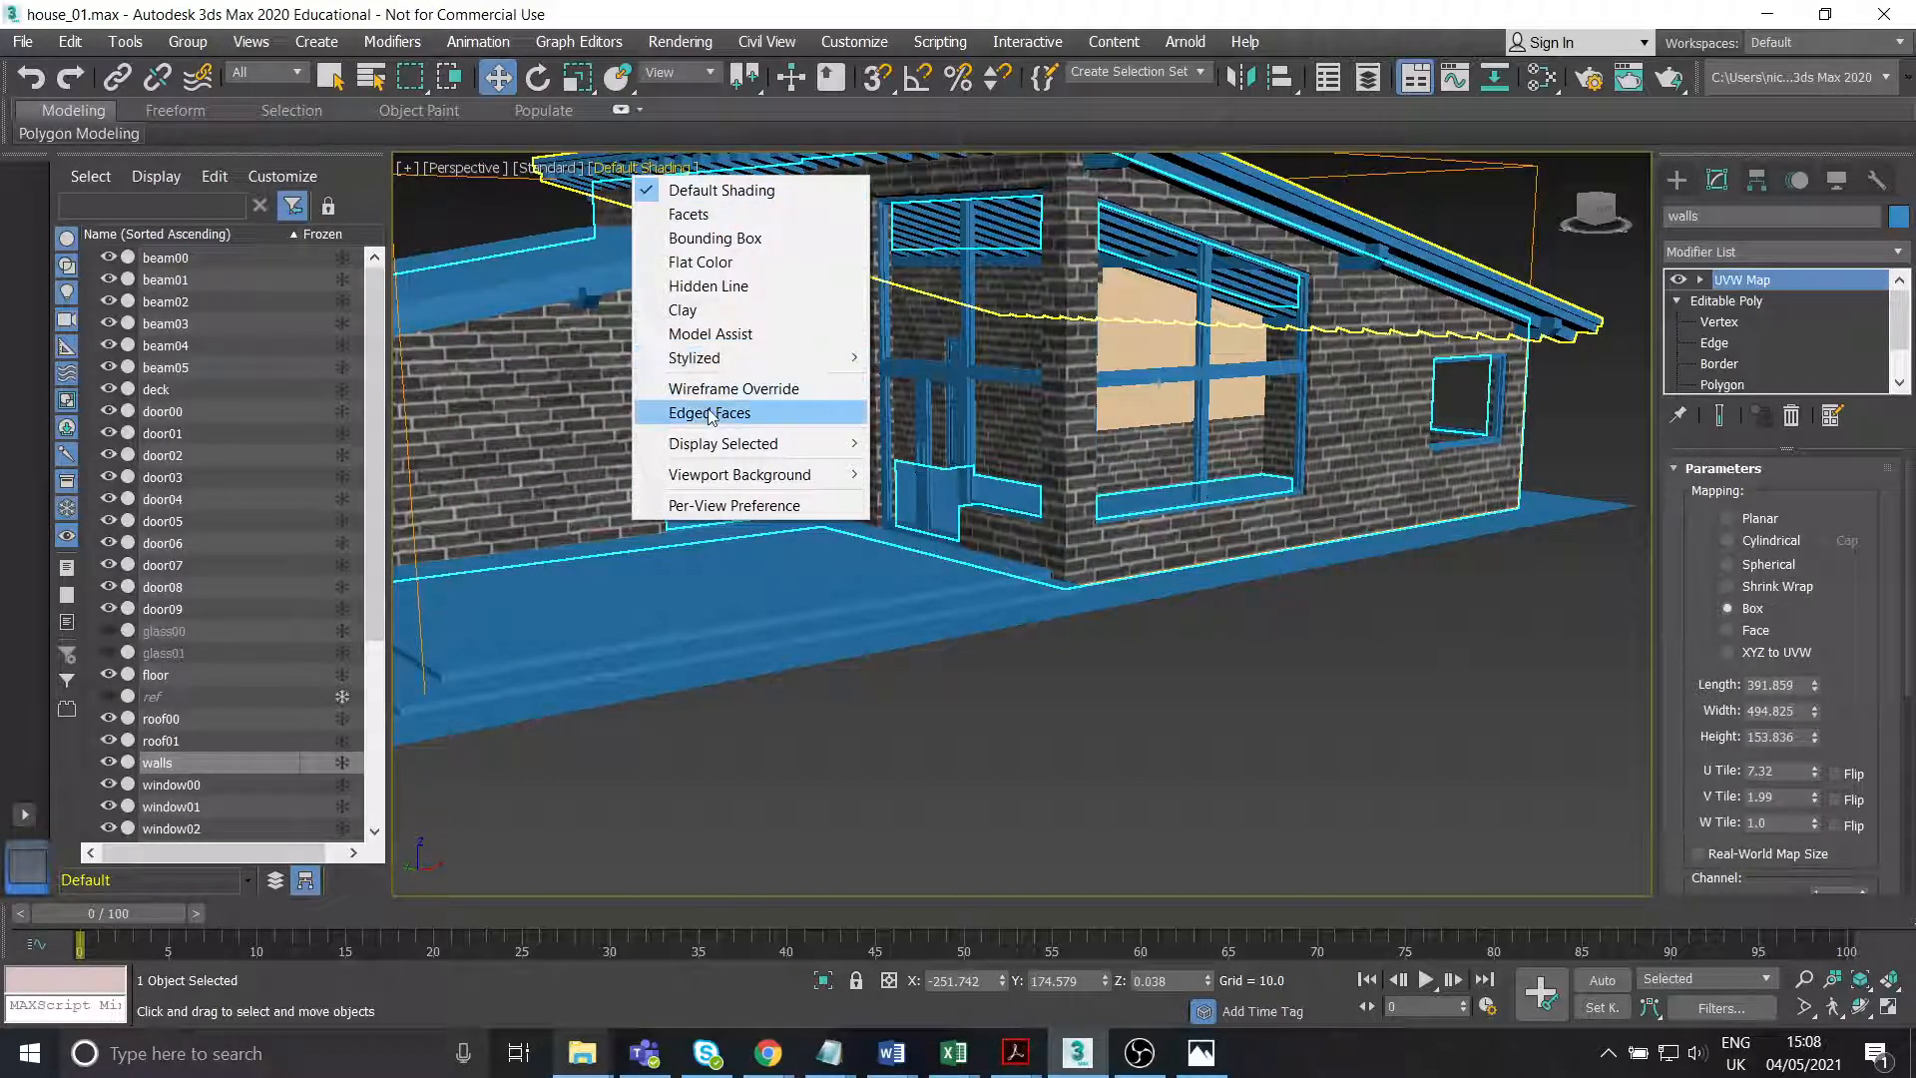
Select more interior faces, including the window-side wall thickness, and assign Material #1.
{"action": "left_click", "coordinate": [707, 412]}
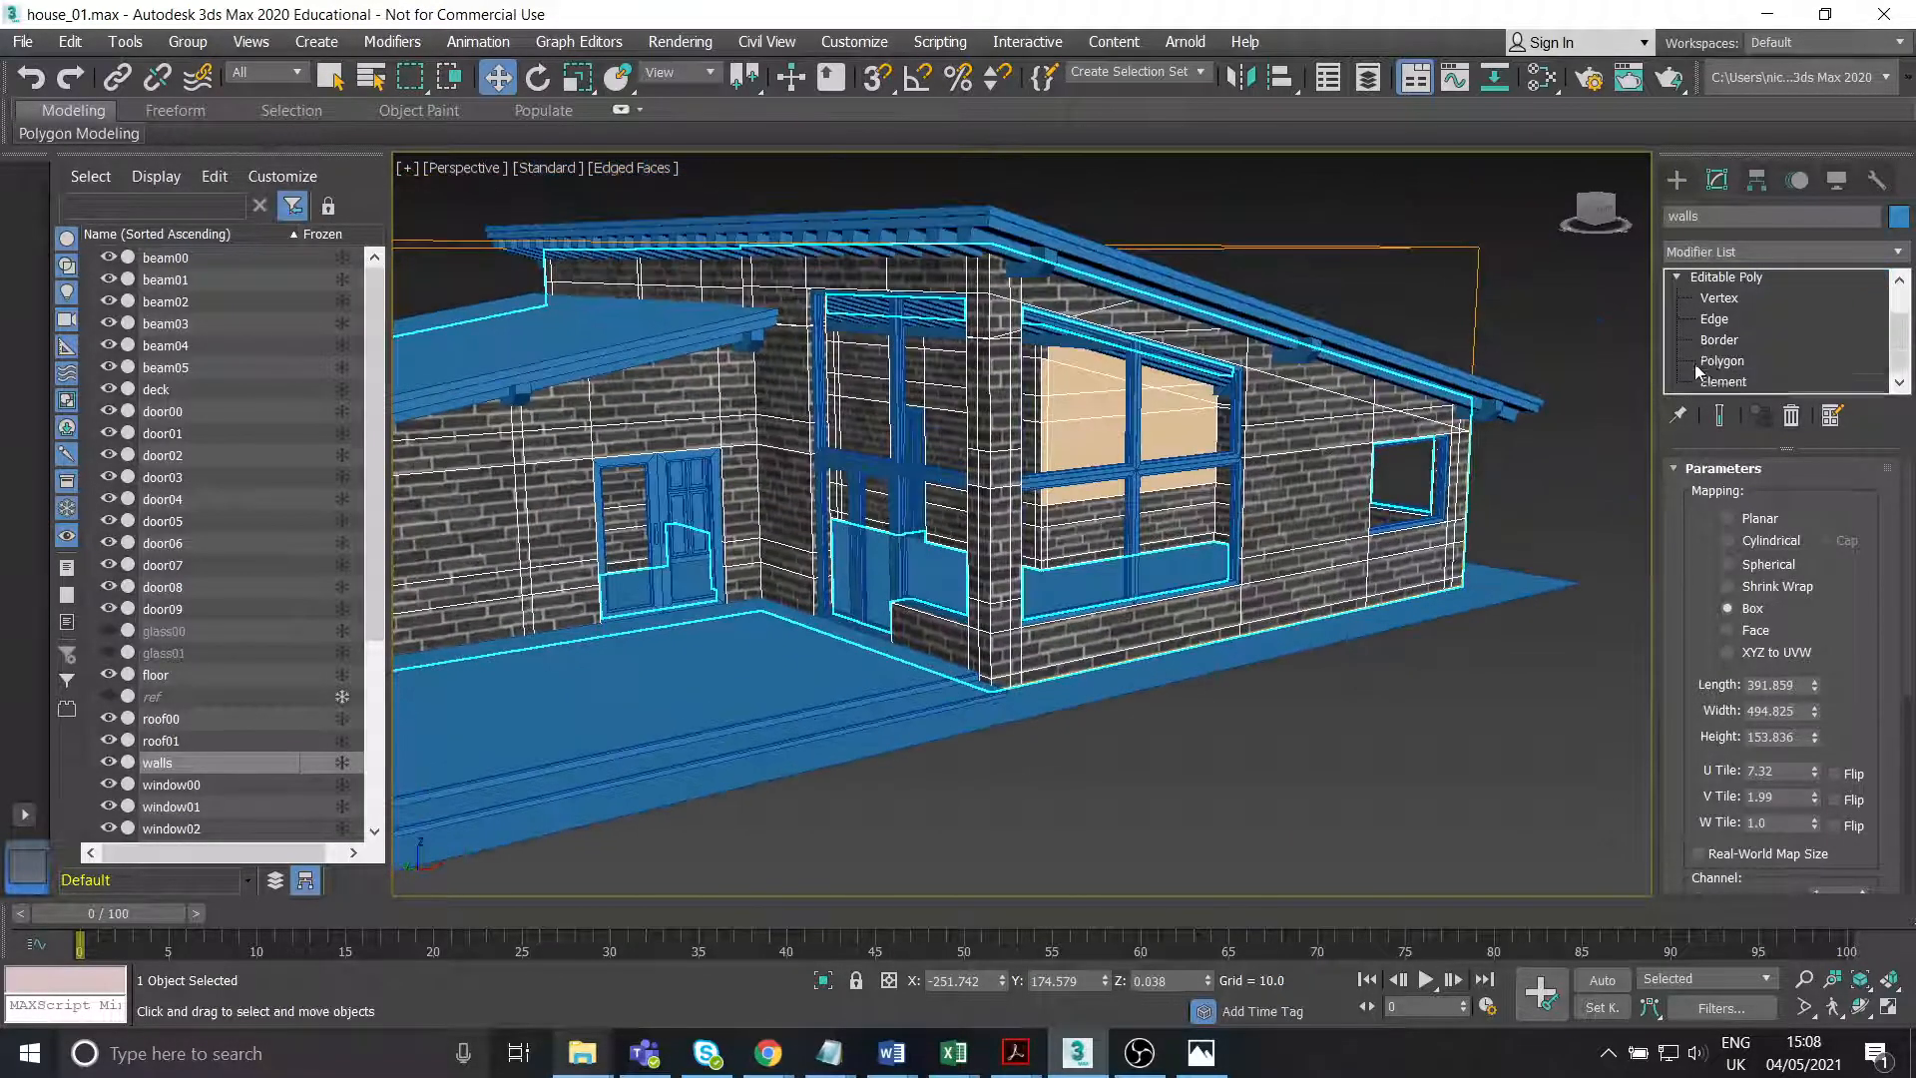
{"action": "left_click", "coordinate": [1723, 383]}
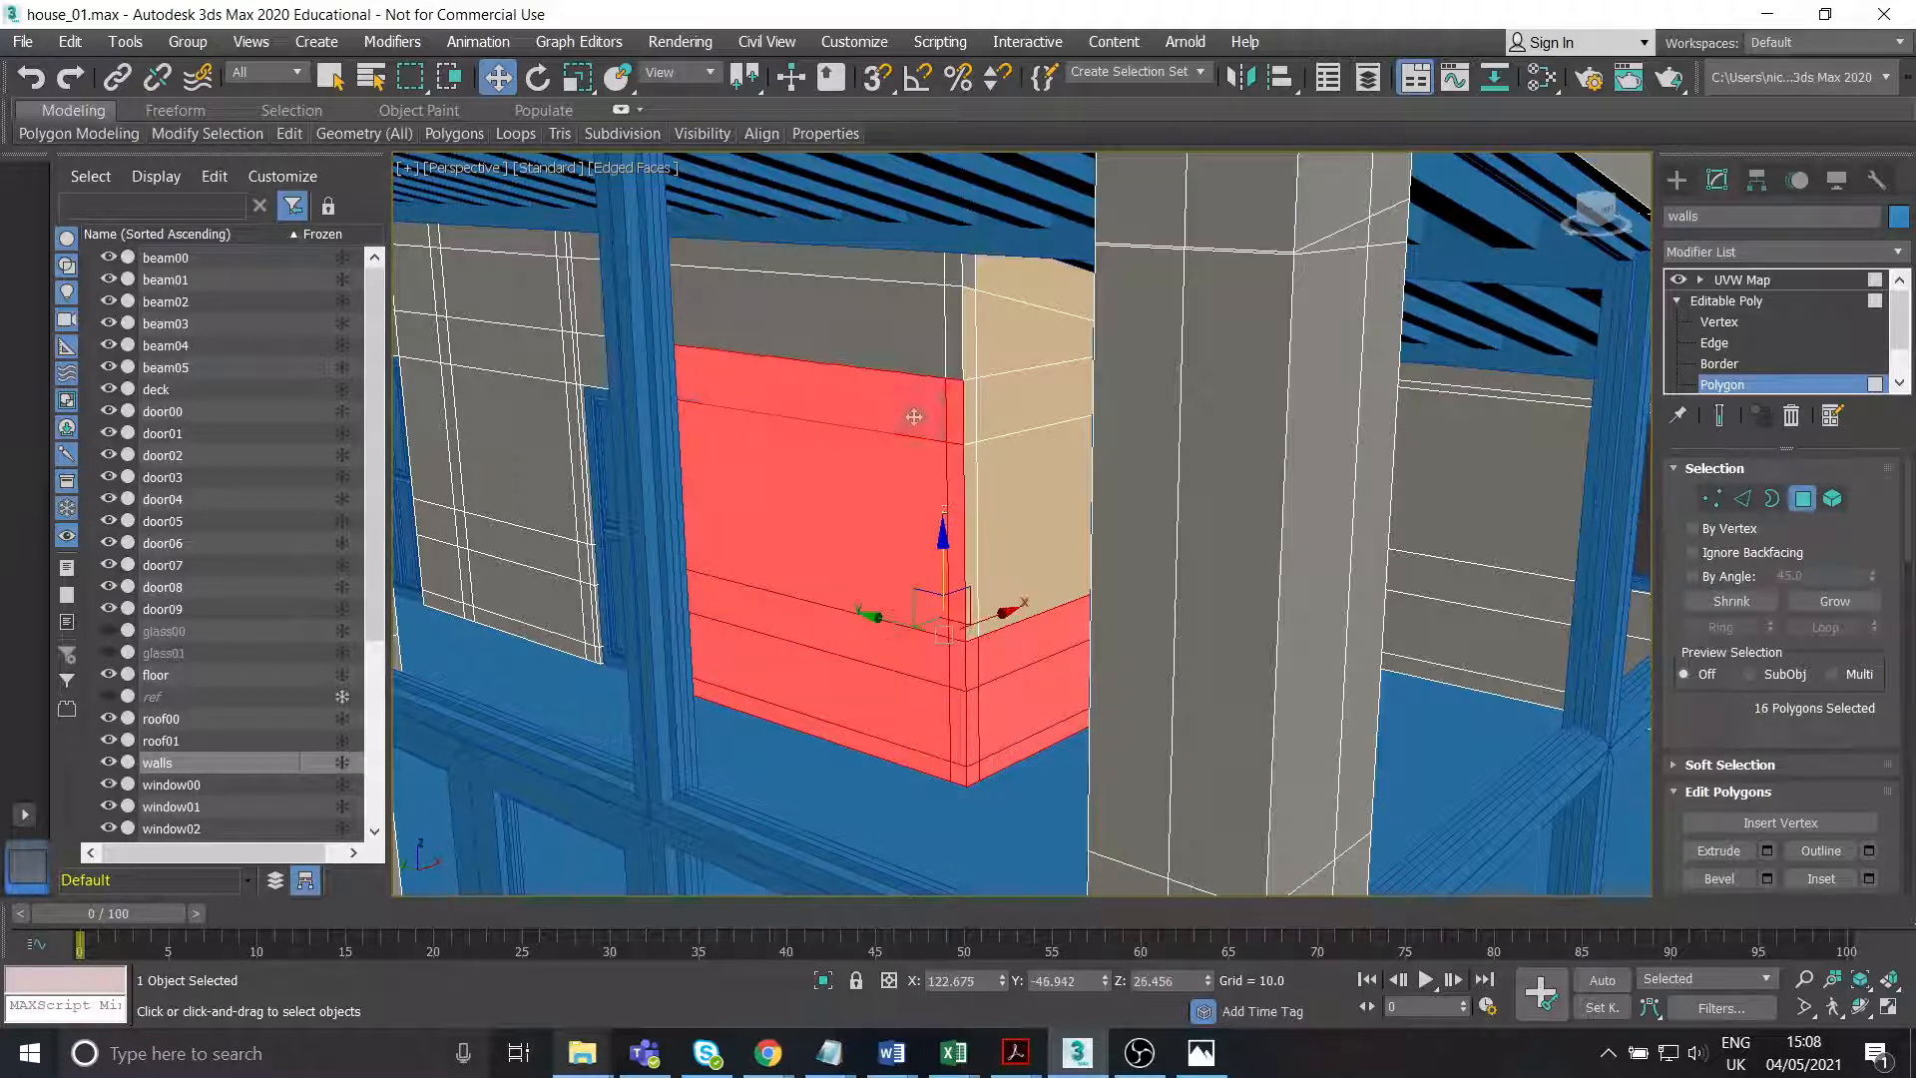
{"action": "left_click", "coordinate": [914, 278]}
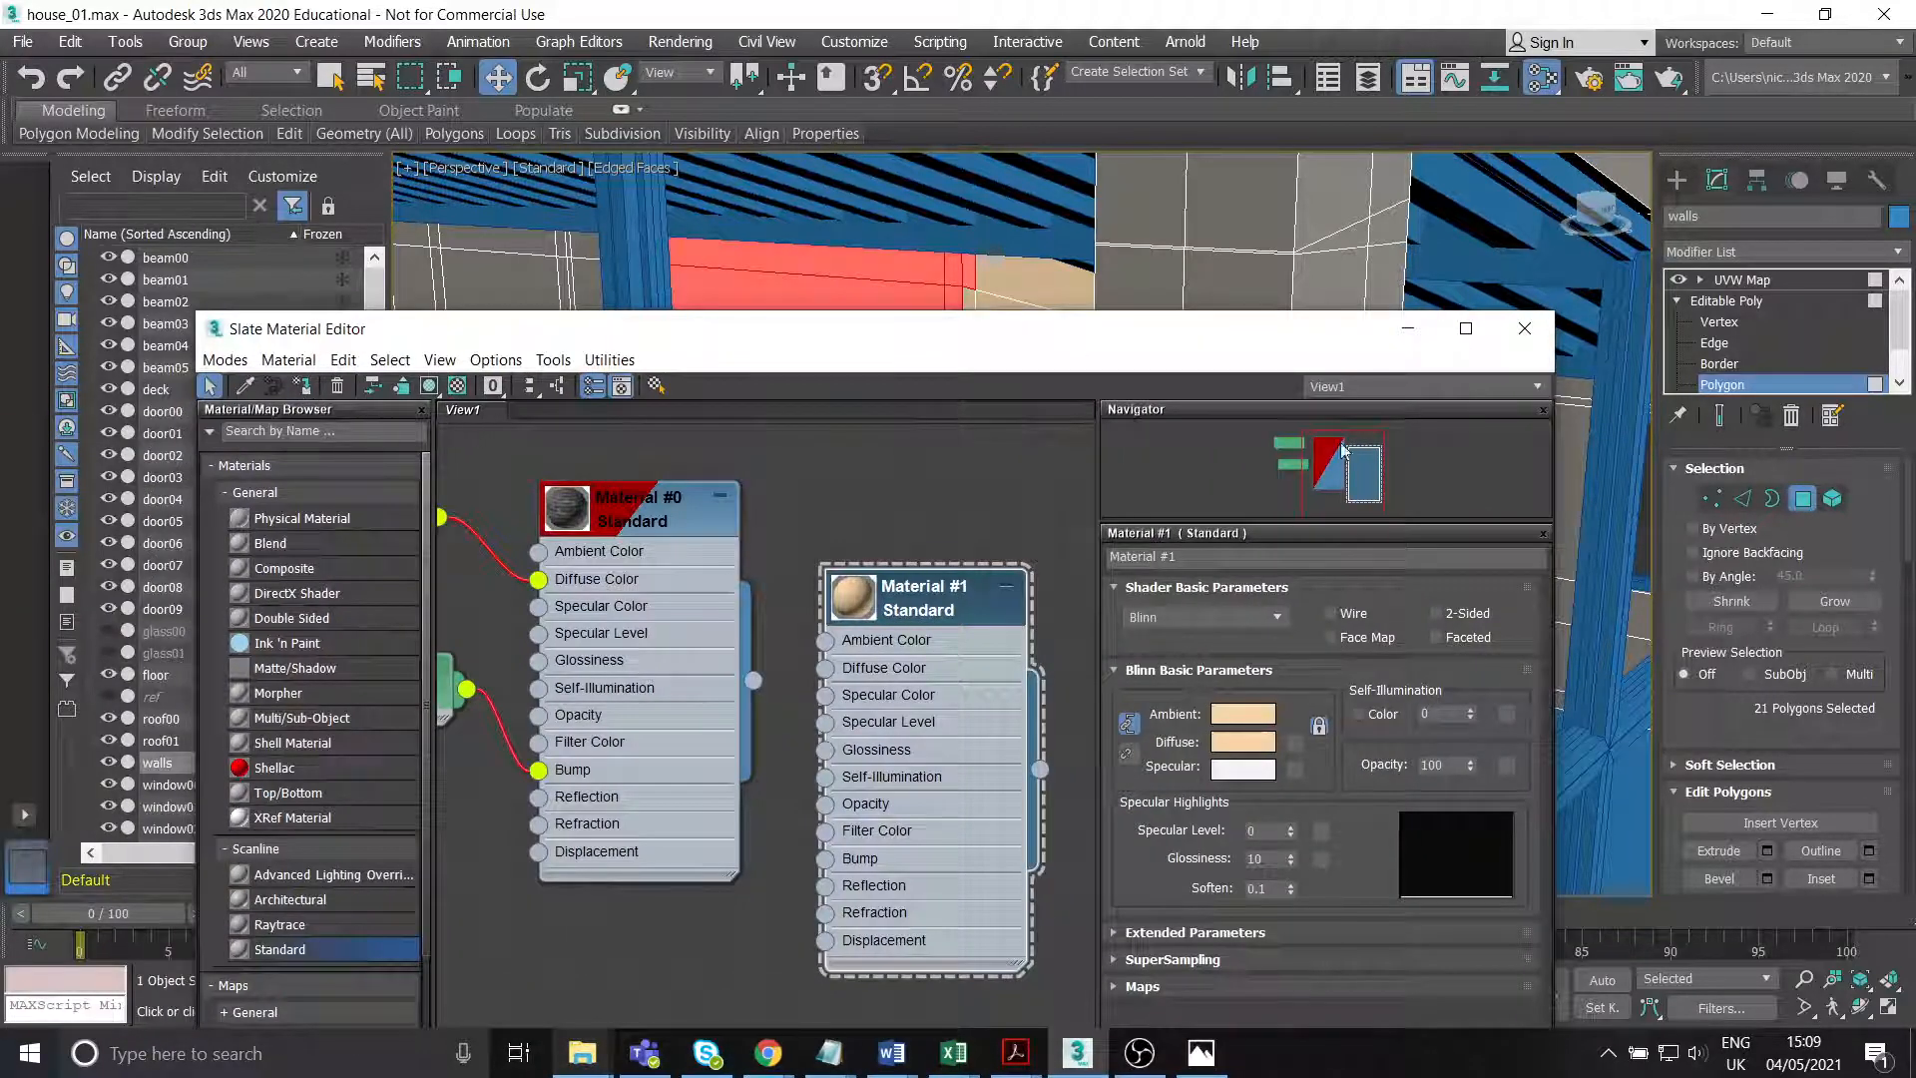
{"action": "left_click", "coordinate": [1523, 330]}
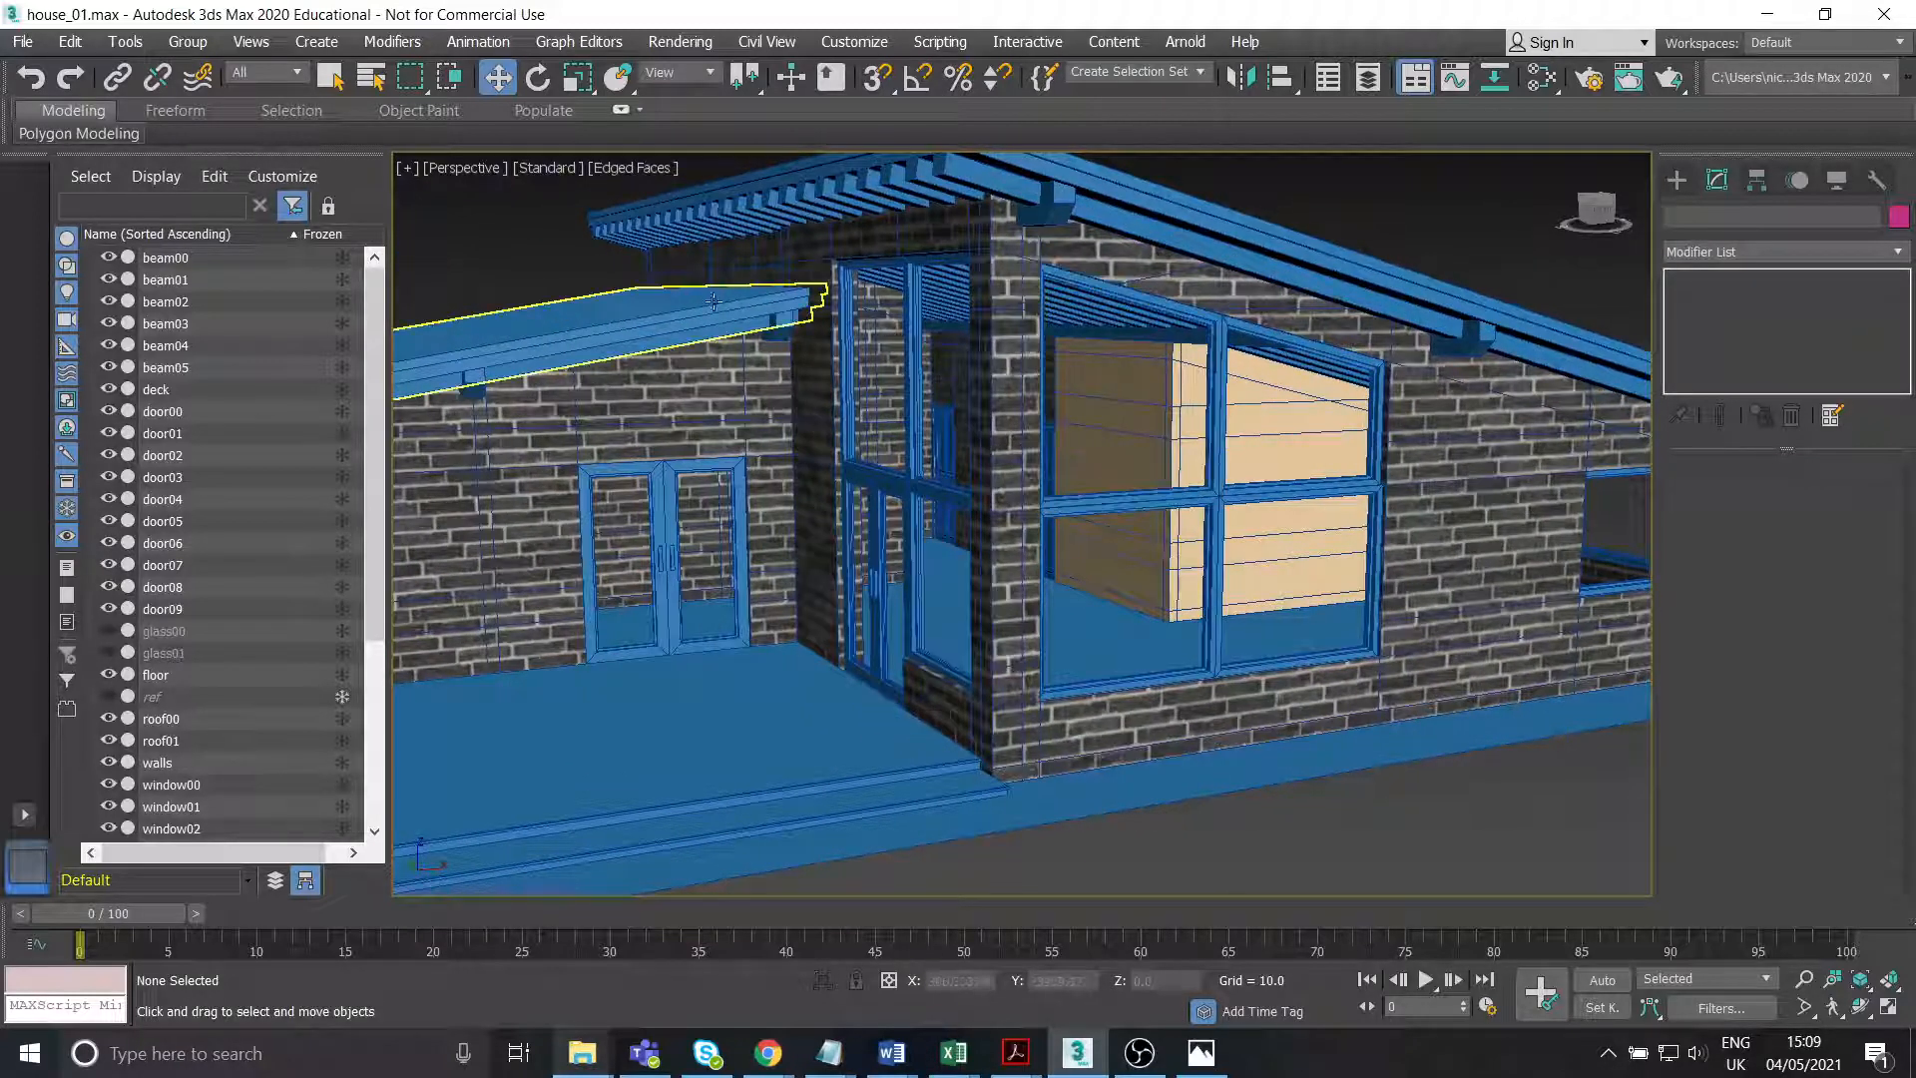
Hide Edged Faces and change Material #1's diffuse colour to a pale yellow.
{"action": "left_click", "coordinate": [633, 168]}
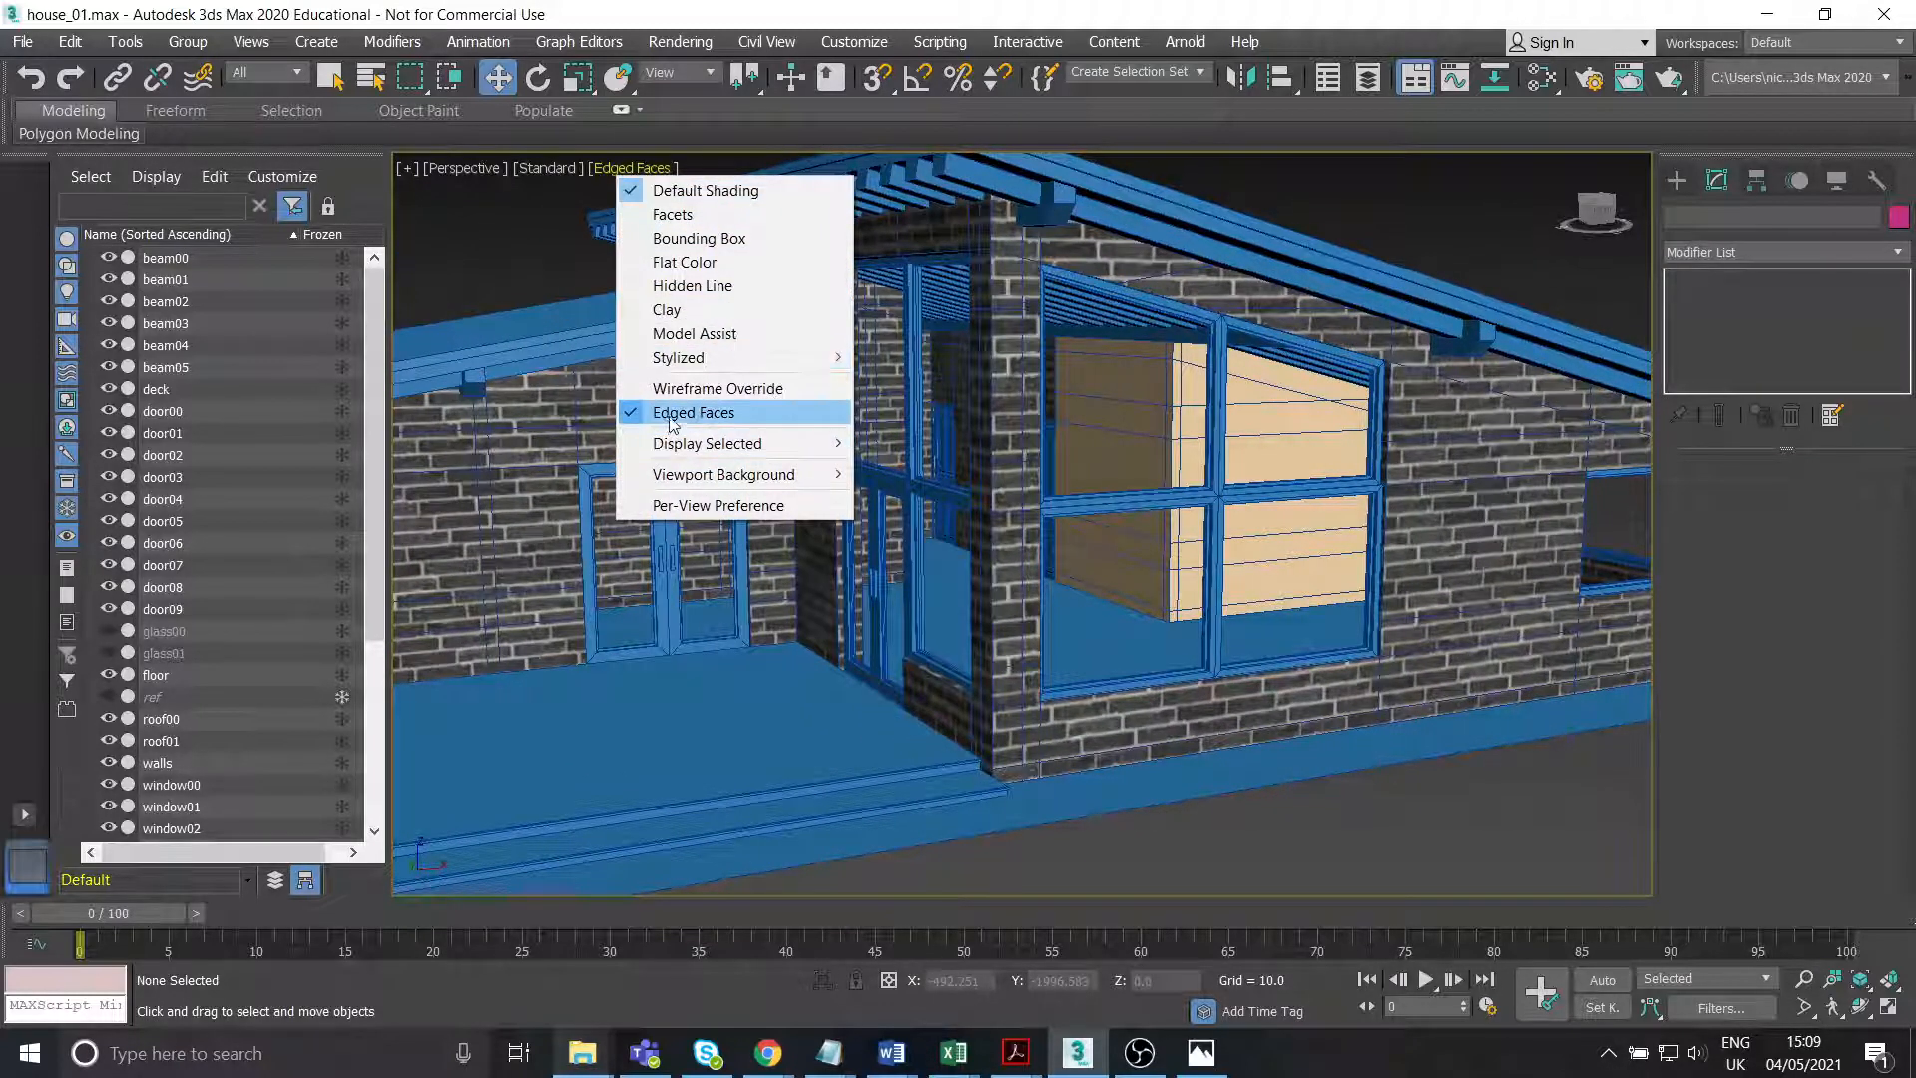
{"action": "left_click", "coordinate": [695, 411]}
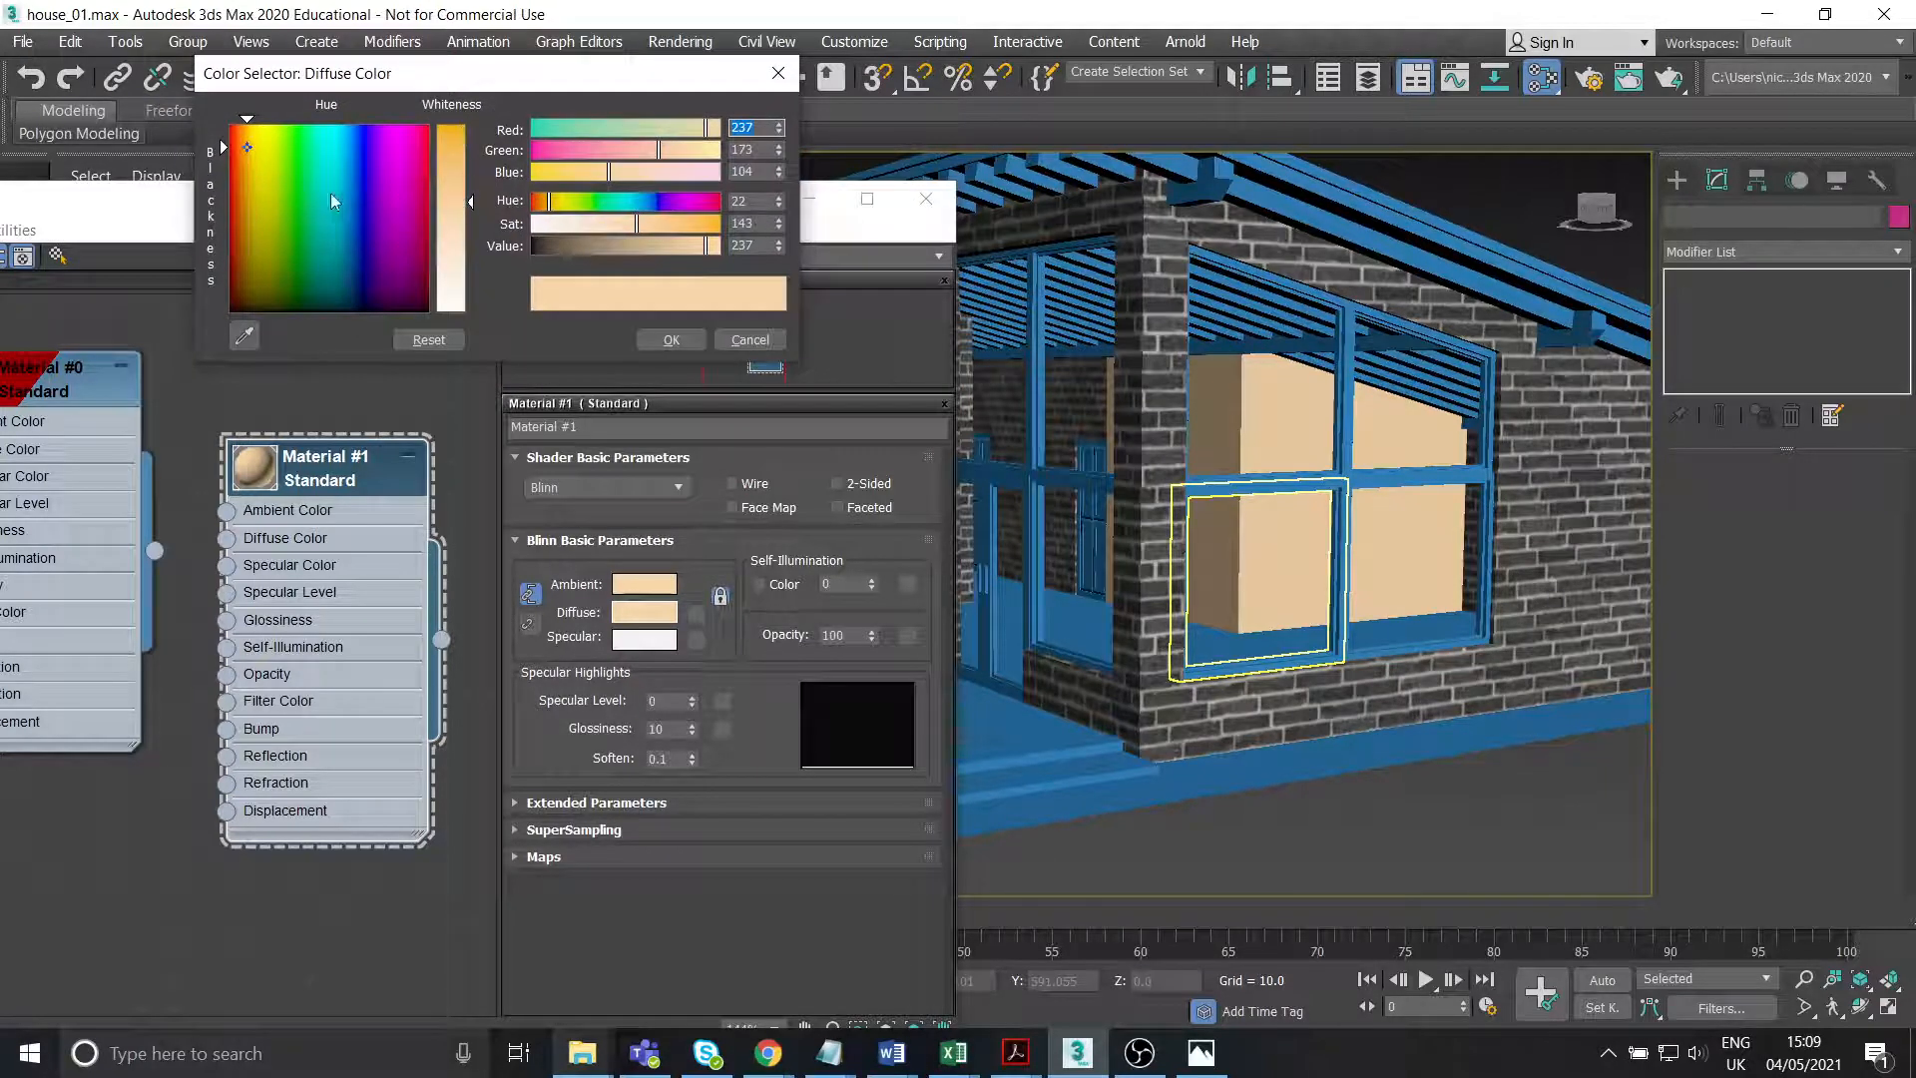
{"action": "left_click", "coordinate": [417, 148]}
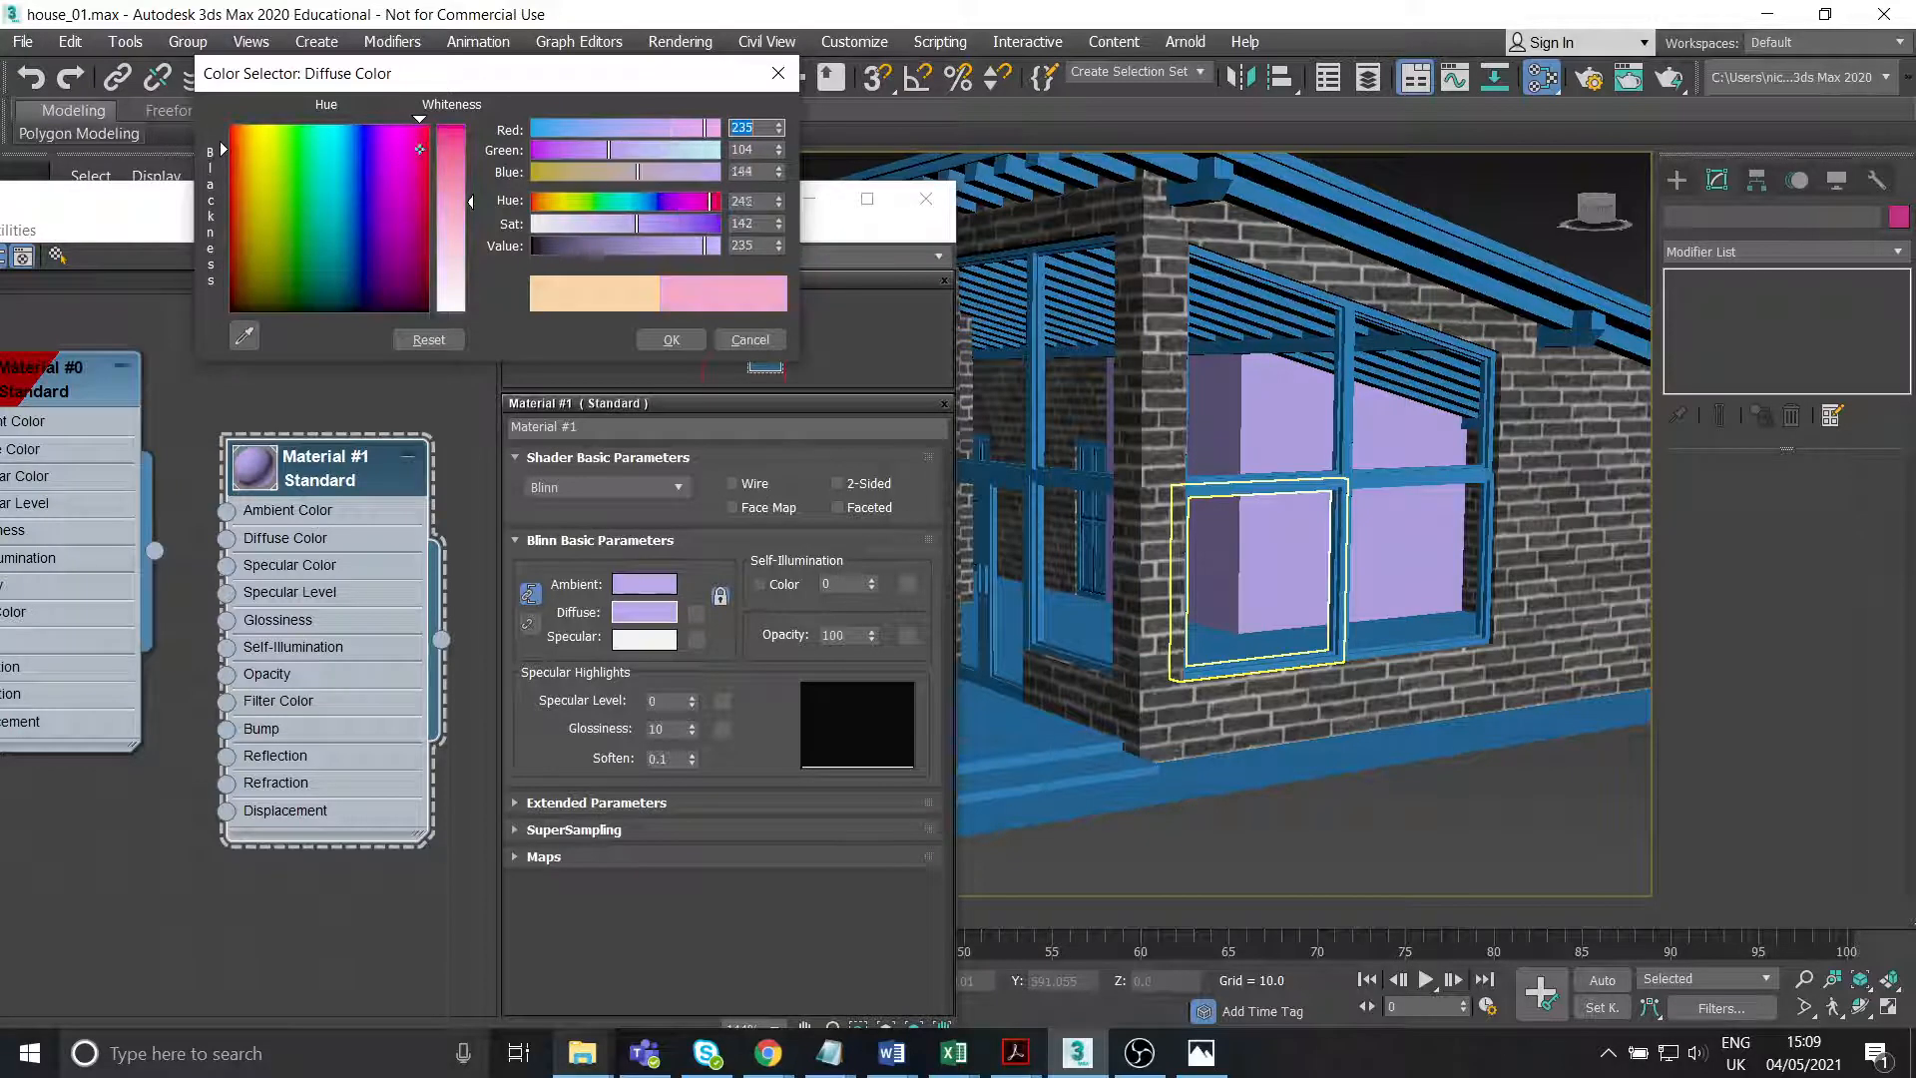
{"action": "left_click_drag", "start_coordinate": [417, 150], "coordinate": [406, 118]}
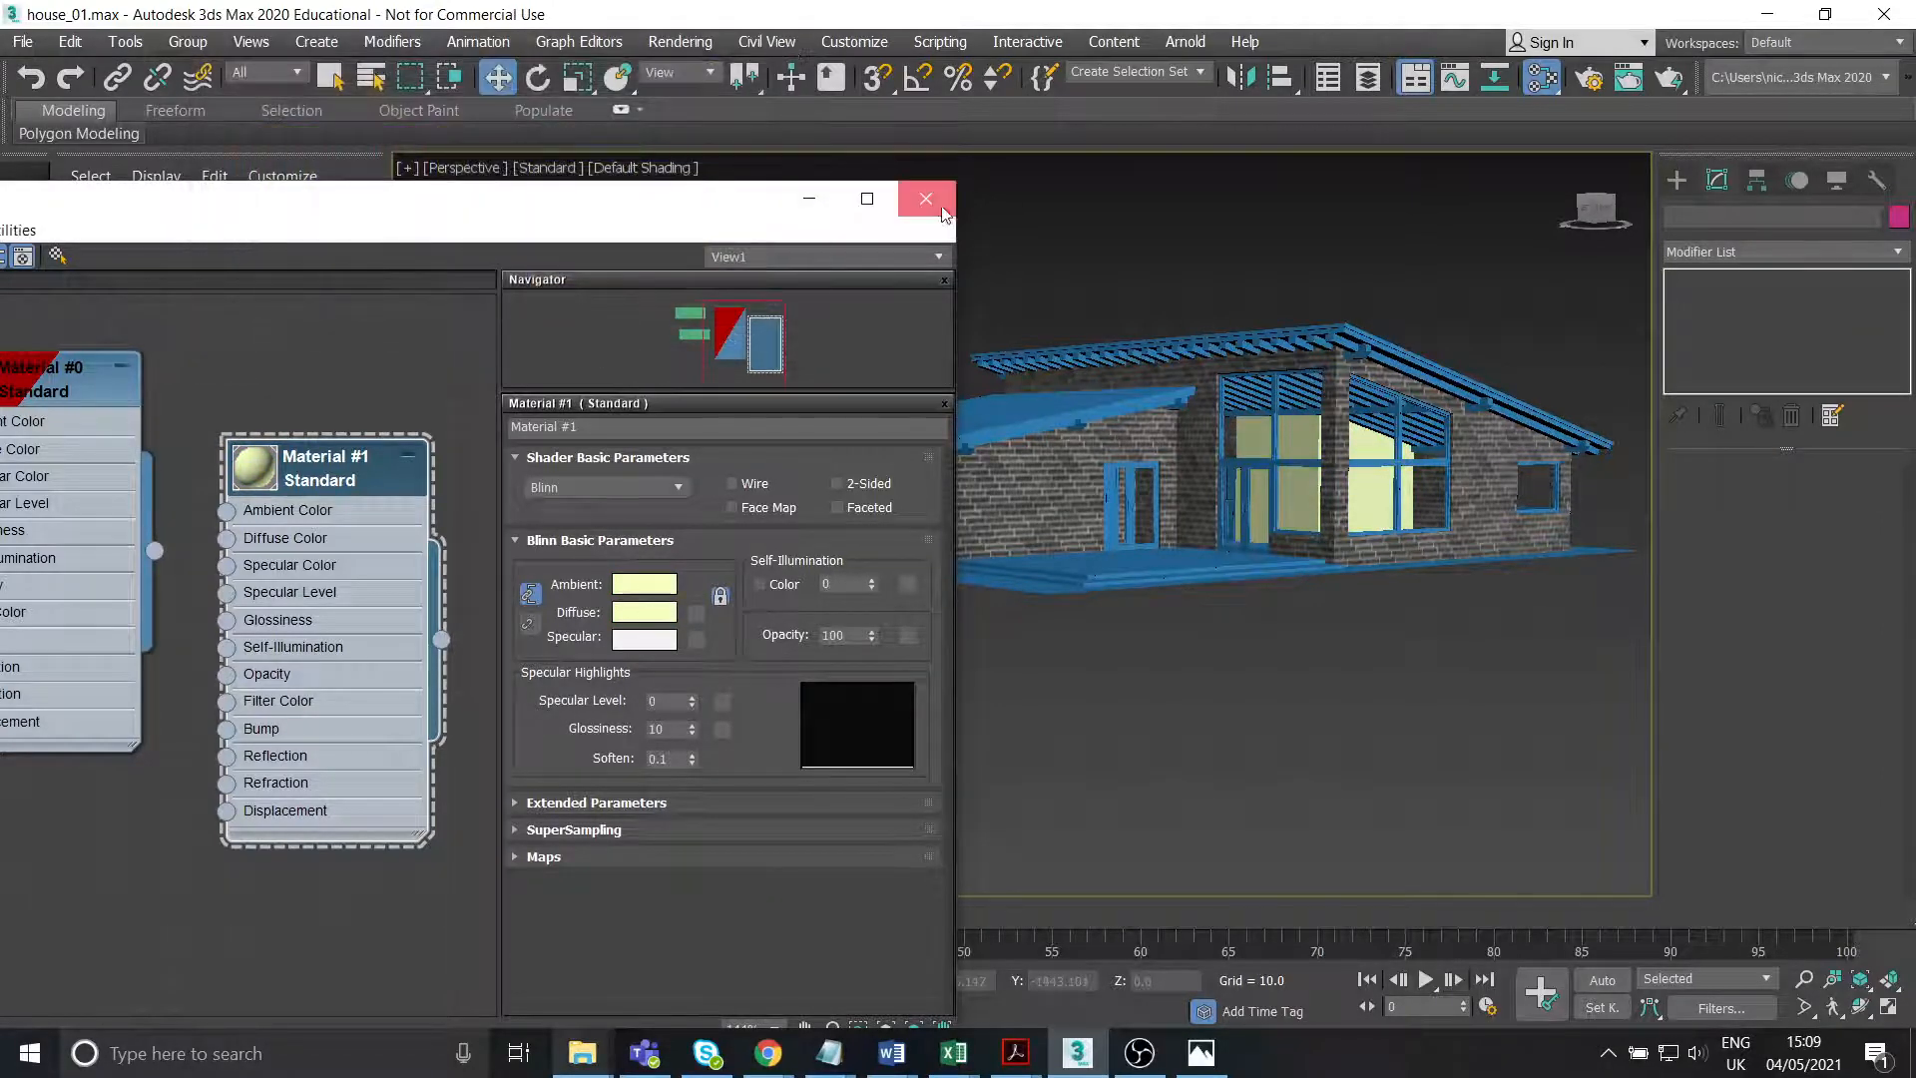
Close the Slate Material Editor and show Edged Faces over the shaded house again.
{"action": "left_click", "coordinate": [924, 198]}
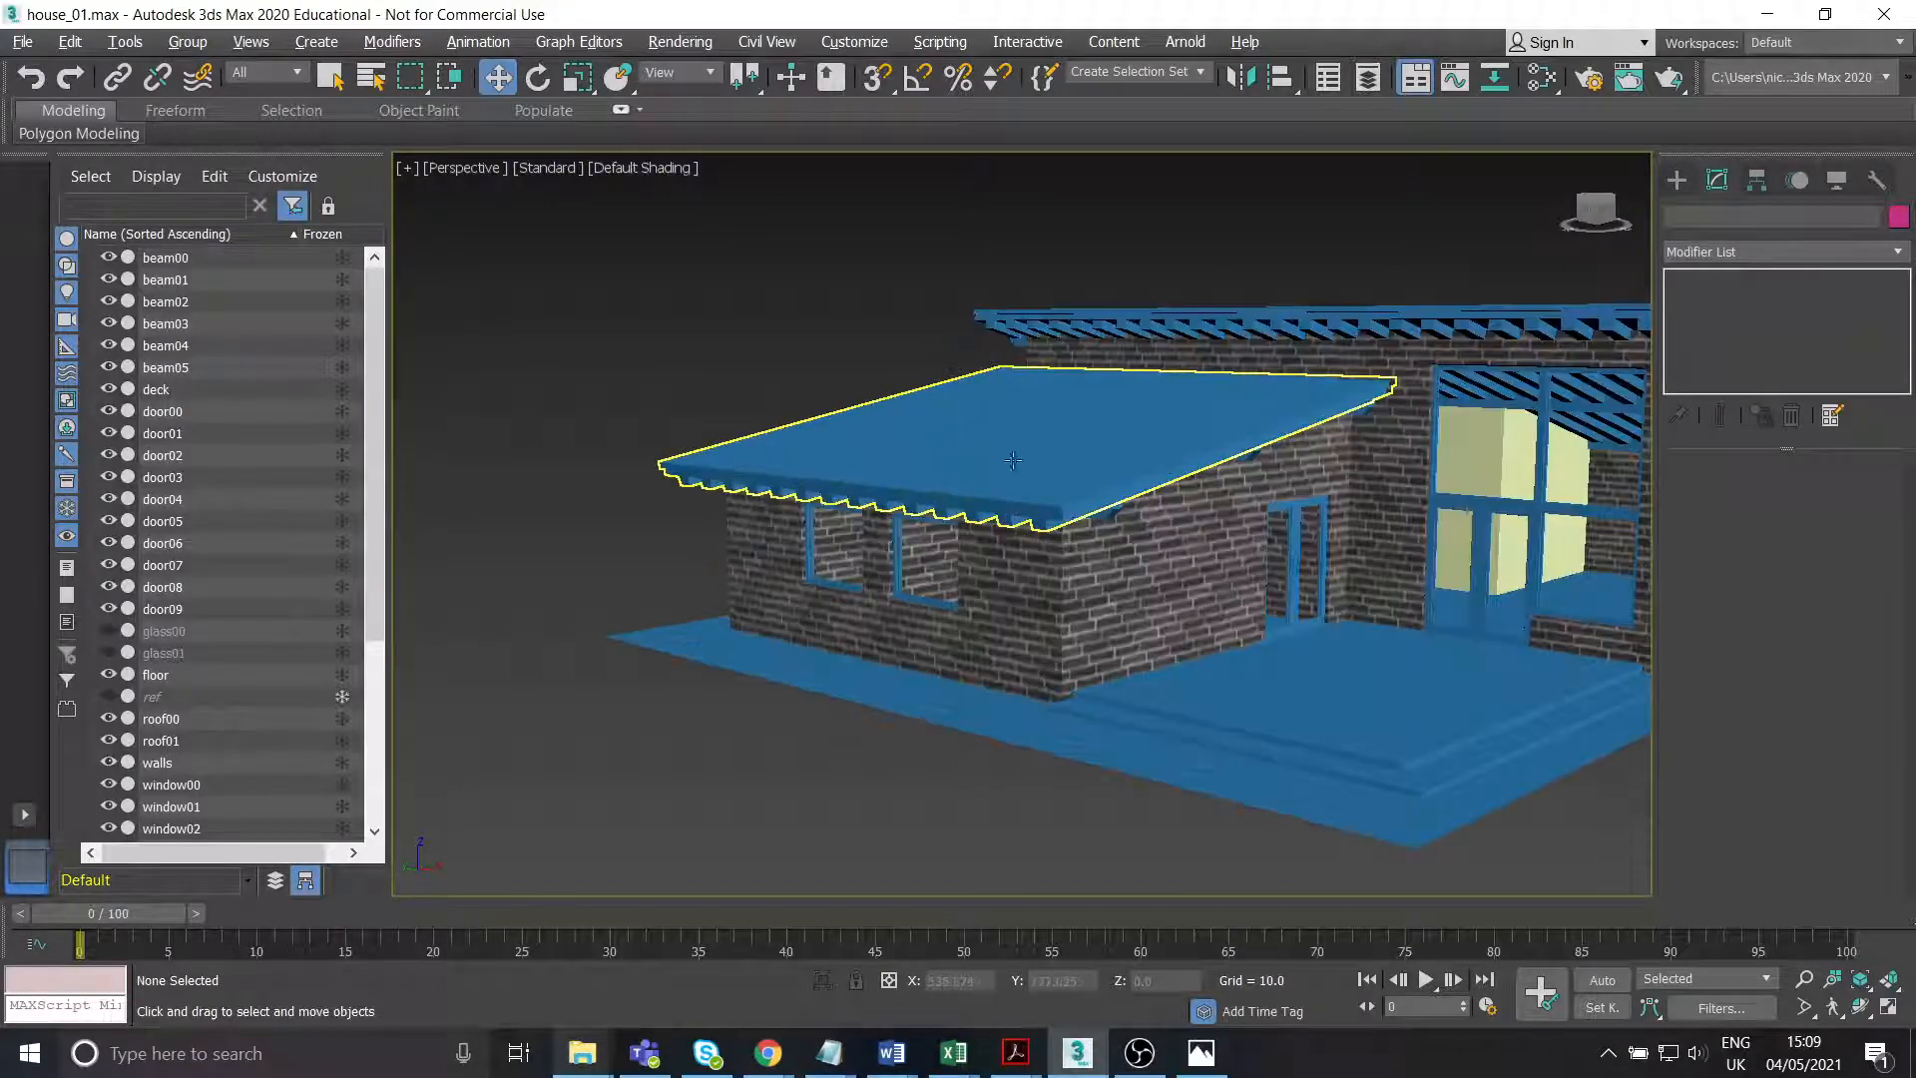
{"action": "left_click", "coordinate": [641, 167]}
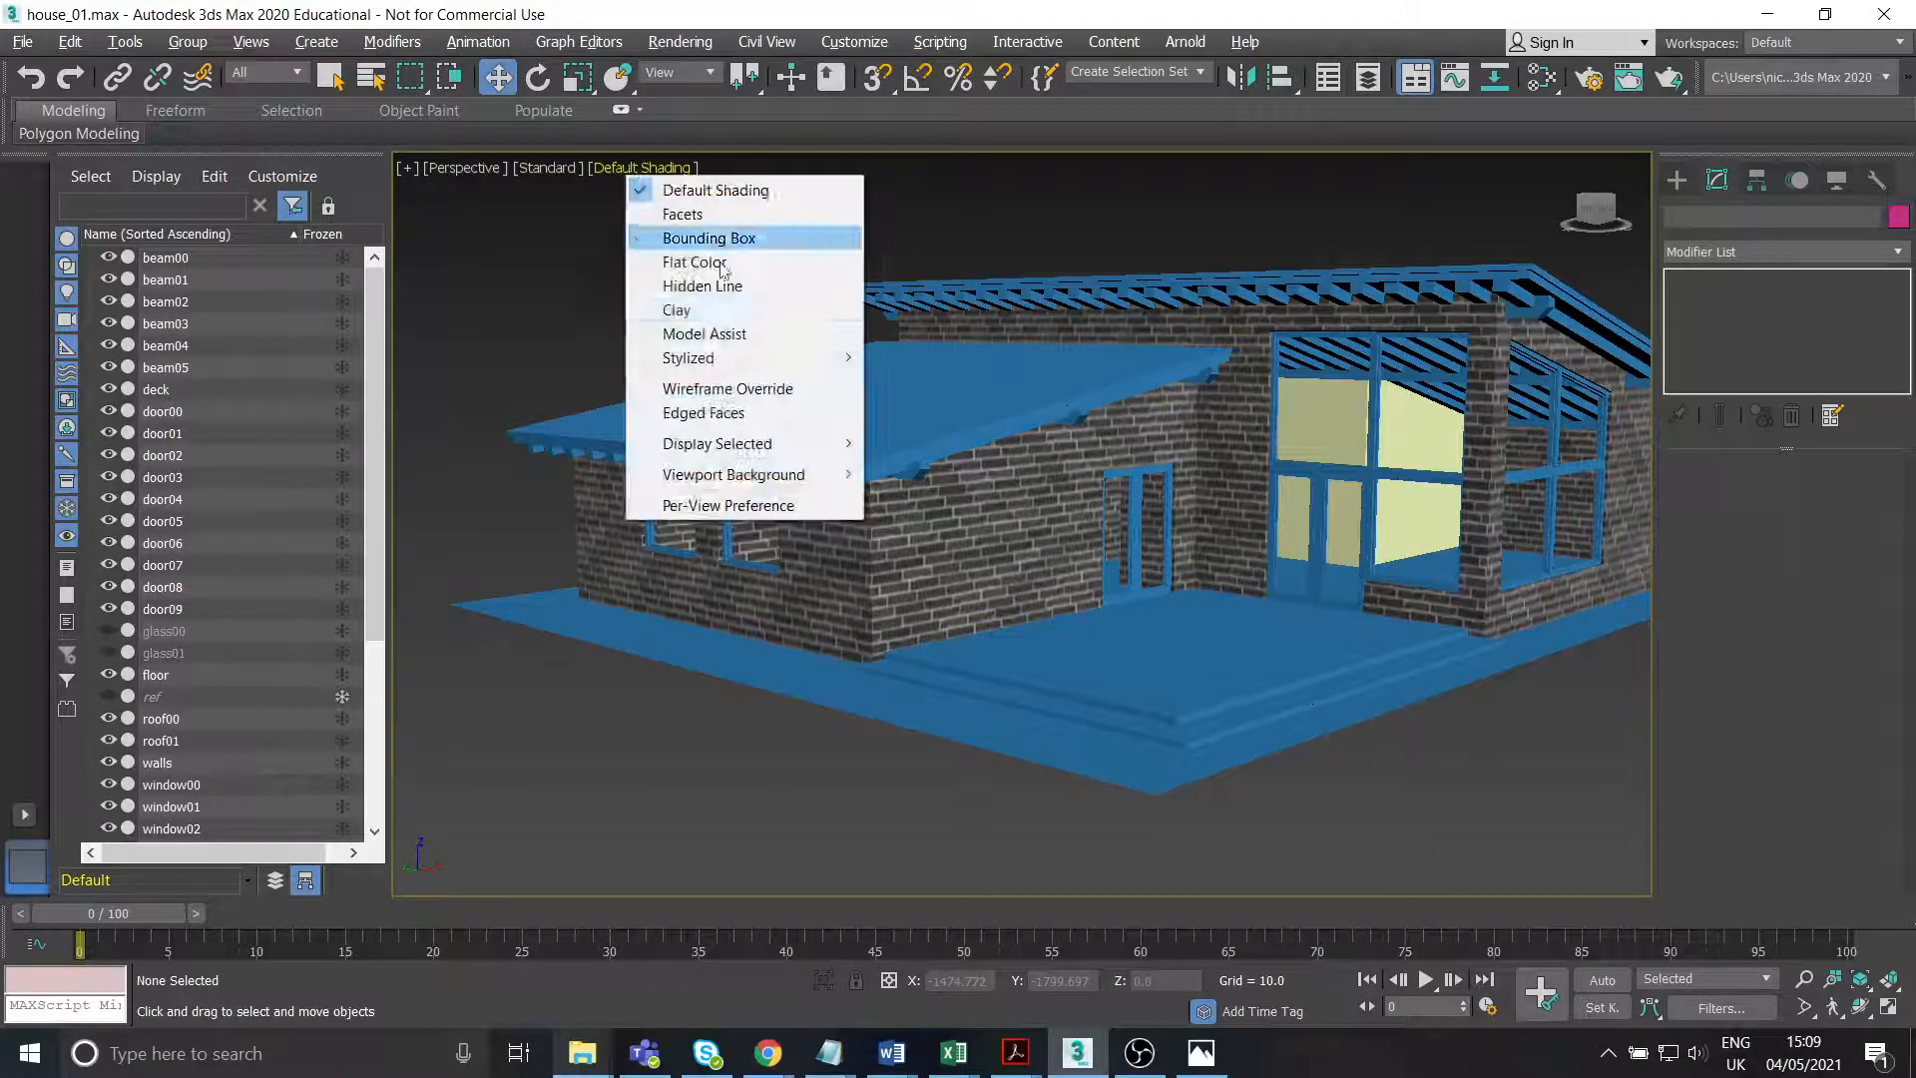
{"action": "left_click", "coordinate": [704, 414]}
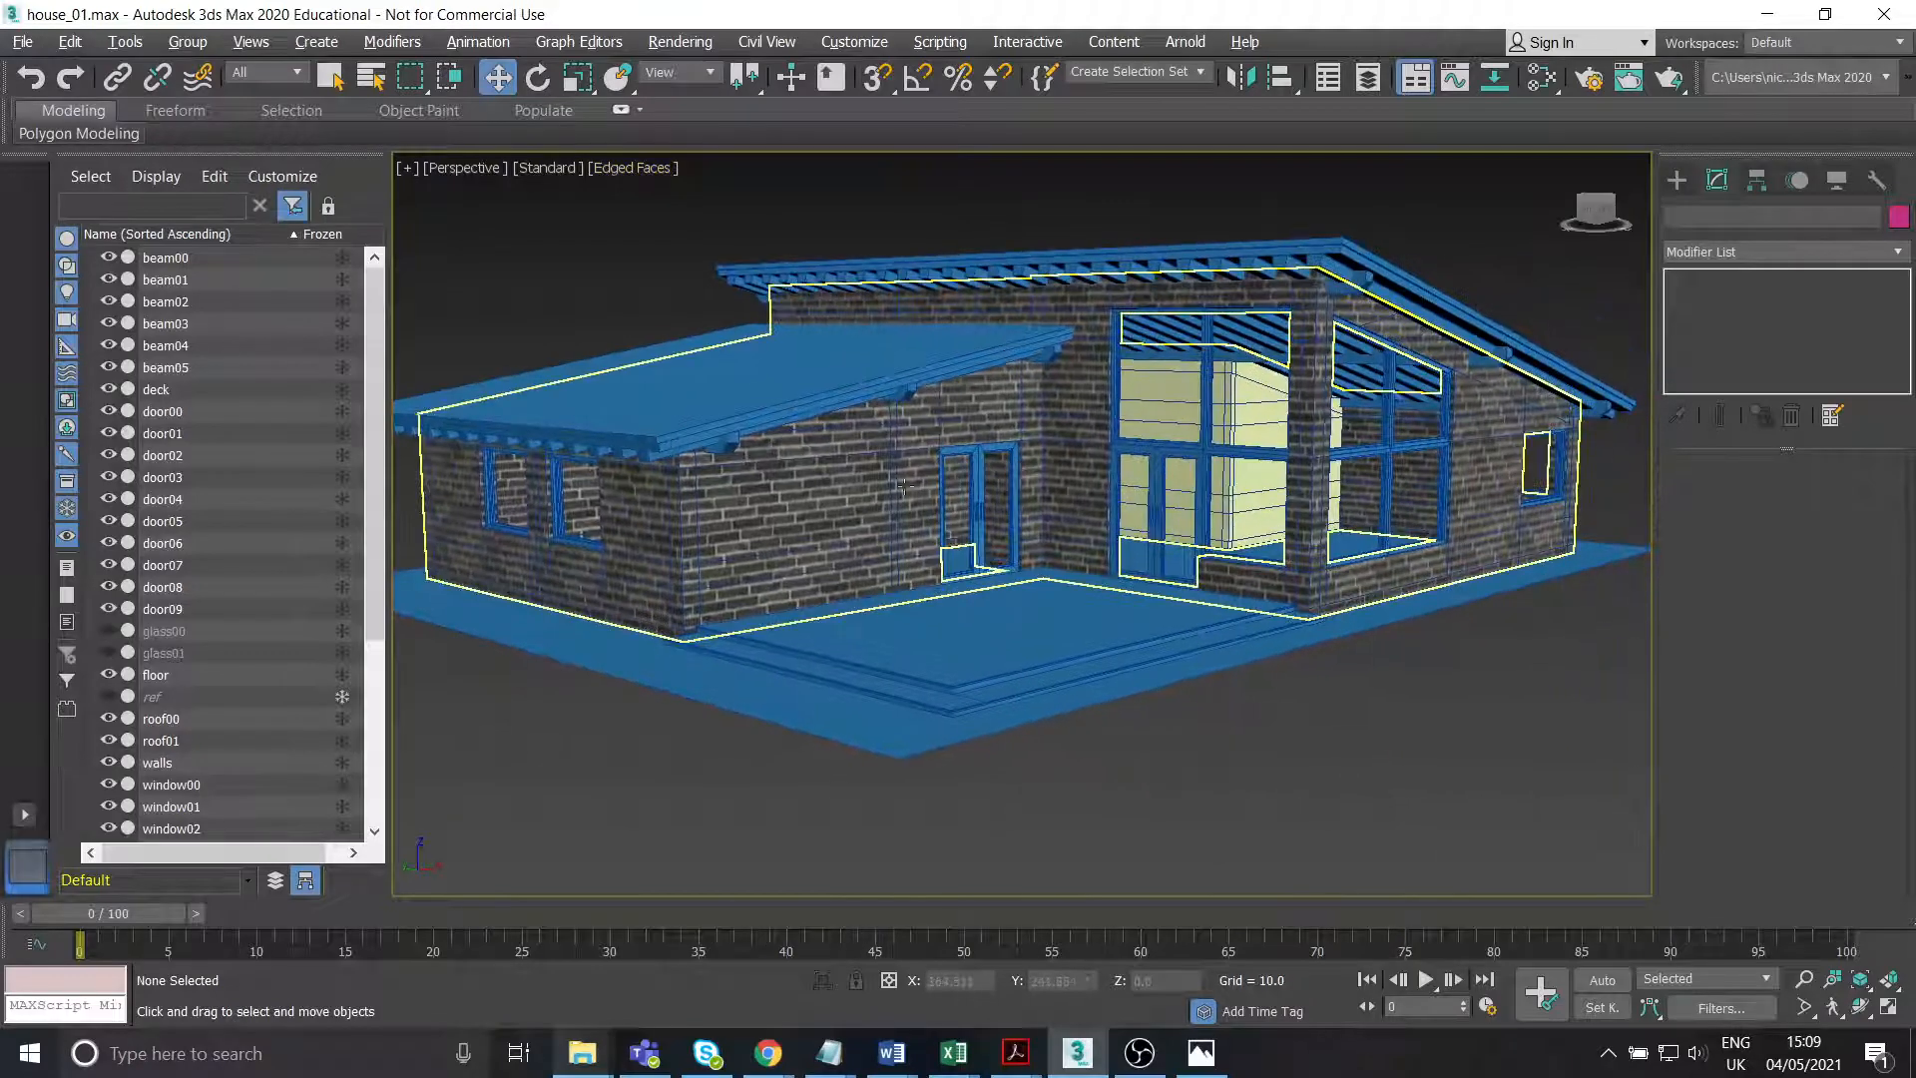